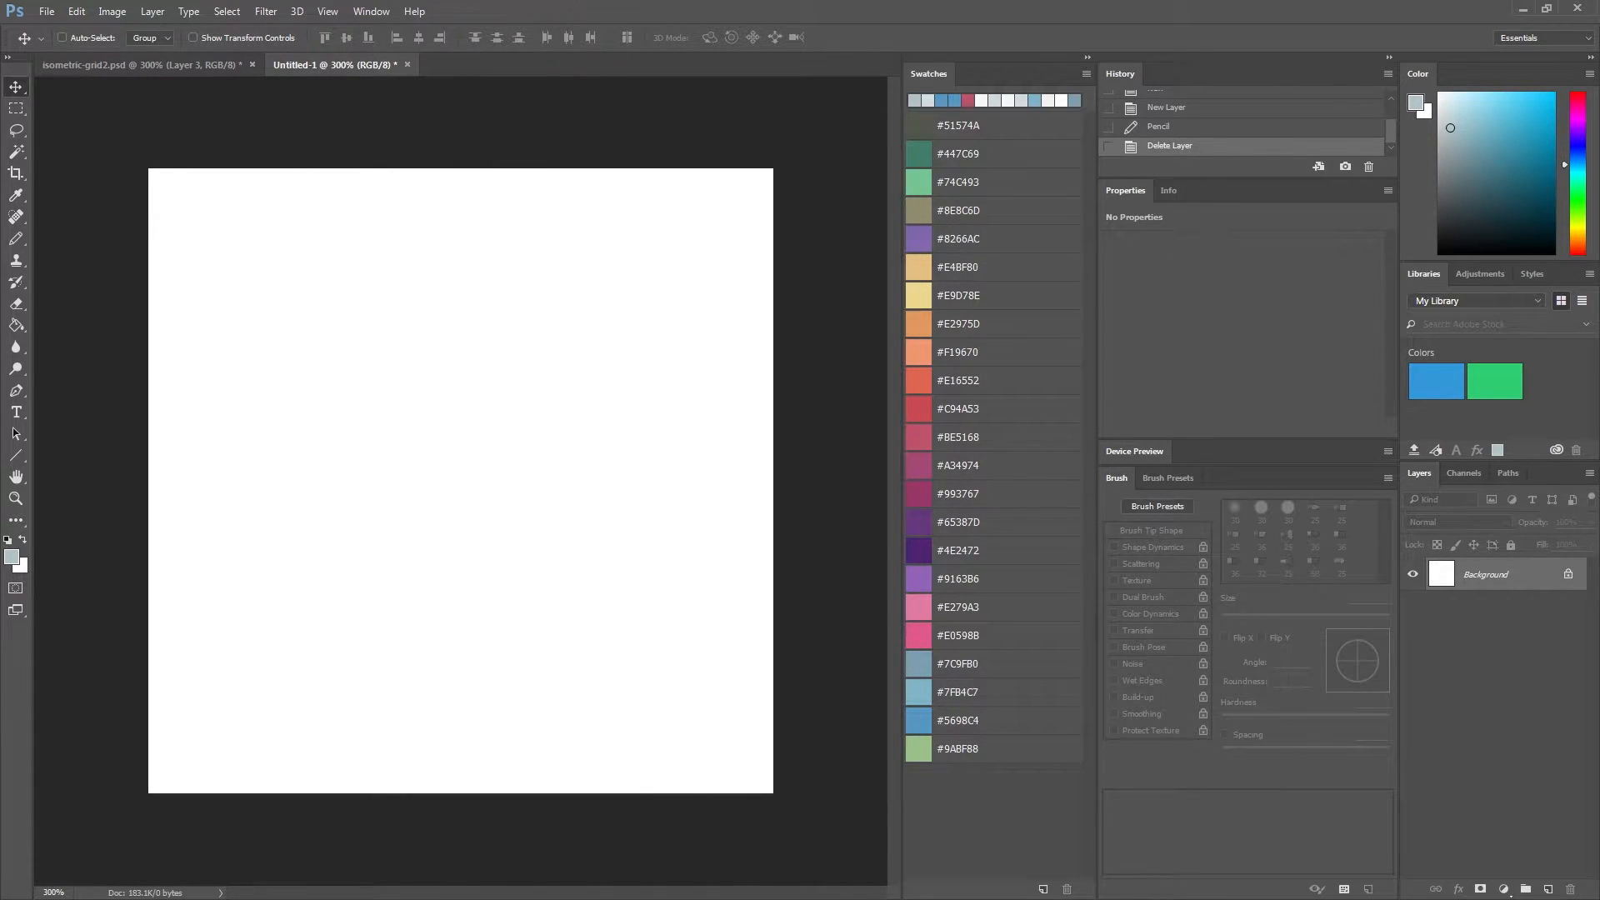
mouse_move(997, 643)
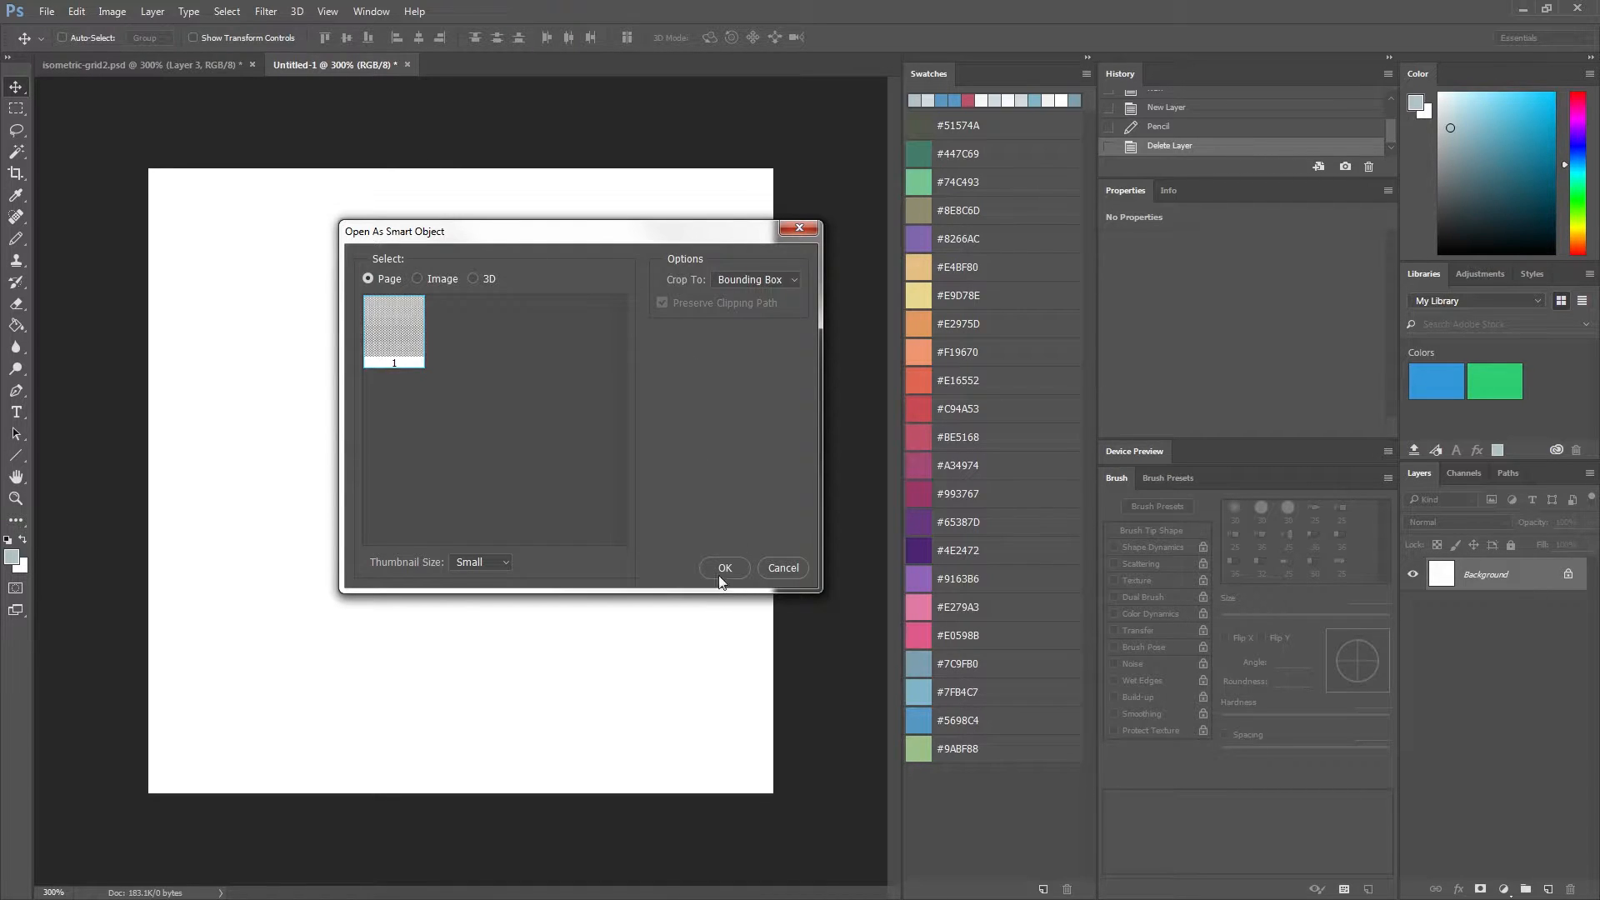
Confirm placing the isometric grid image as a layer over the blank canvas.
click(723, 567)
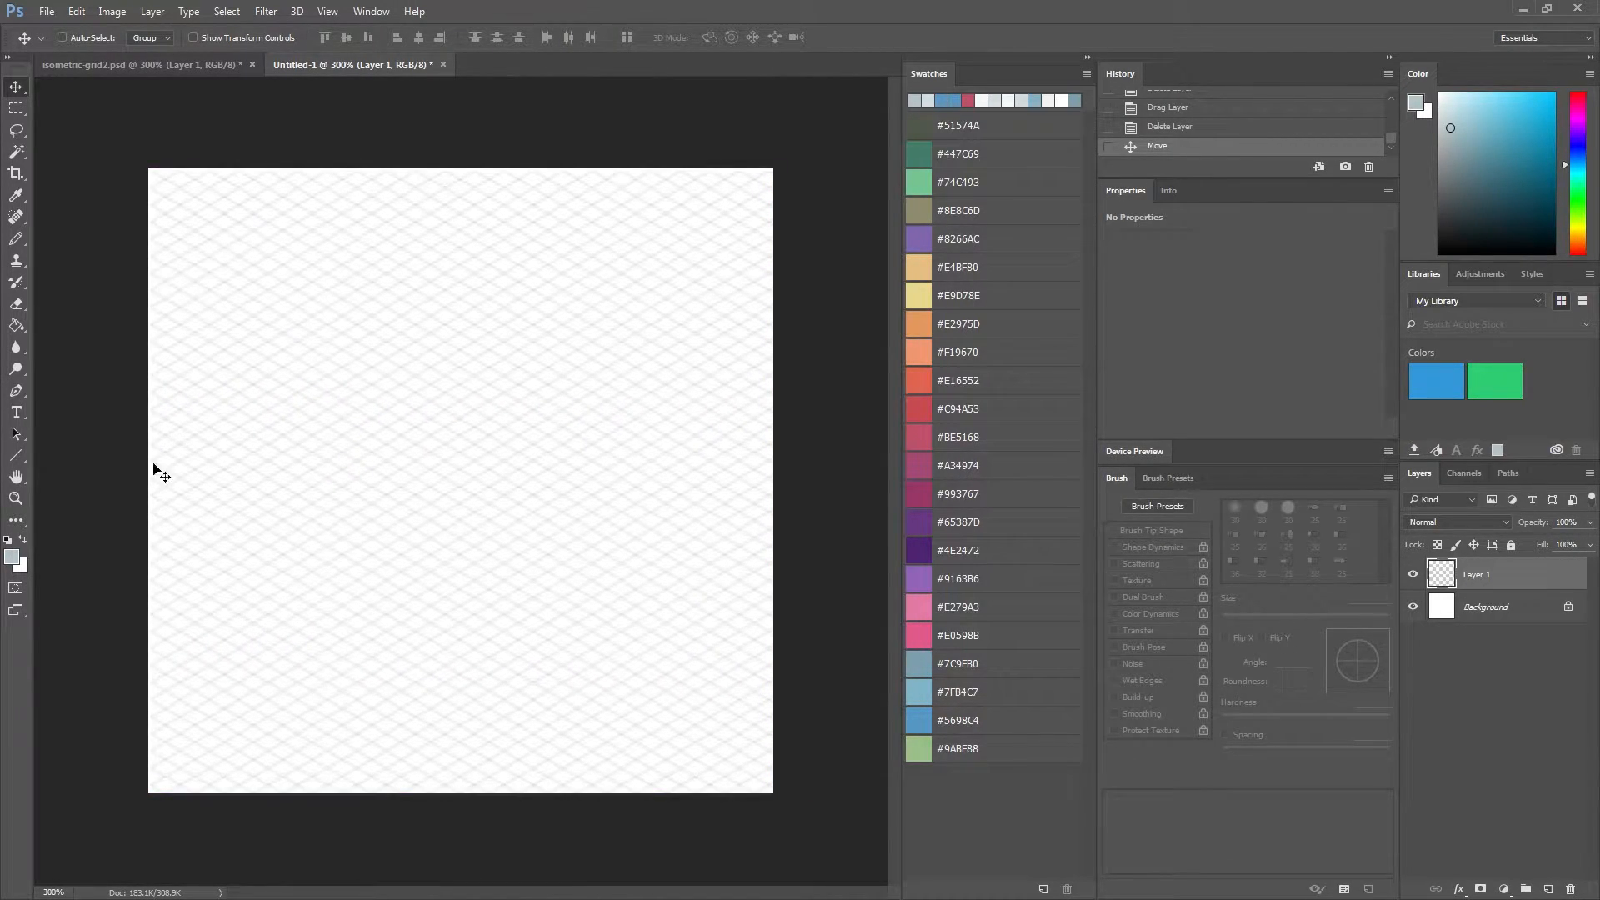
mouse_move(397, 458)
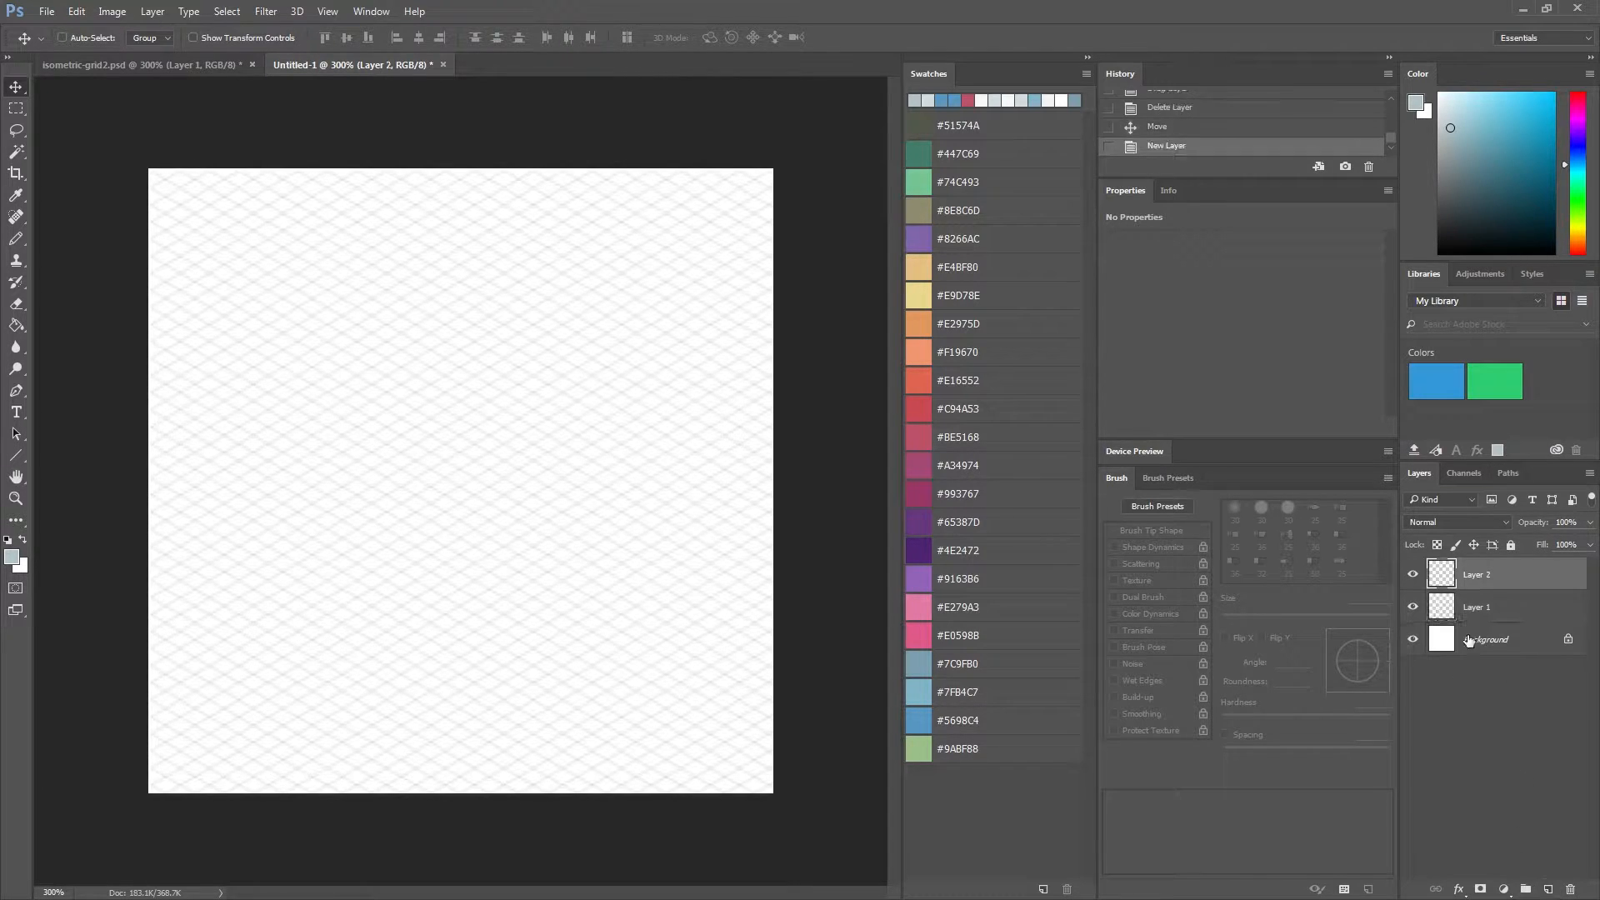
Unlock the background, group it with the grid as 'grid', then show the reference island with its grass hidden.
click(1485, 638)
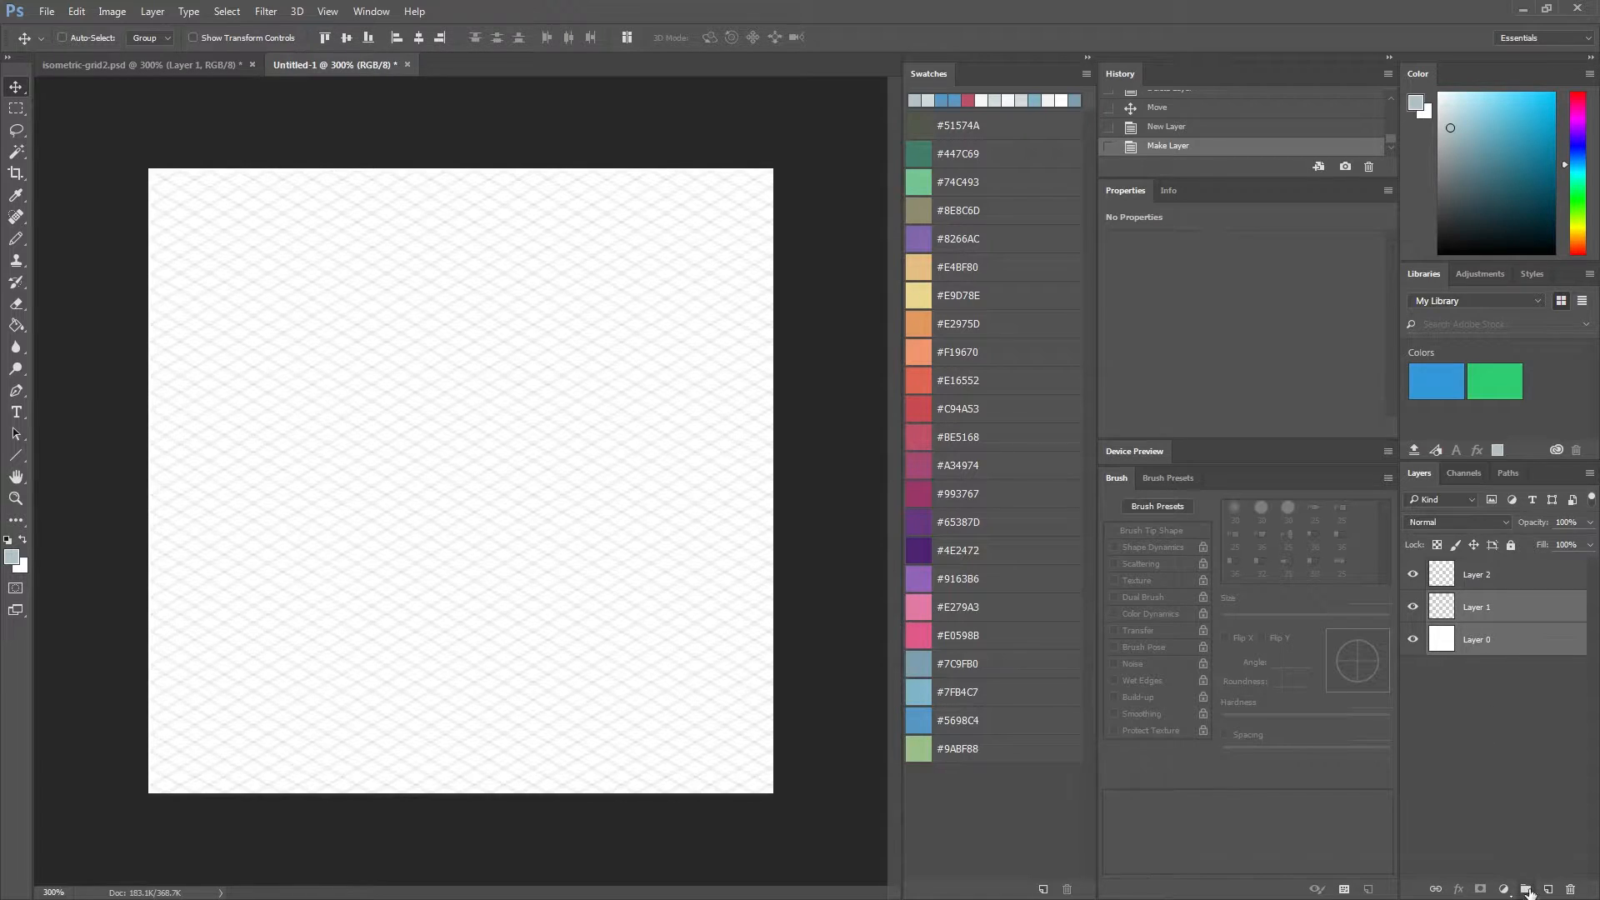
click(1525, 888)
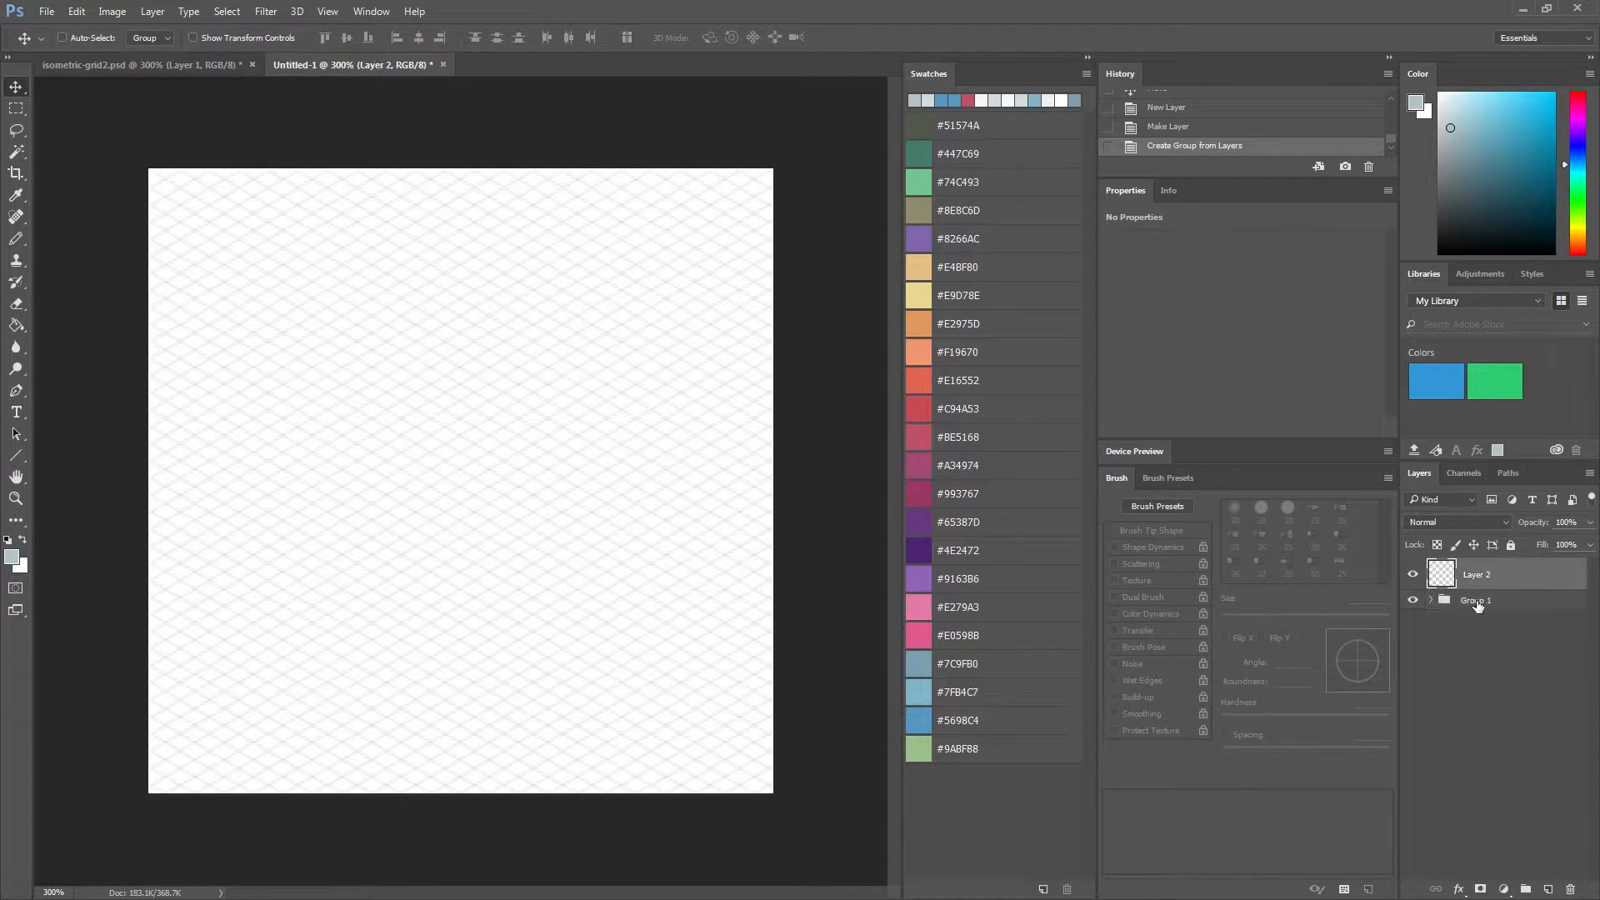
double_click(1477, 600)
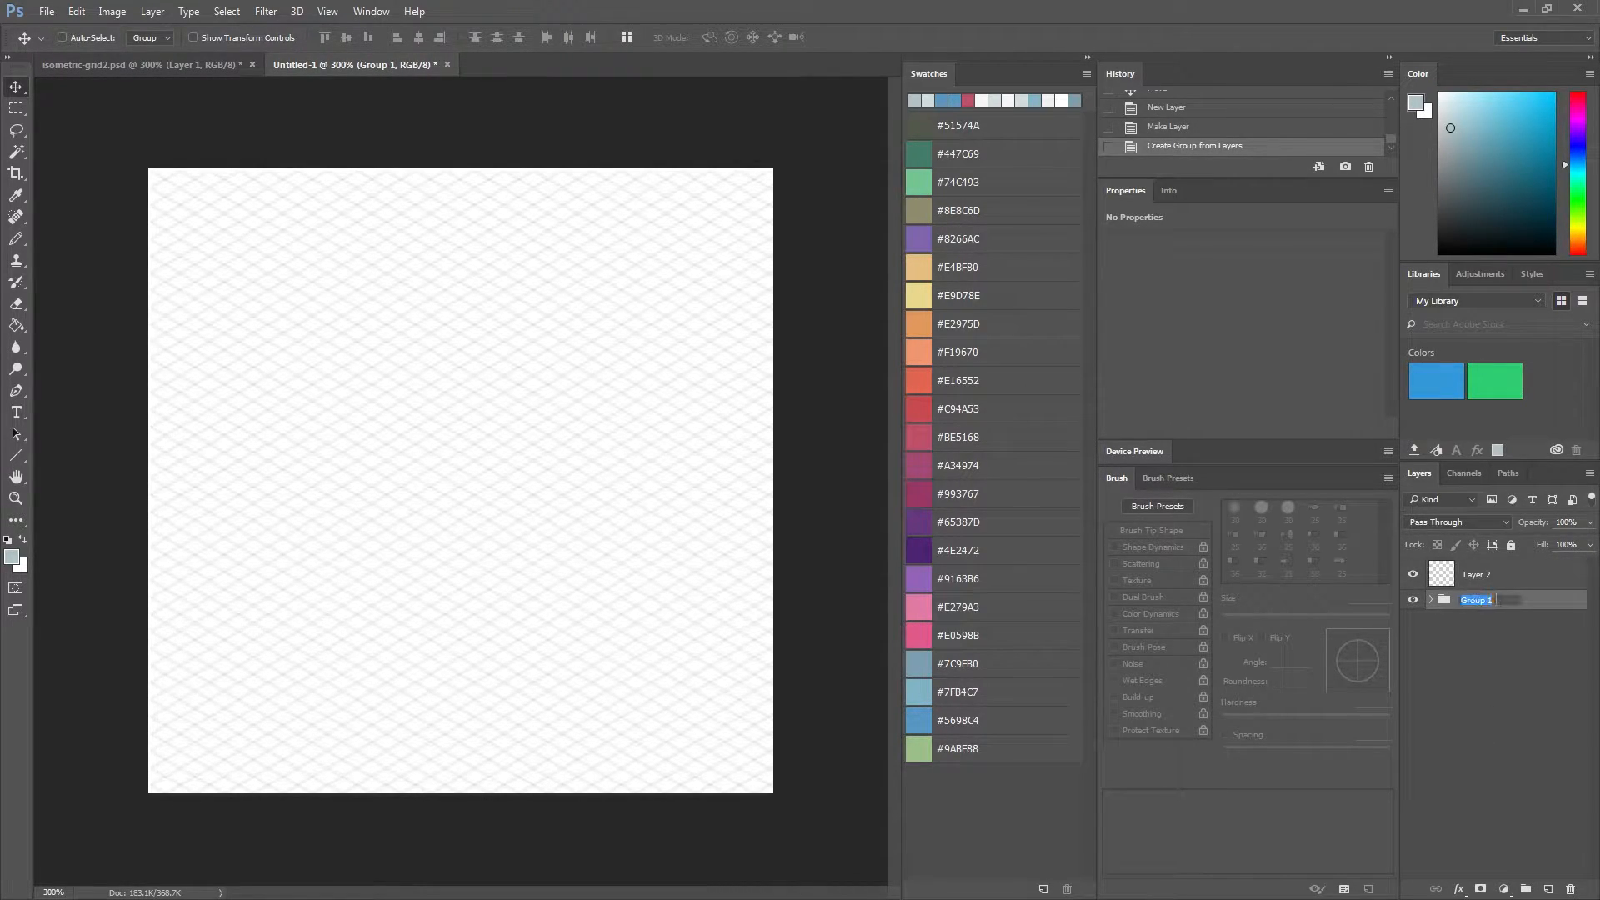
text(grid)
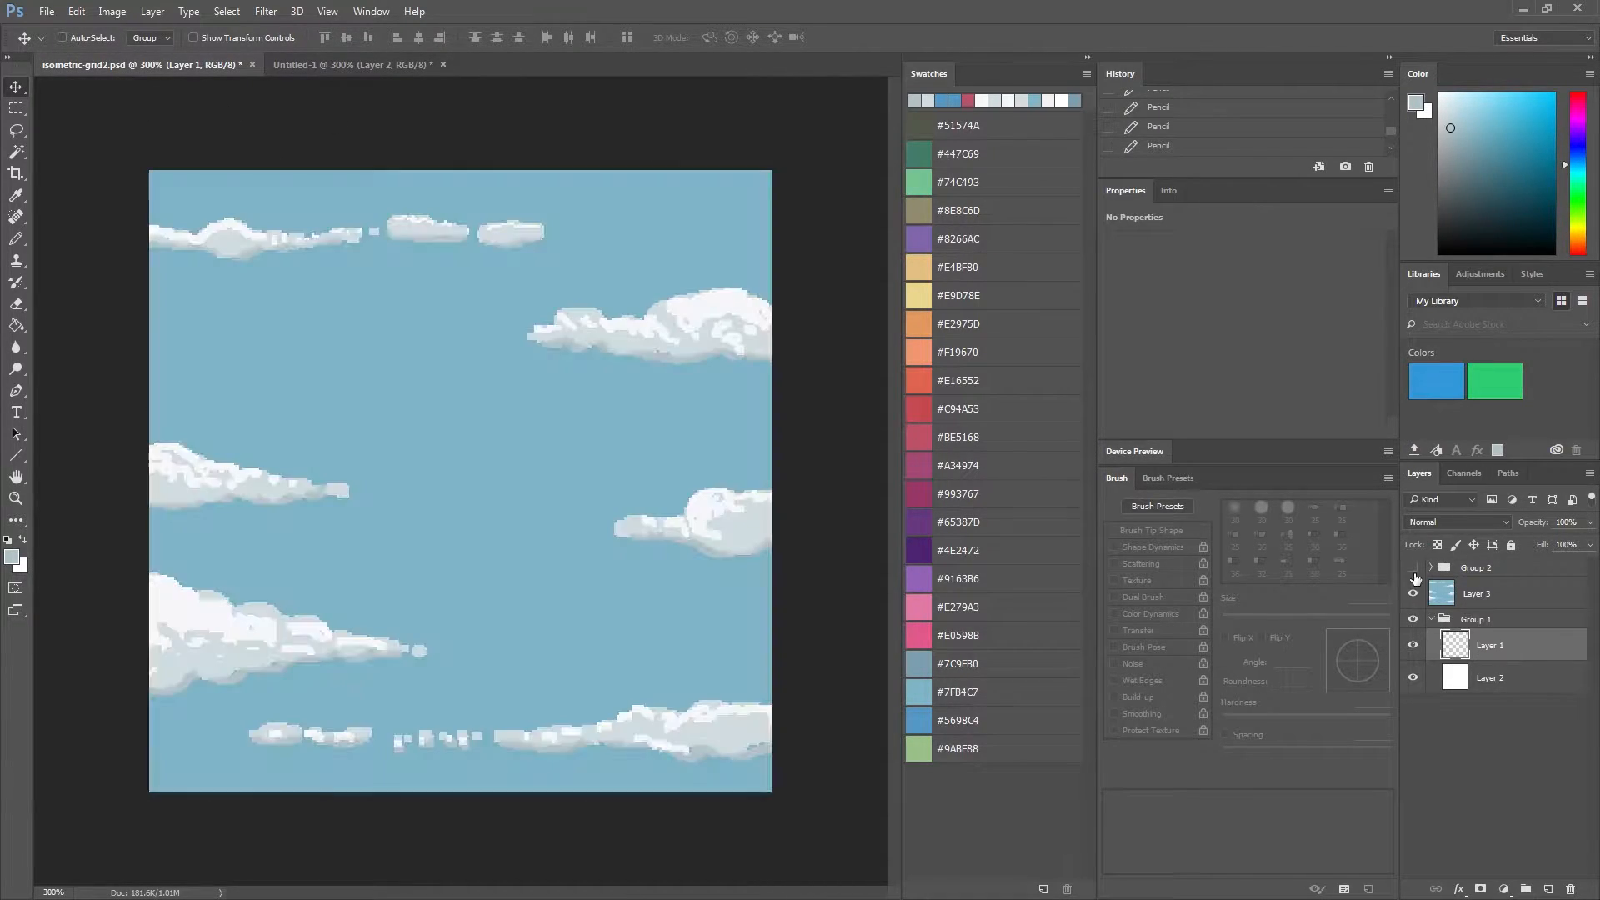
click(1415, 568)
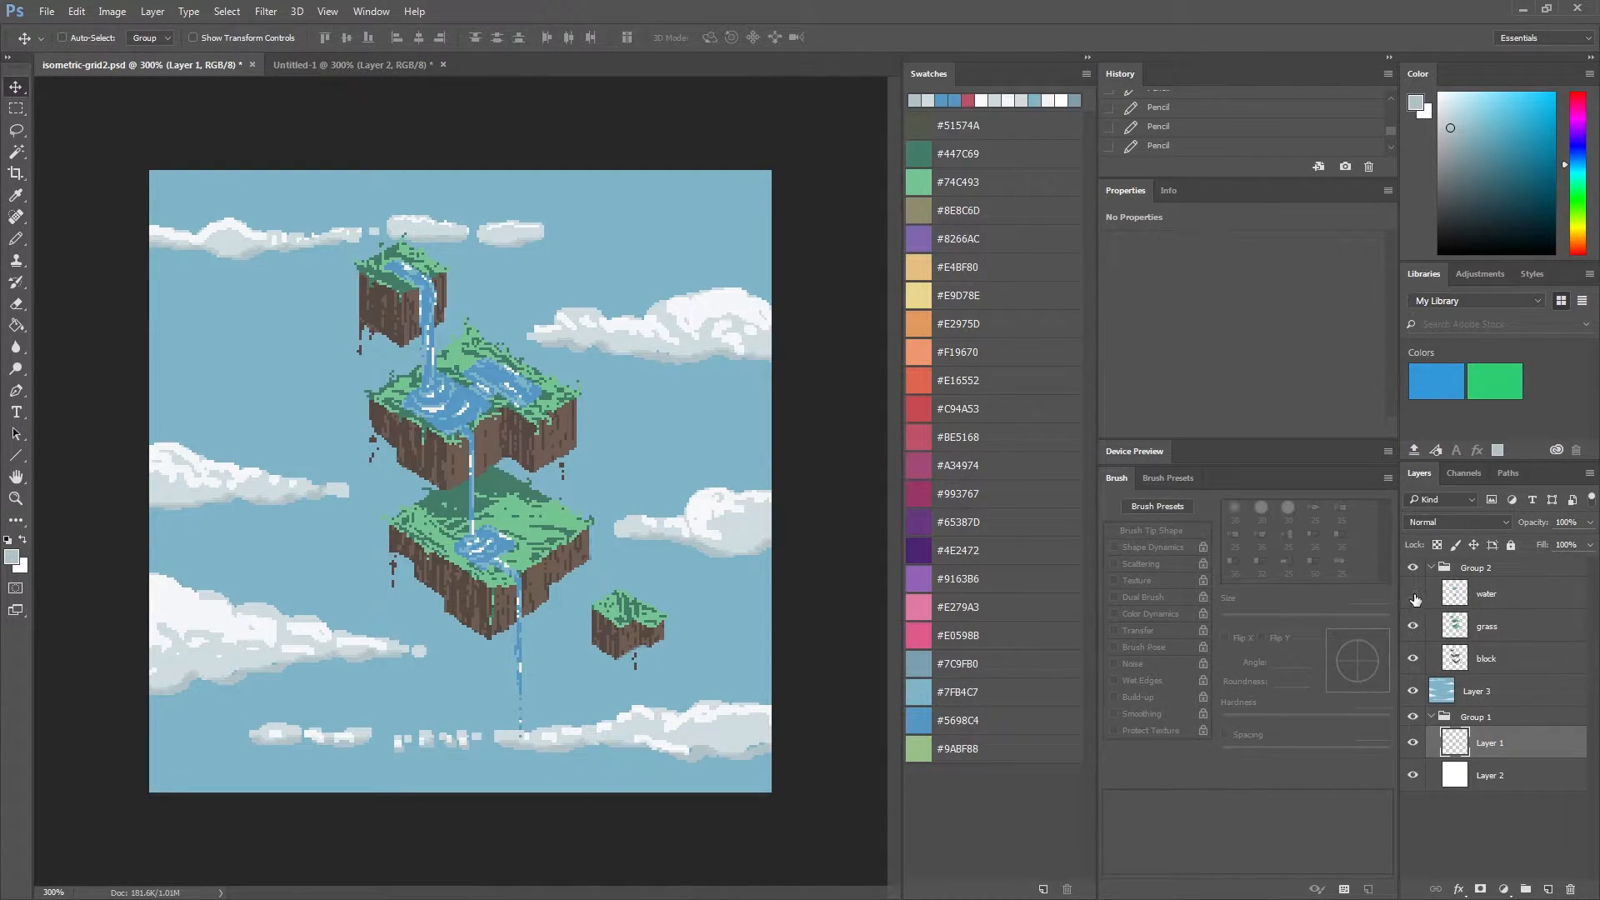
click(1414, 594)
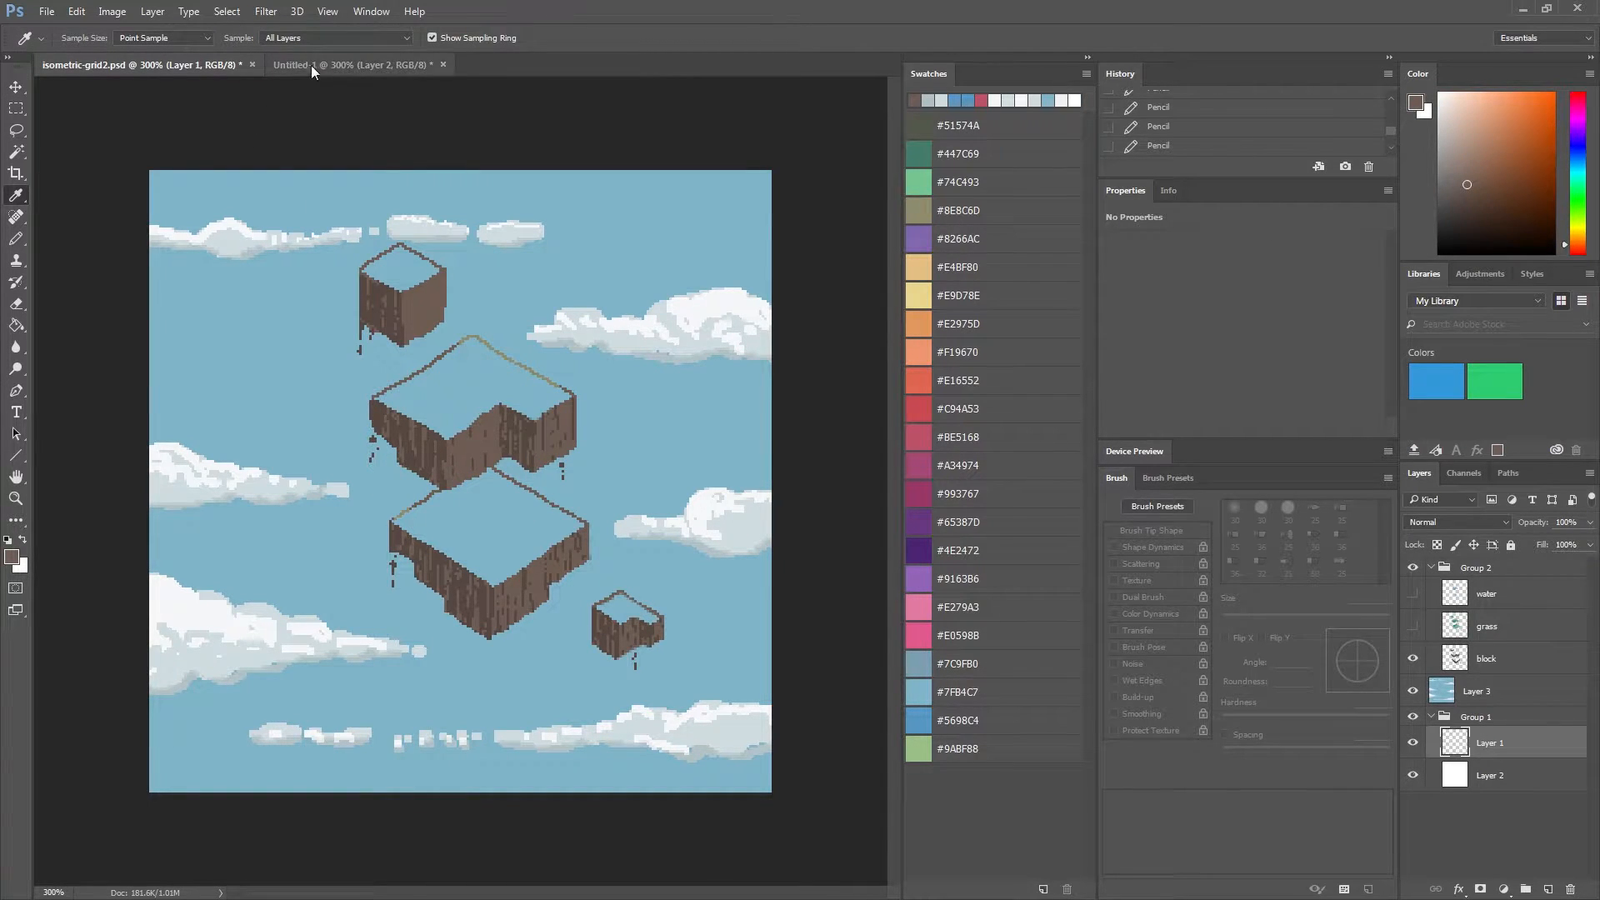
Return to the grid document and save a brown and a darker brown as new swatches.
click(352, 65)
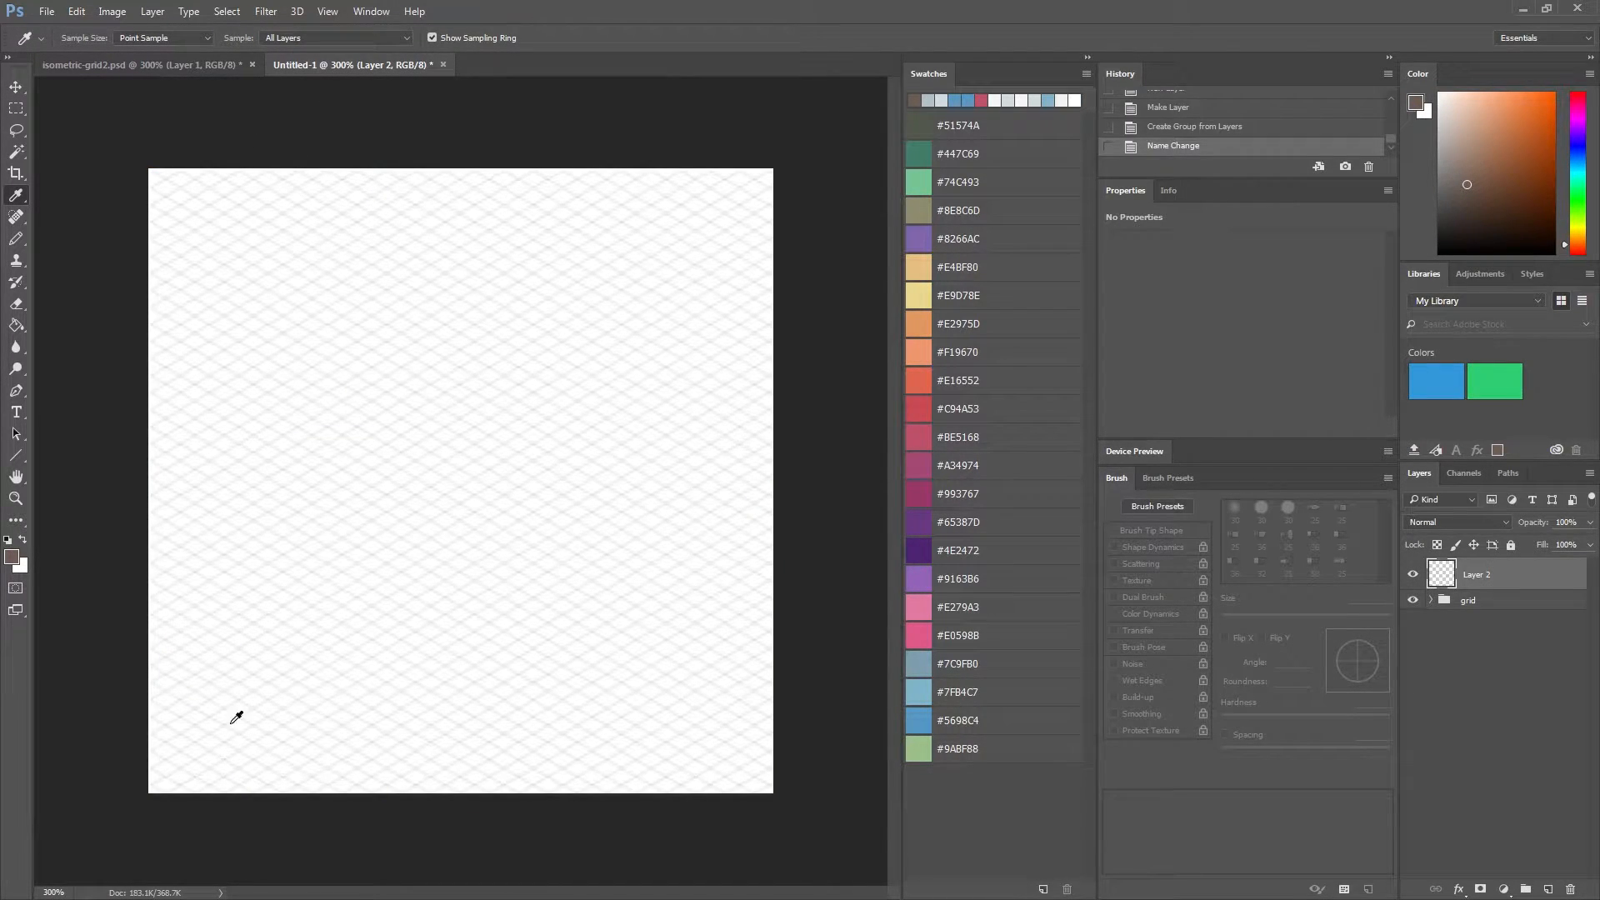
click(14, 548)
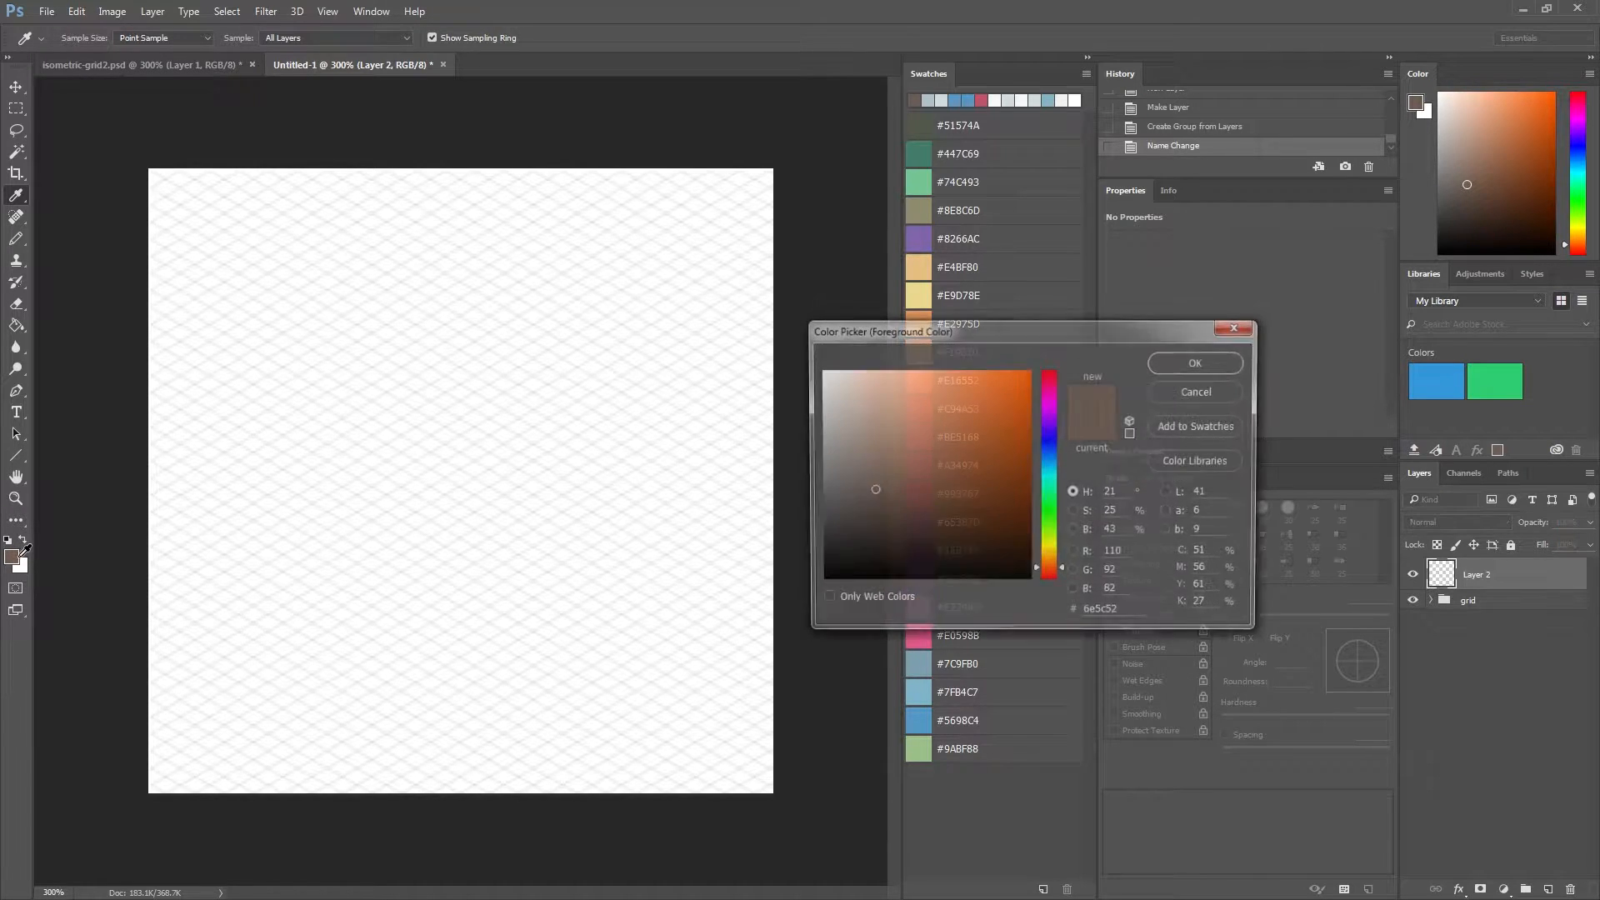
click(1193, 425)
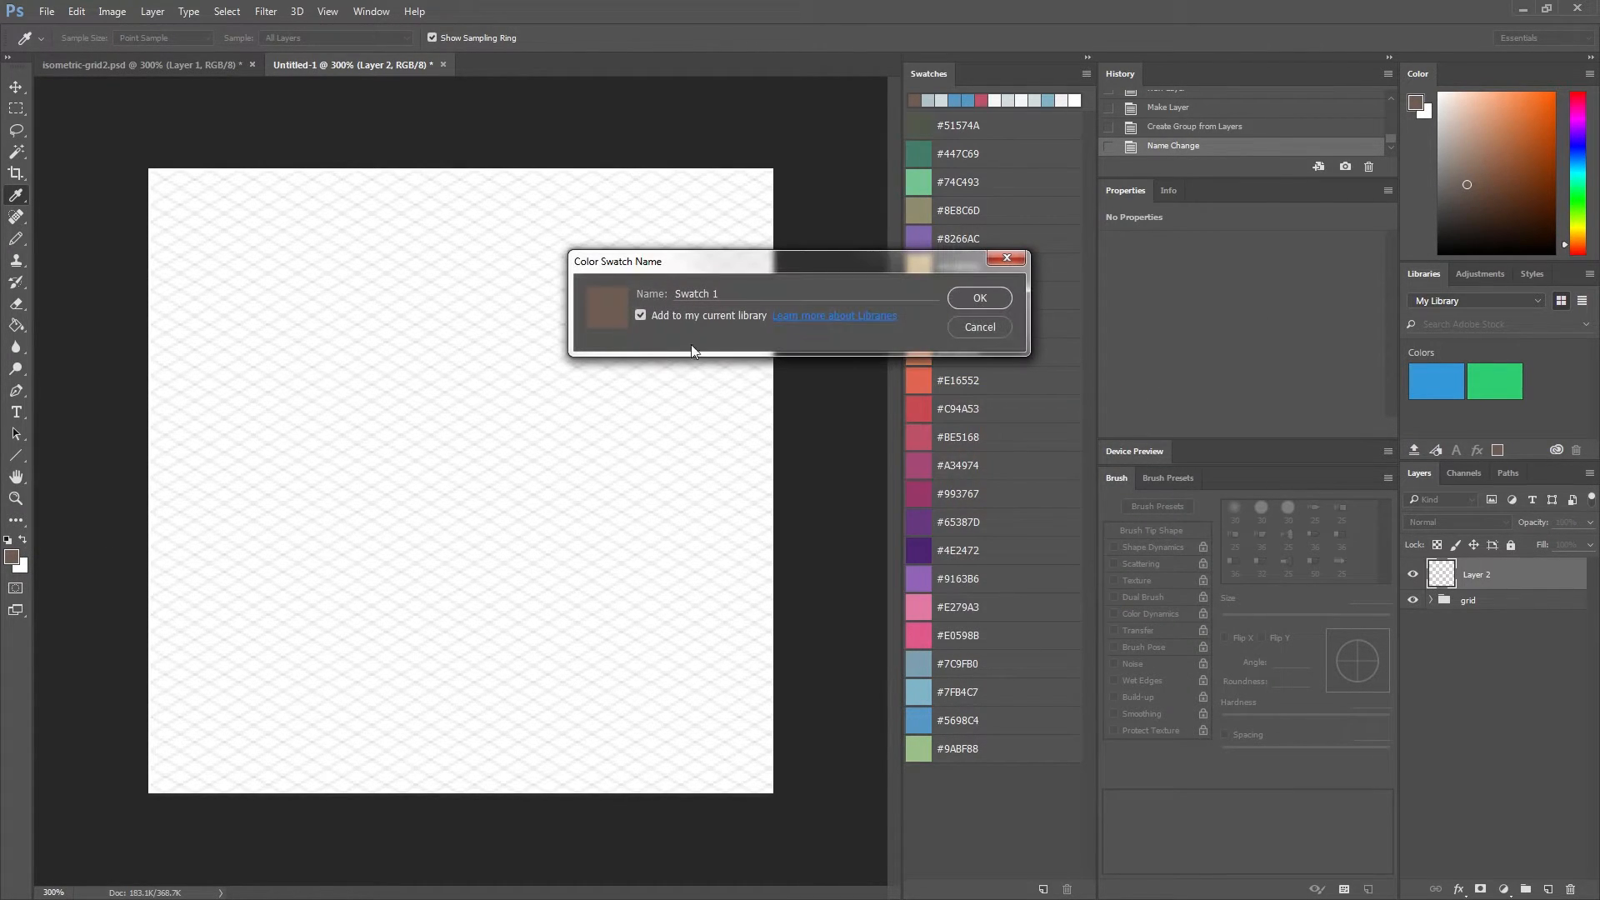
click(979, 297)
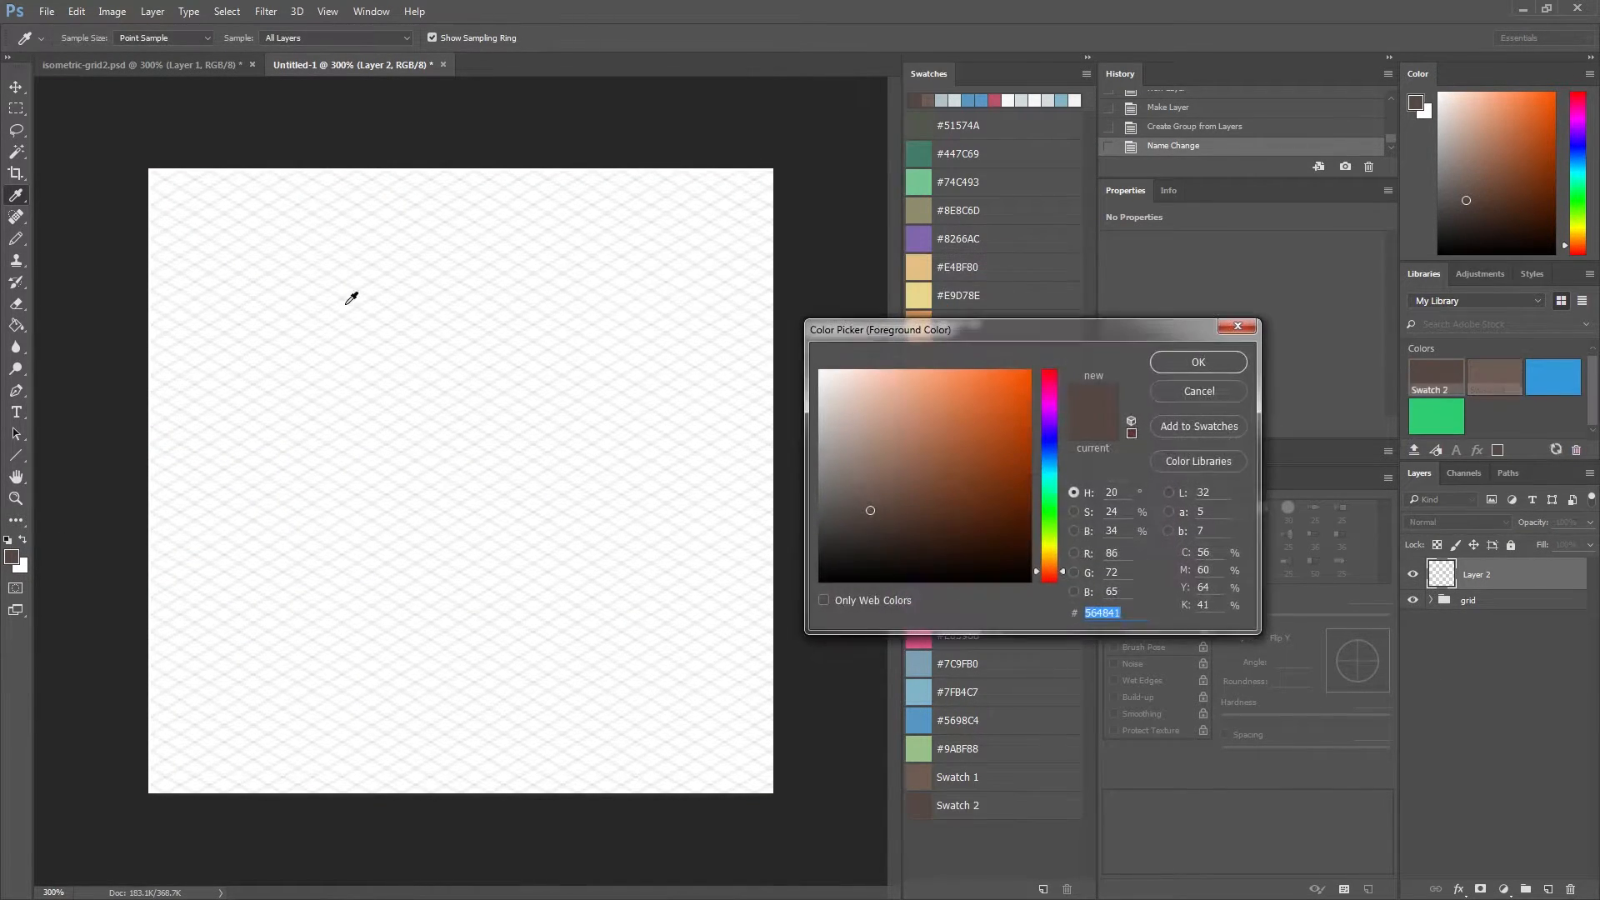
click(1197, 361)
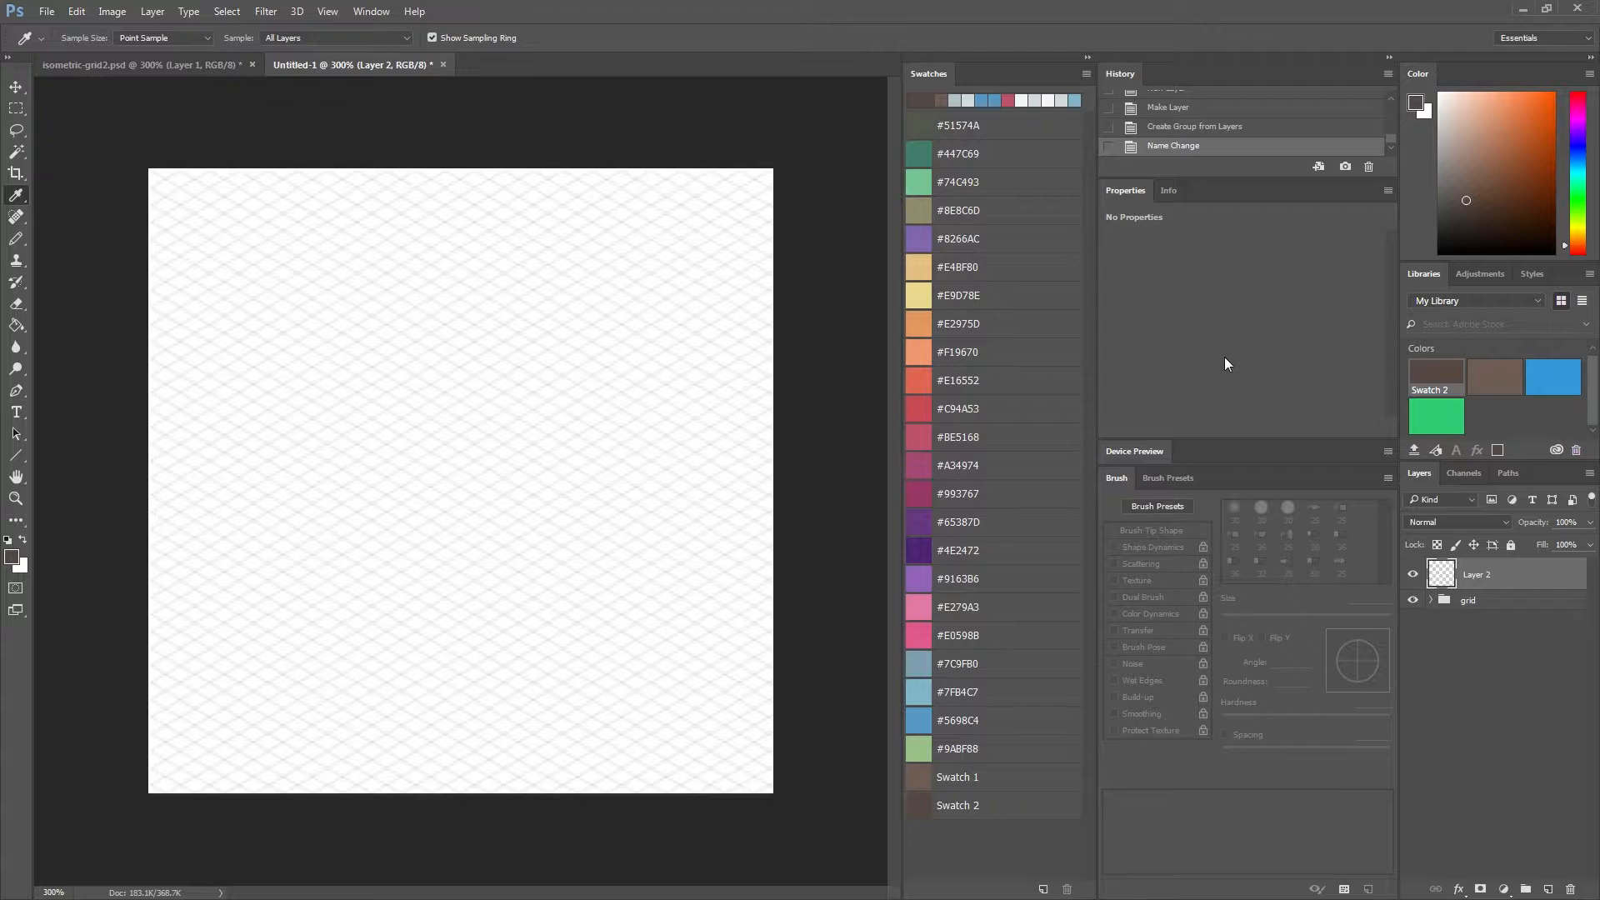
mouse_move(172, 290)
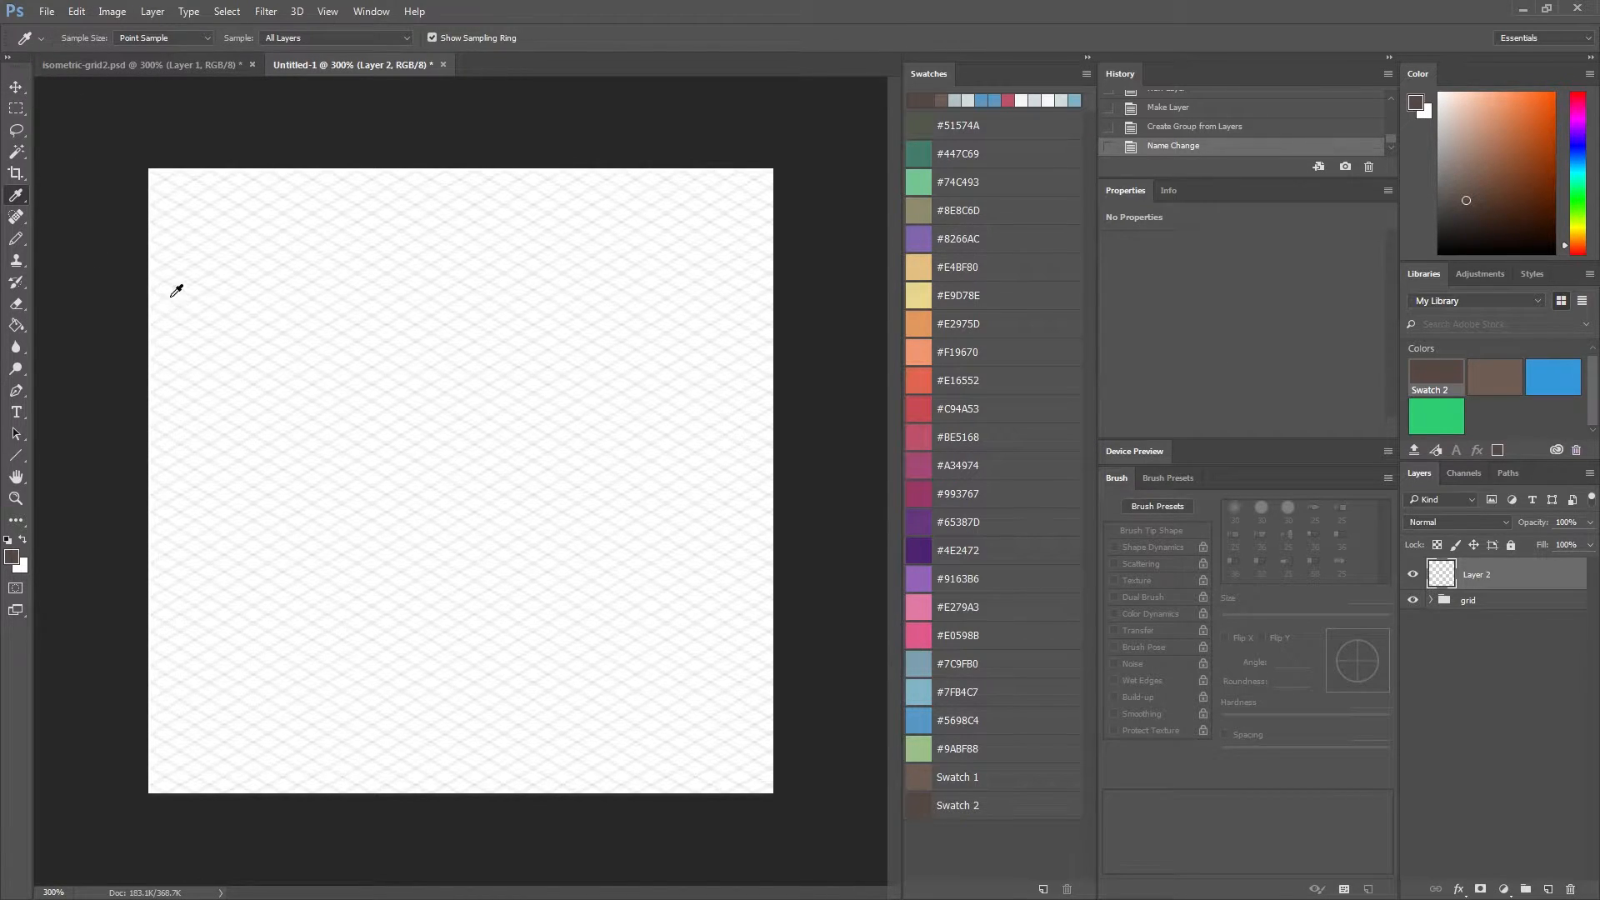
mouse_move(180, 328)
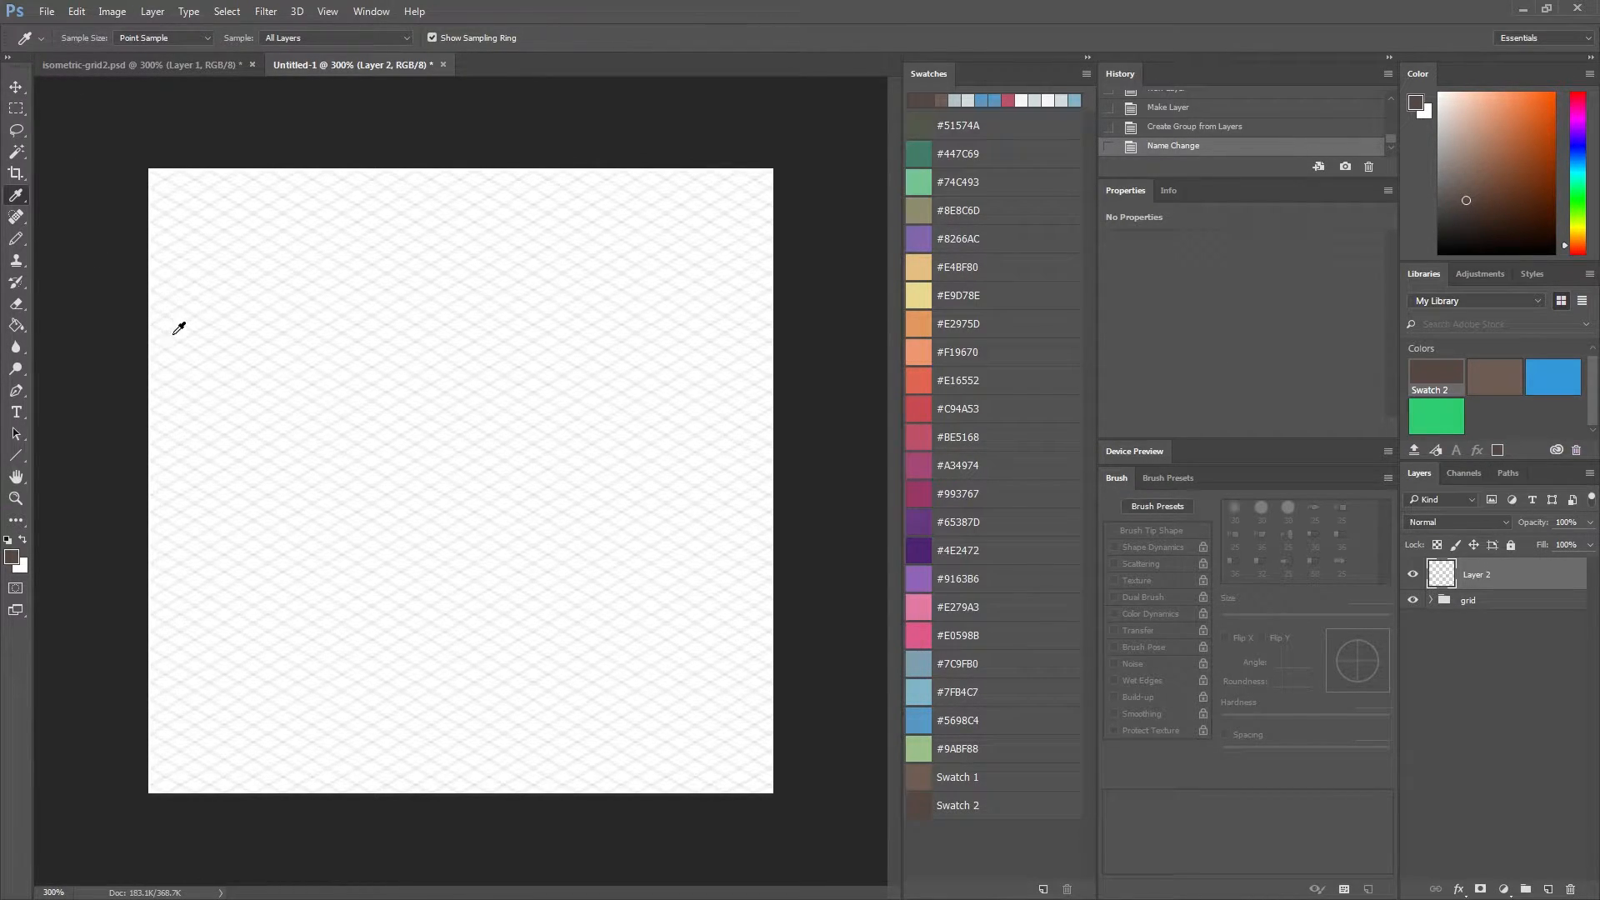
mouse_move(383, 372)
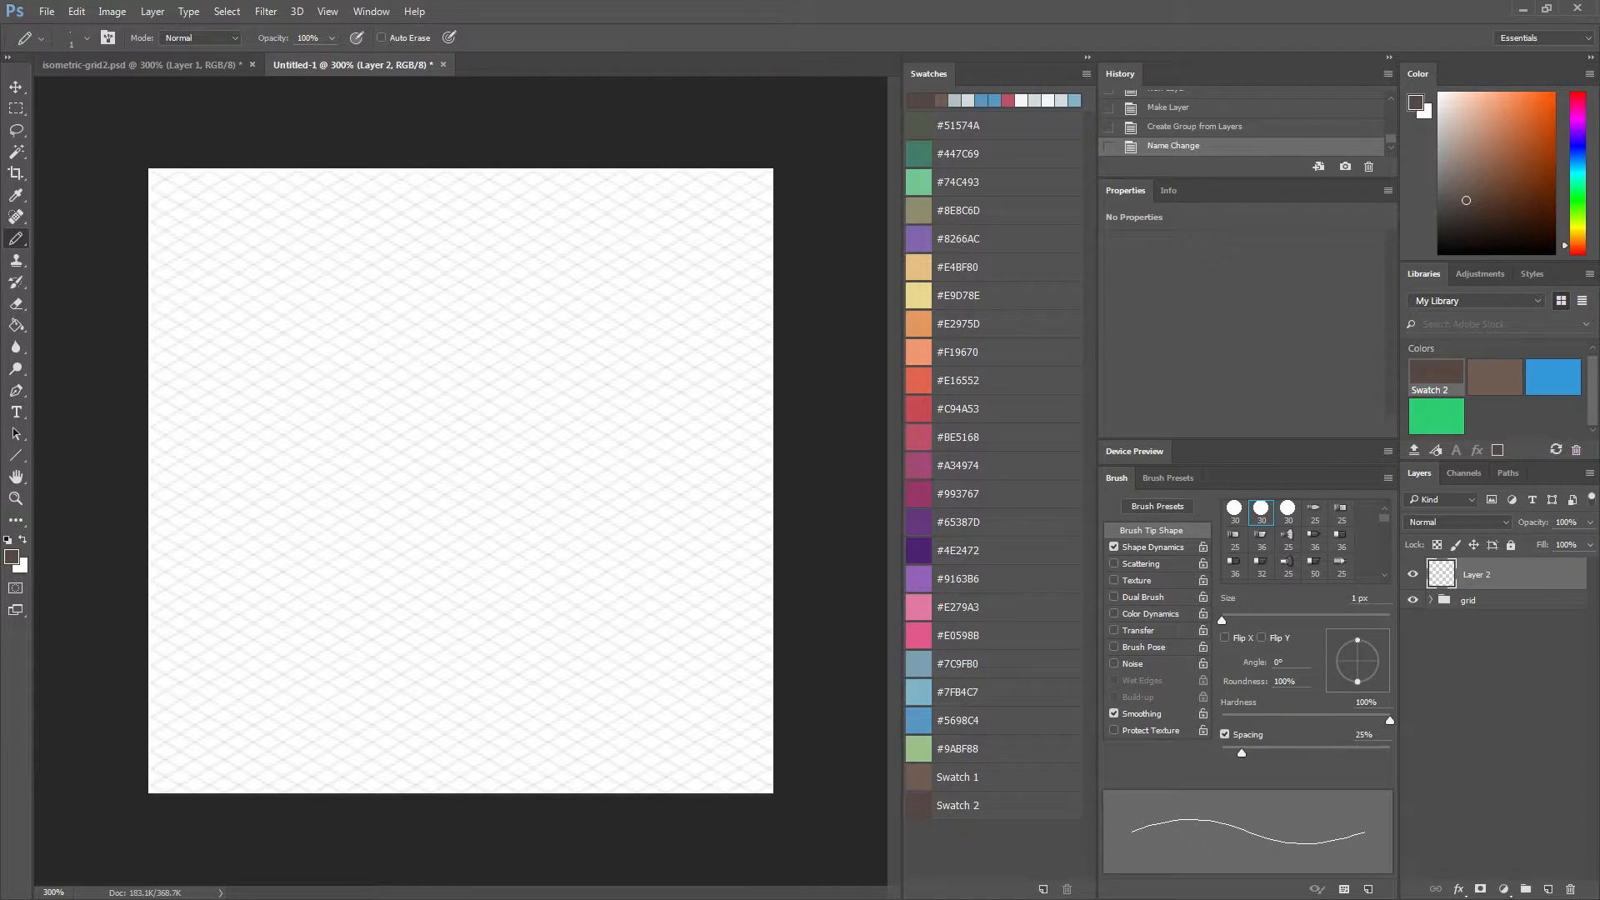
mouse_move(338, 395)
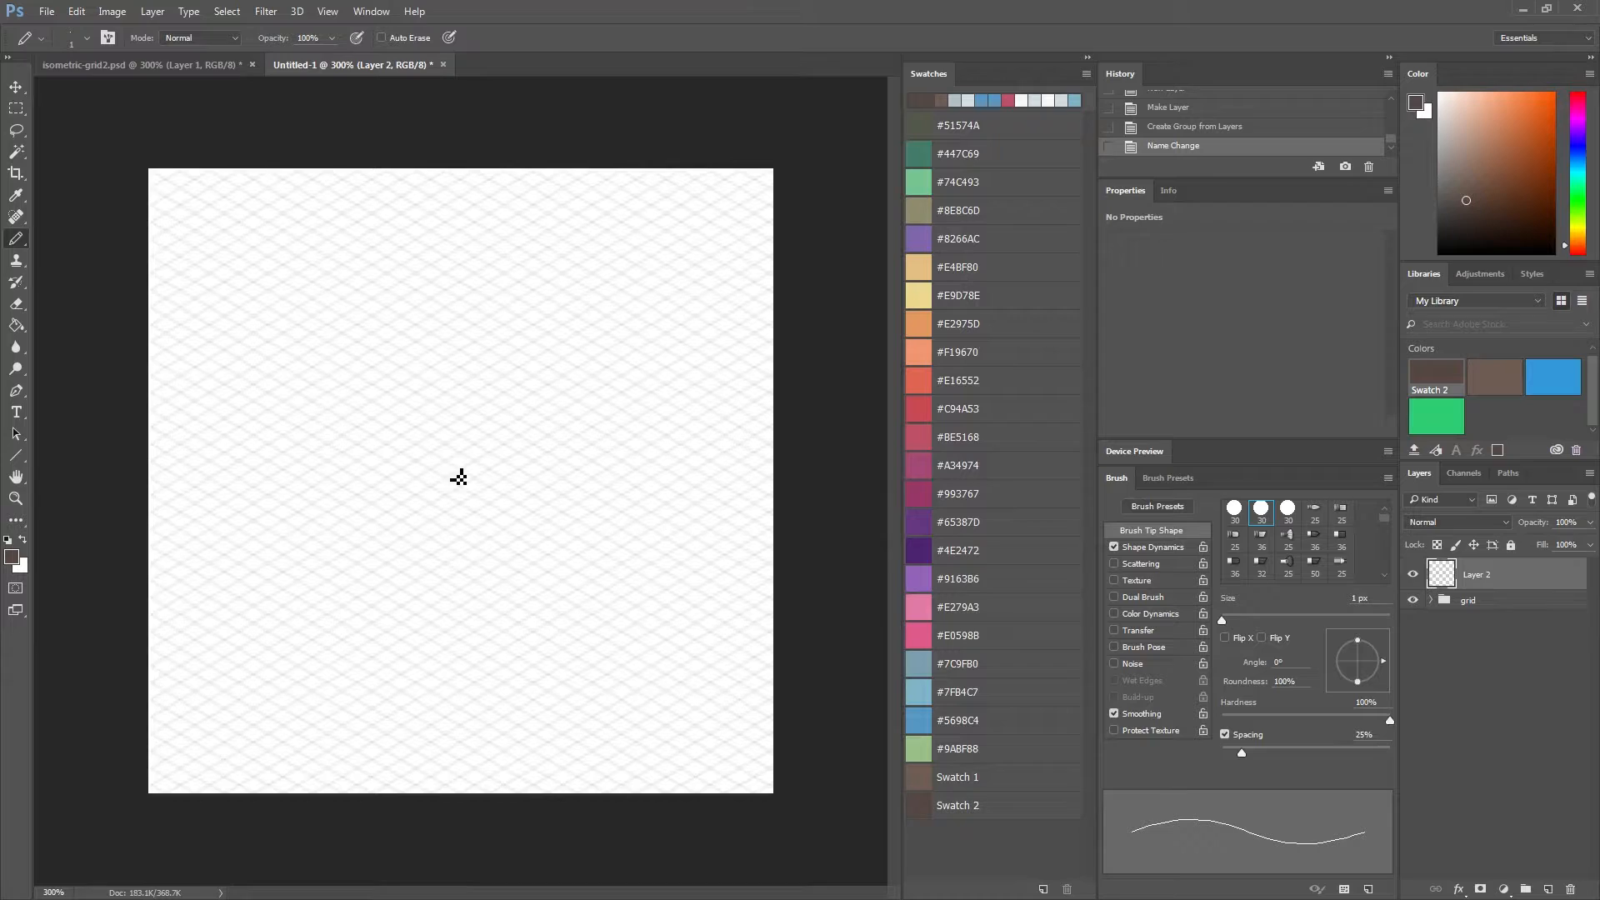
mouse_move(356, 452)
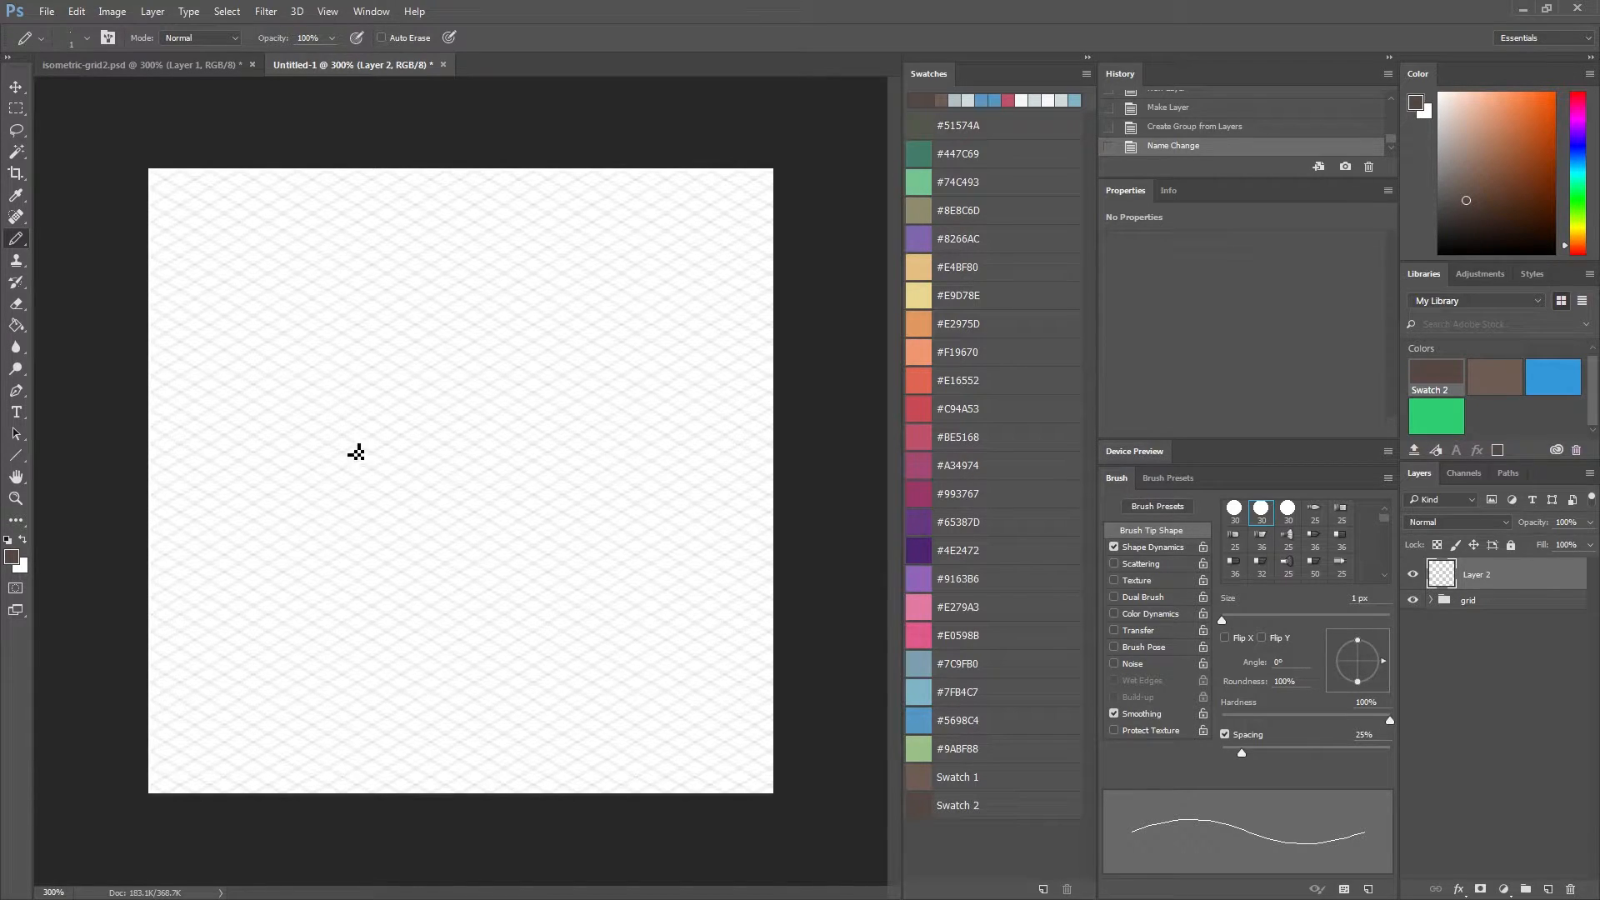
mouse_move(318, 443)
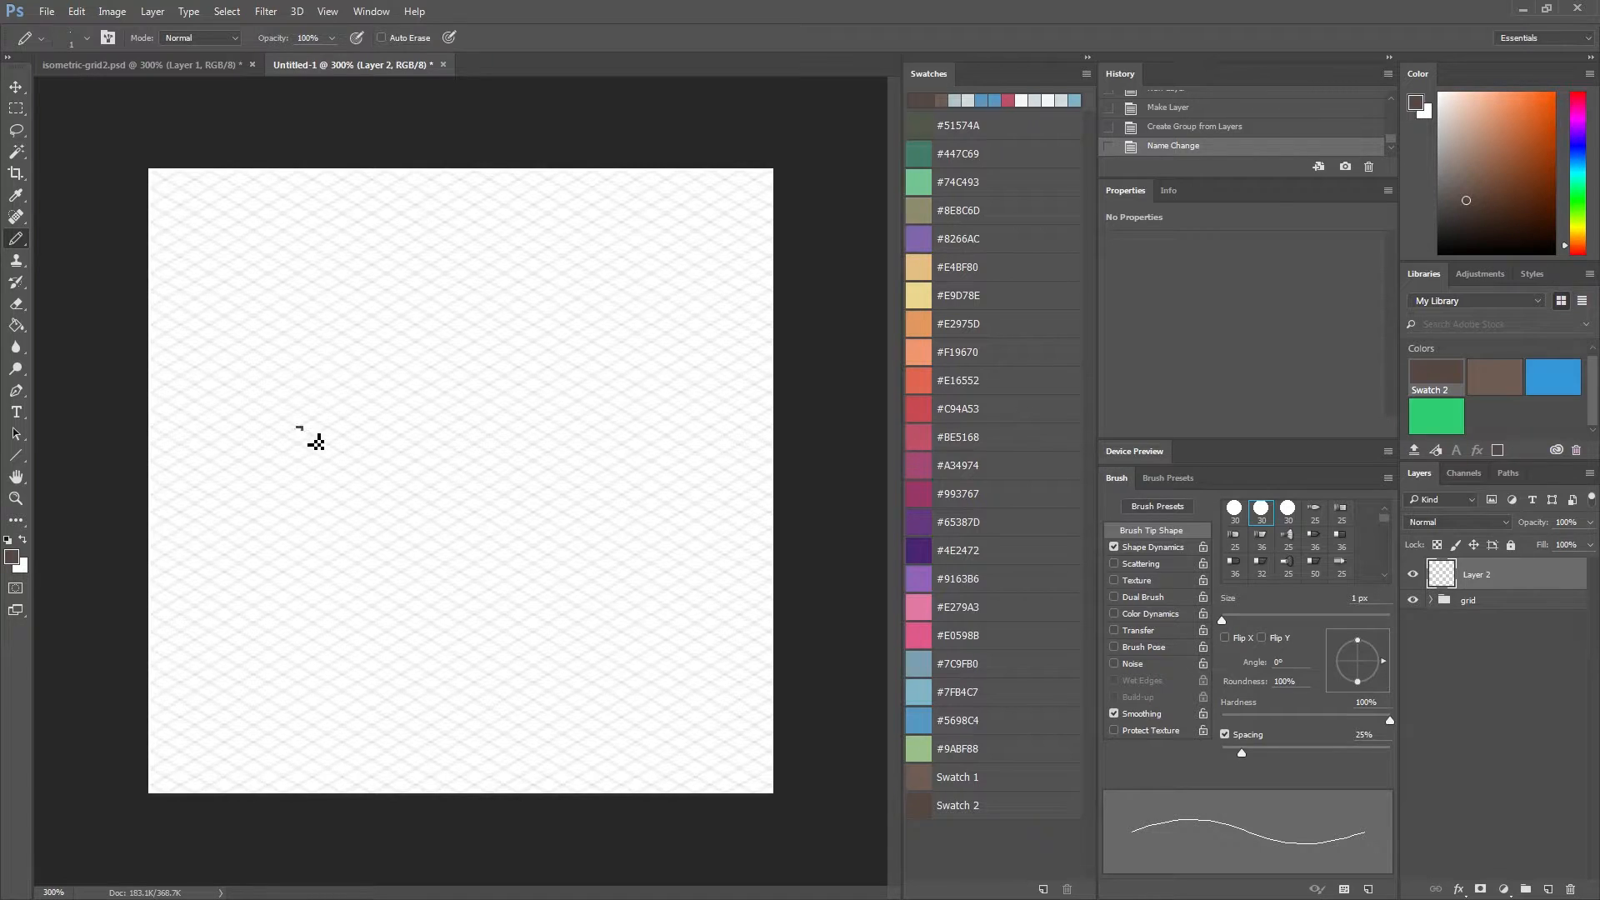
Draw the island's lower-left and rising right edges with a small dip, continuing into the top outline.
drag(298, 428, 447, 511)
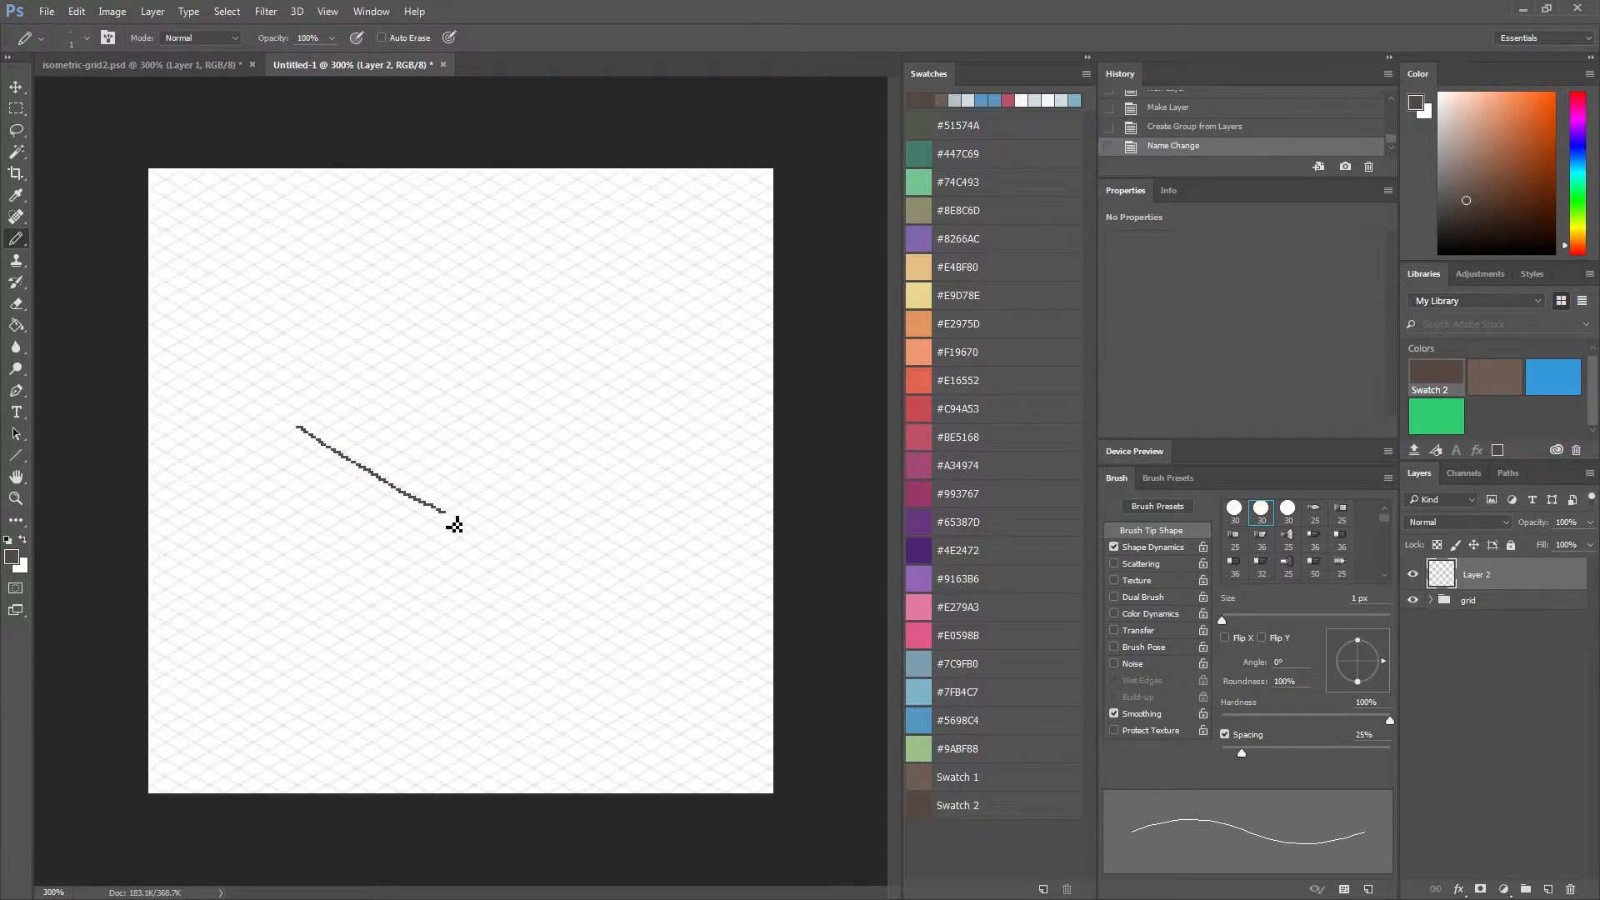
drag(443, 510, 478, 505)
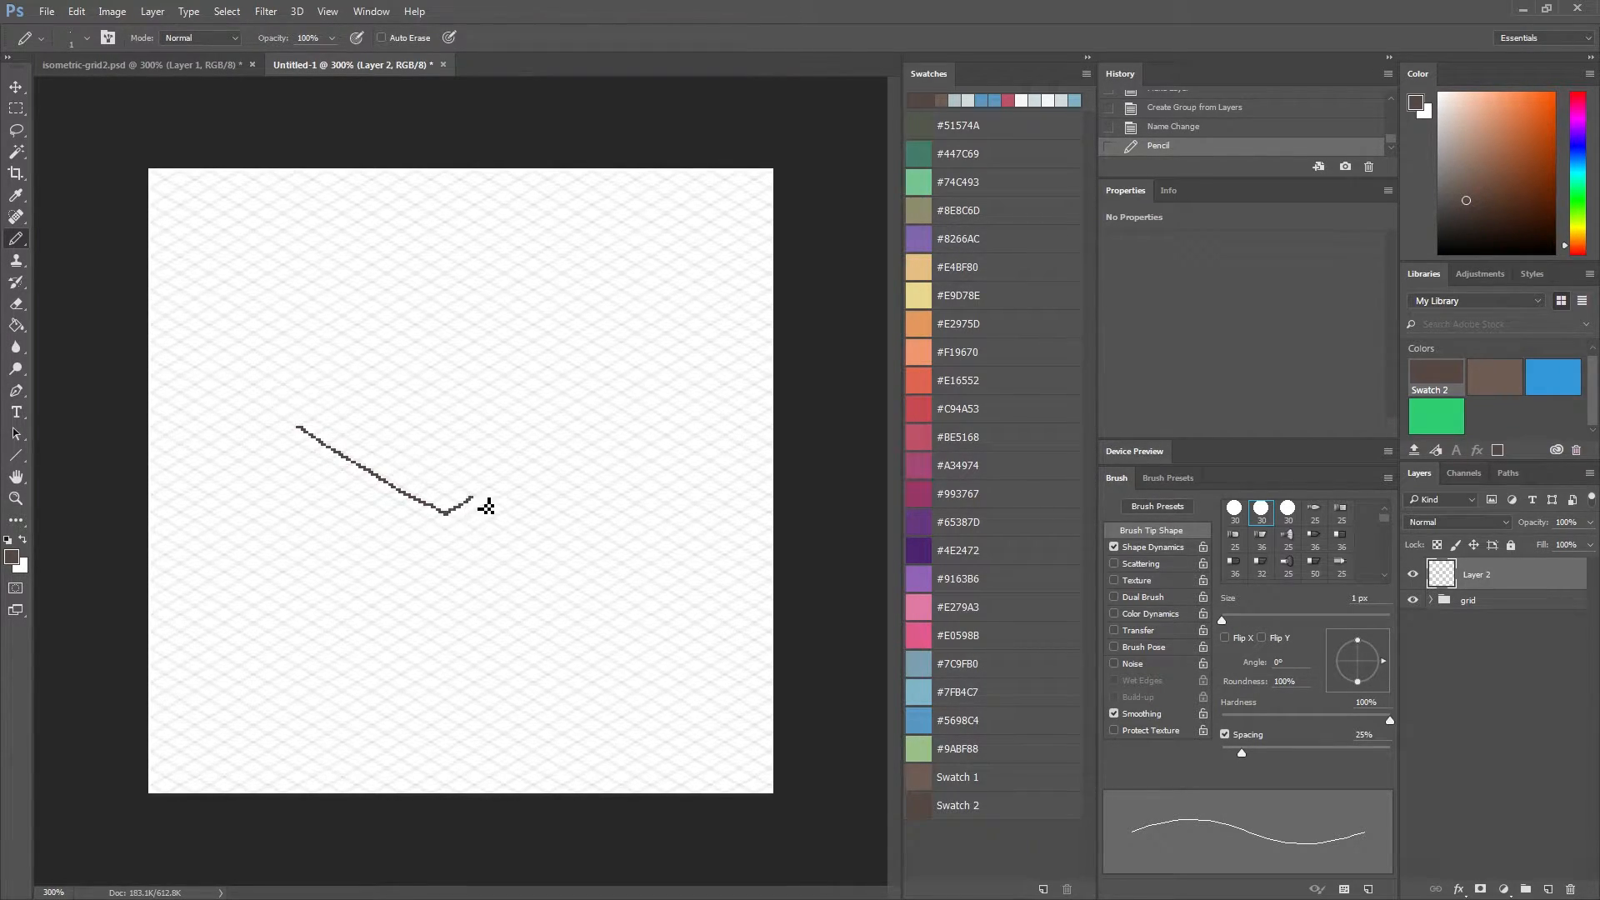
drag(447, 513, 533, 456)
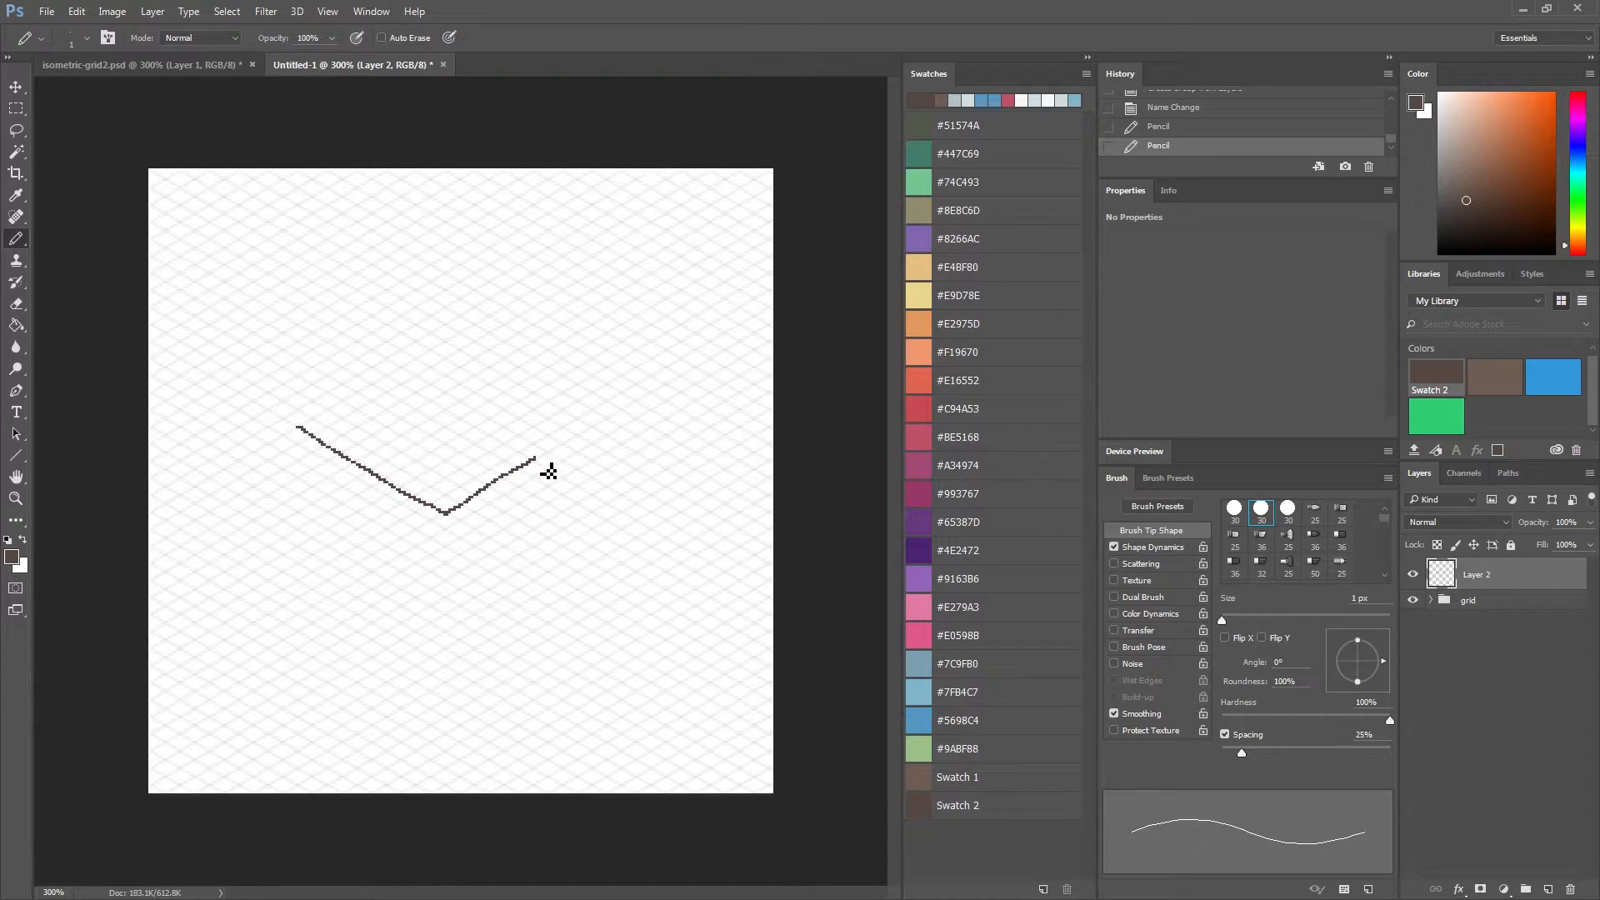
drag(535, 460, 567, 475)
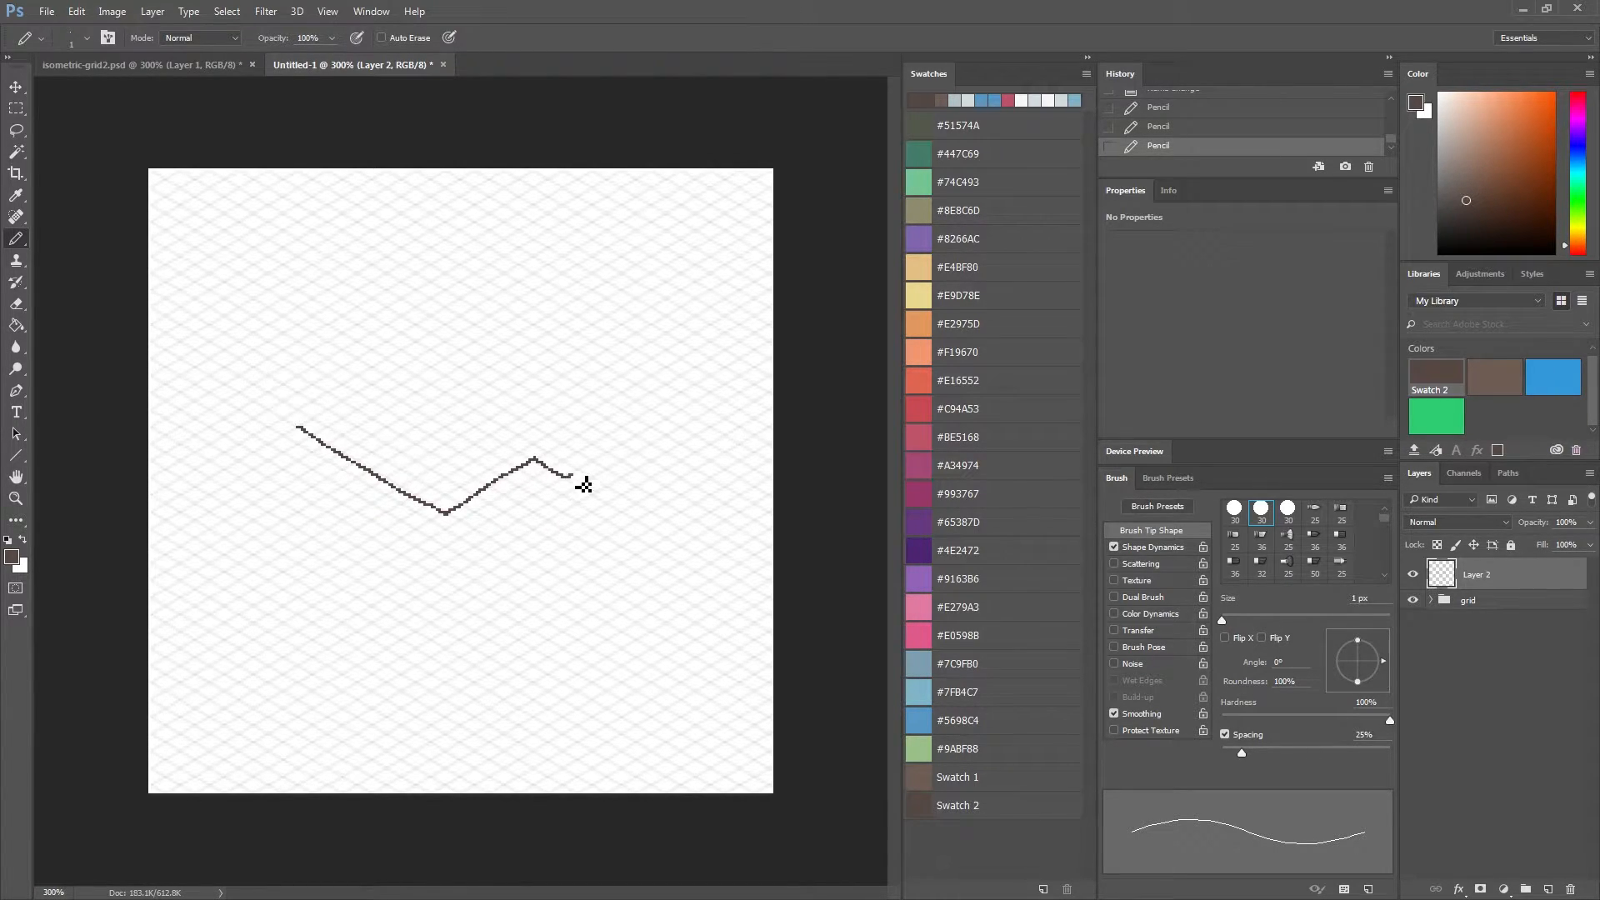
drag(556, 470, 612, 449)
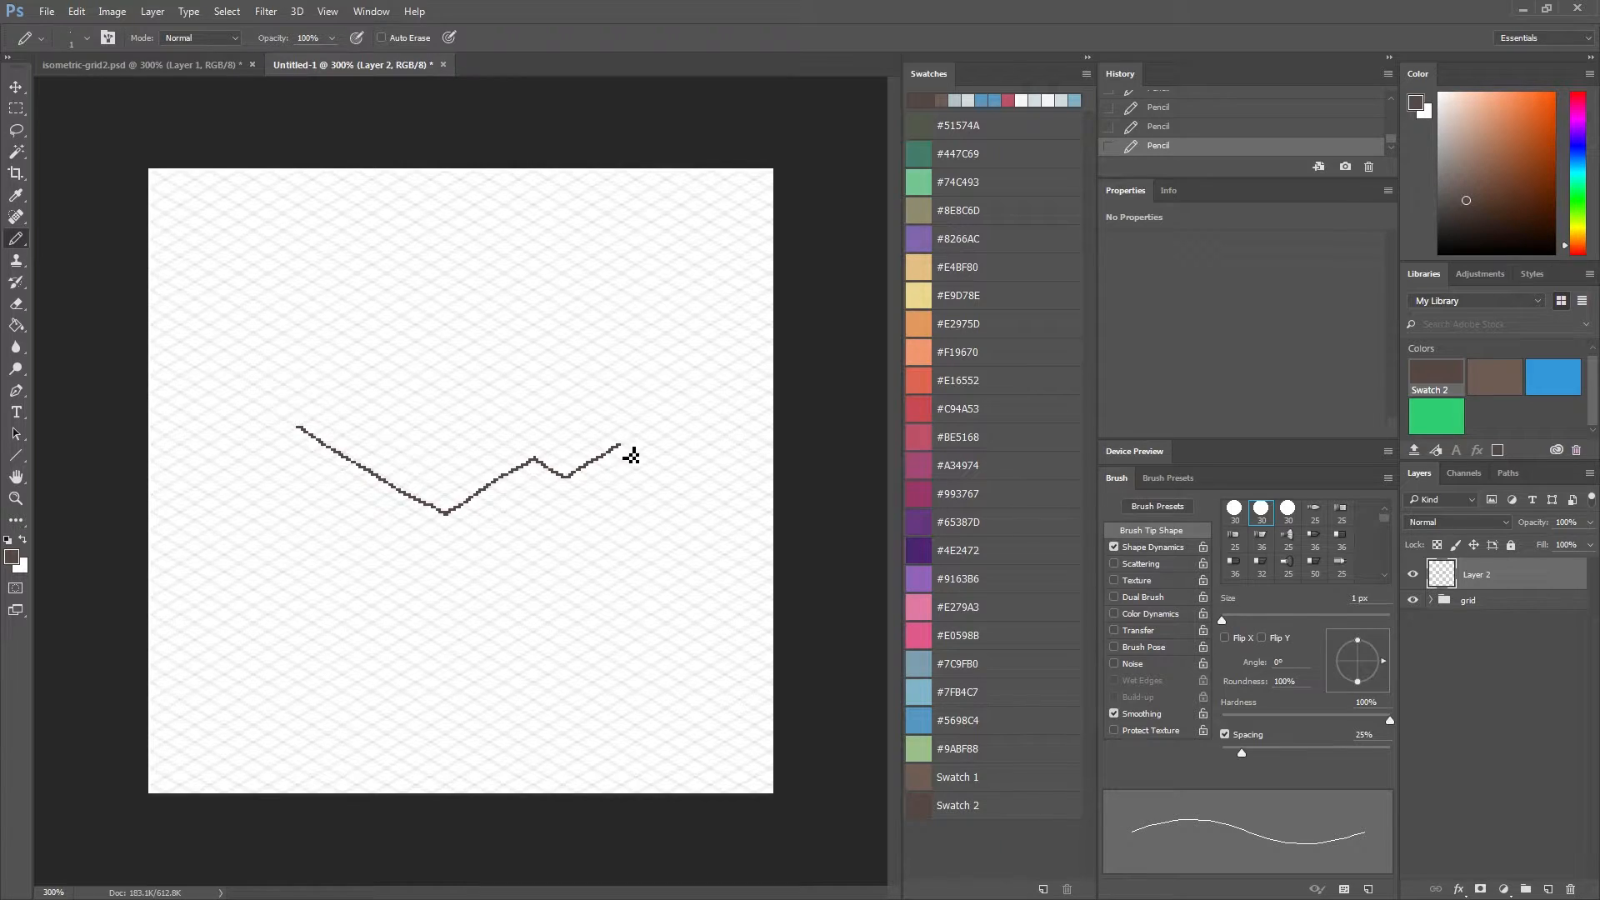
drag(620, 447, 460, 356)
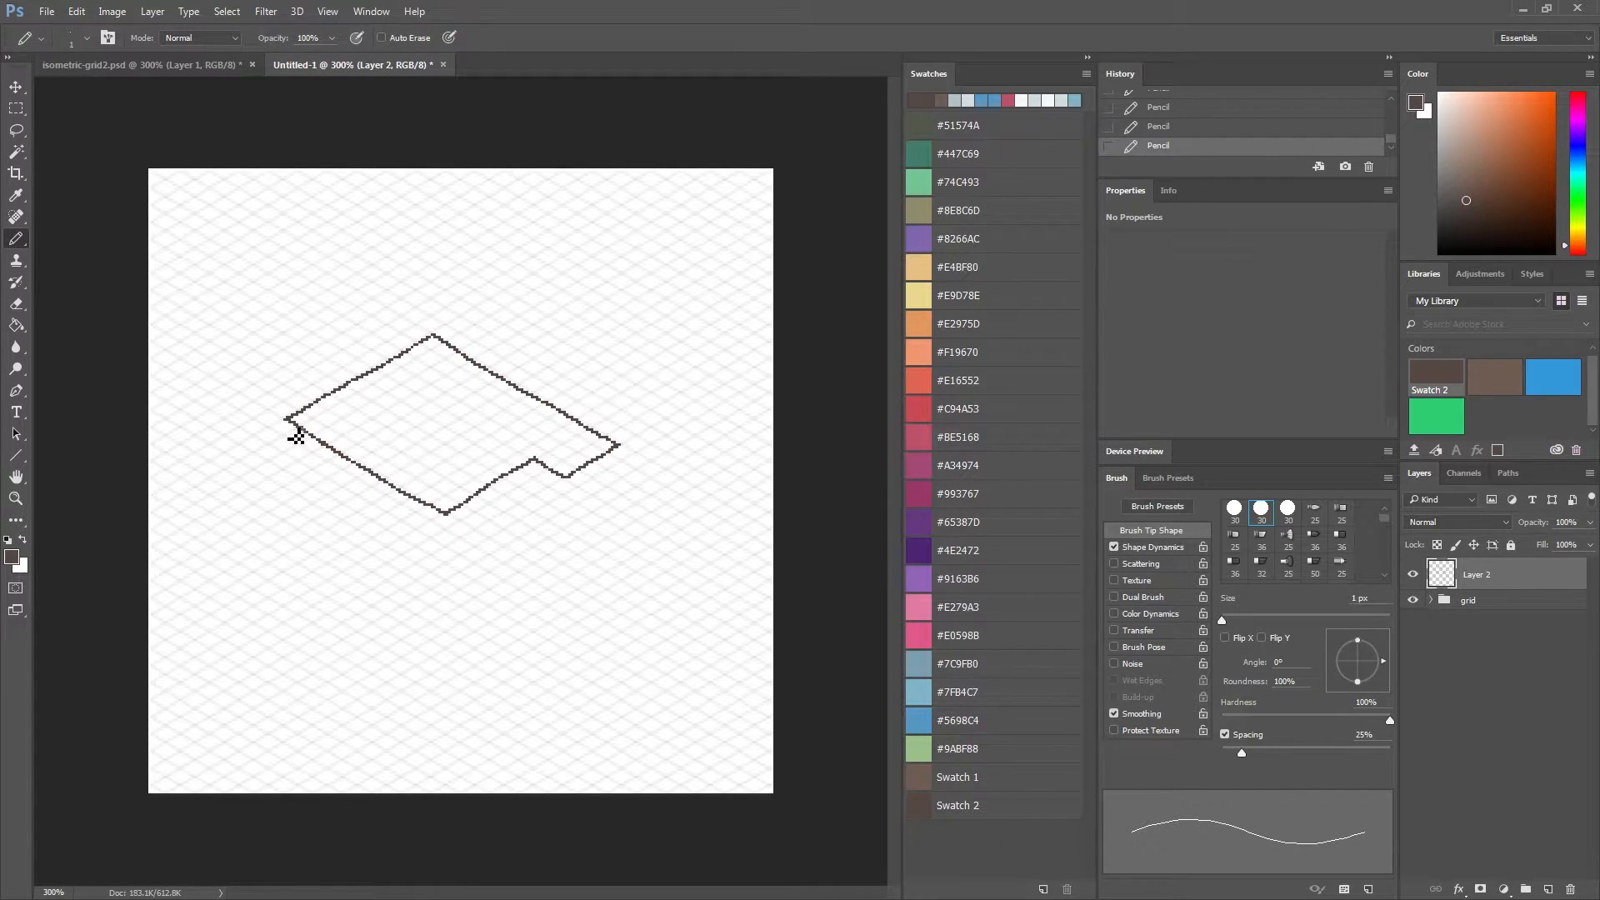
mouse_move(296, 460)
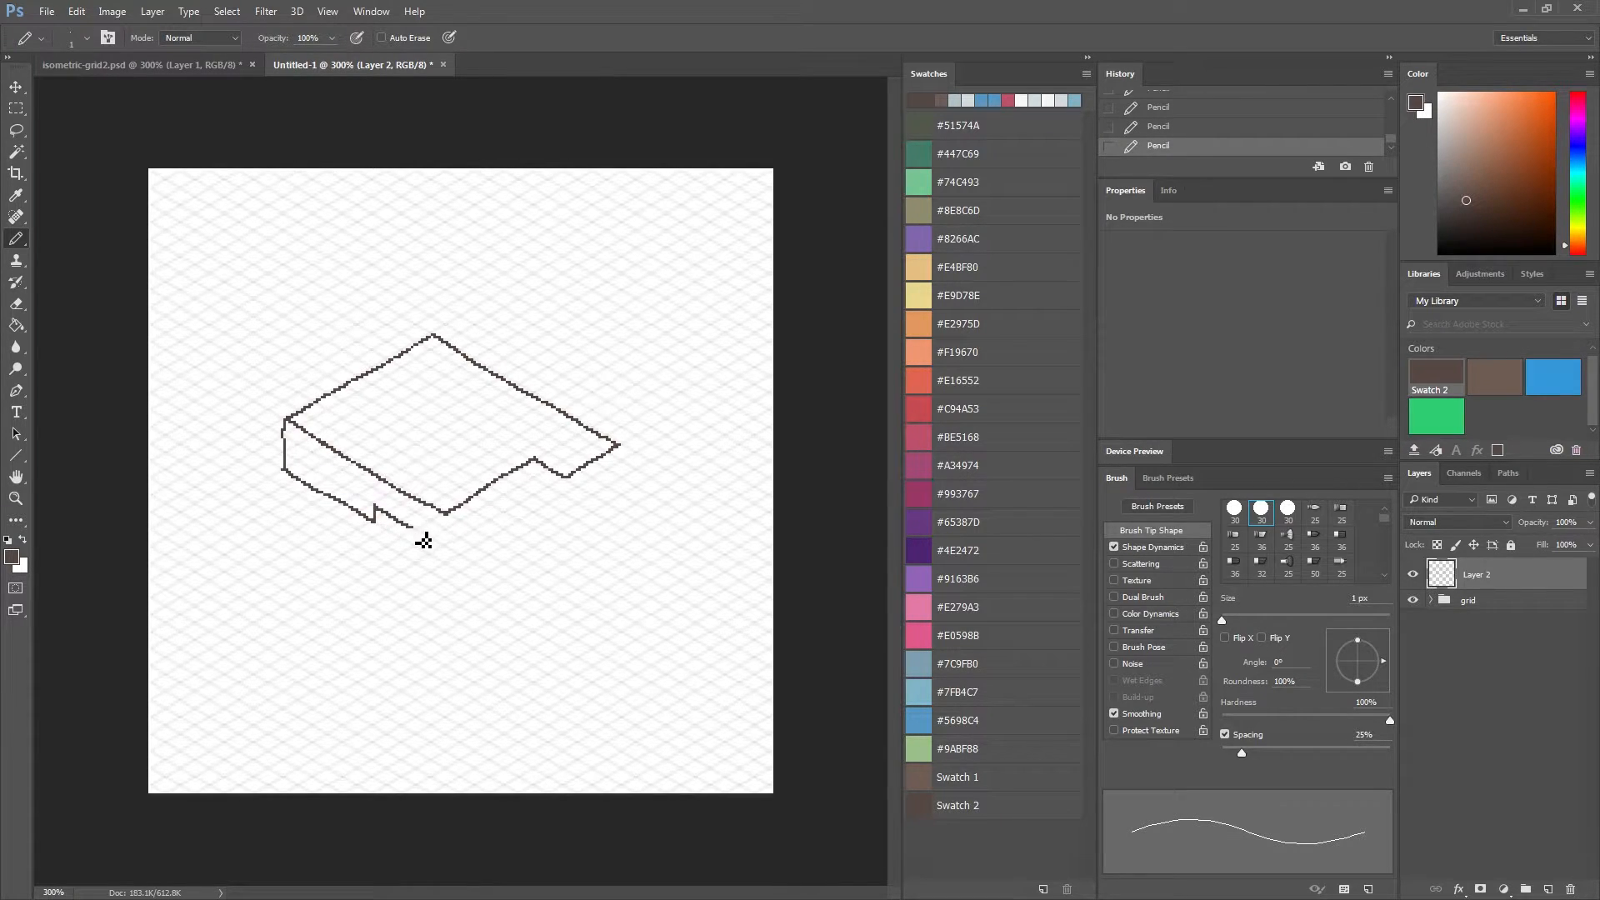
Draw the vertical walls and bottom edges around the notched step, then erase stray pixels on the left wall.
drag(372, 510, 444, 540)
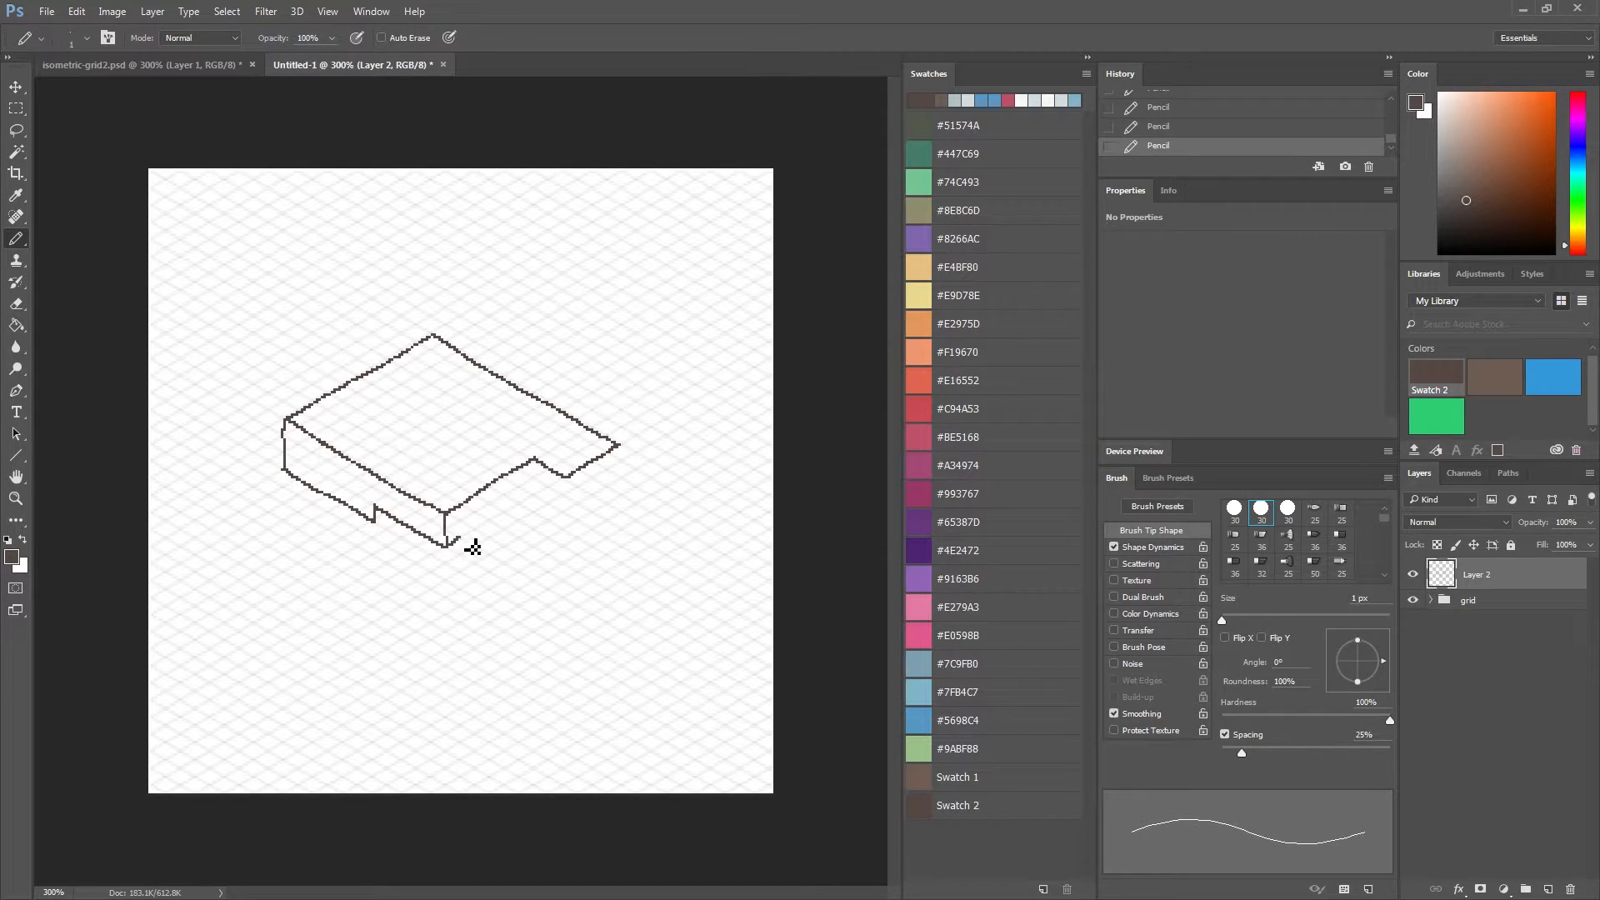
drag(465, 546, 540, 500)
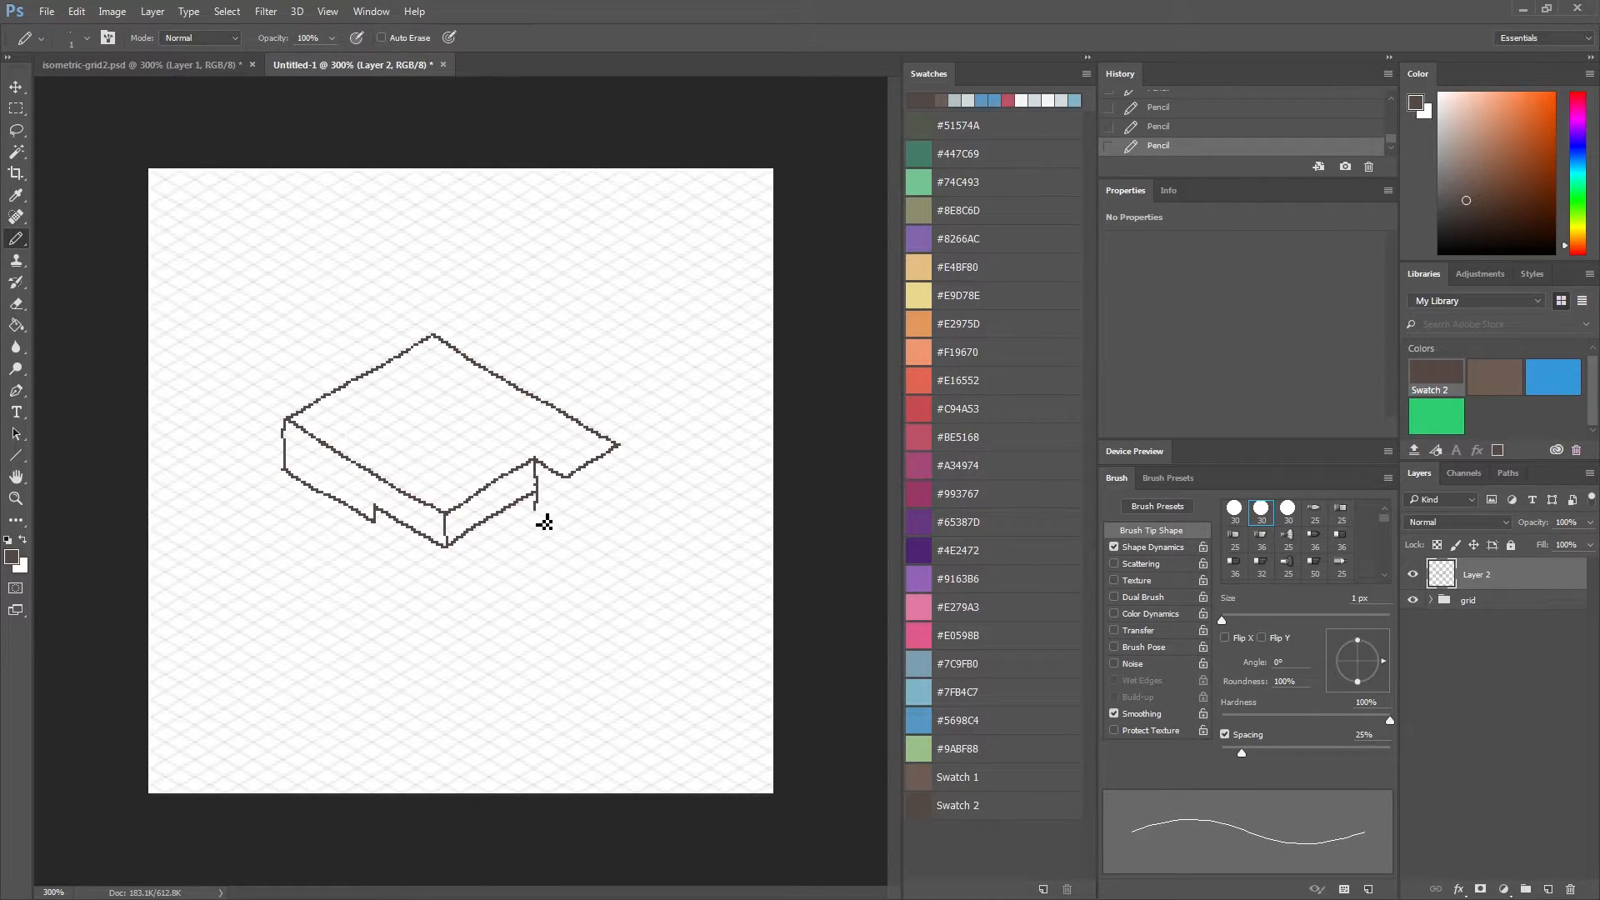
drag(534, 448, 572, 540)
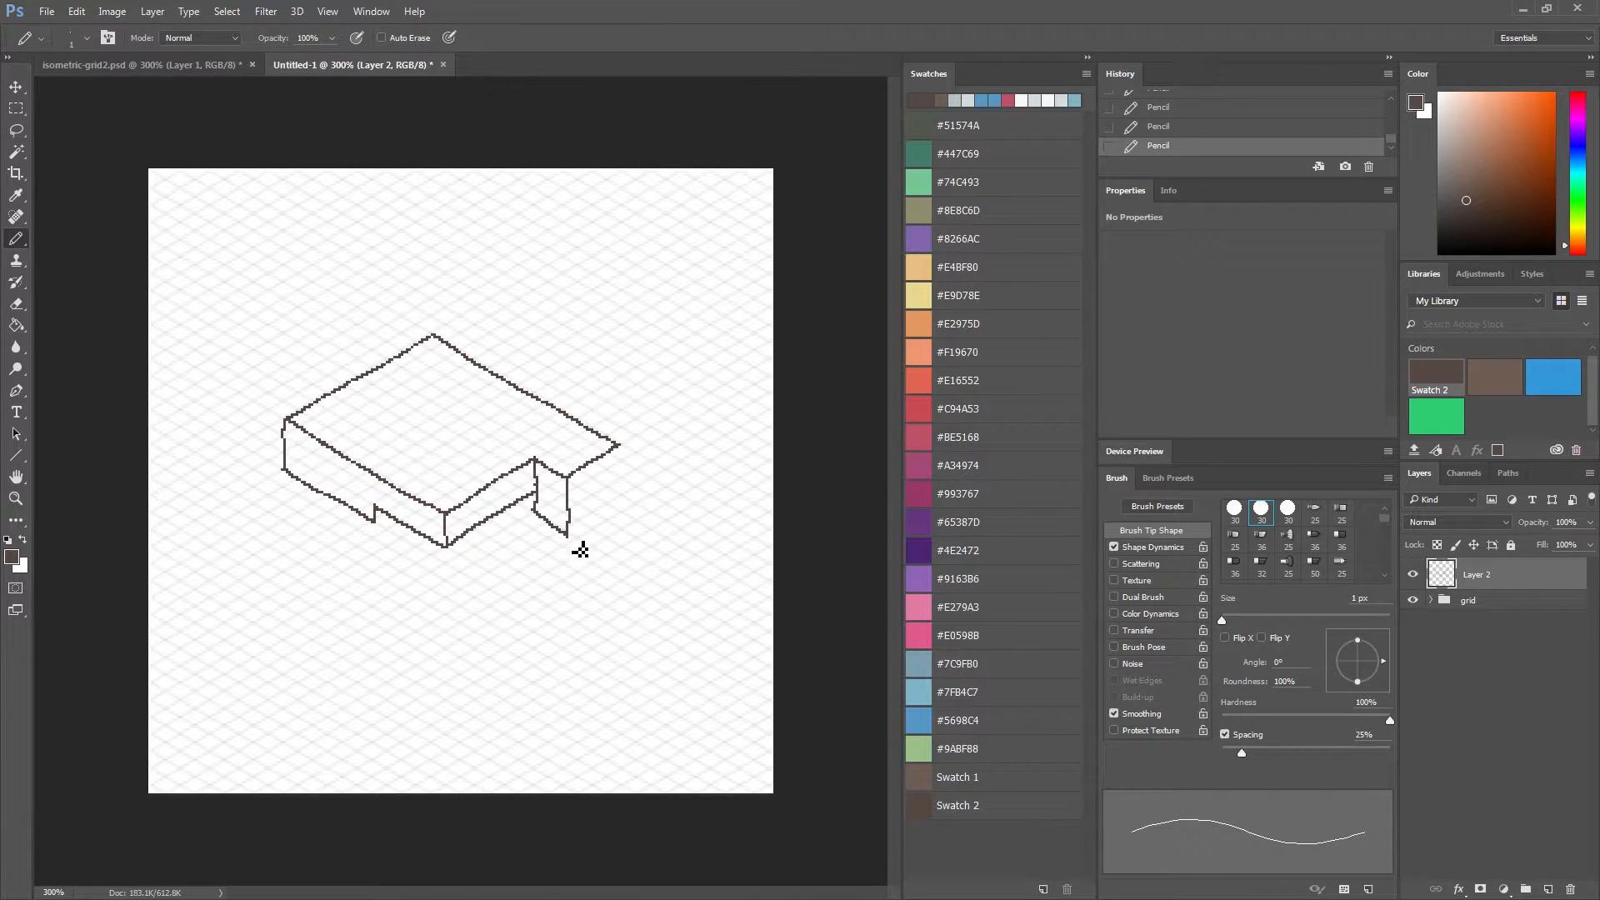
drag(581, 547, 629, 460)
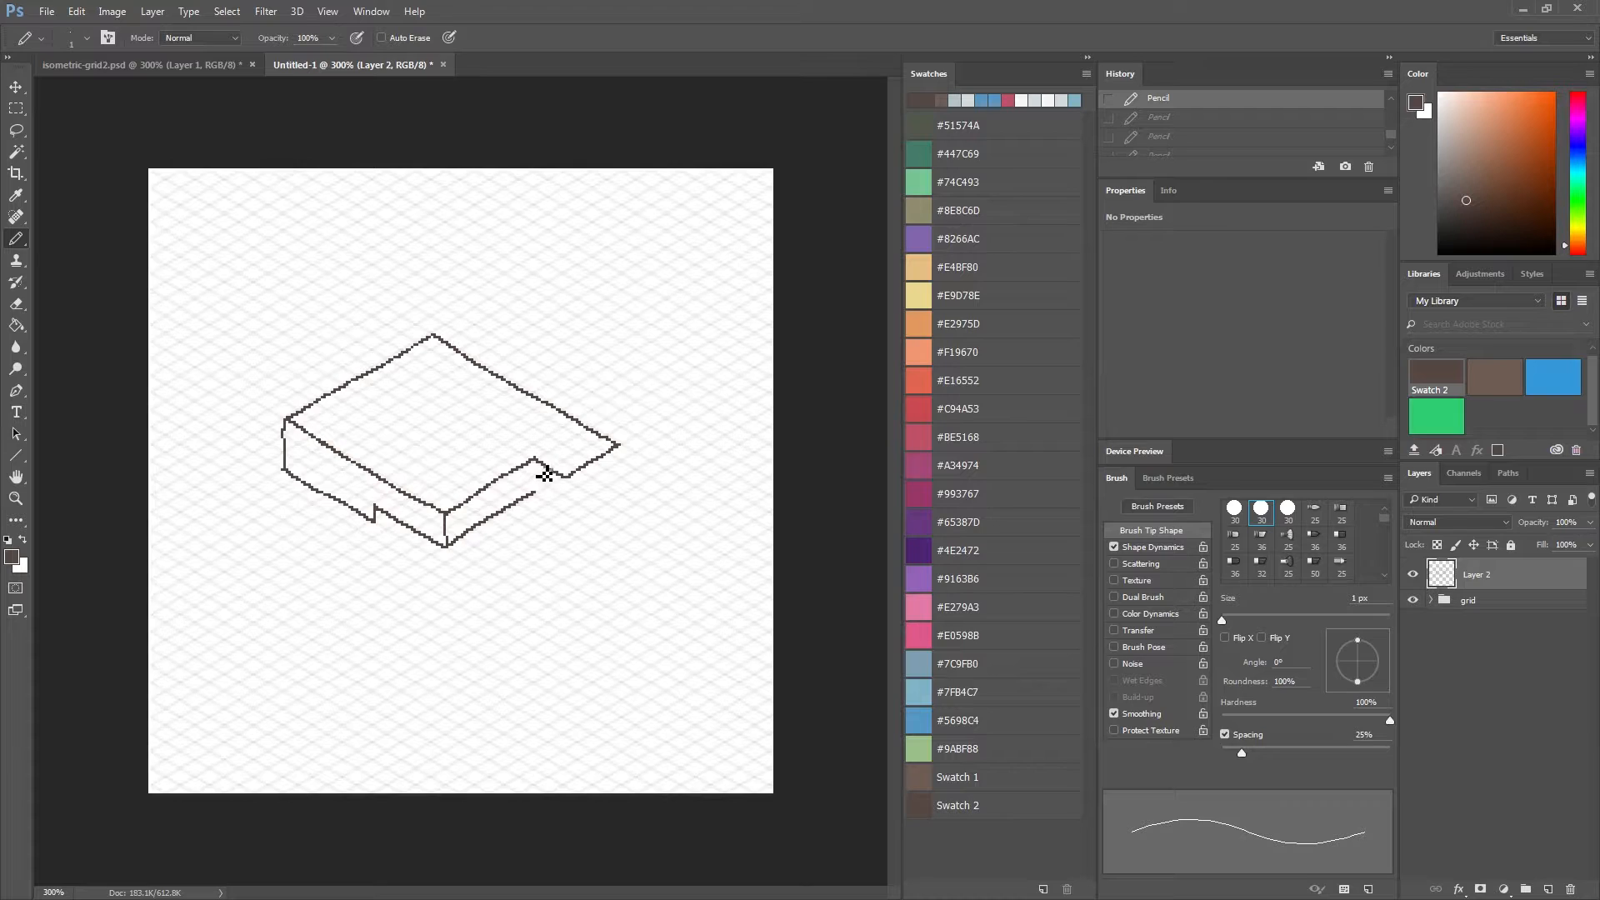
drag(543, 471, 543, 507)
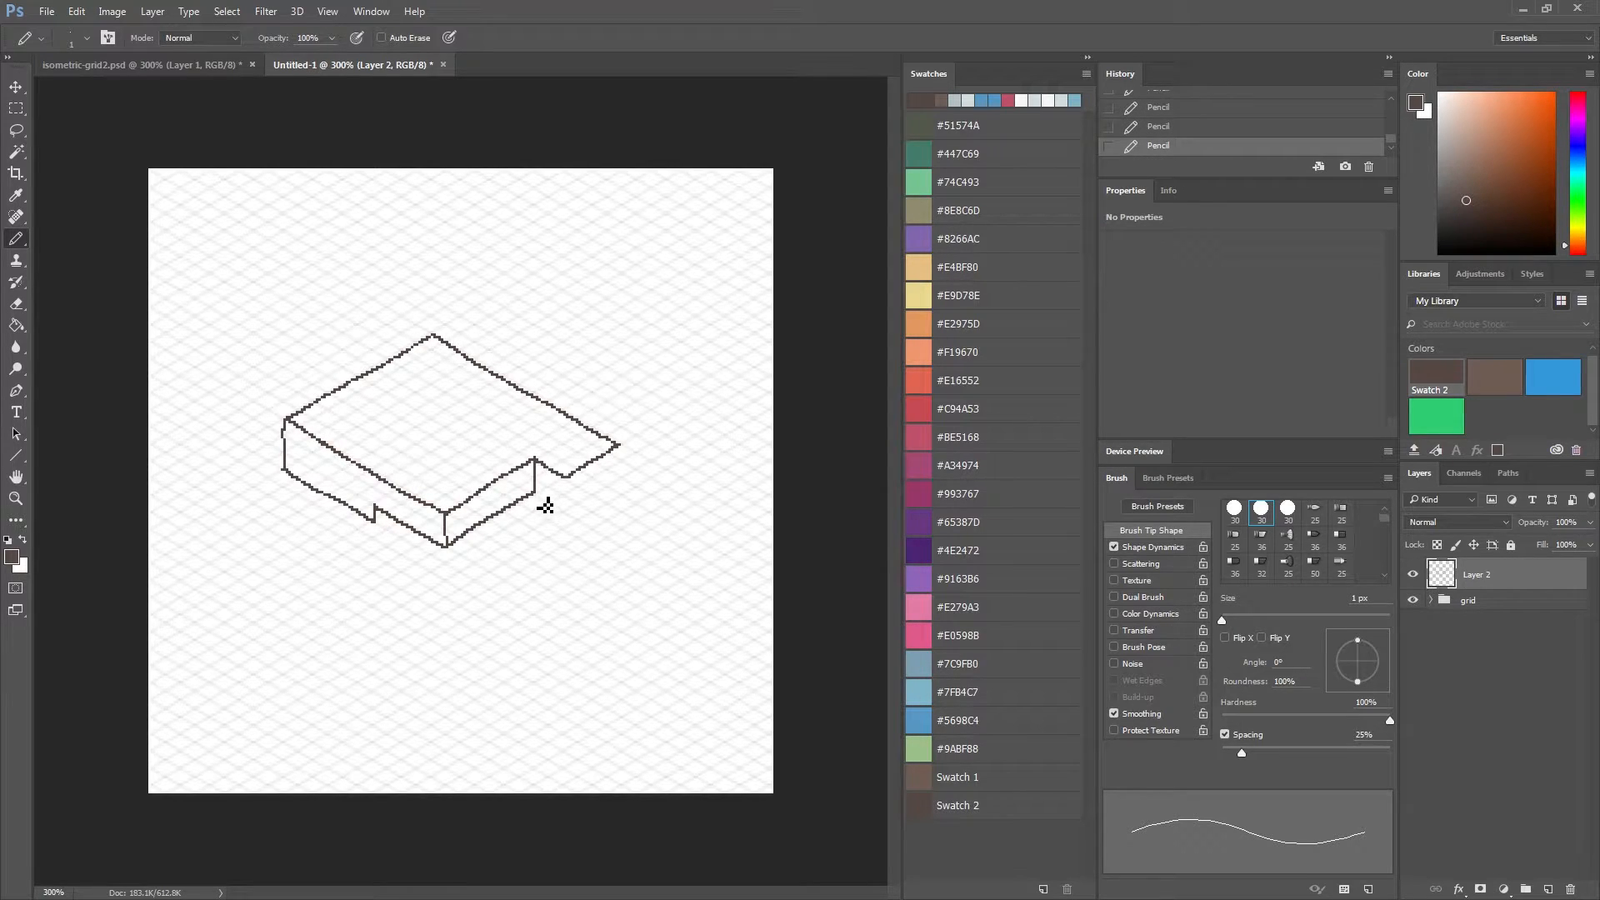
mouse_move(577, 492)
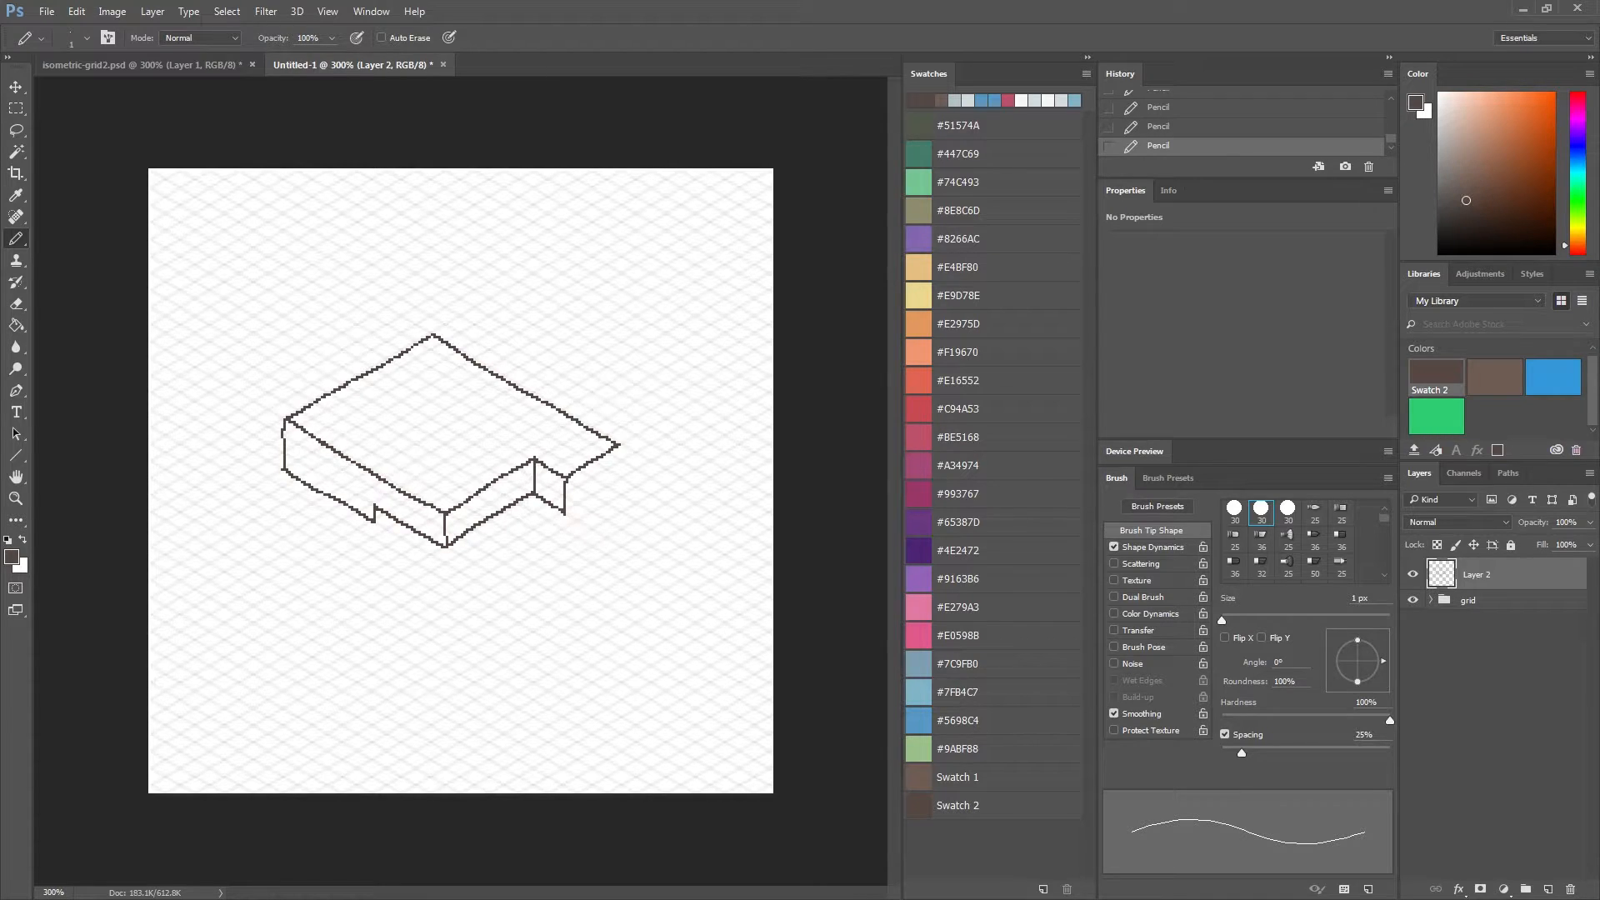
drag(560, 493, 611, 510)
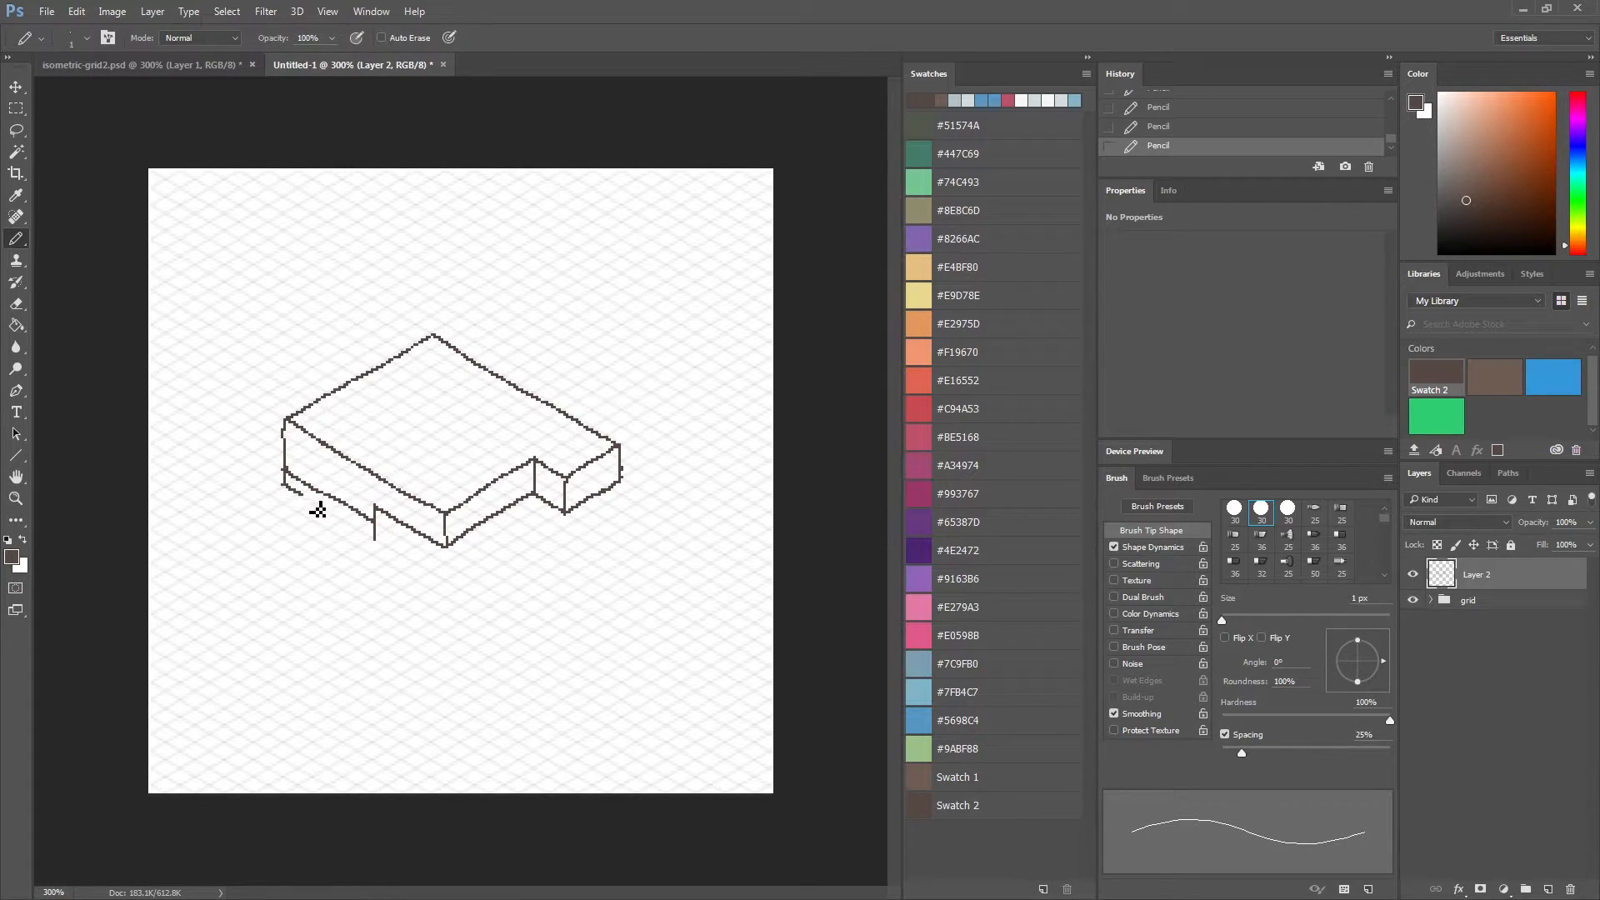
drag(318, 510, 409, 535)
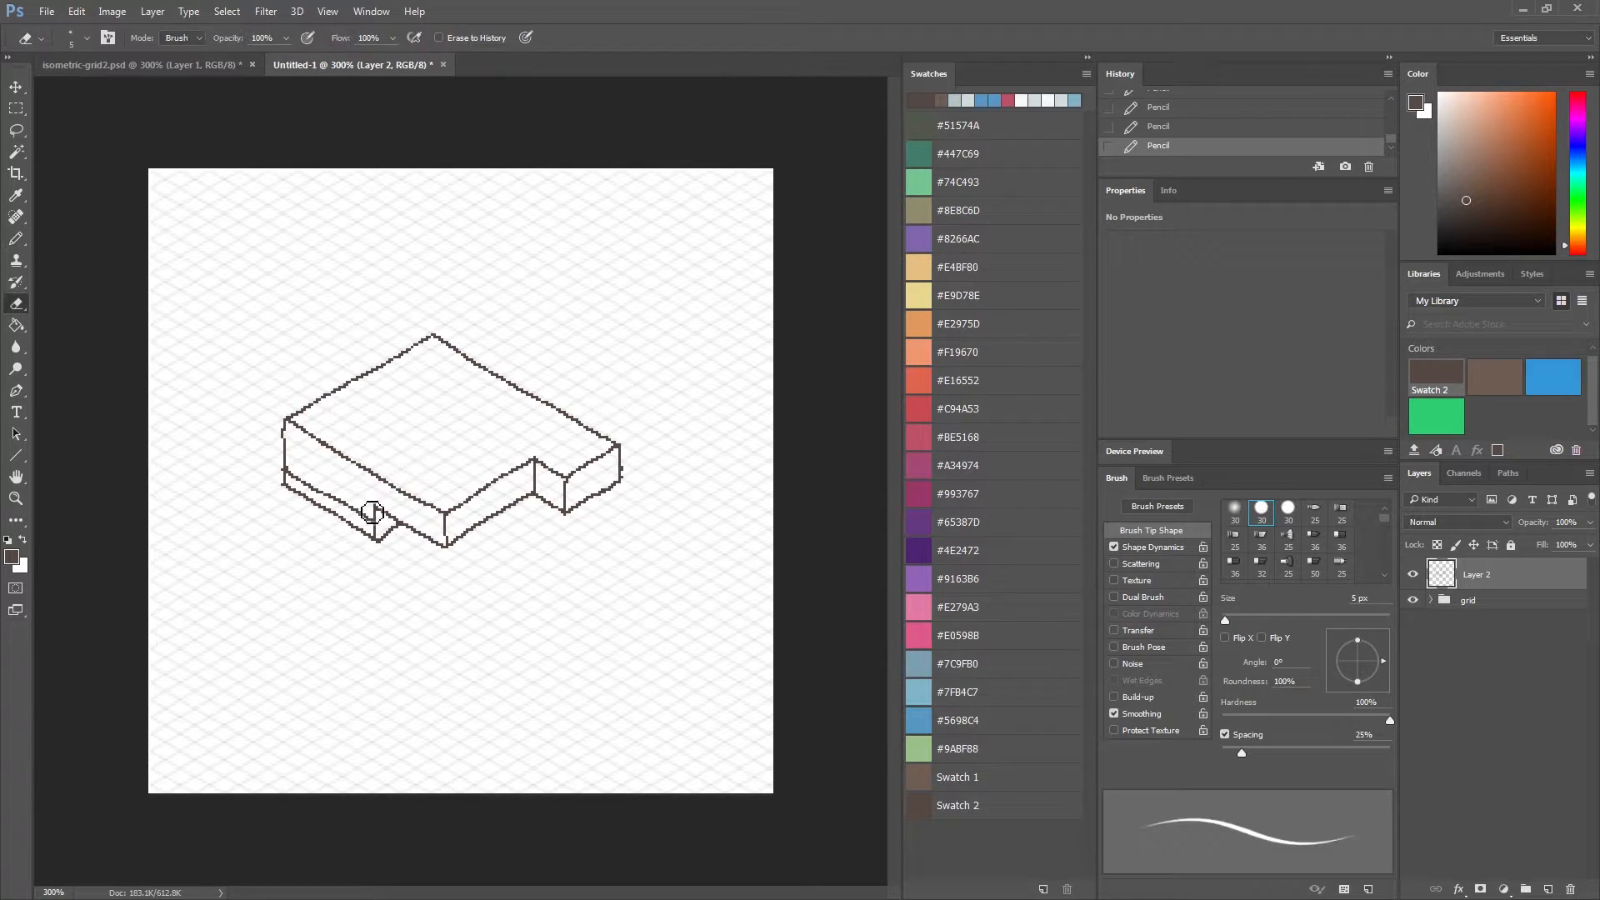
click(372, 510)
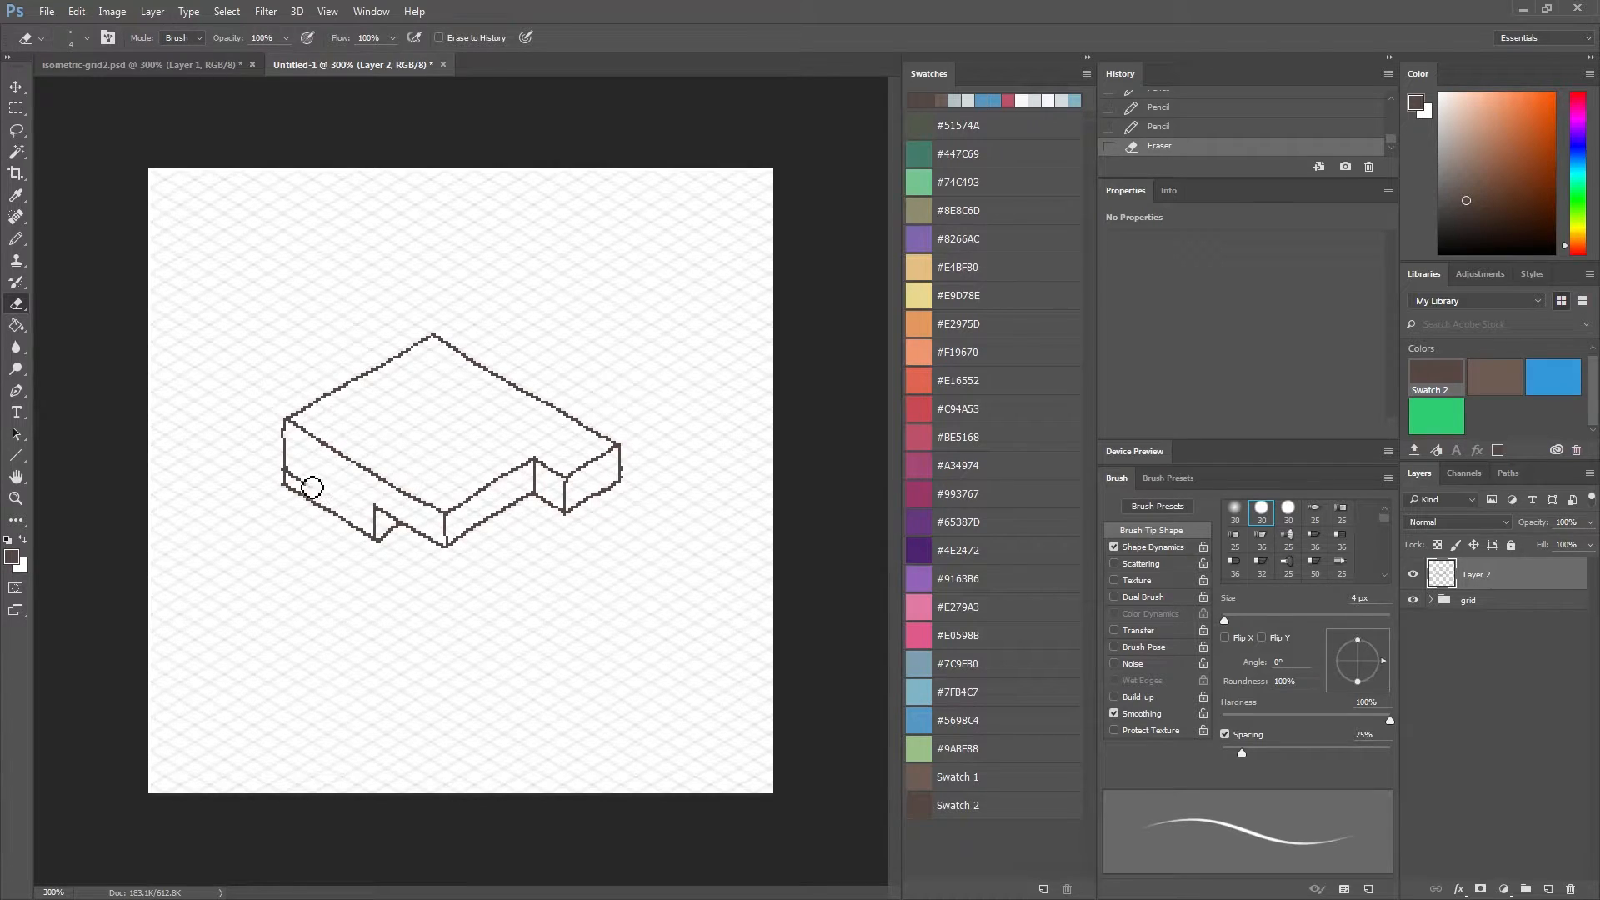
mouse_move(298, 478)
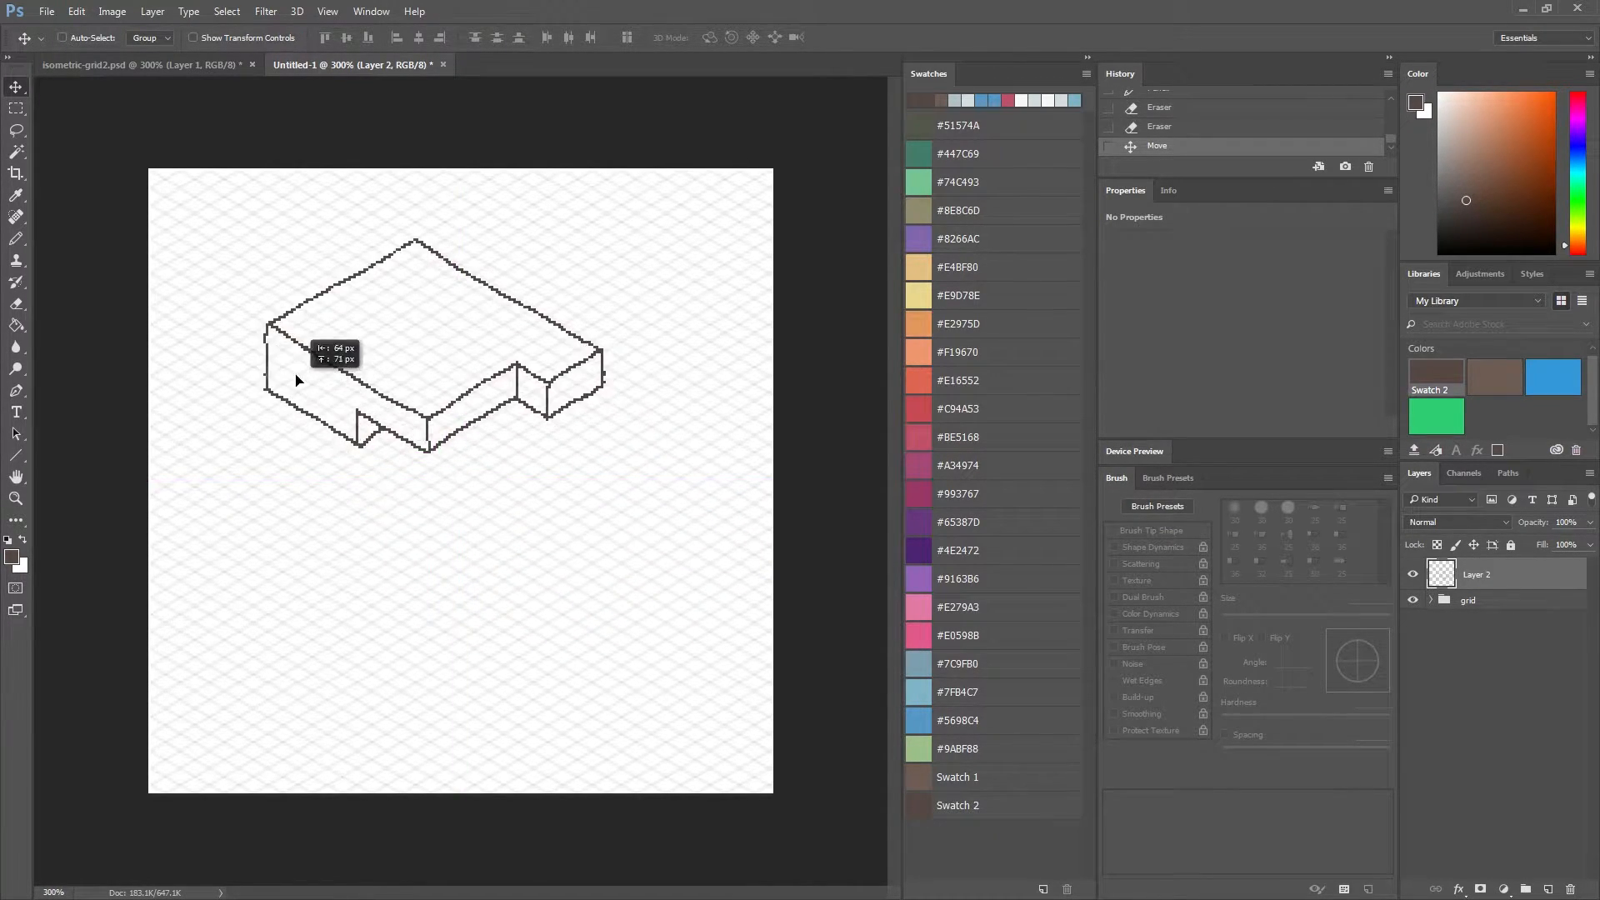
Drag the block outline in two moves toward the centre of the canvas.
drag(297, 380, 419, 472)
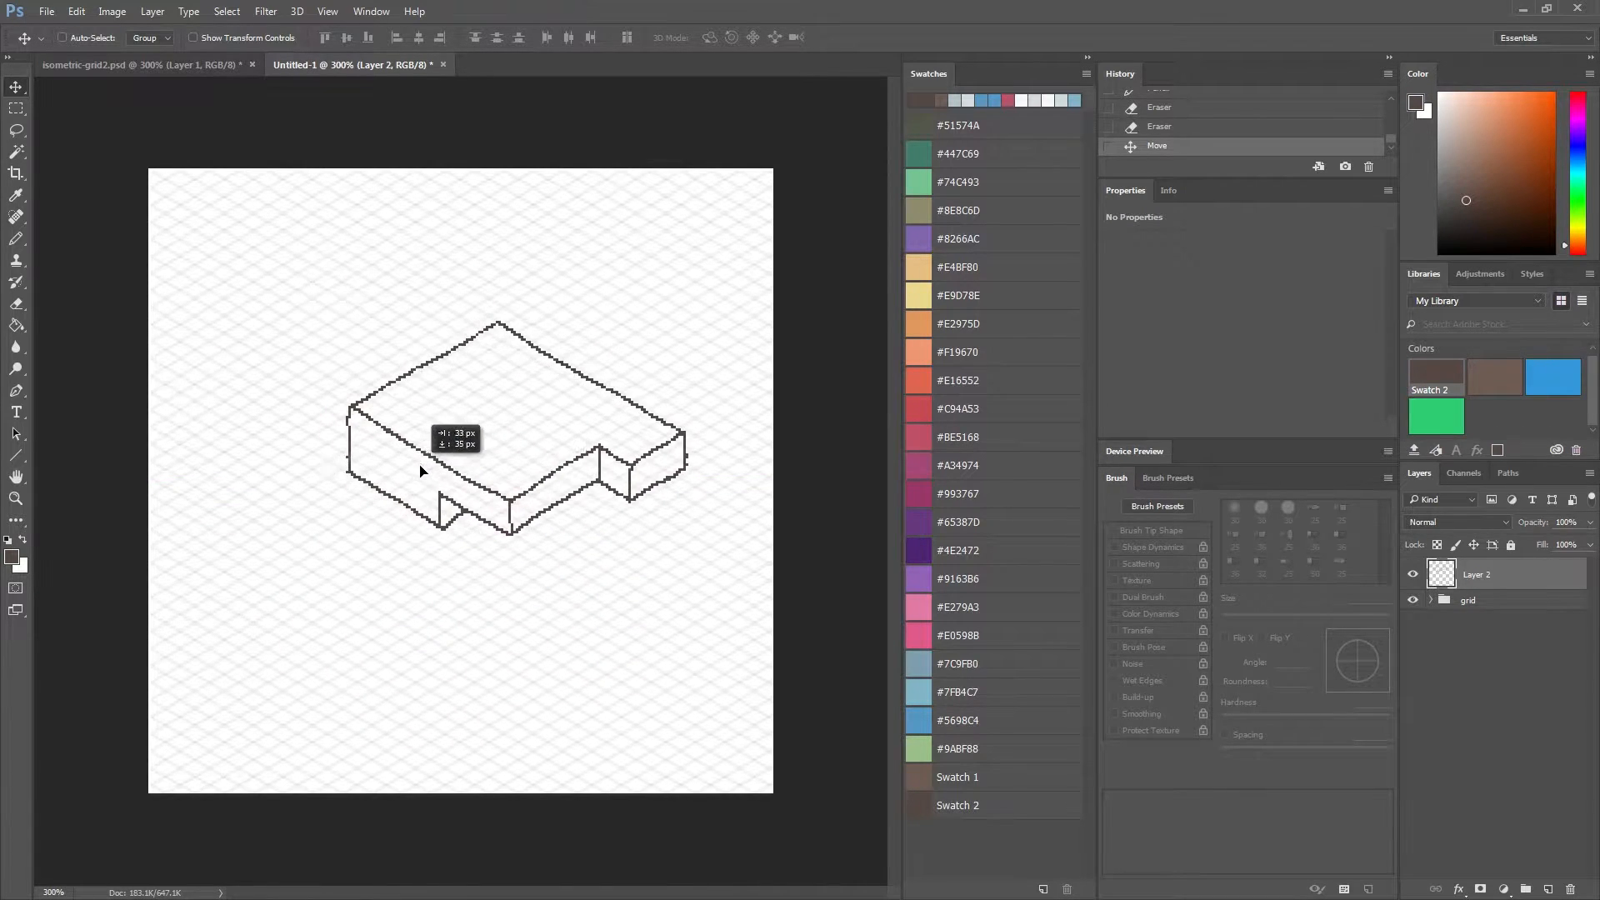
drag(422, 470, 390, 567)
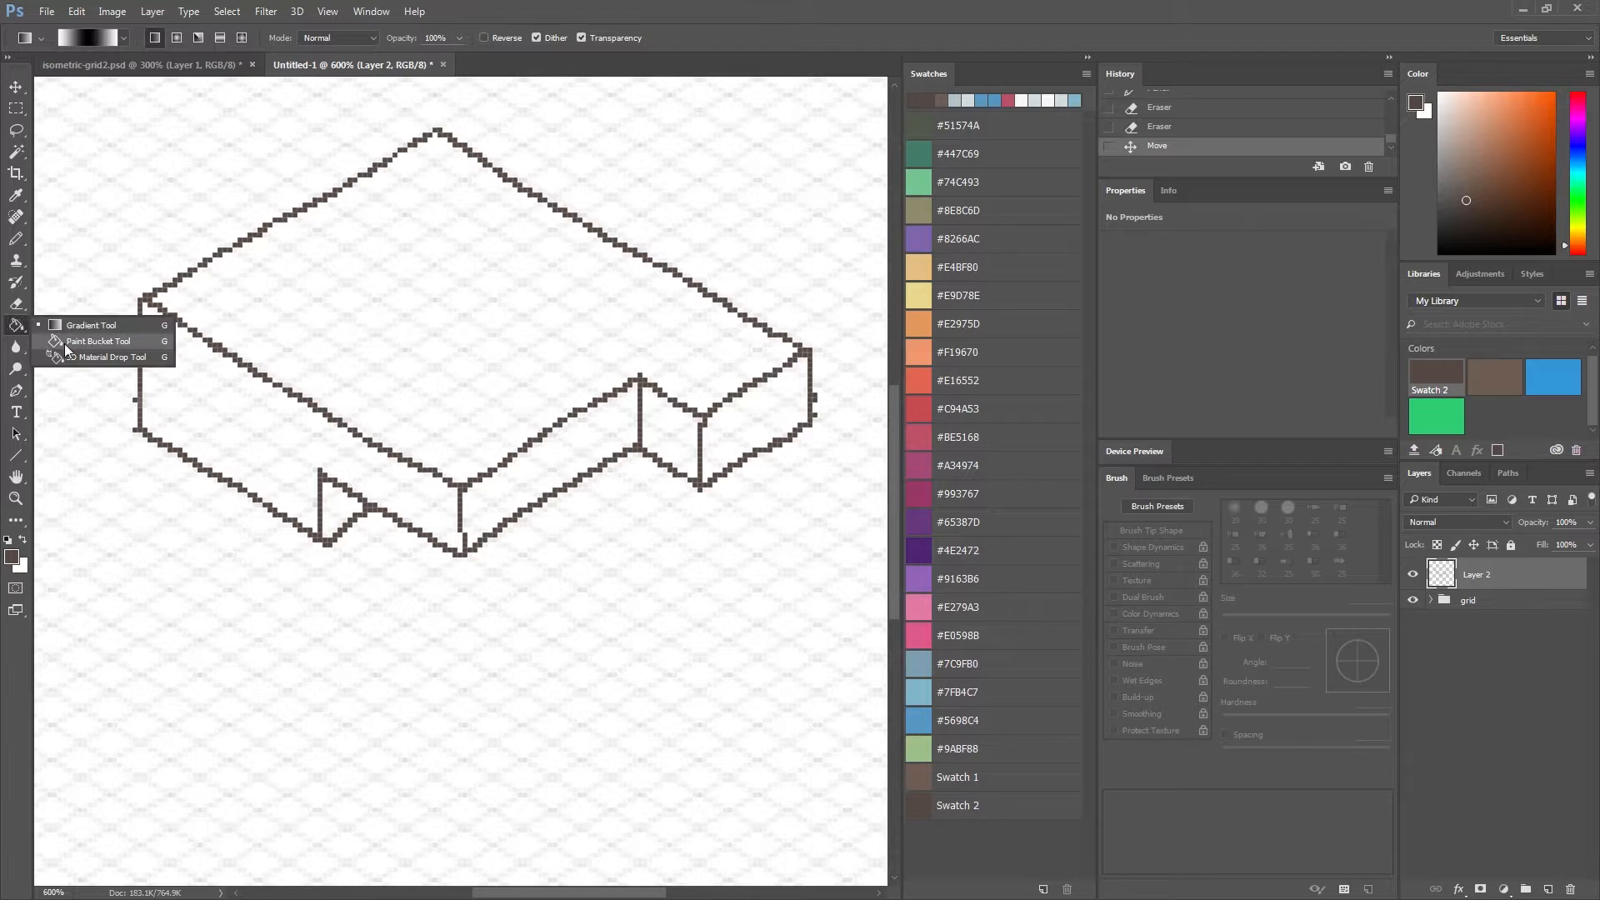
Bucket-fill the left side face with brown and erase excess pixels at the right corner.
click(99, 340)
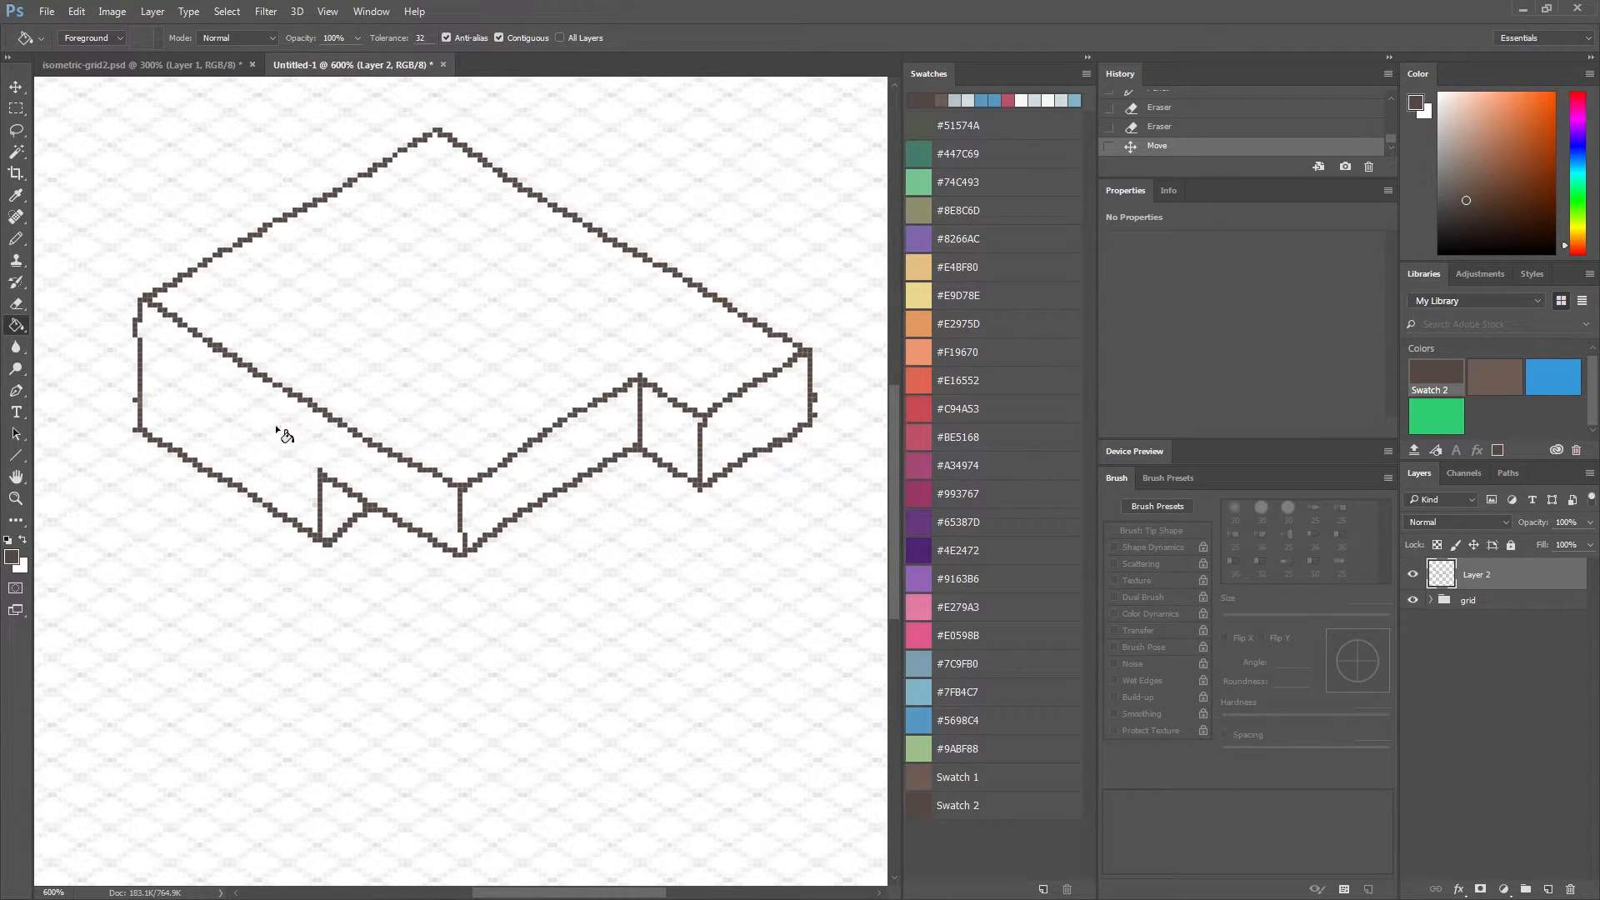
click(673, 448)
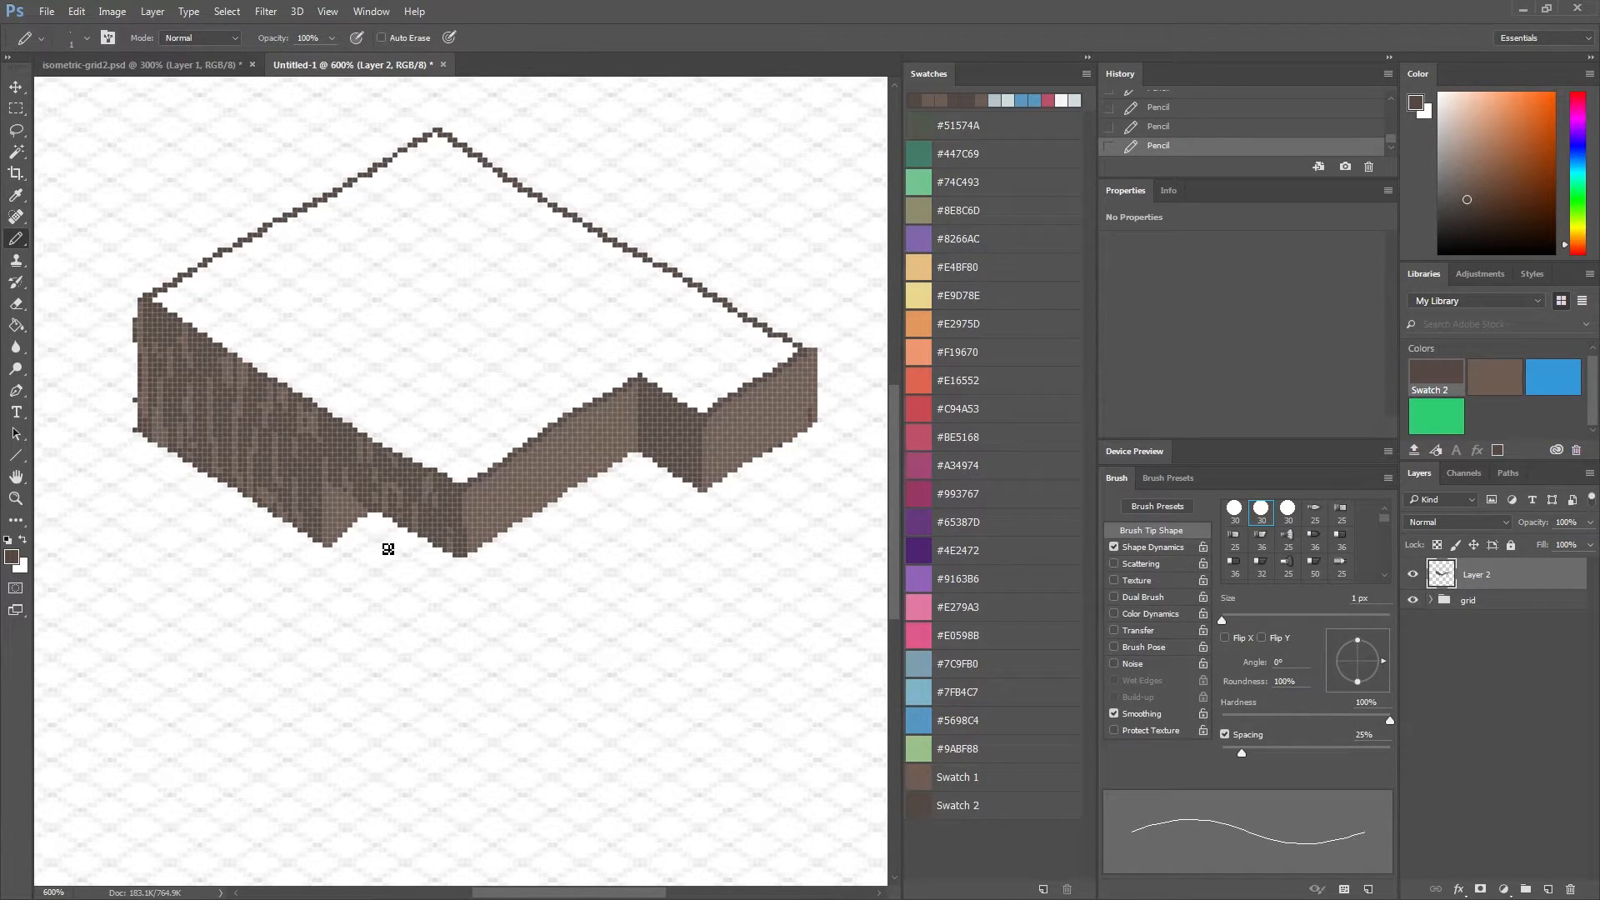
mouse_move(501, 510)
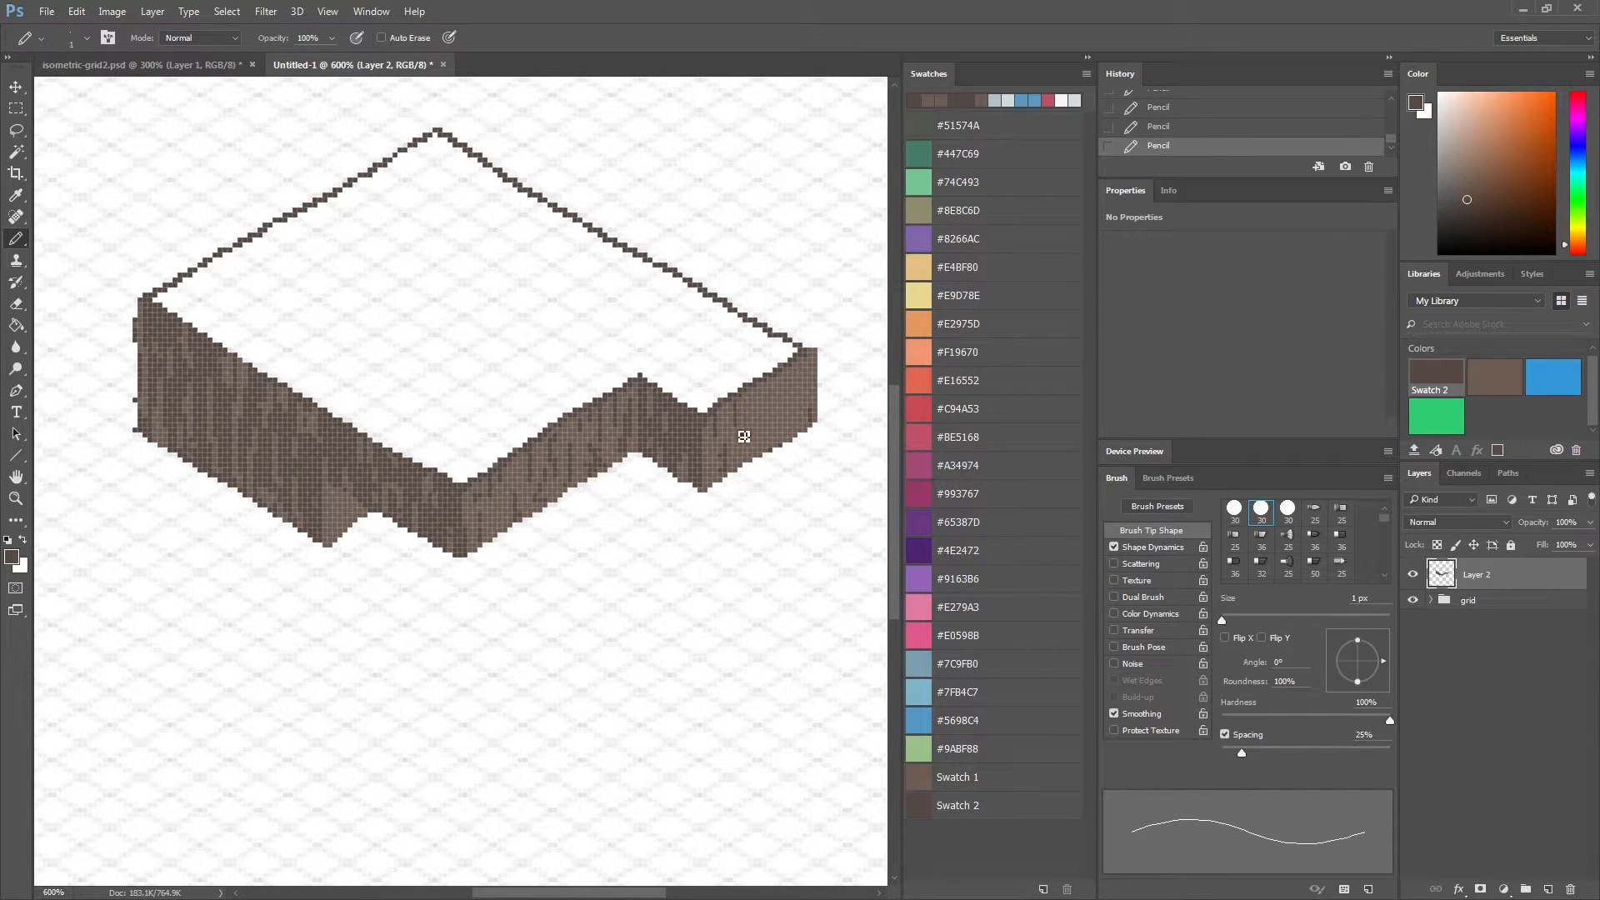
mouse_move(778, 436)
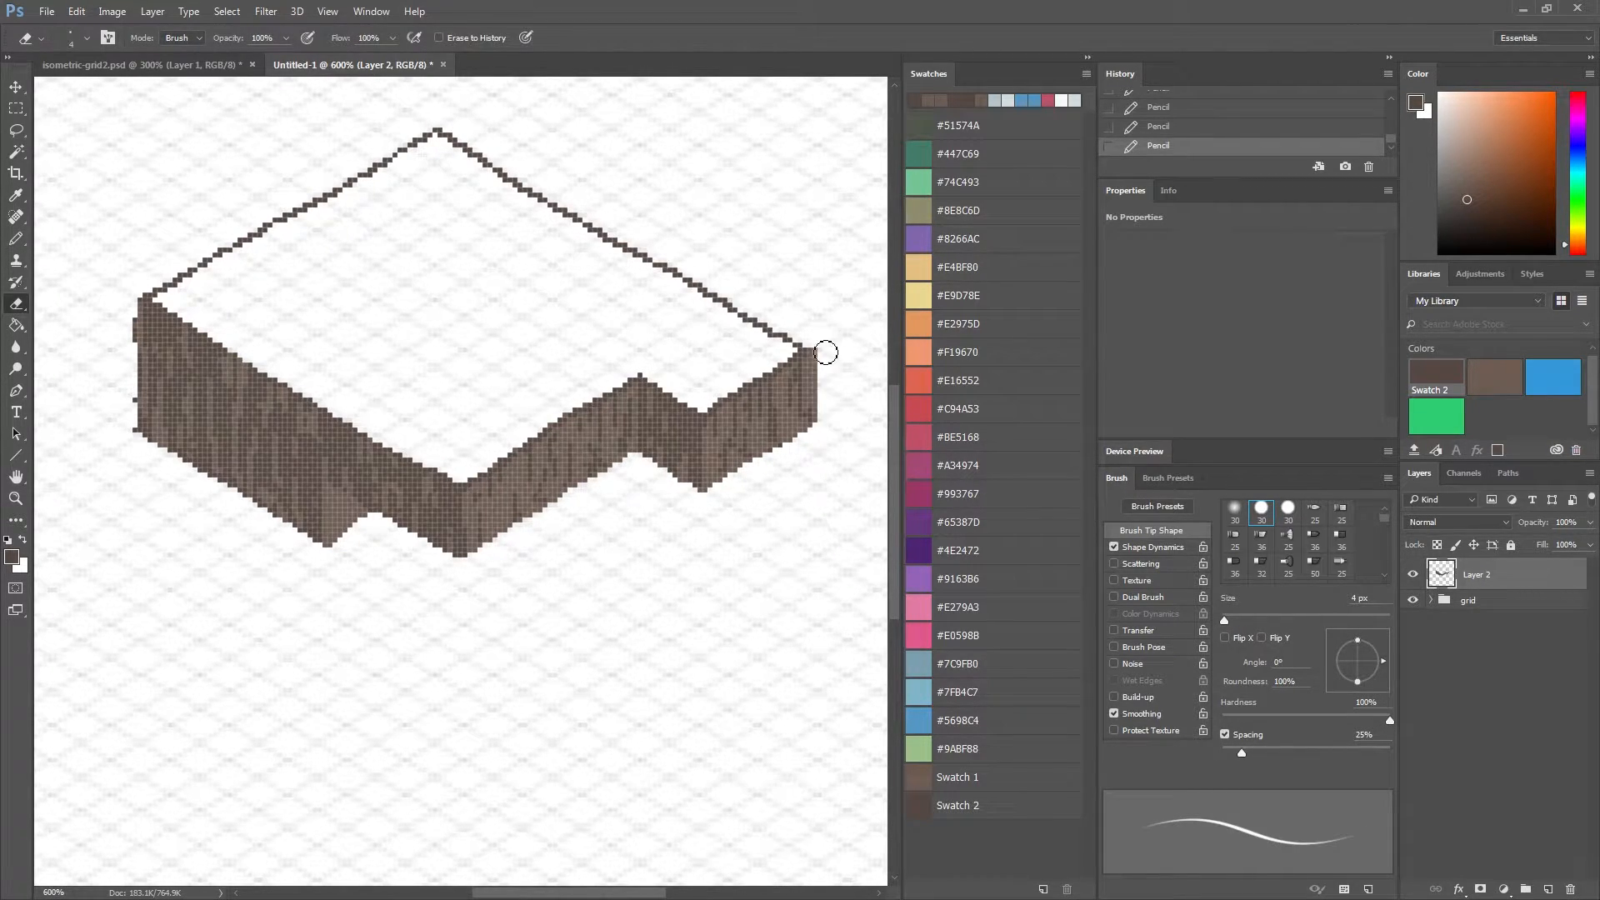
drag(825, 352, 825, 413)
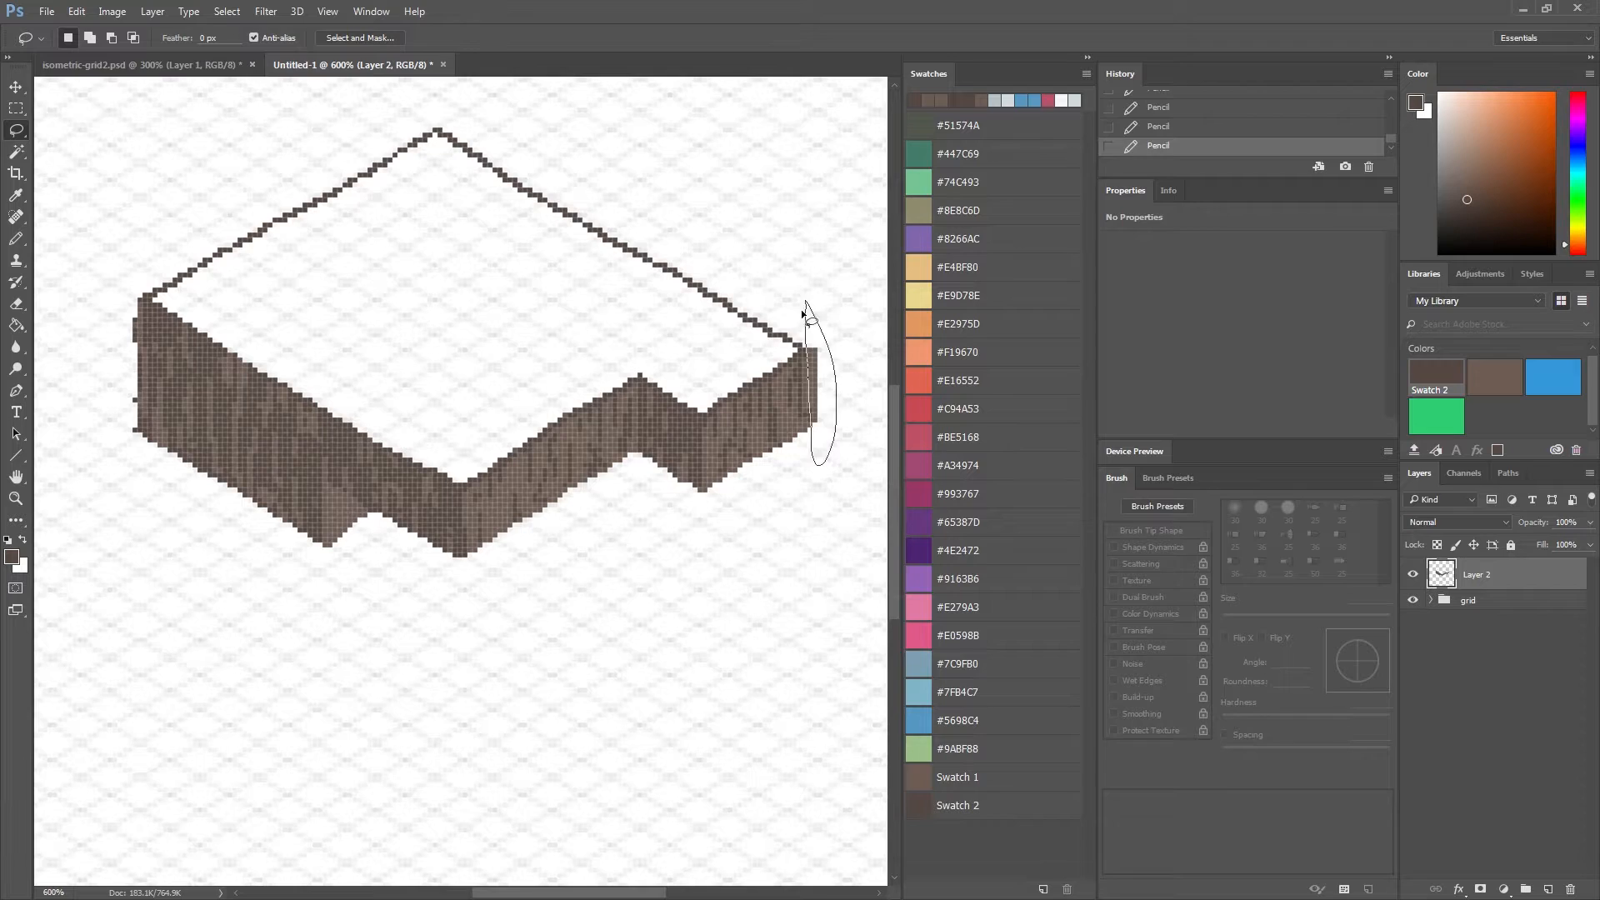
Delete the selected right-edge pixels, deselect, add a dirt speck below the island and pick green.
key(Delete)
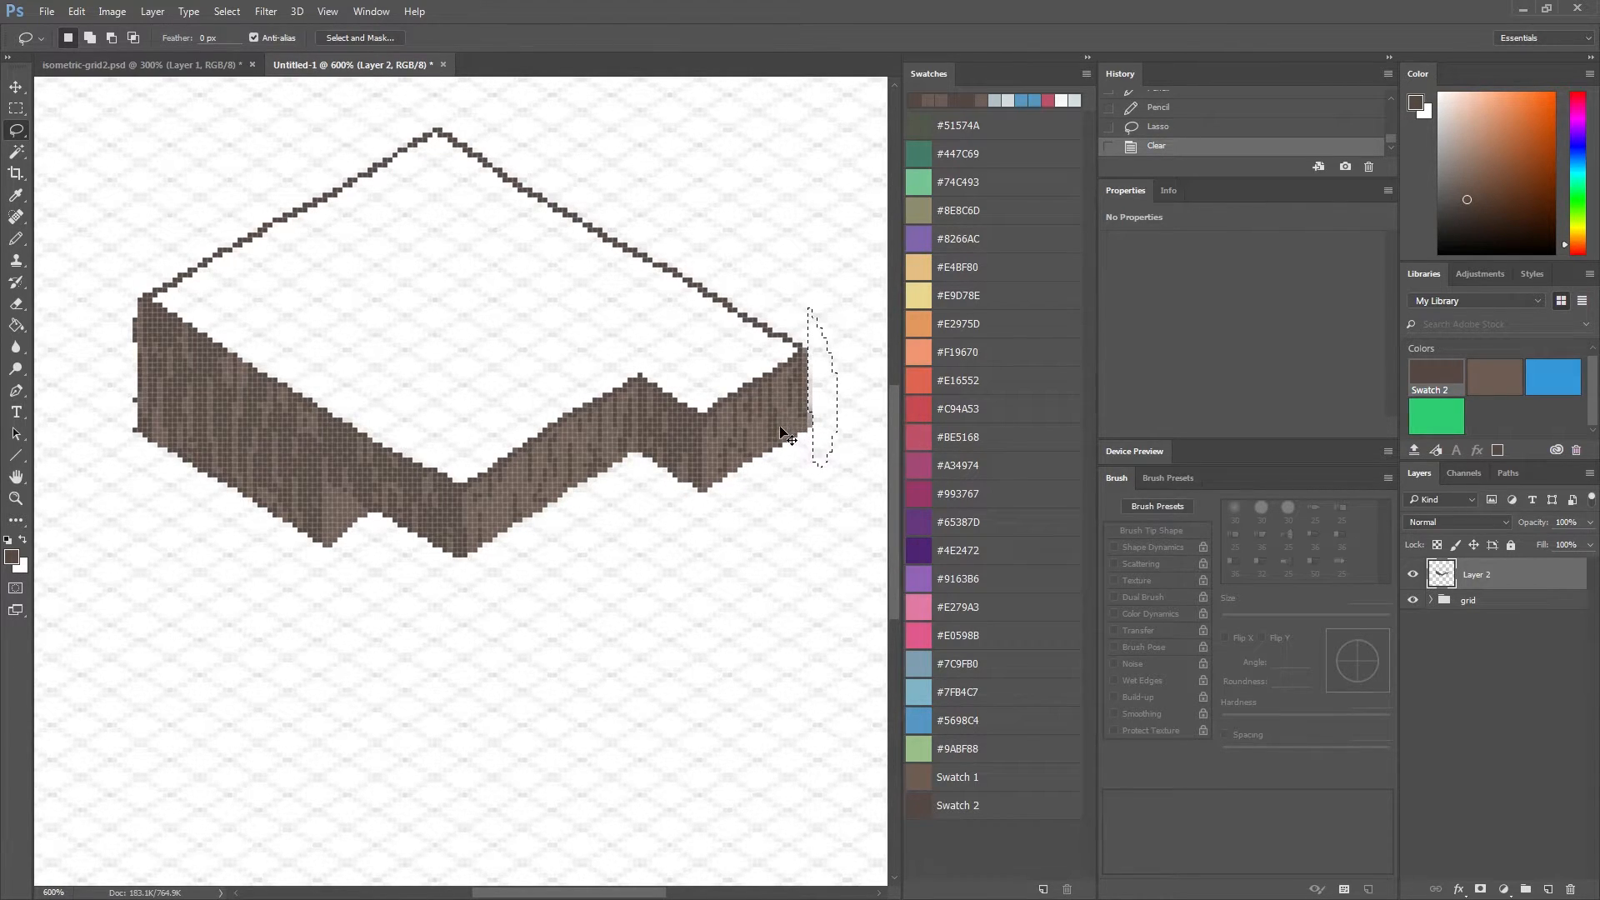
key(ctrl+d)
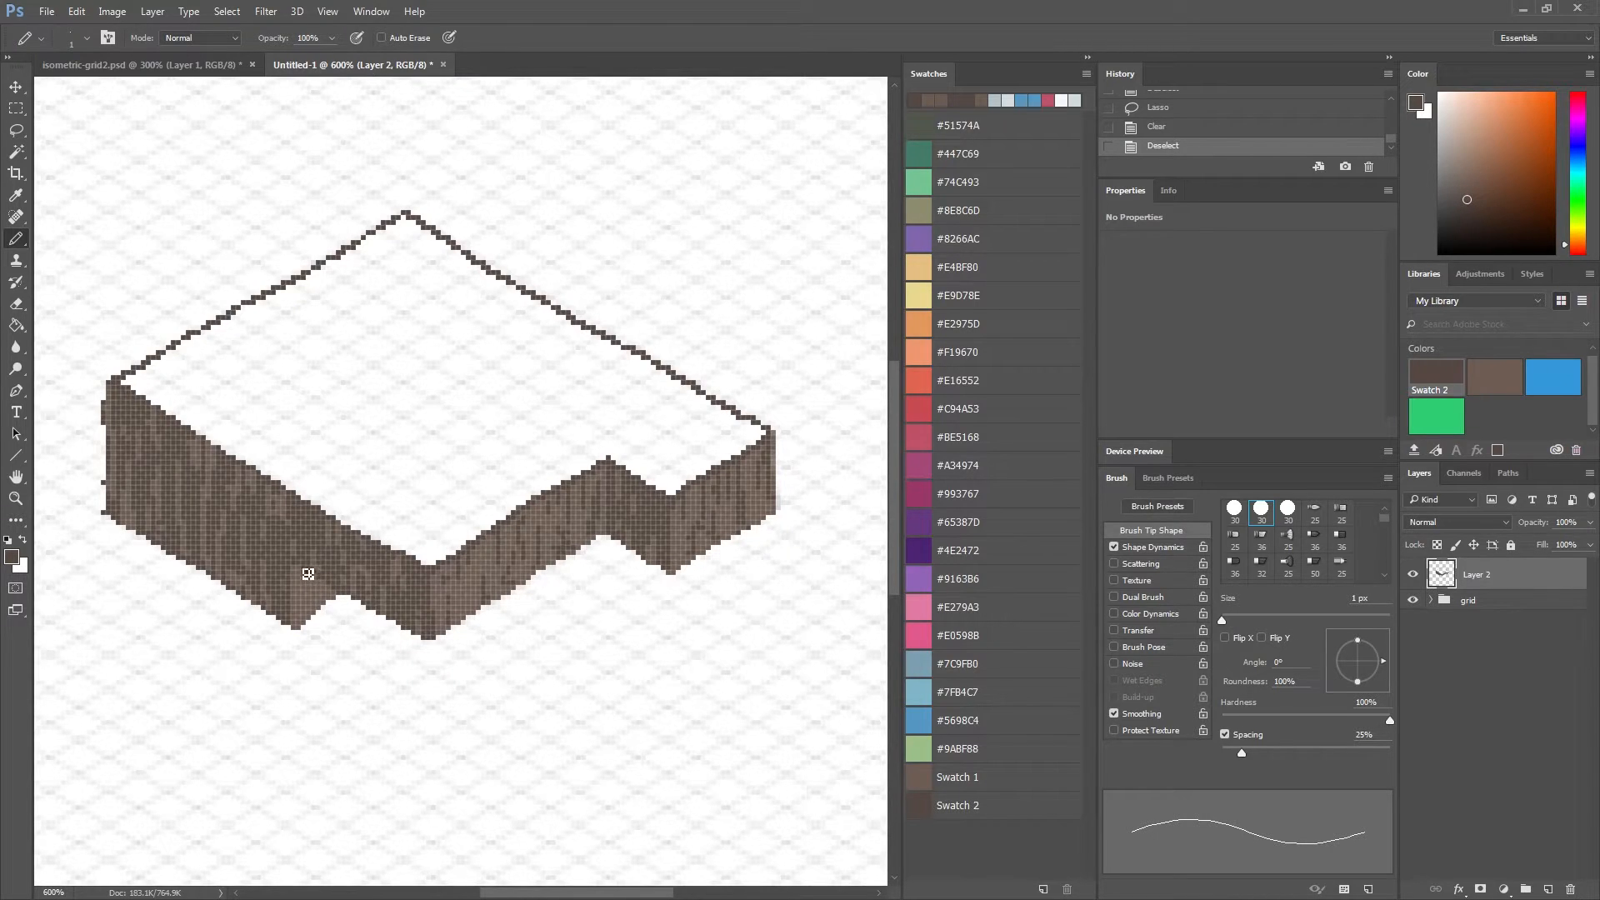
click(310, 573)
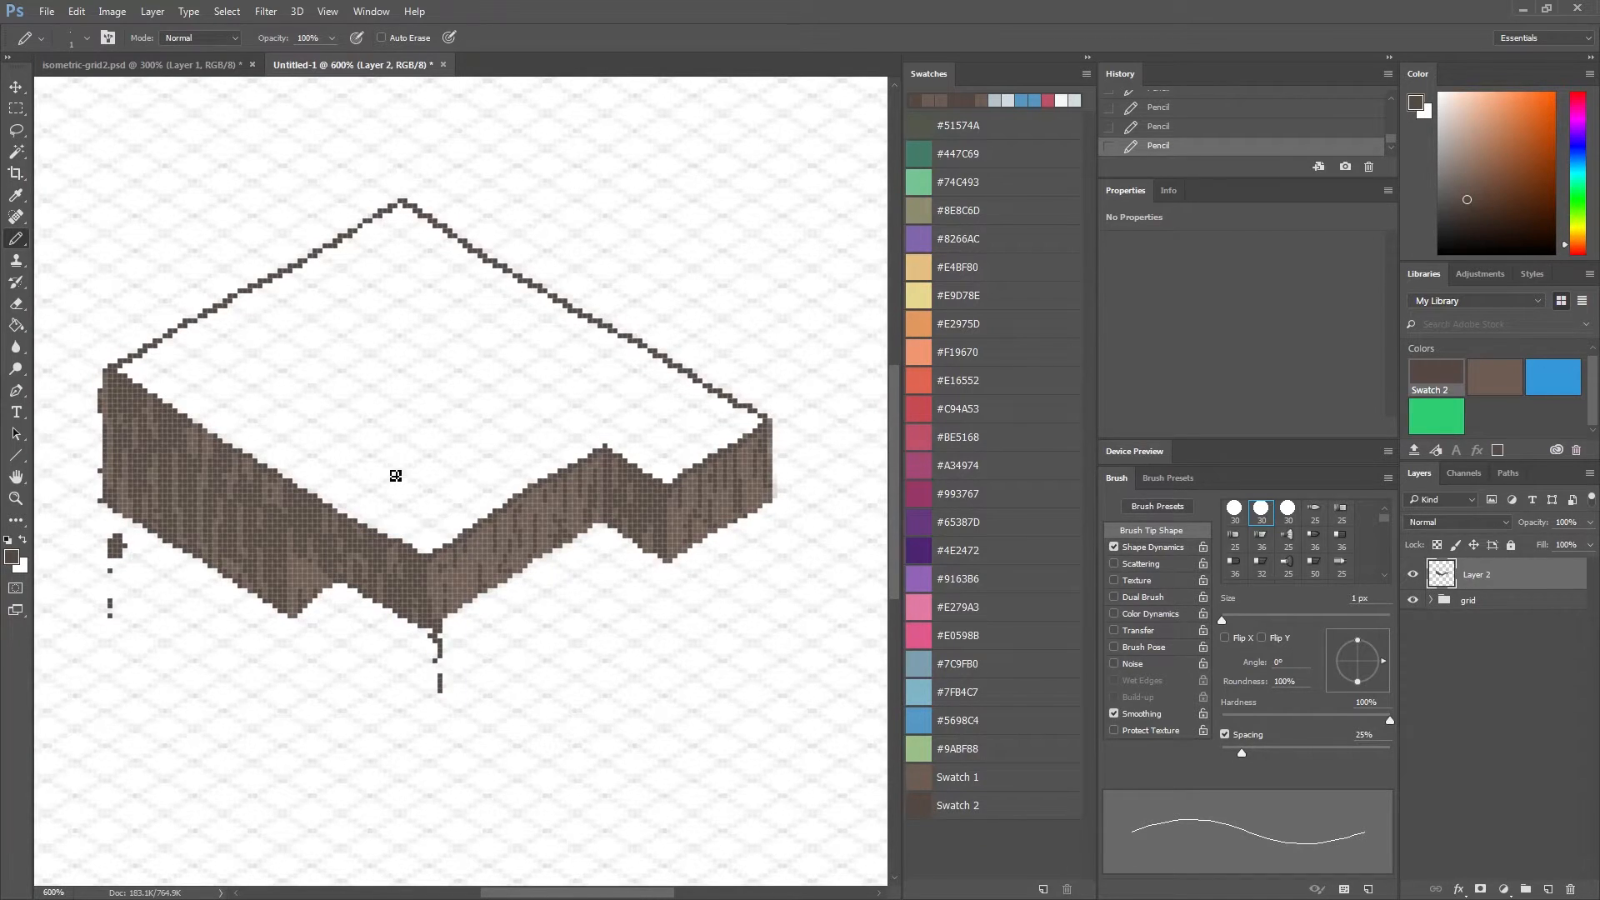
click(915, 178)
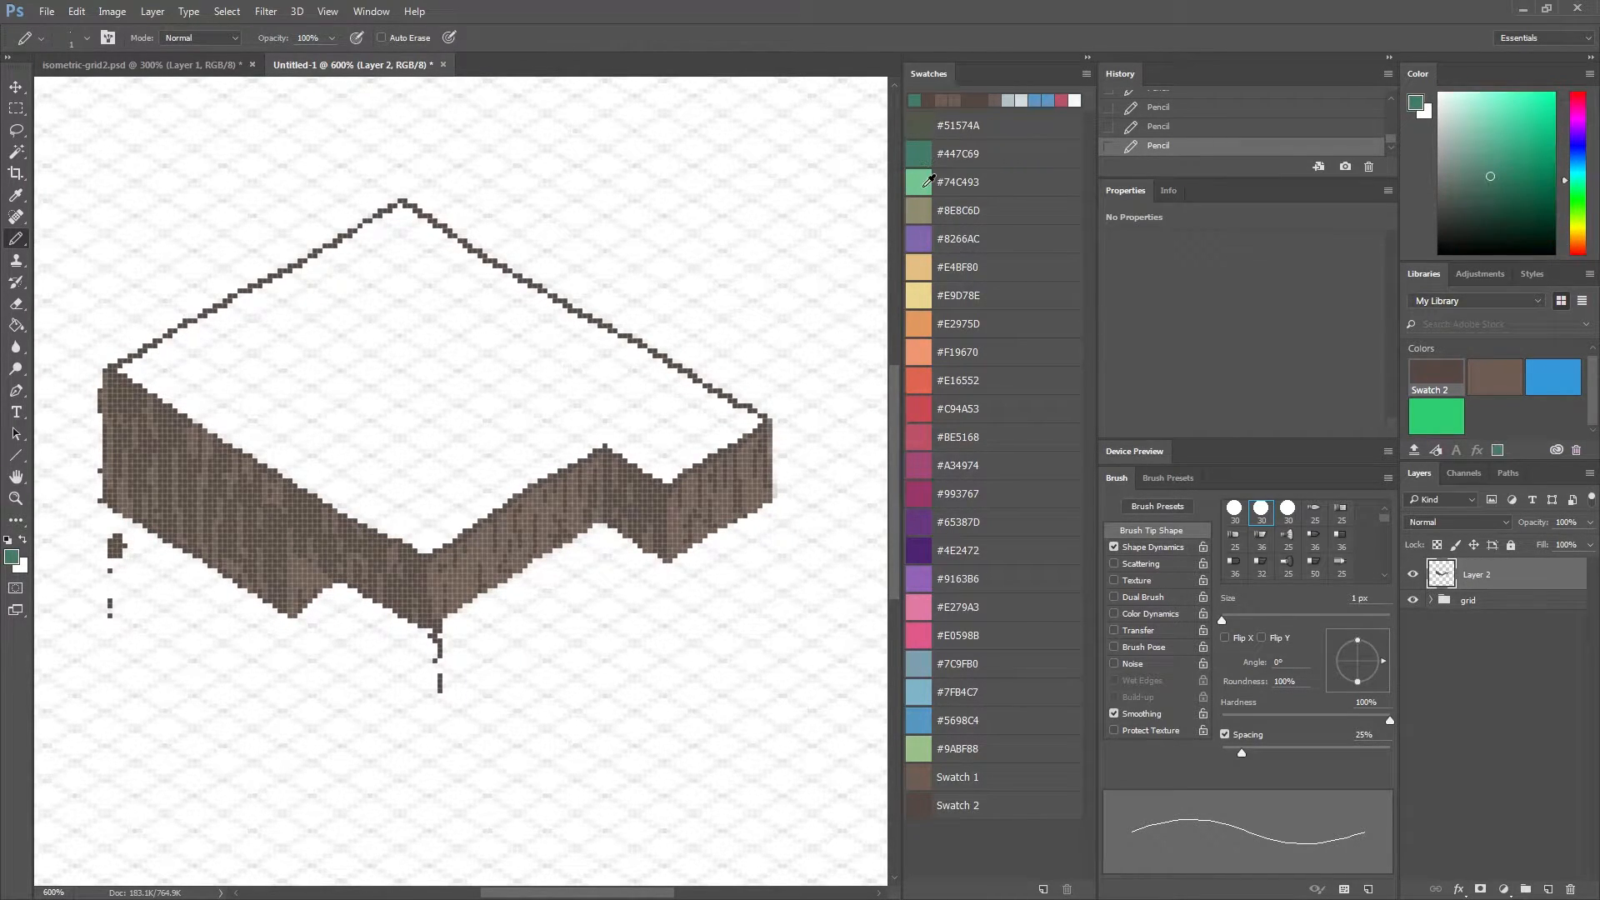
mouse_move(1527, 856)
text(dirt)
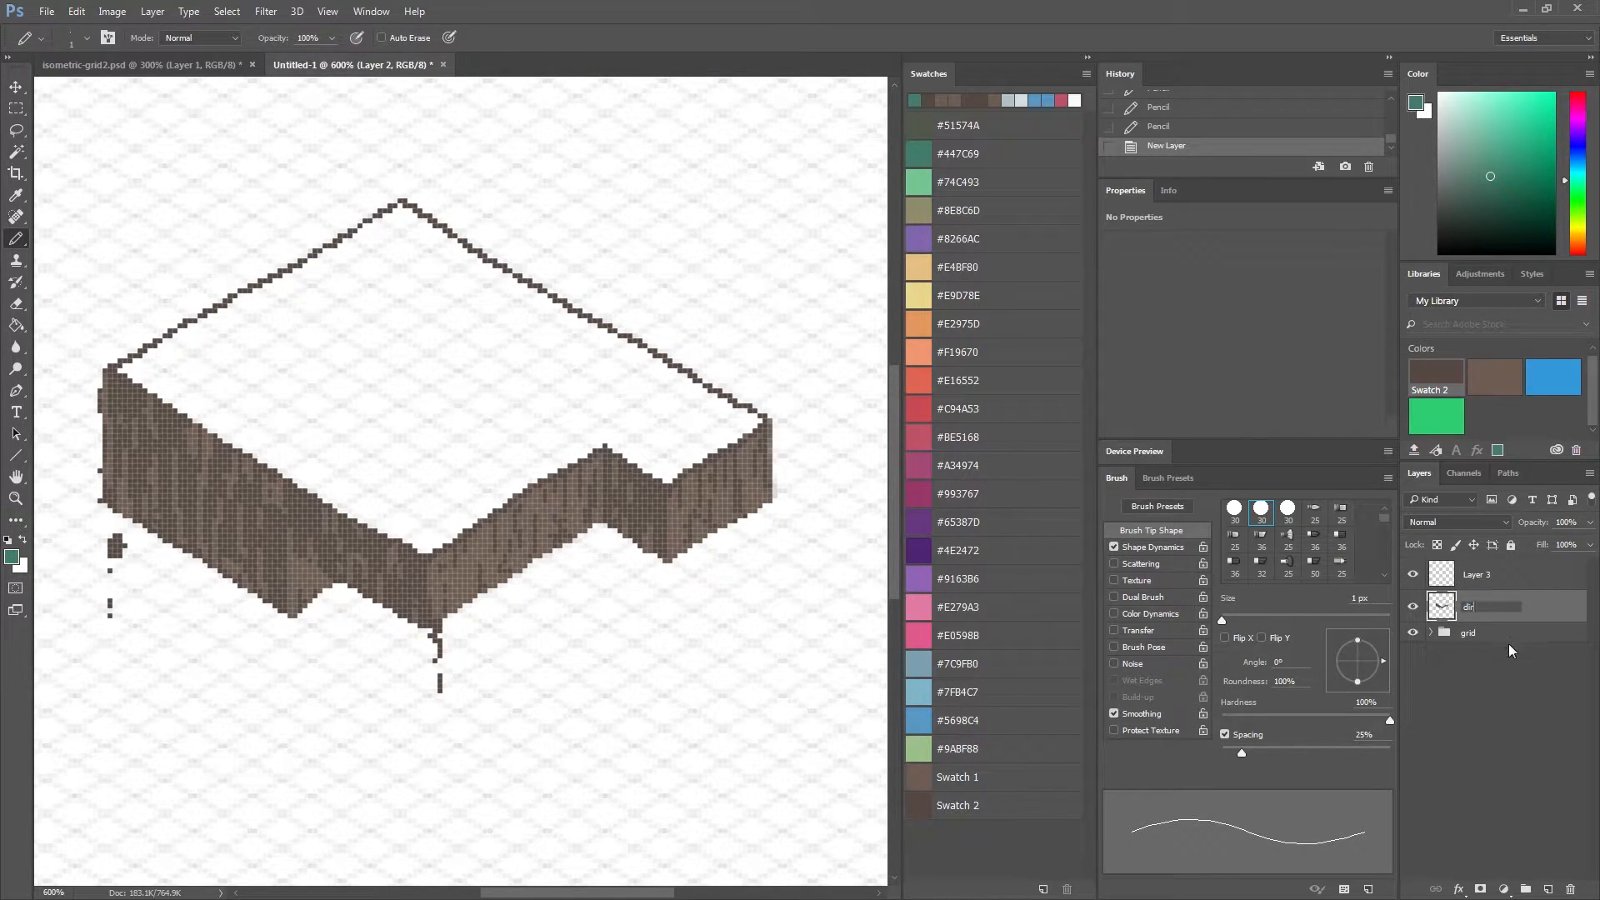
Rename the new top layer to 'grass'.
double_click(1476, 574)
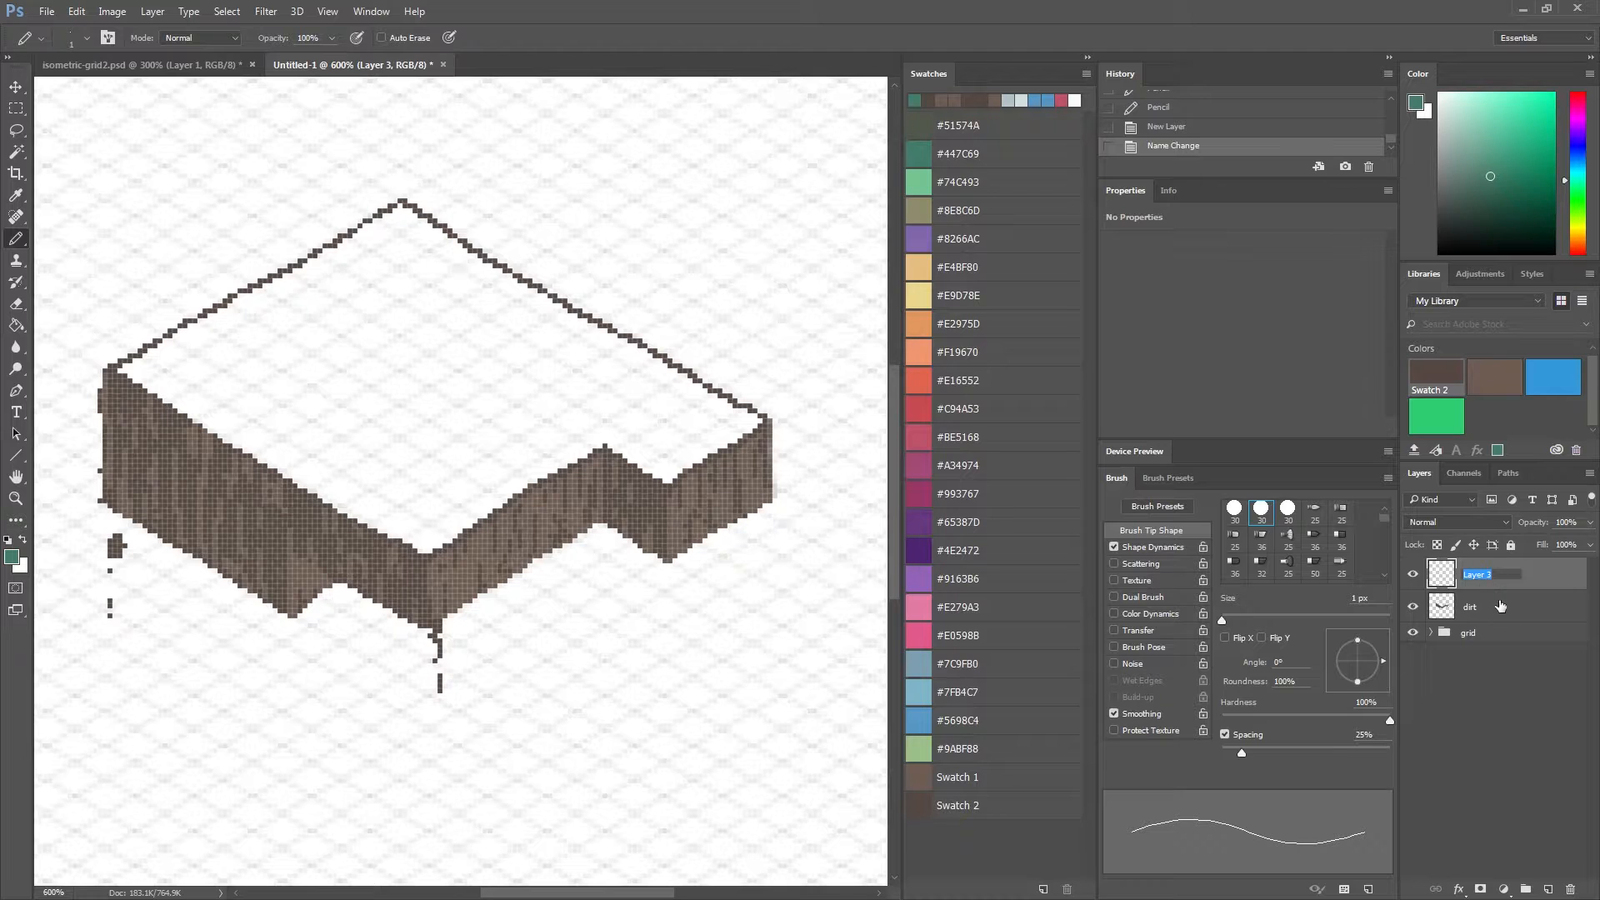
text(grass)
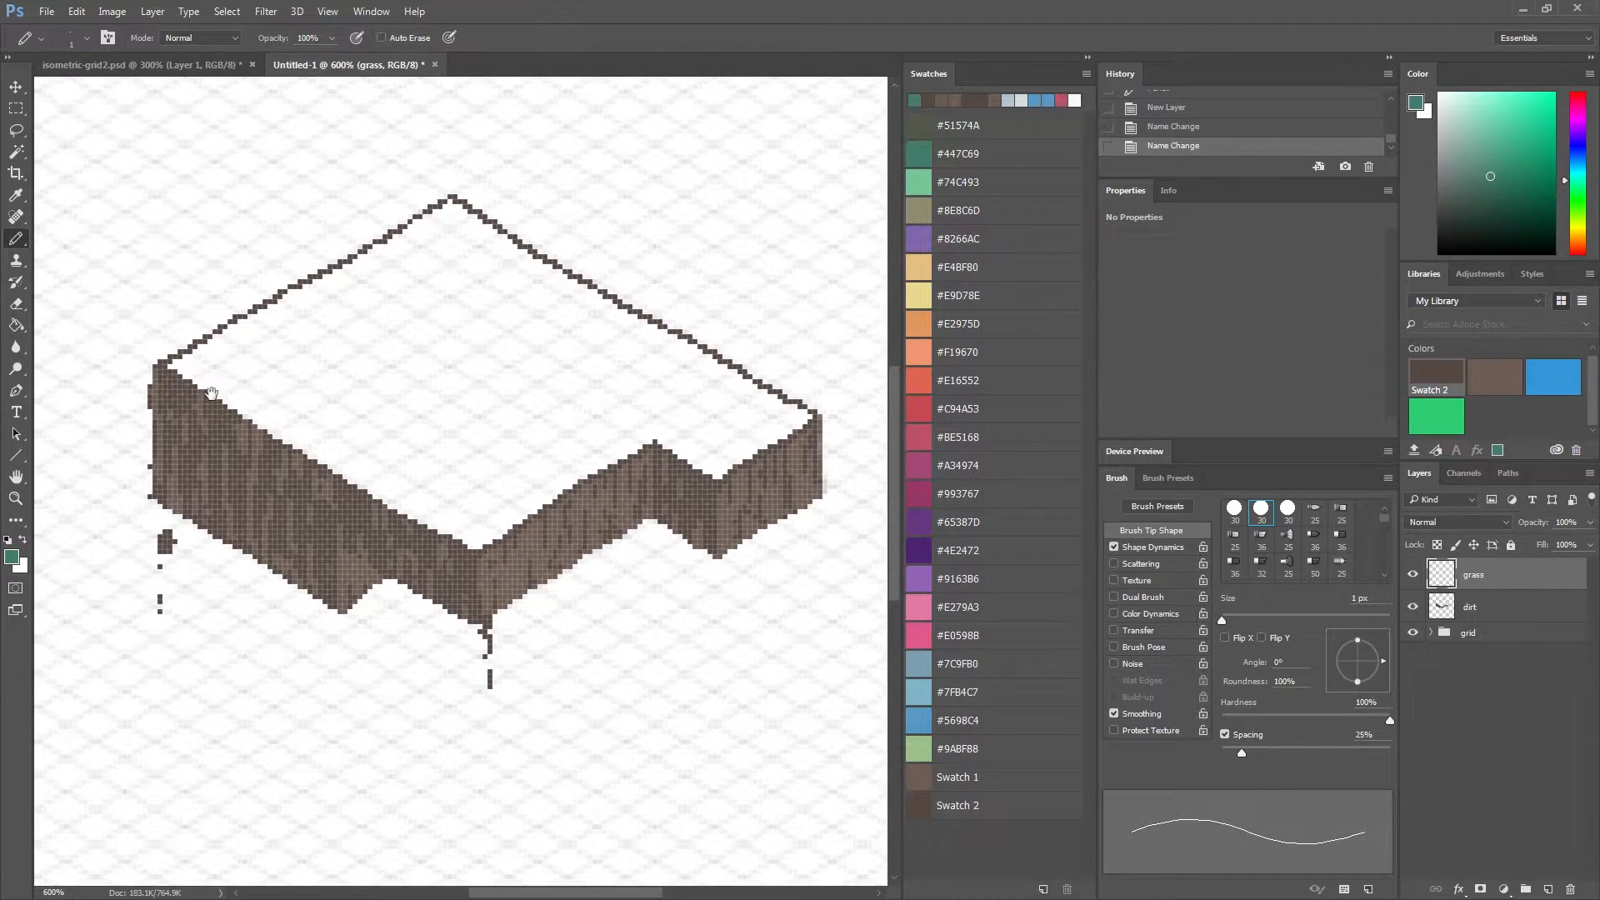
Line the left and front top edges with green grass, dripping down the front corner and right cliff wall.
click(175, 388)
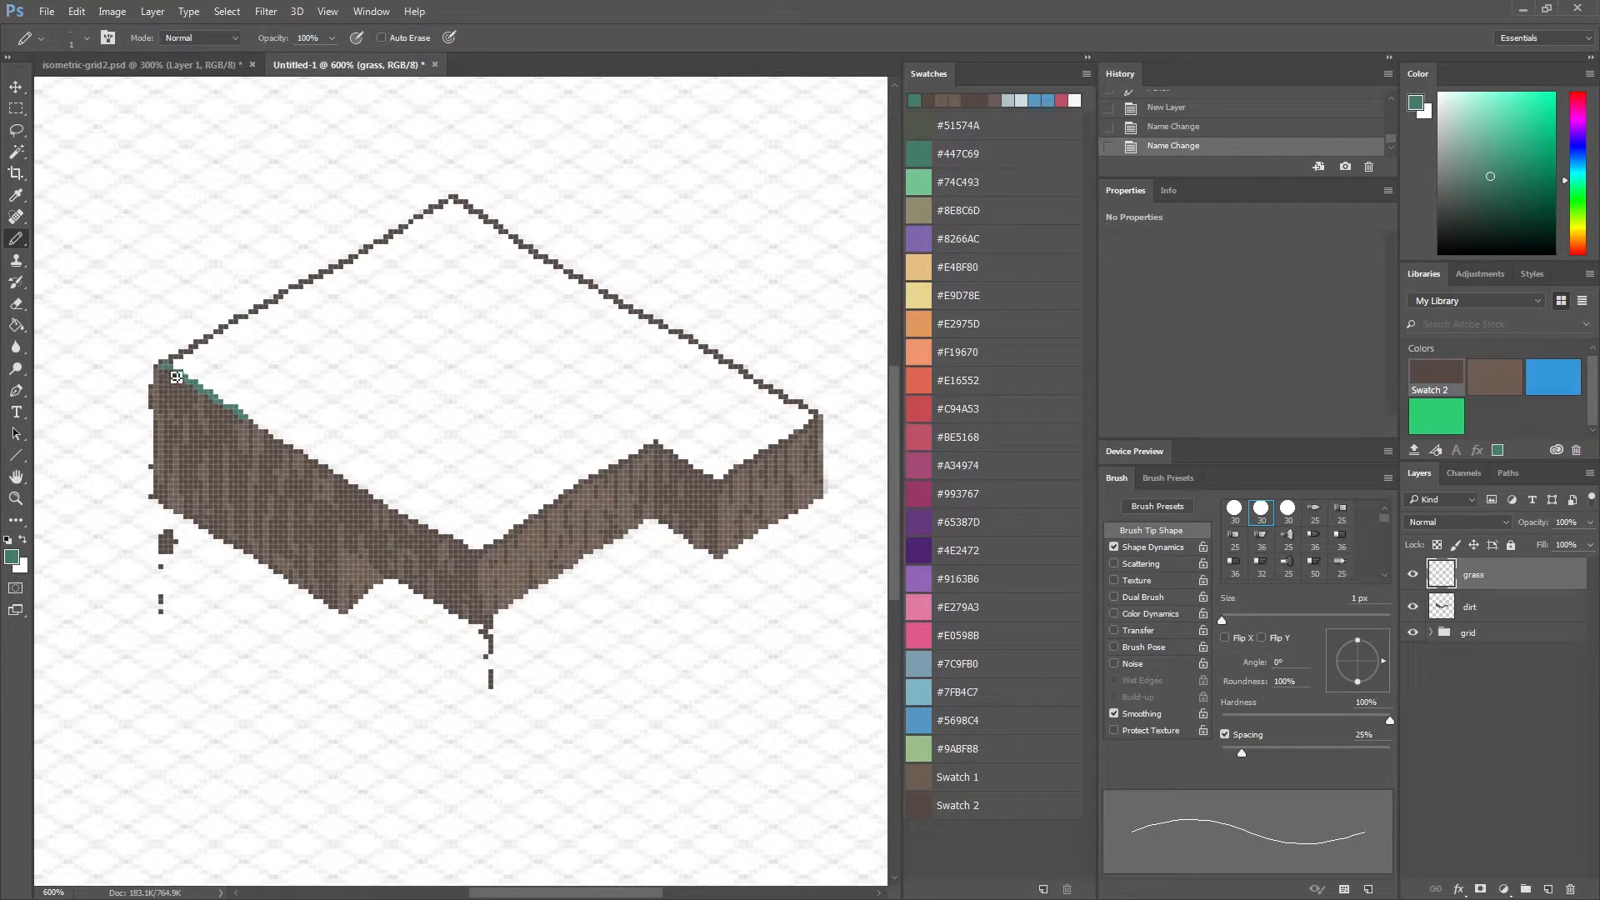
drag(172, 375, 415, 525)
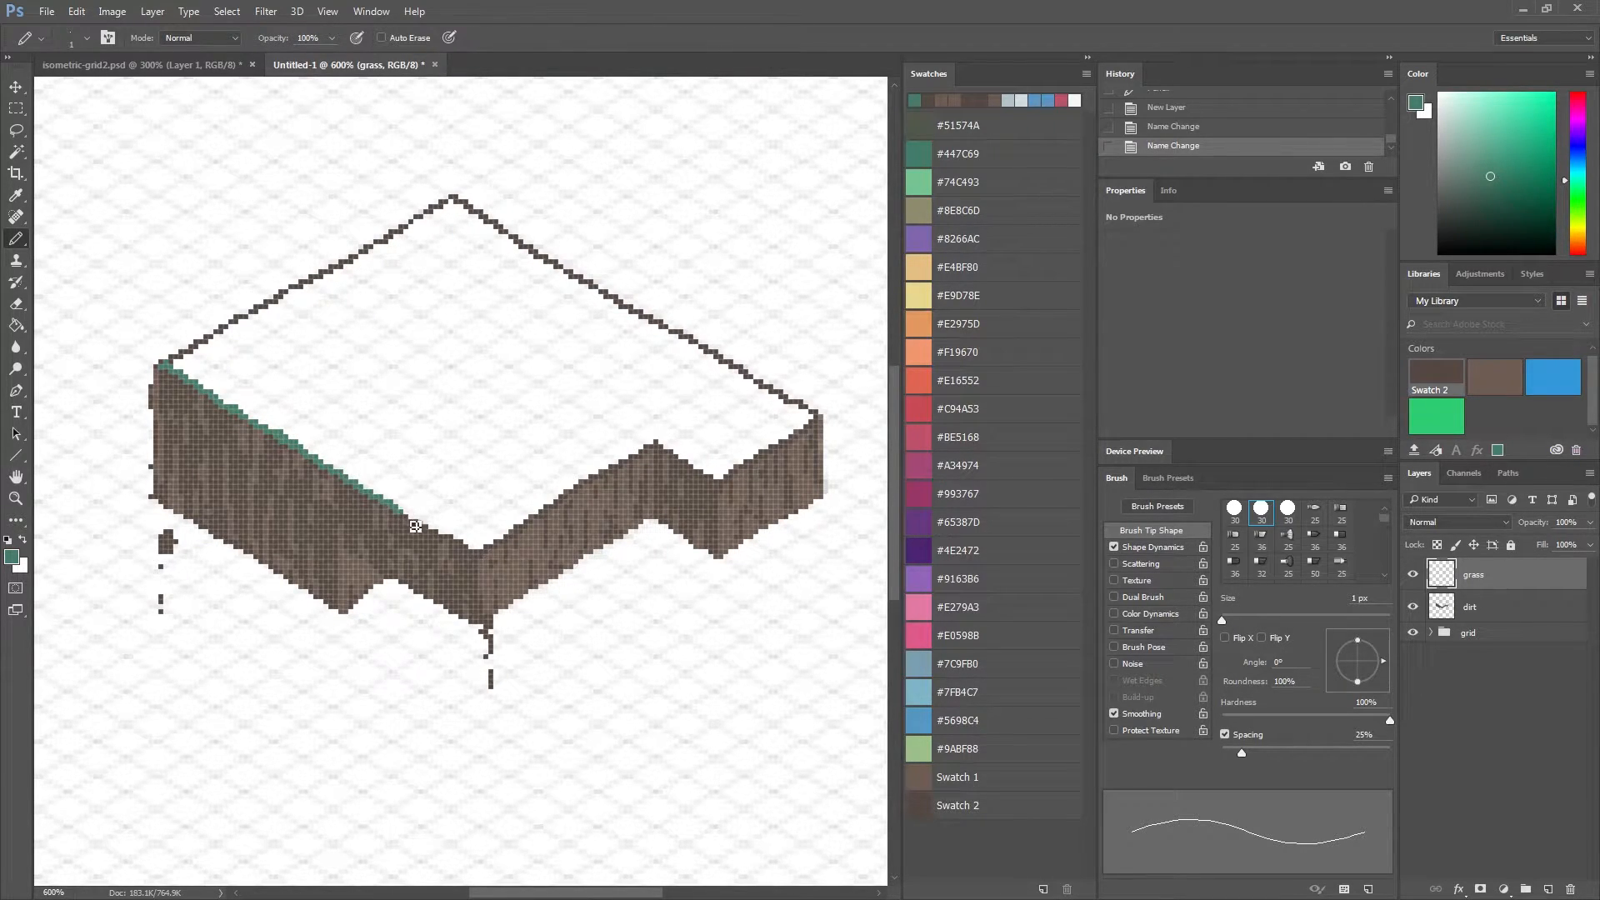
drag(413, 525, 480, 566)
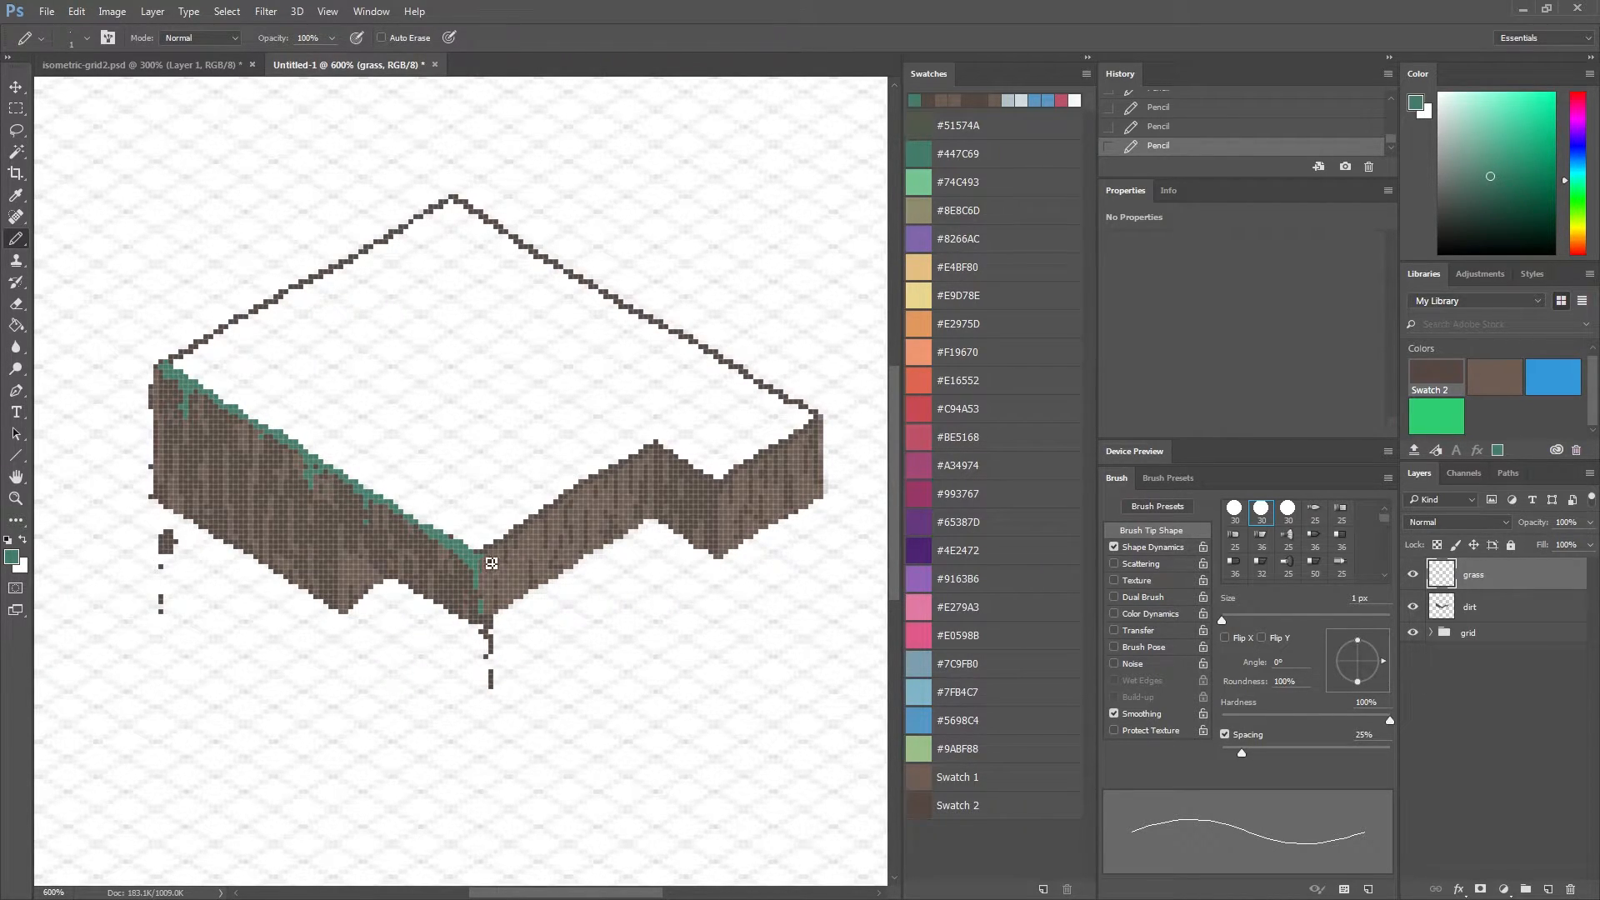
drag(490, 561, 663, 438)
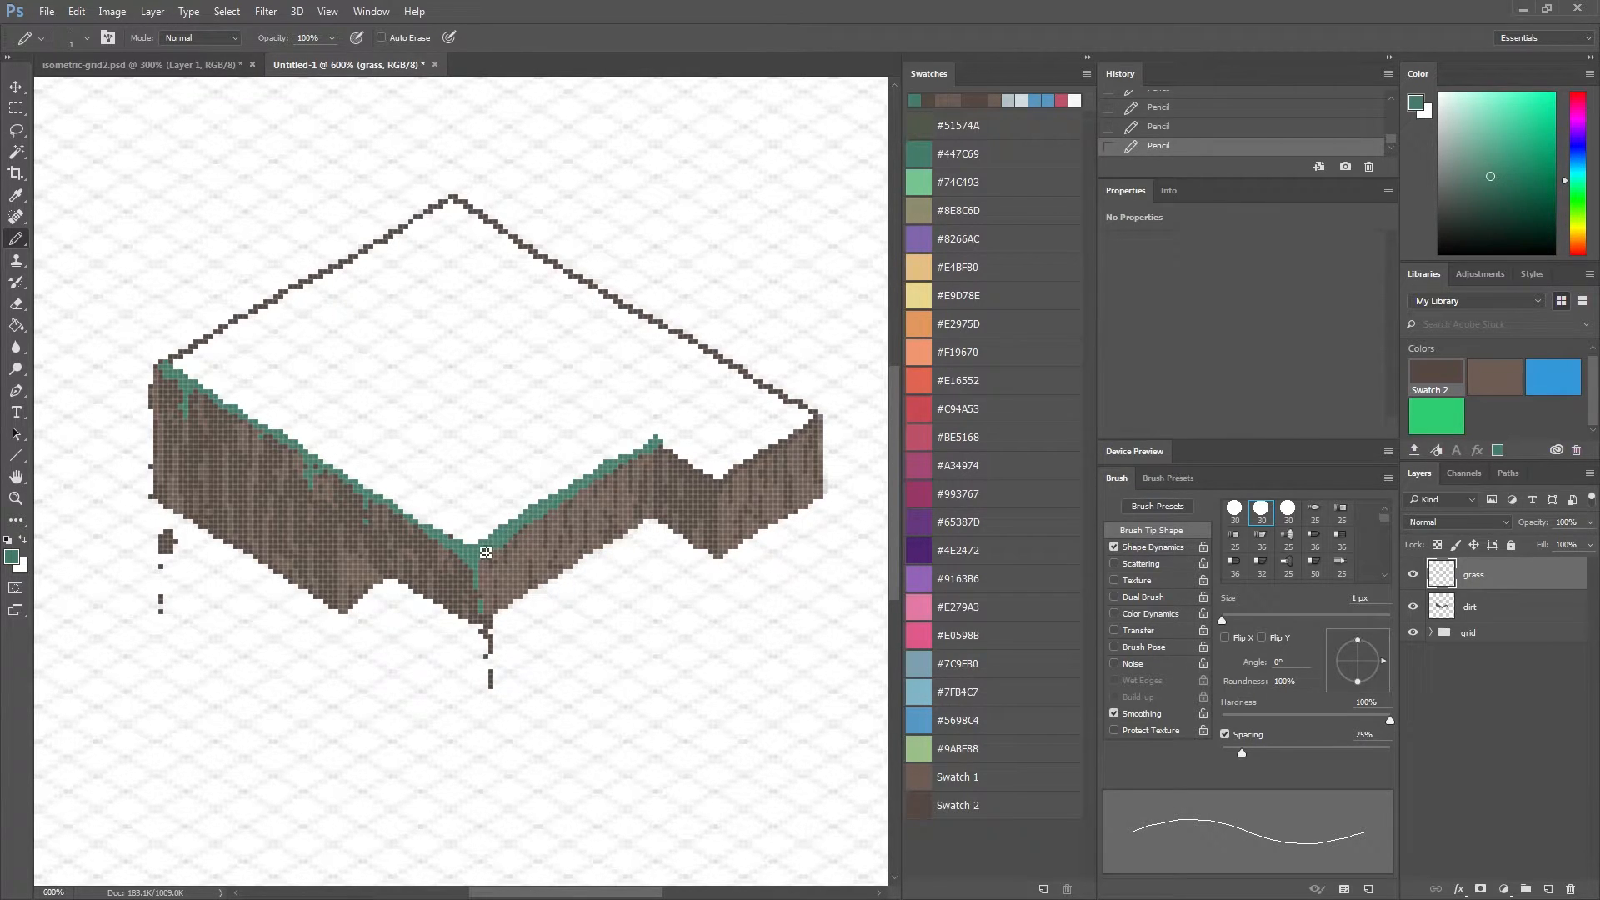
click(535, 520)
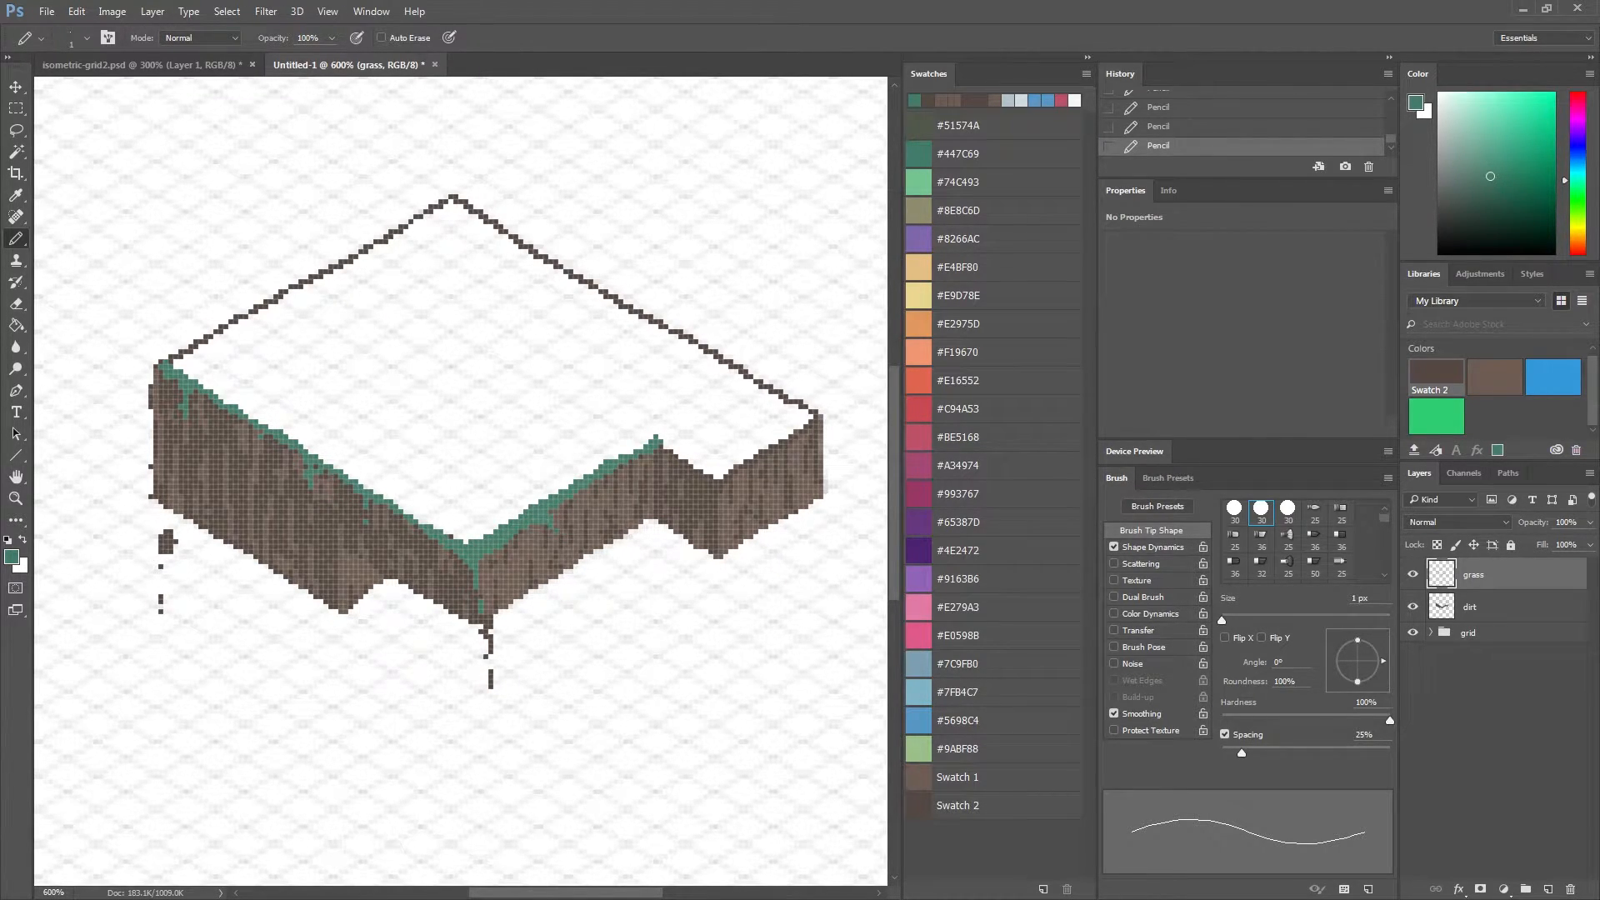
click(658, 460)
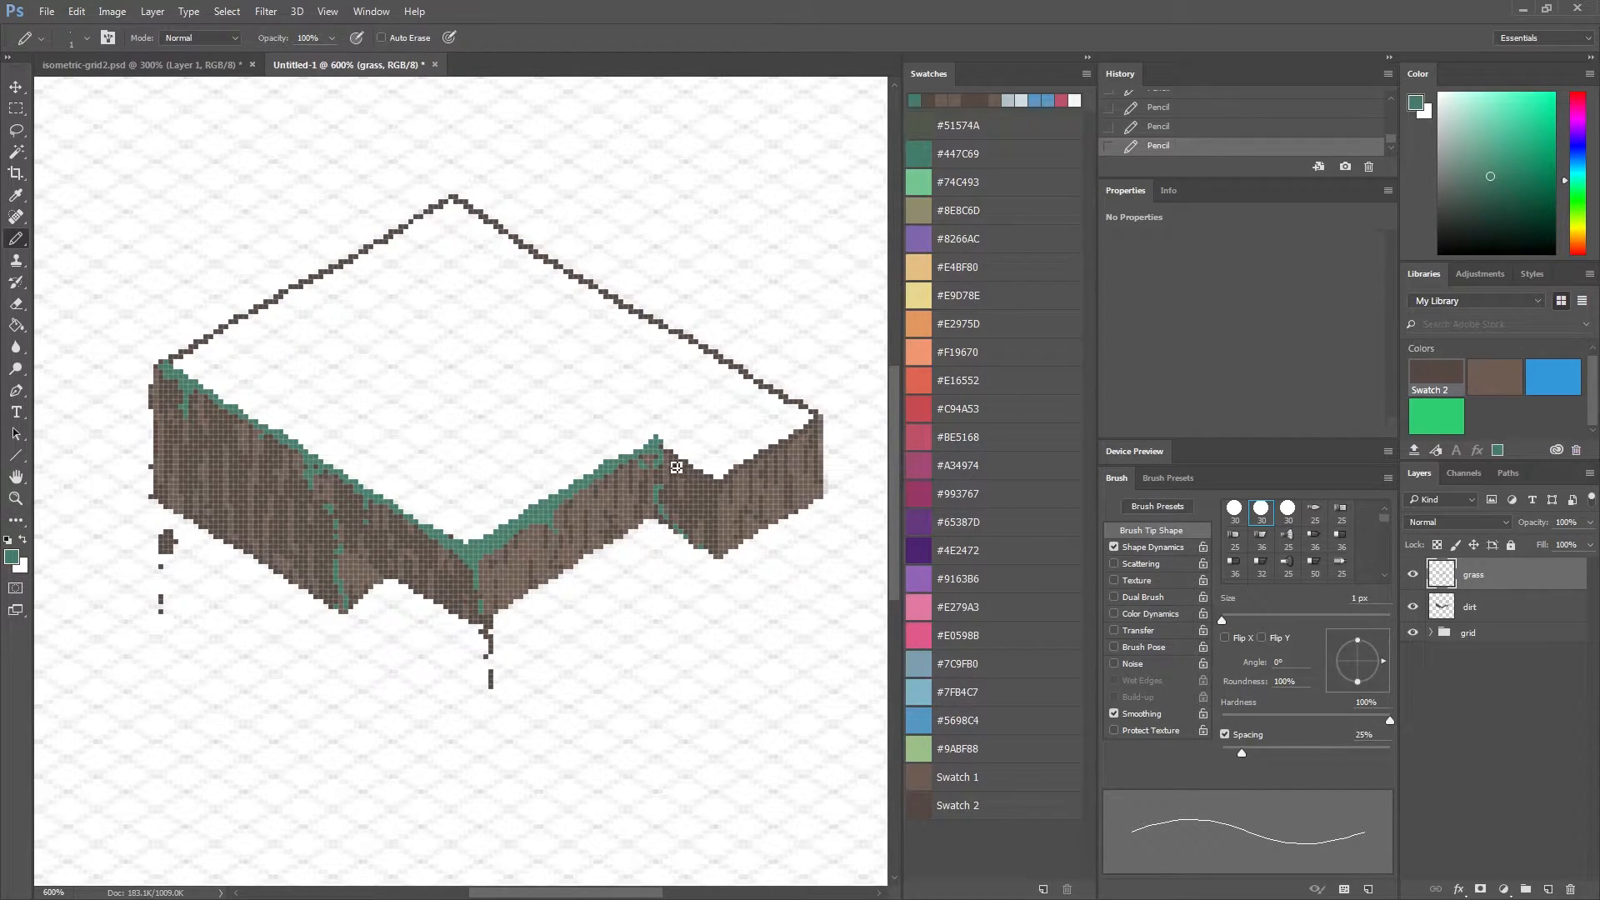
drag(663, 449, 730, 525)
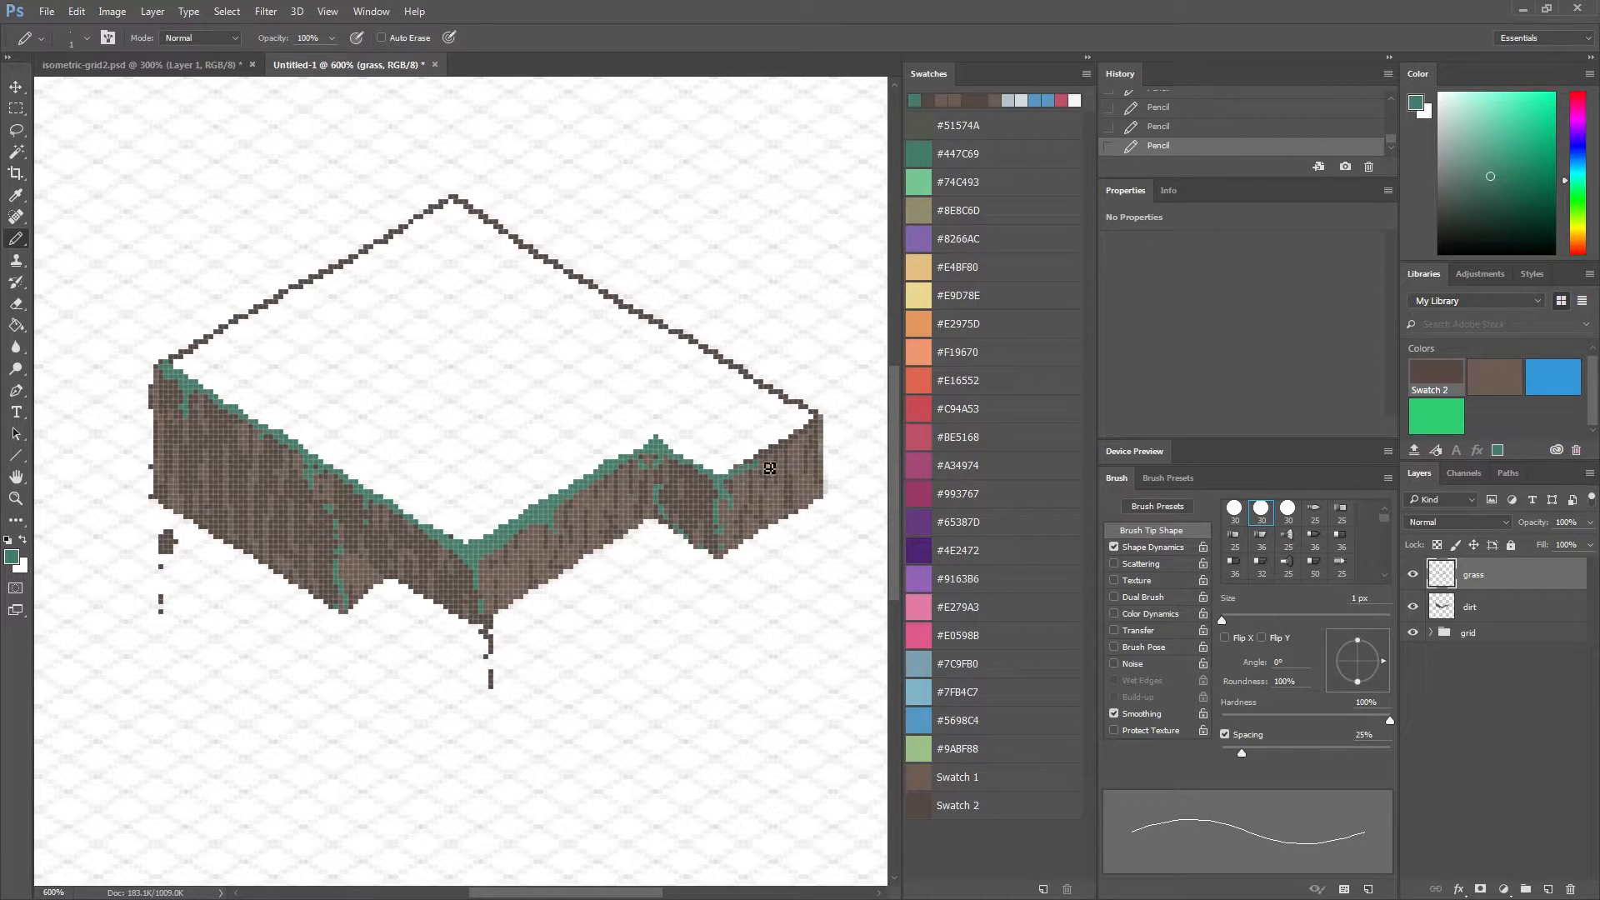
drag(770, 467, 834, 429)
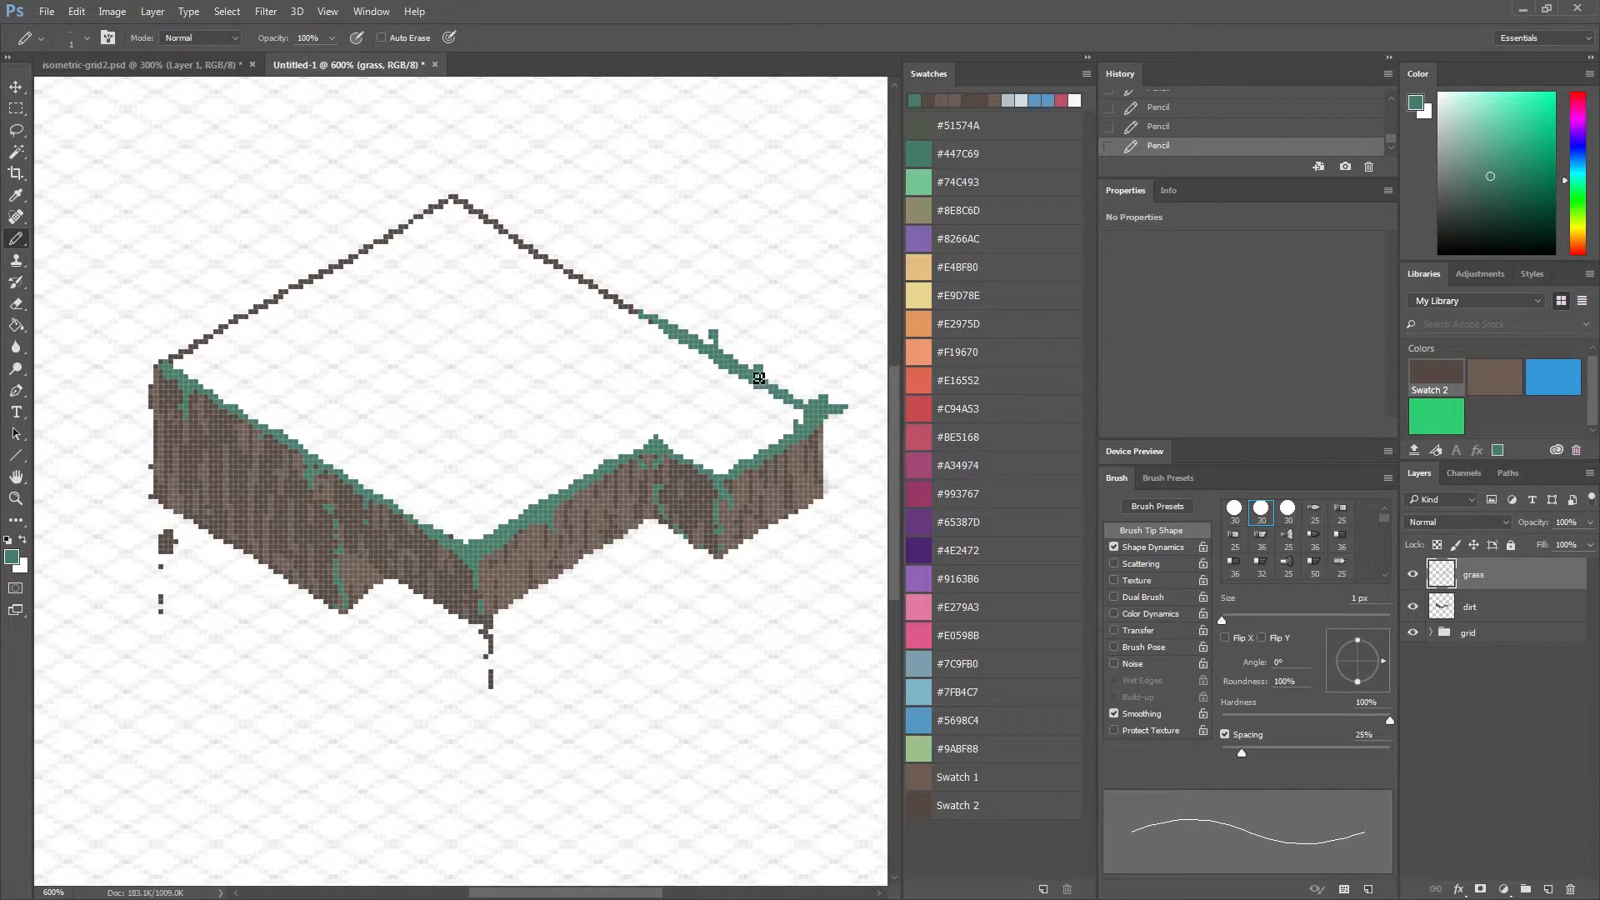
Outline the right, back-right and back-left top edges with green grass.
drag(755, 379, 629, 312)
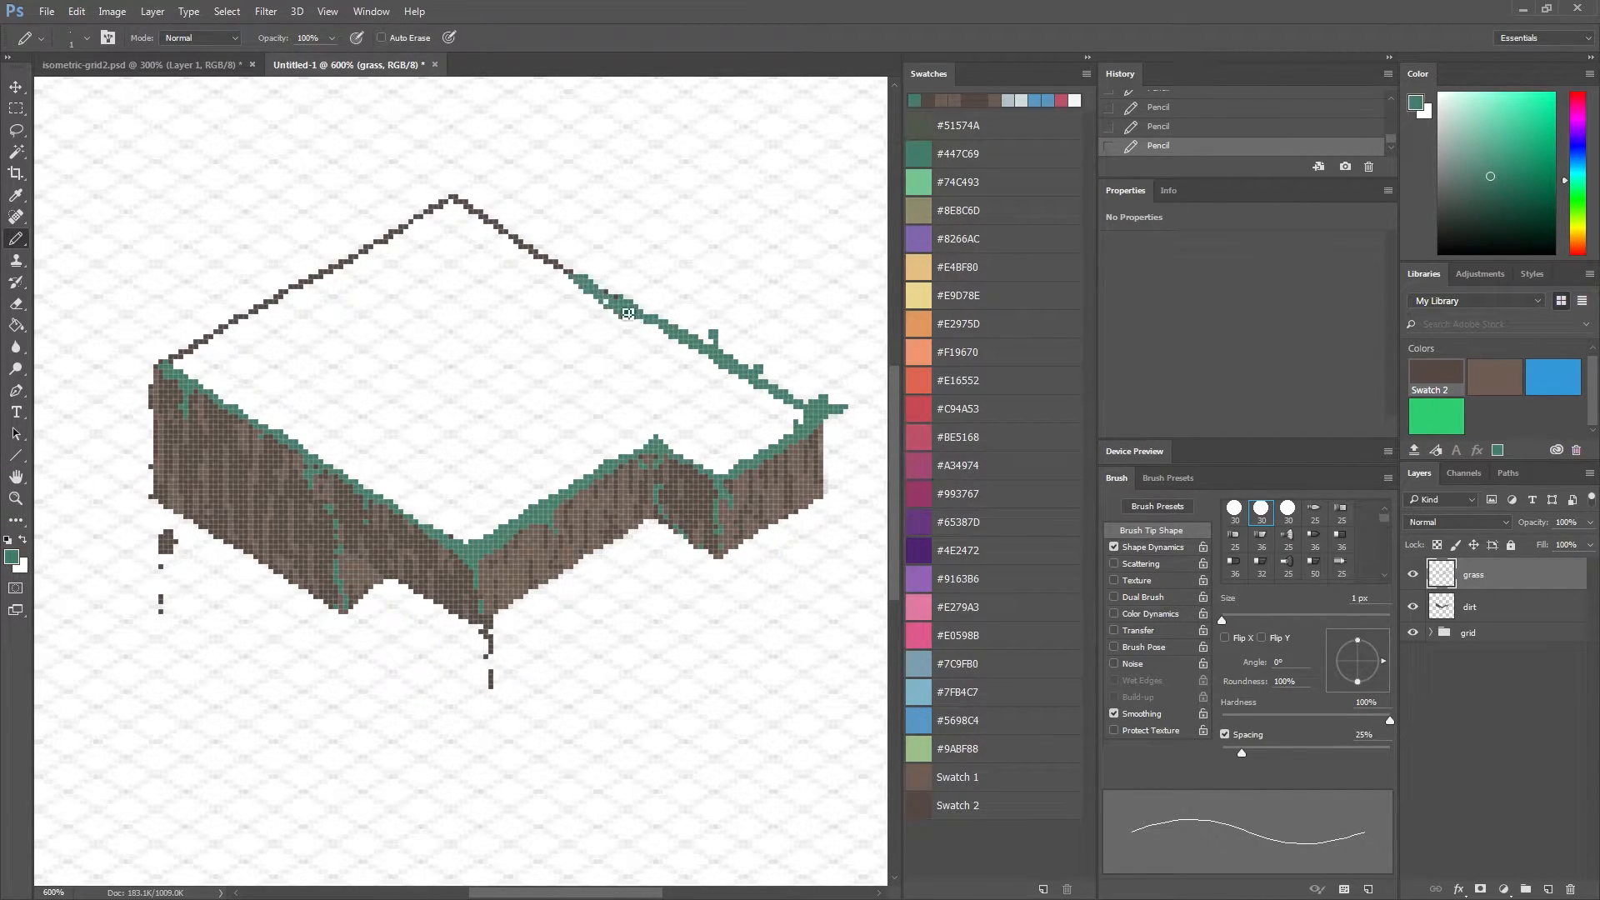
drag(628, 312, 475, 215)
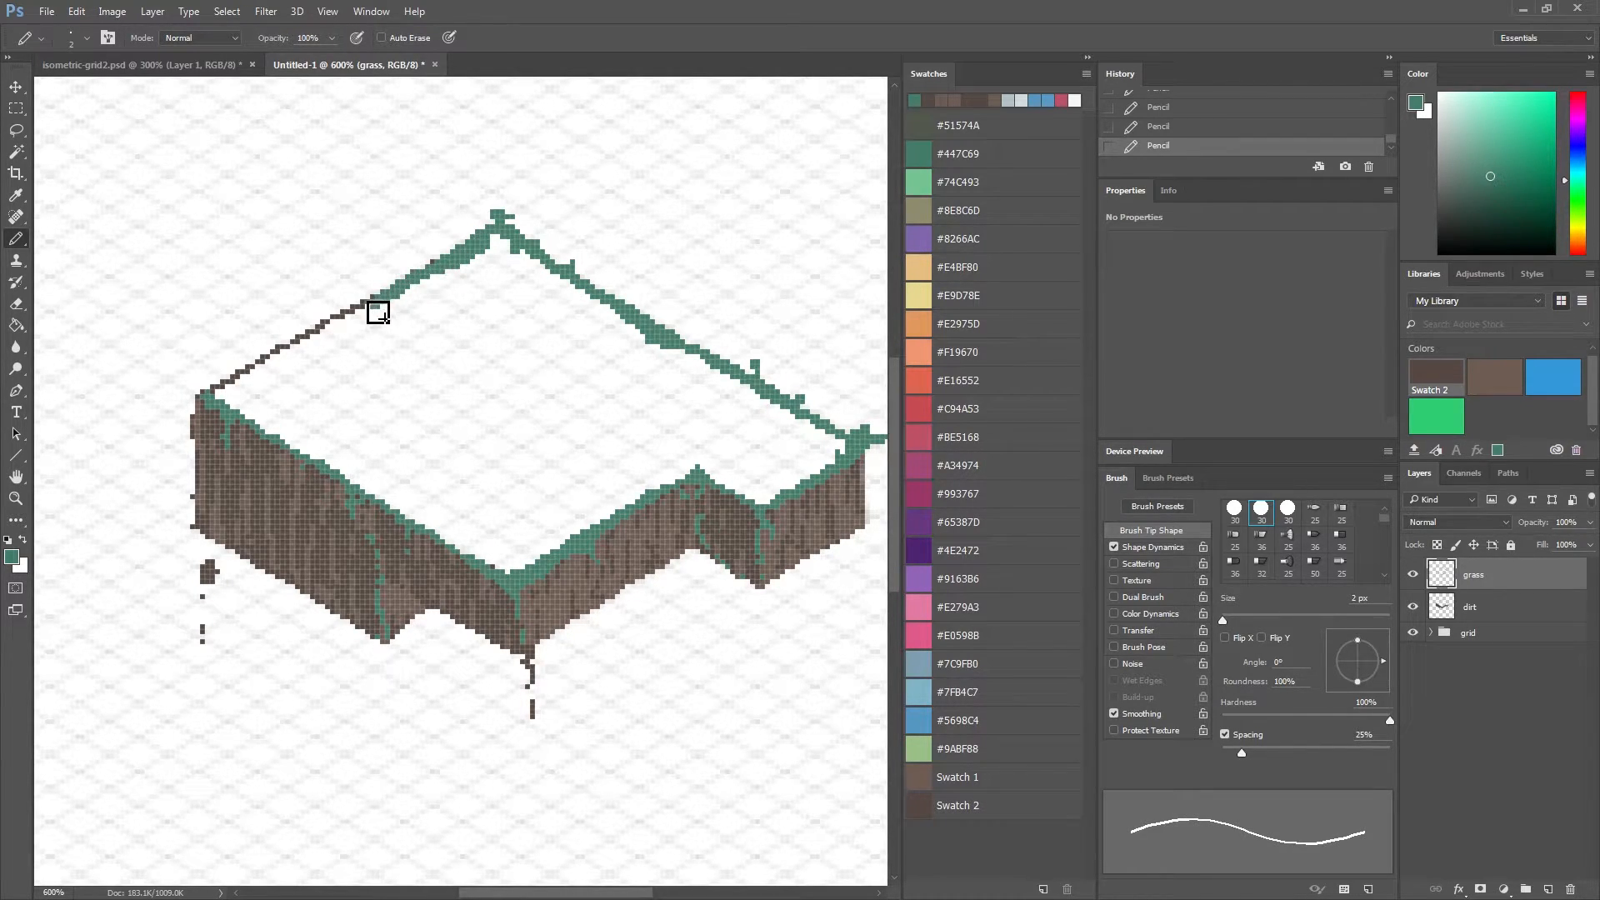
drag(378, 311, 280, 365)
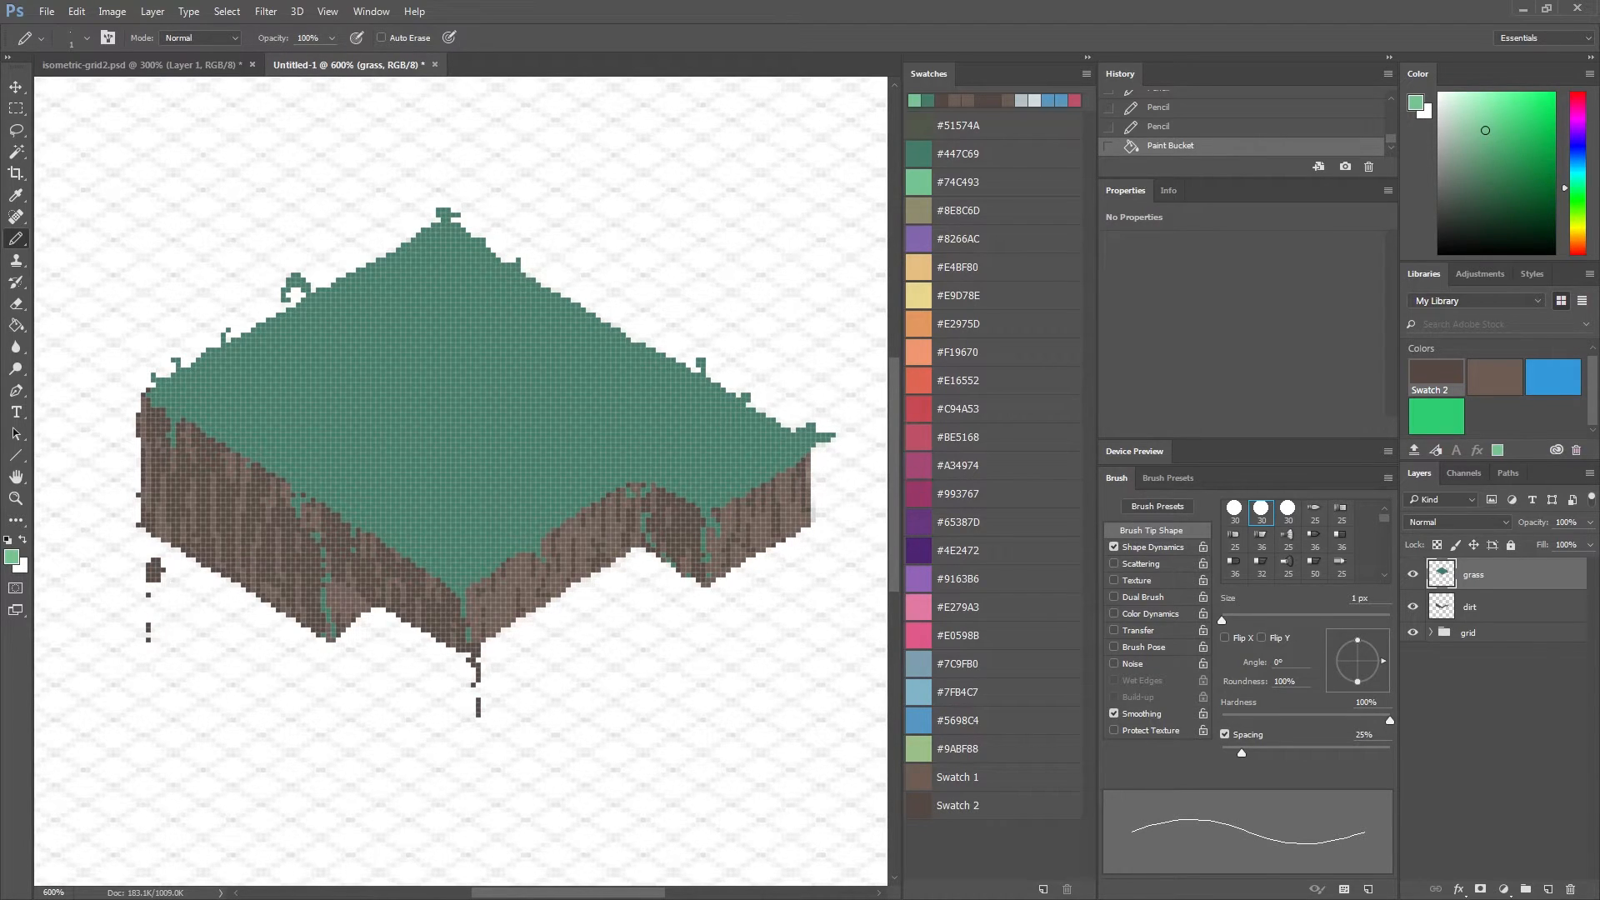
mouse_move(116, 225)
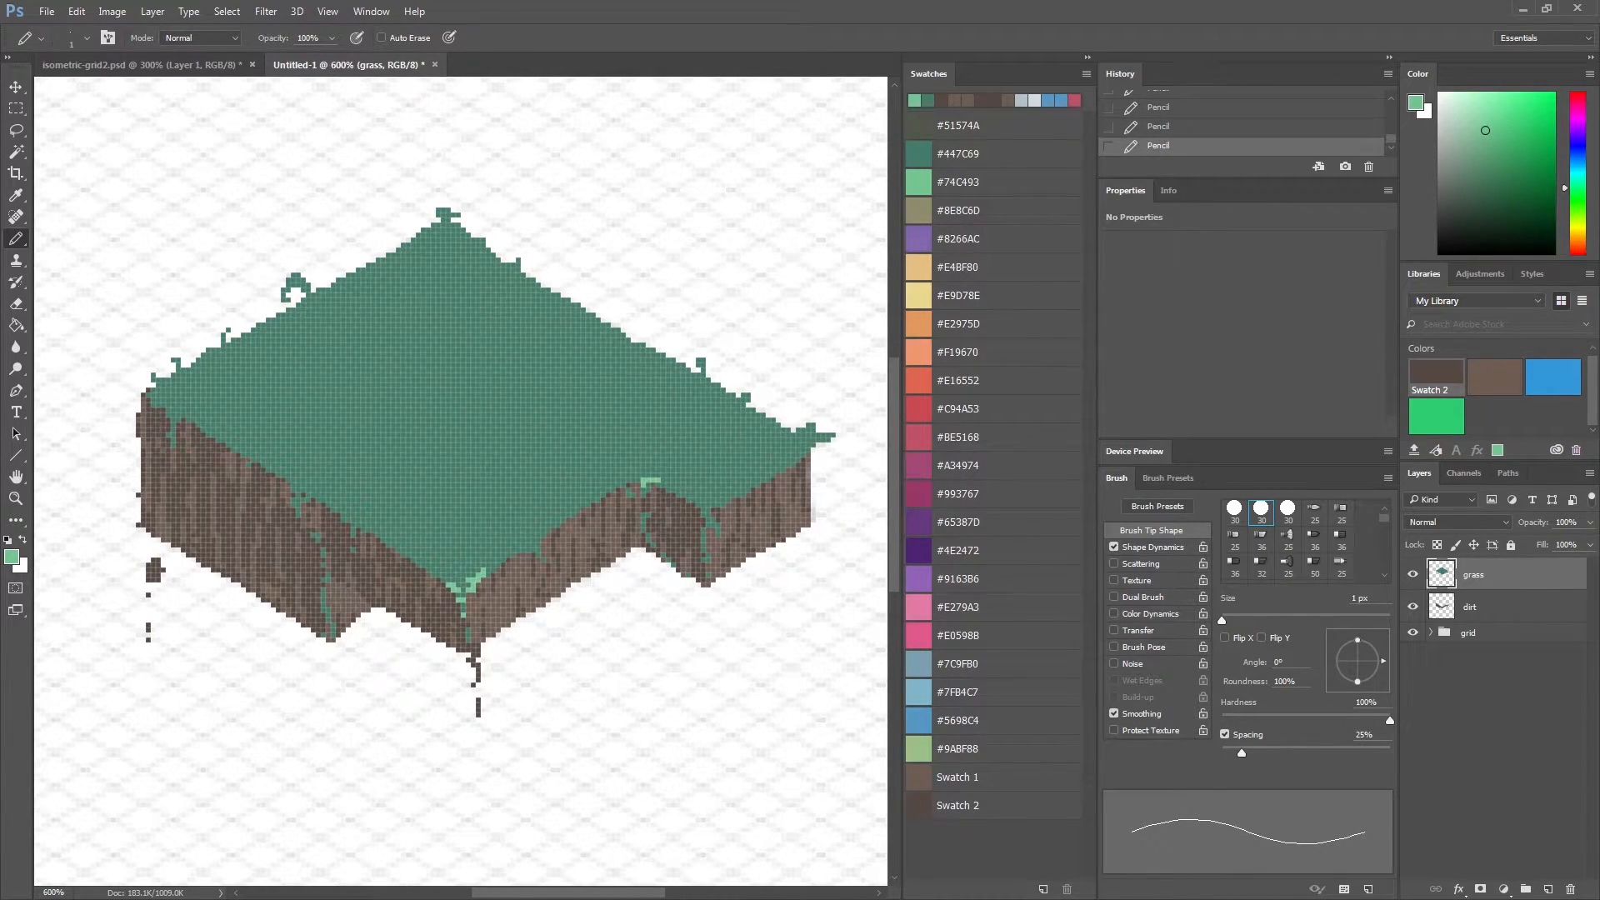
Highlight the front corner, notched and right edges in light green and draw the first streaks inward.
click(710, 510)
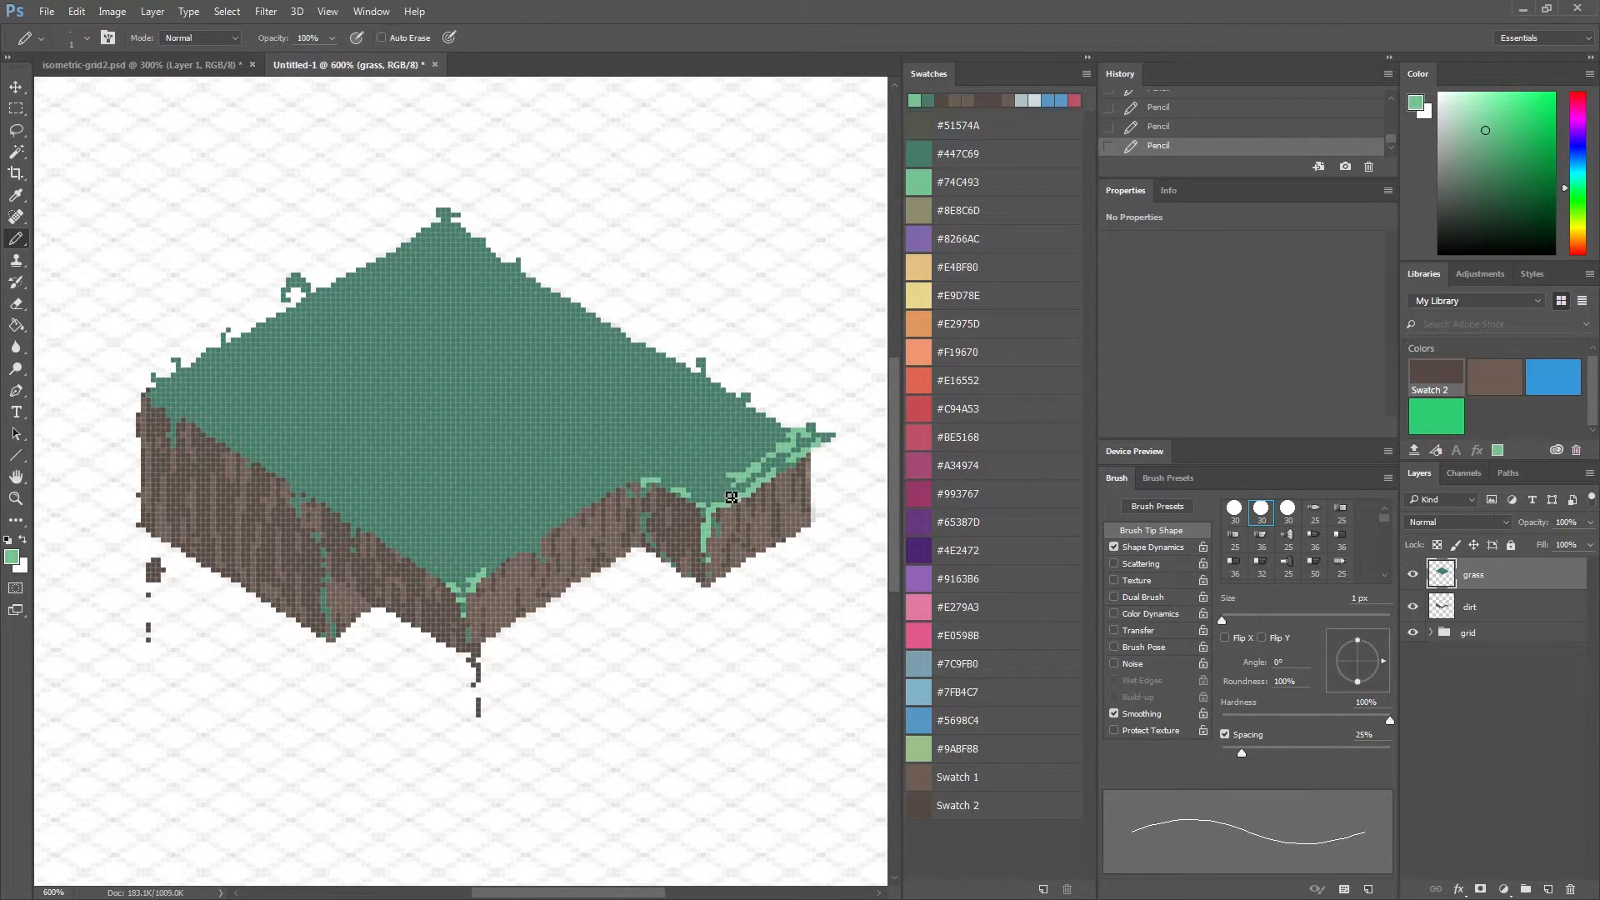
drag(730, 496, 762, 438)
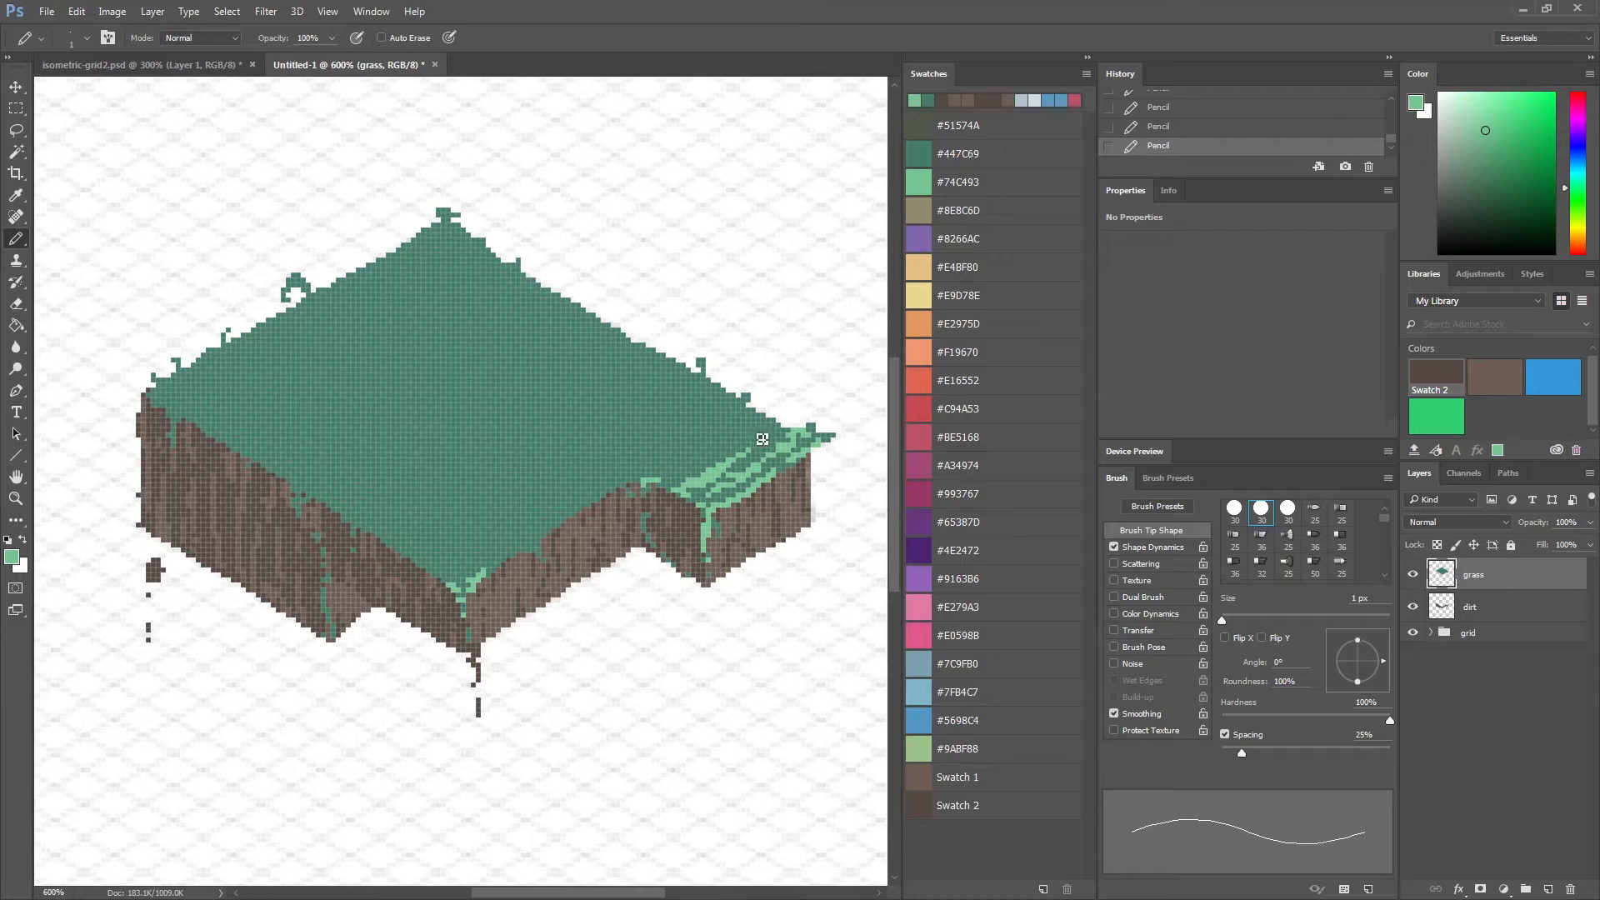
drag(760, 414, 540, 540)
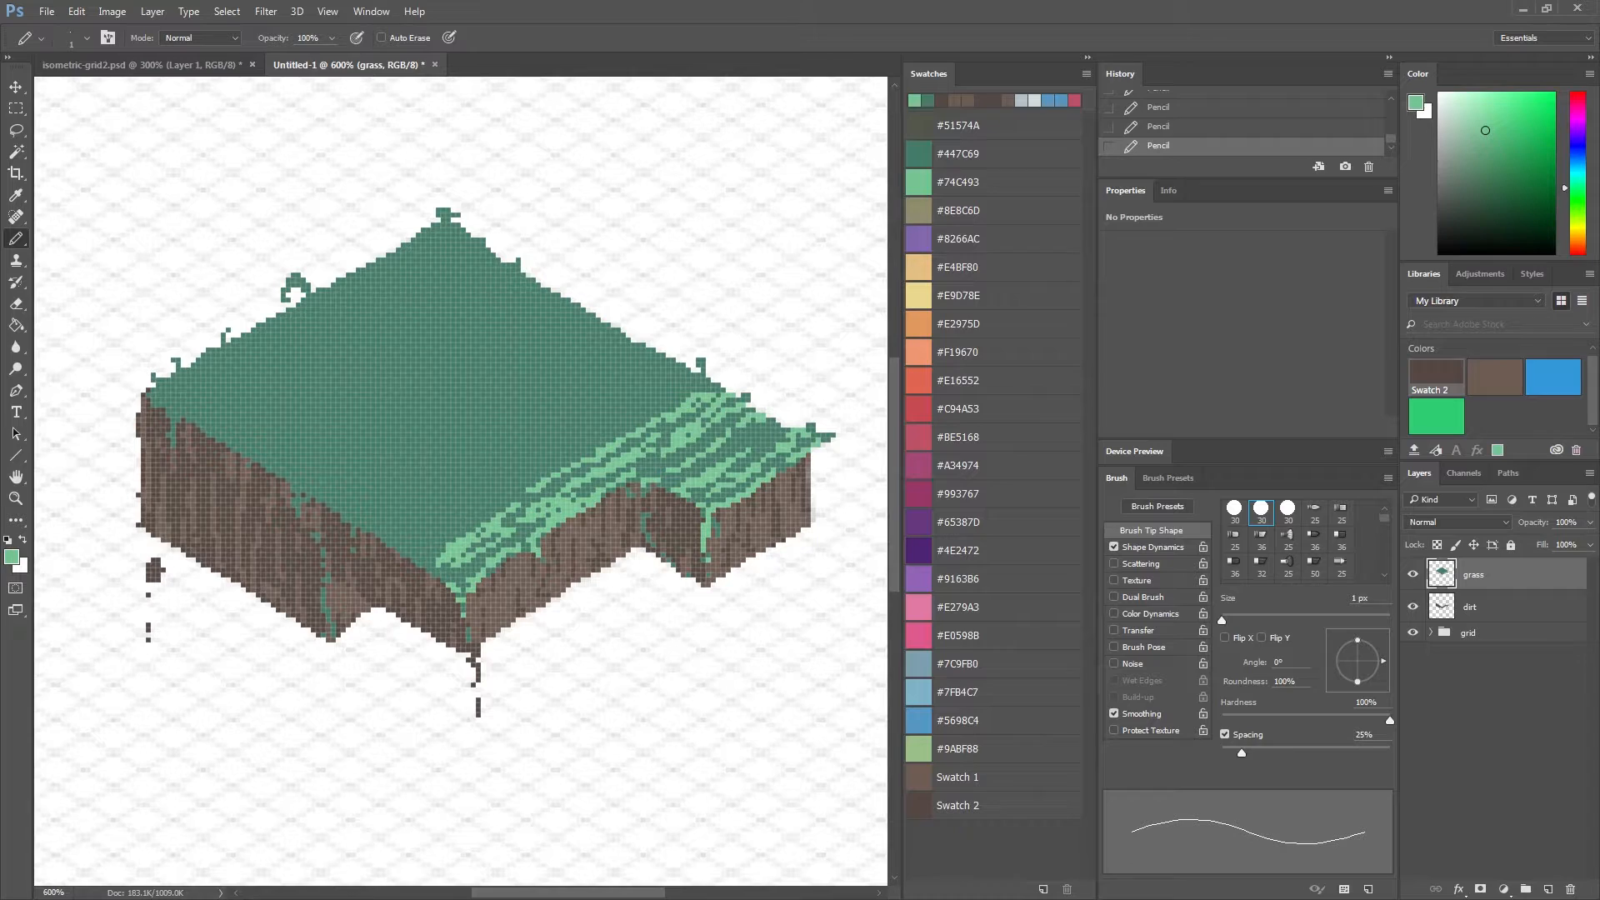
drag(520, 475, 658, 393)
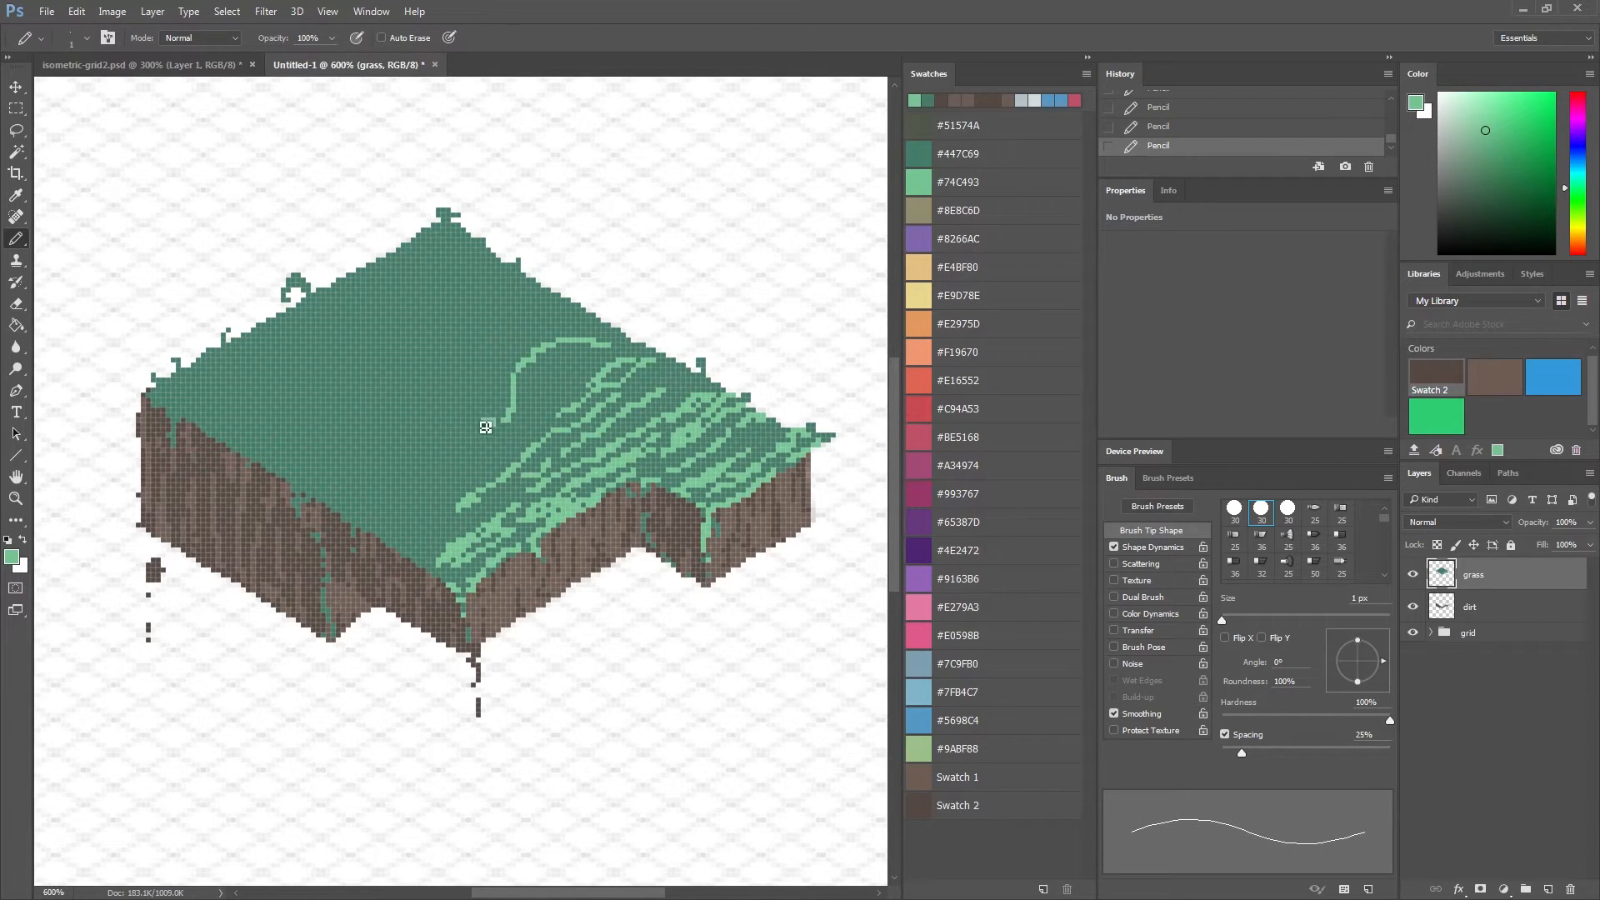
drag(485, 425, 370, 530)
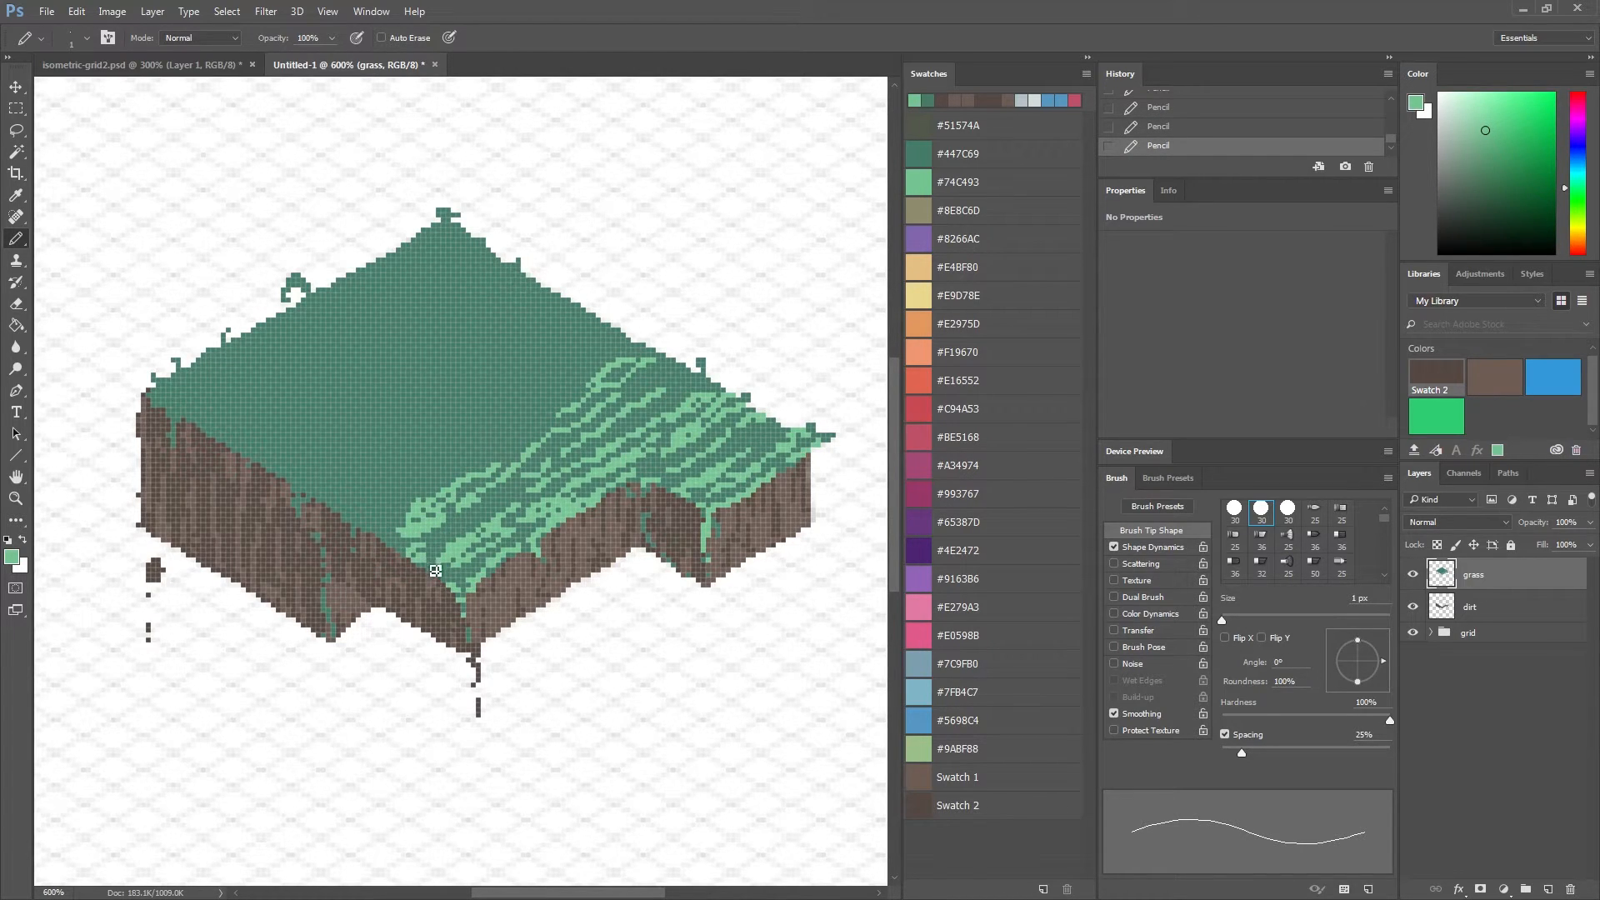
Add light green specks, curving streaks and arcs across the middle and left of the grass top.
click(659, 379)
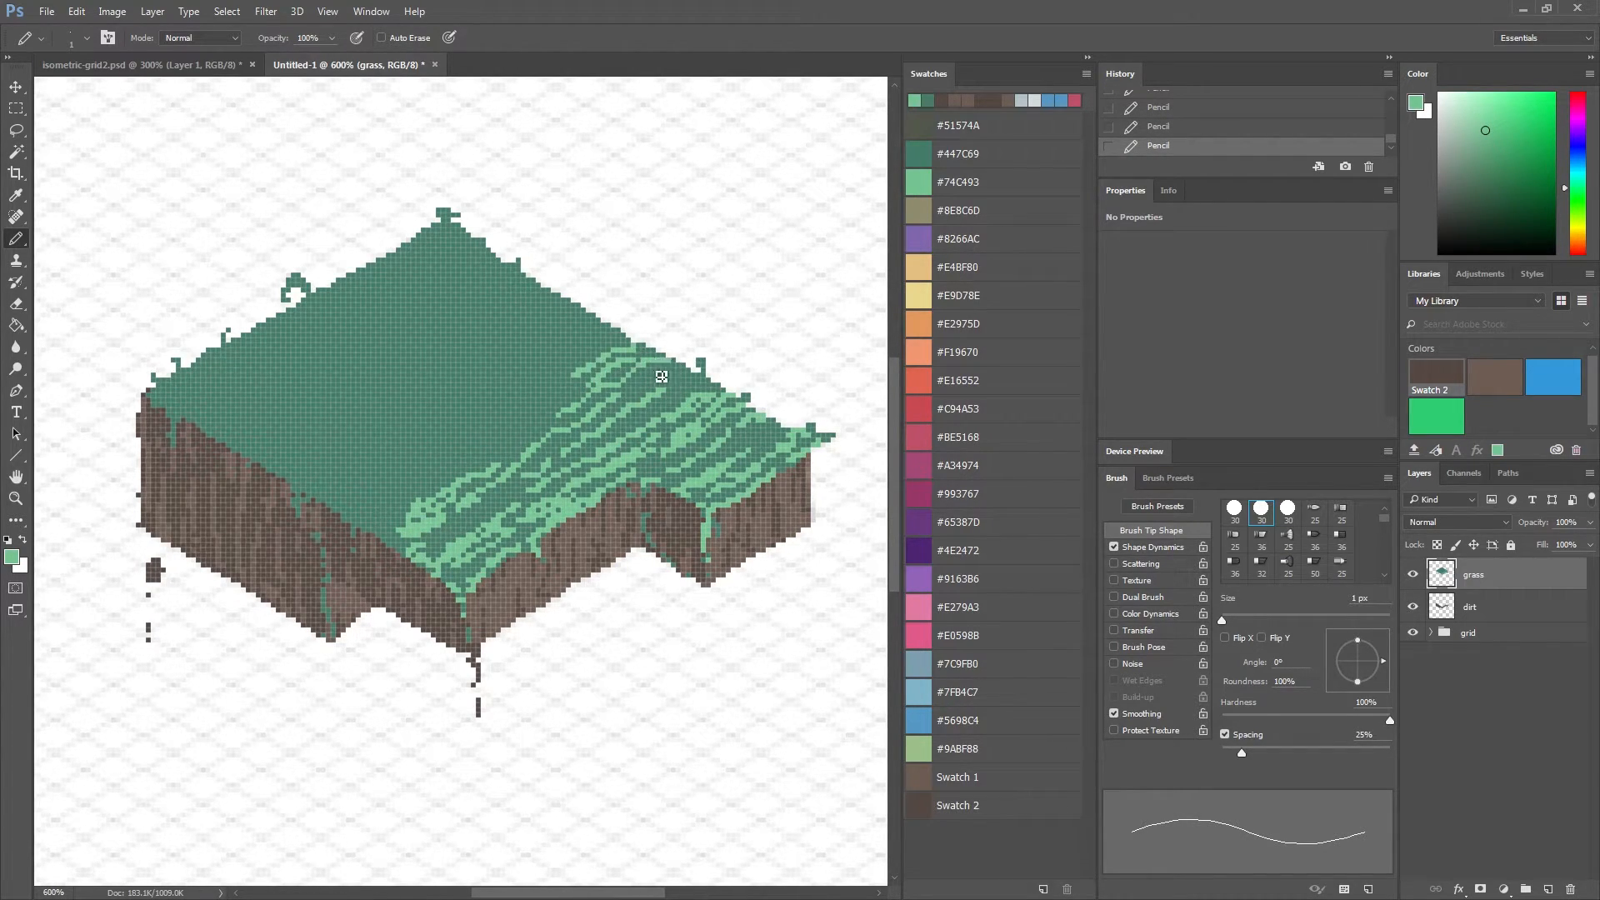
drag(658, 378, 419, 453)
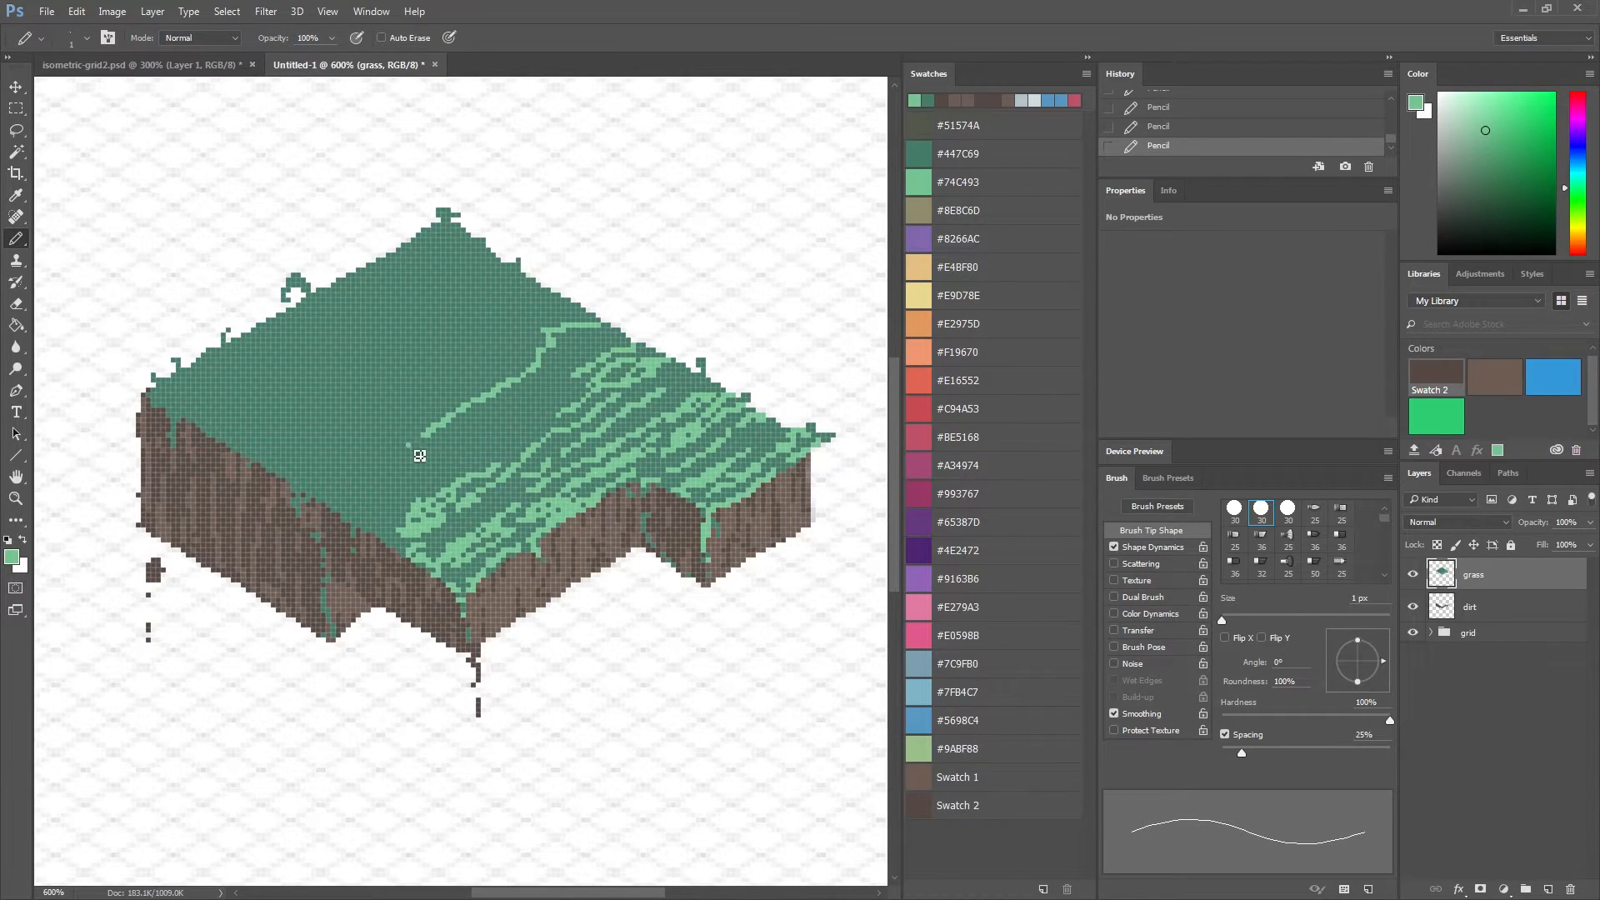
drag(418, 453, 606, 342)
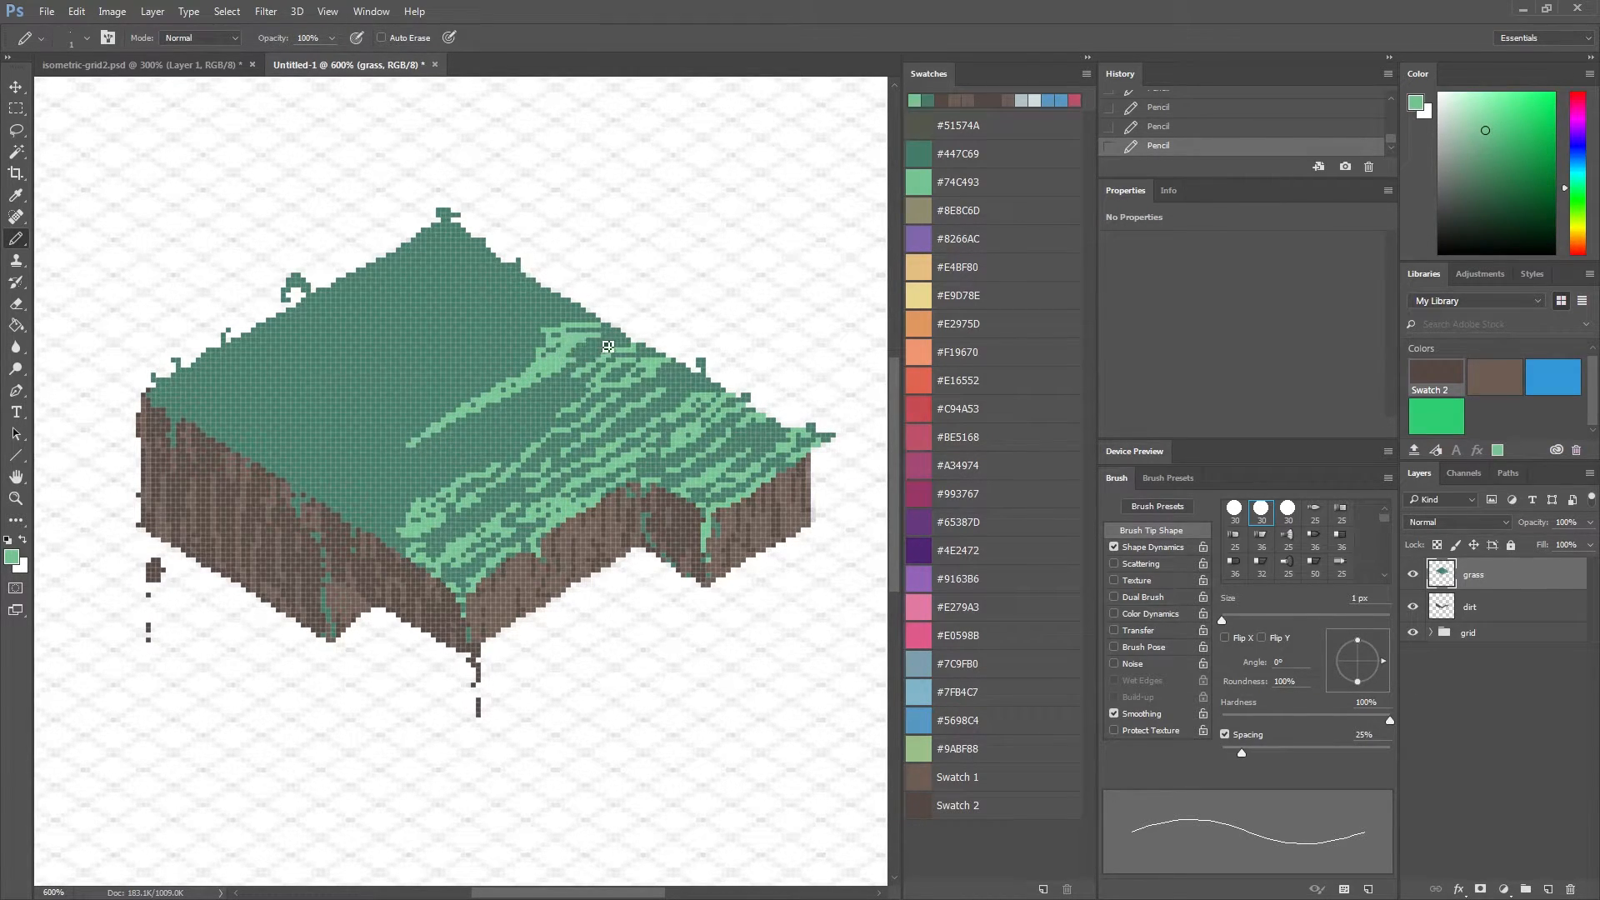
drag(606, 346, 400, 518)
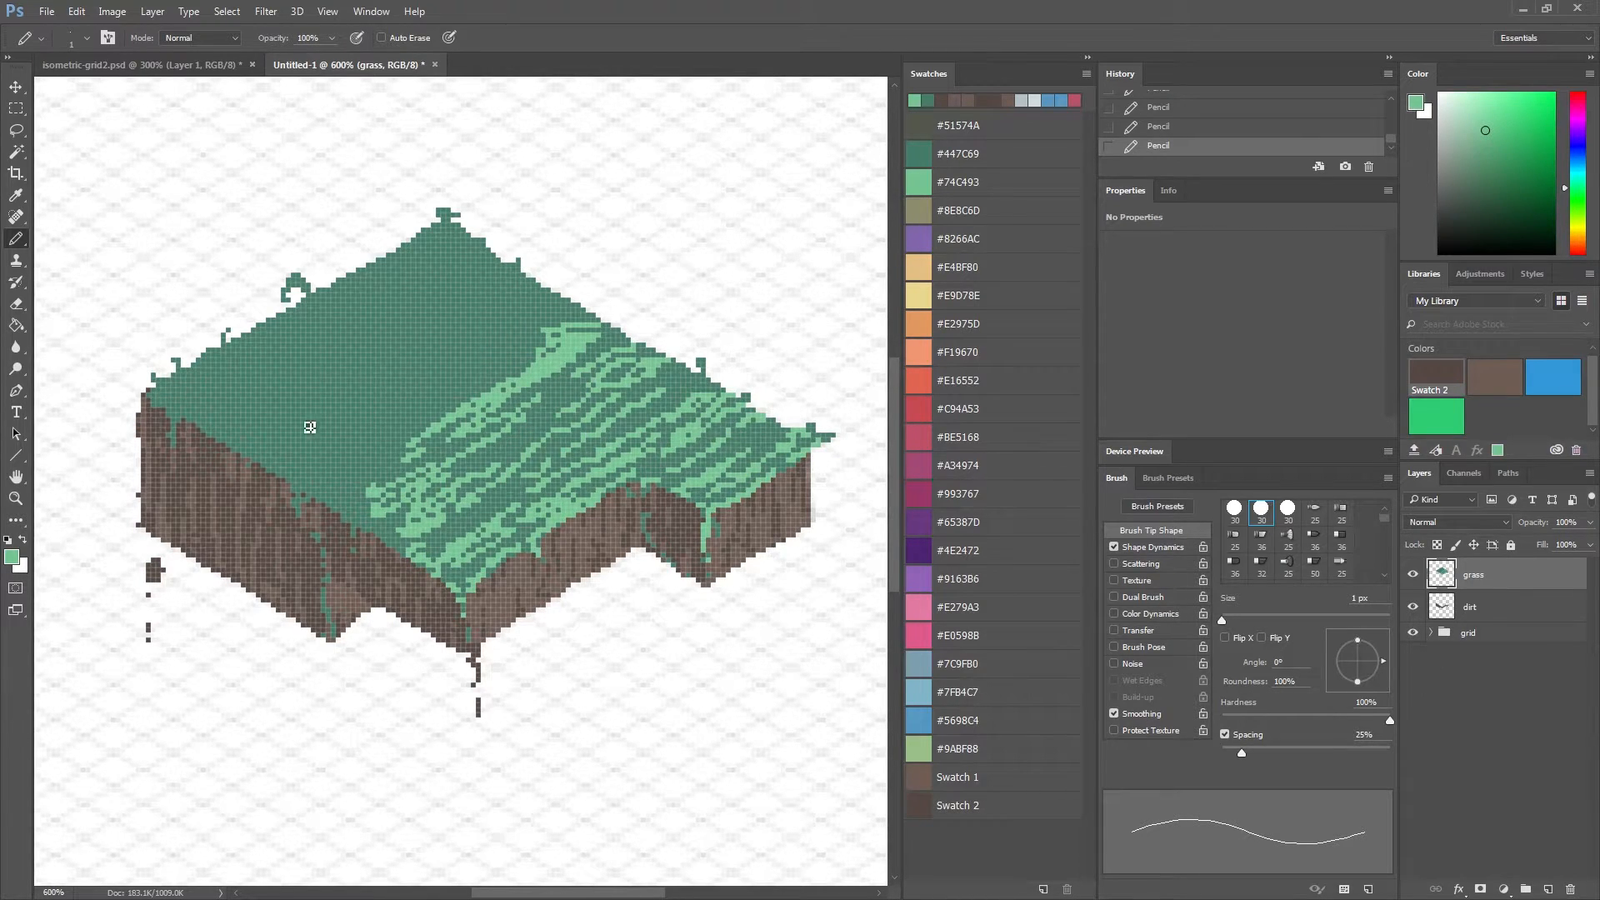
mouse_move(325, 371)
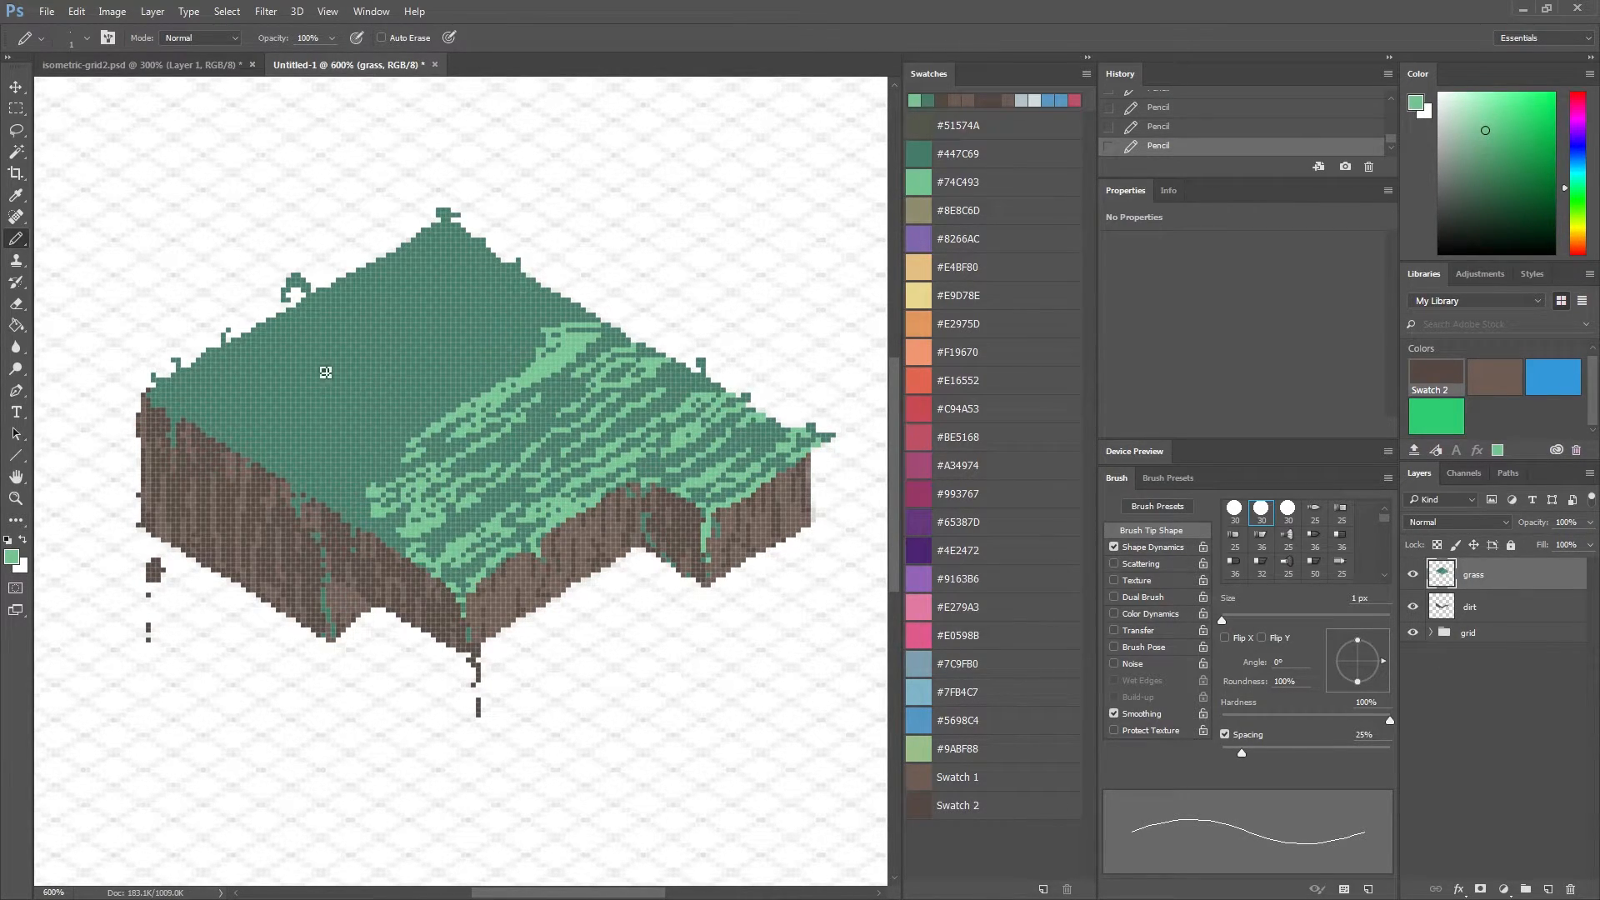
click(322, 388)
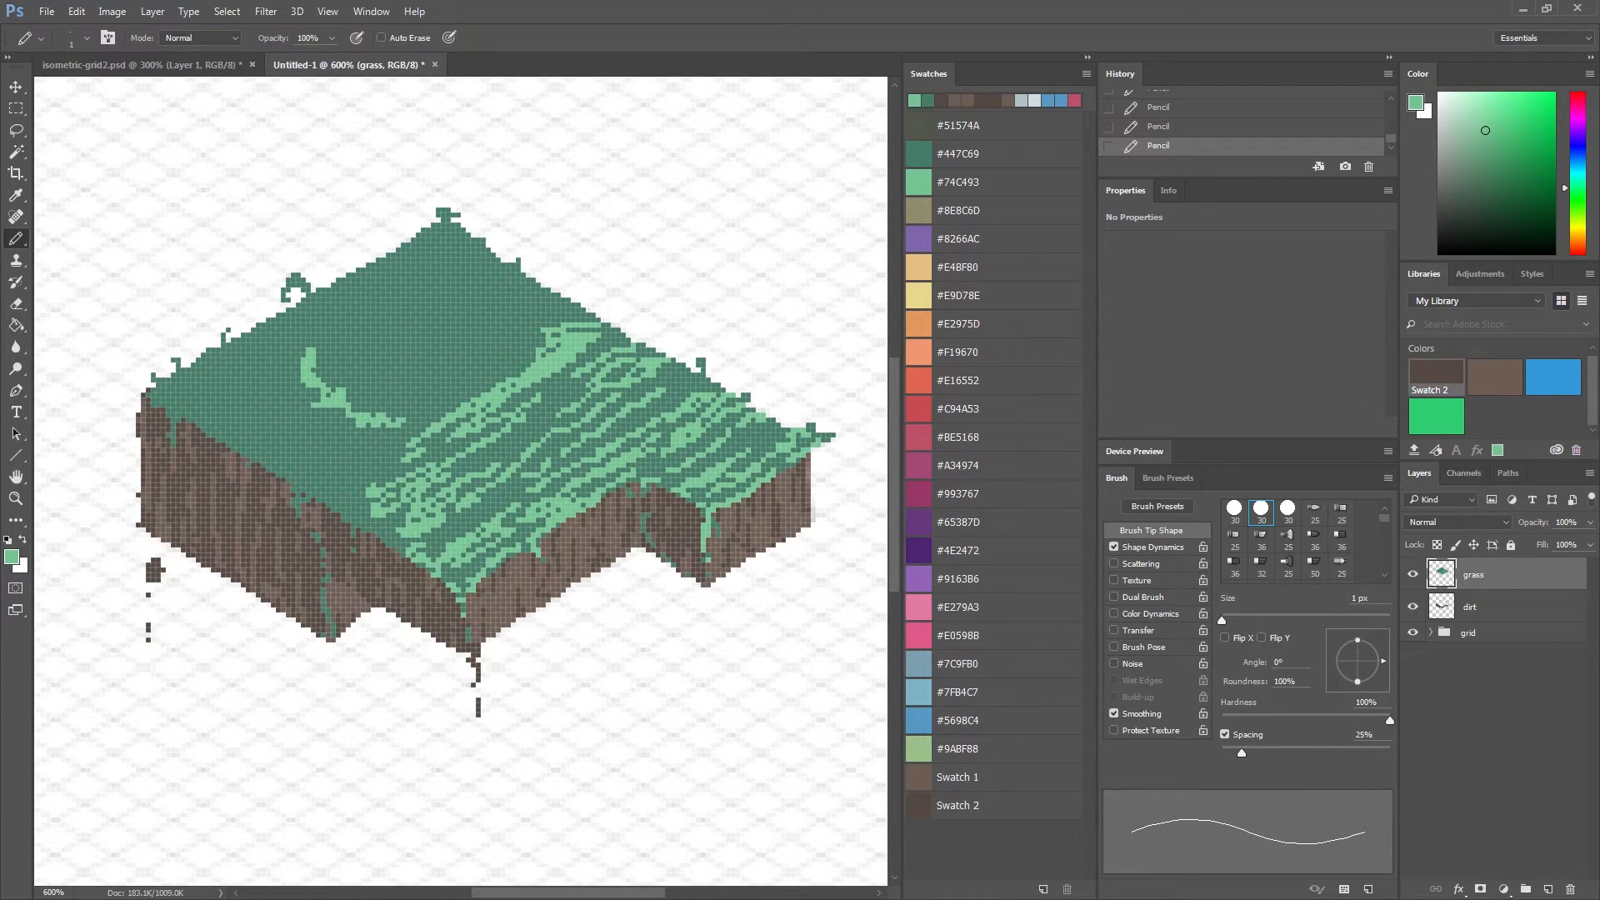
click(460, 326)
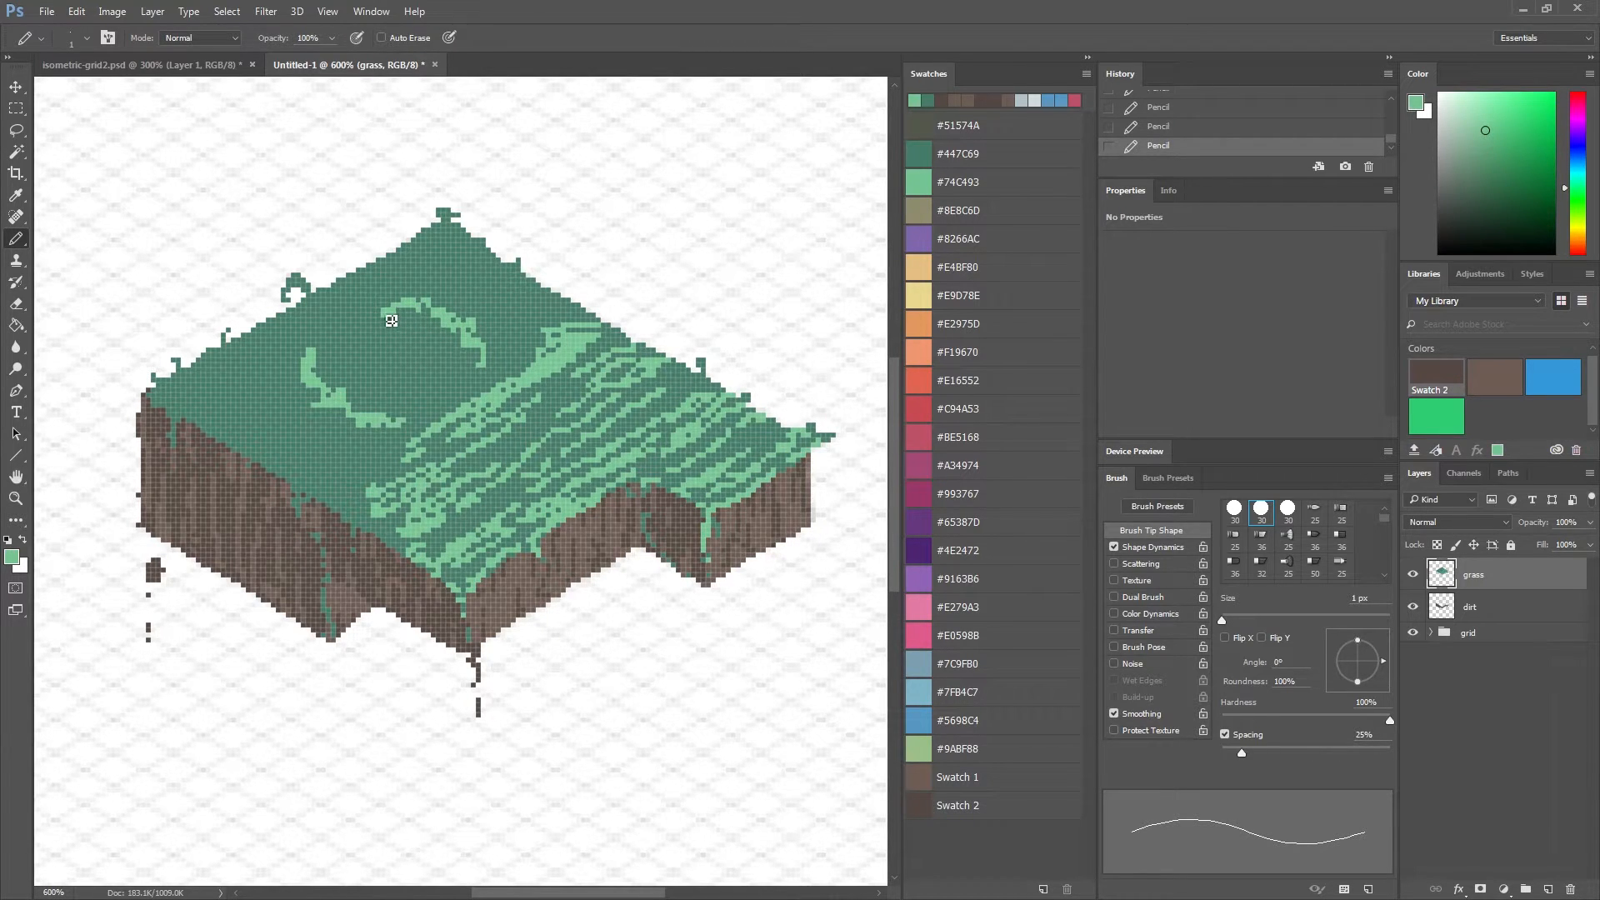
click(389, 317)
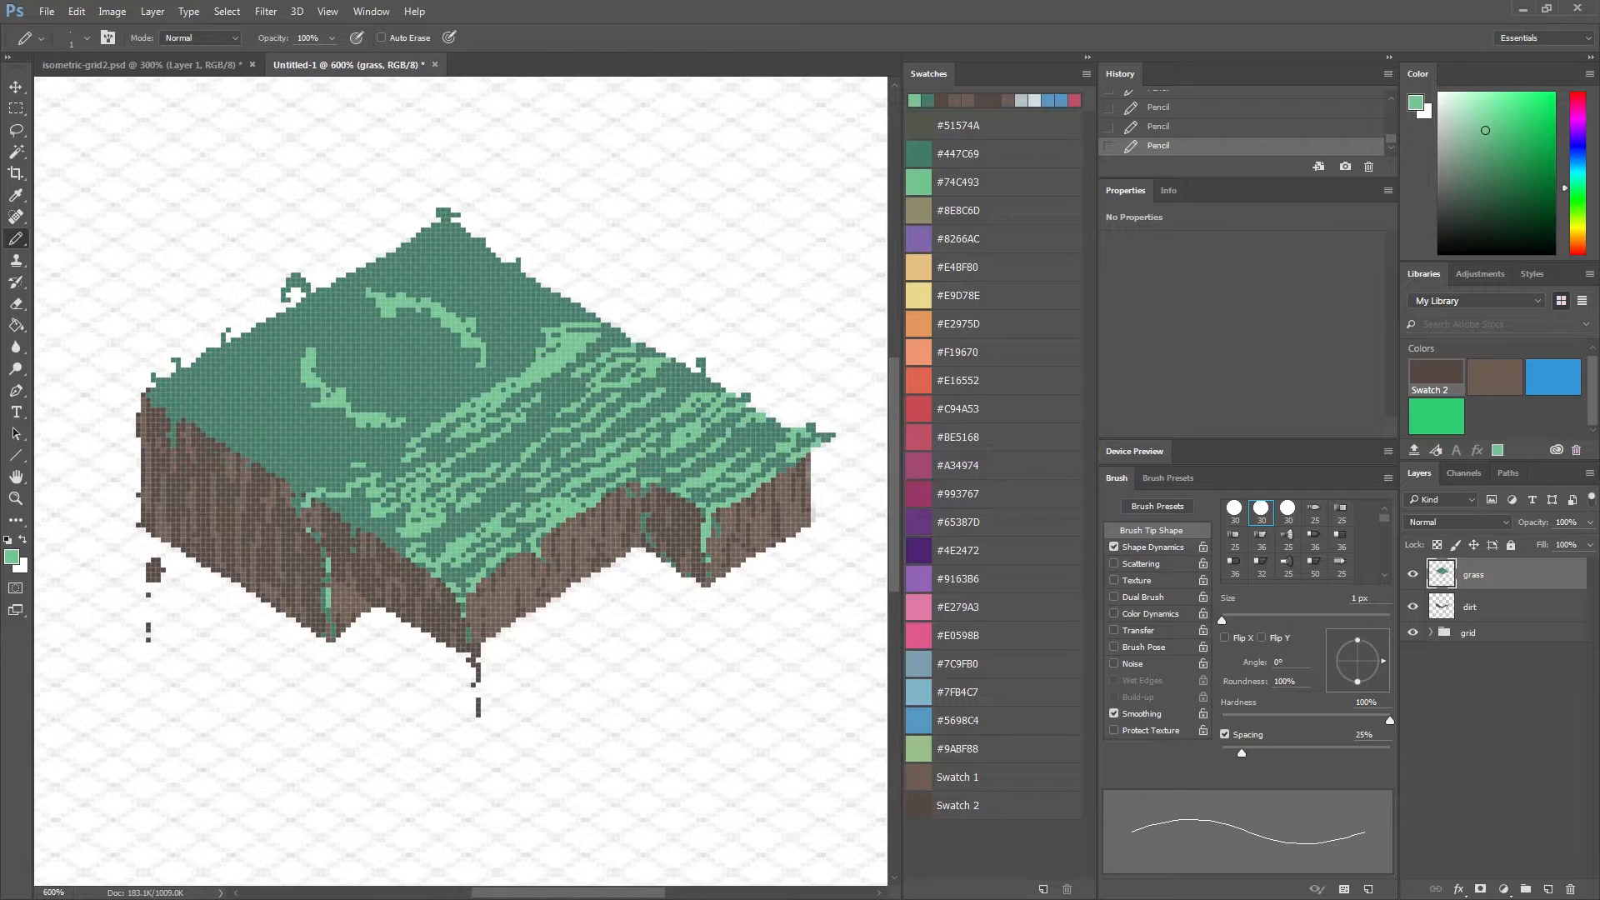
drag(163, 423, 317, 490)
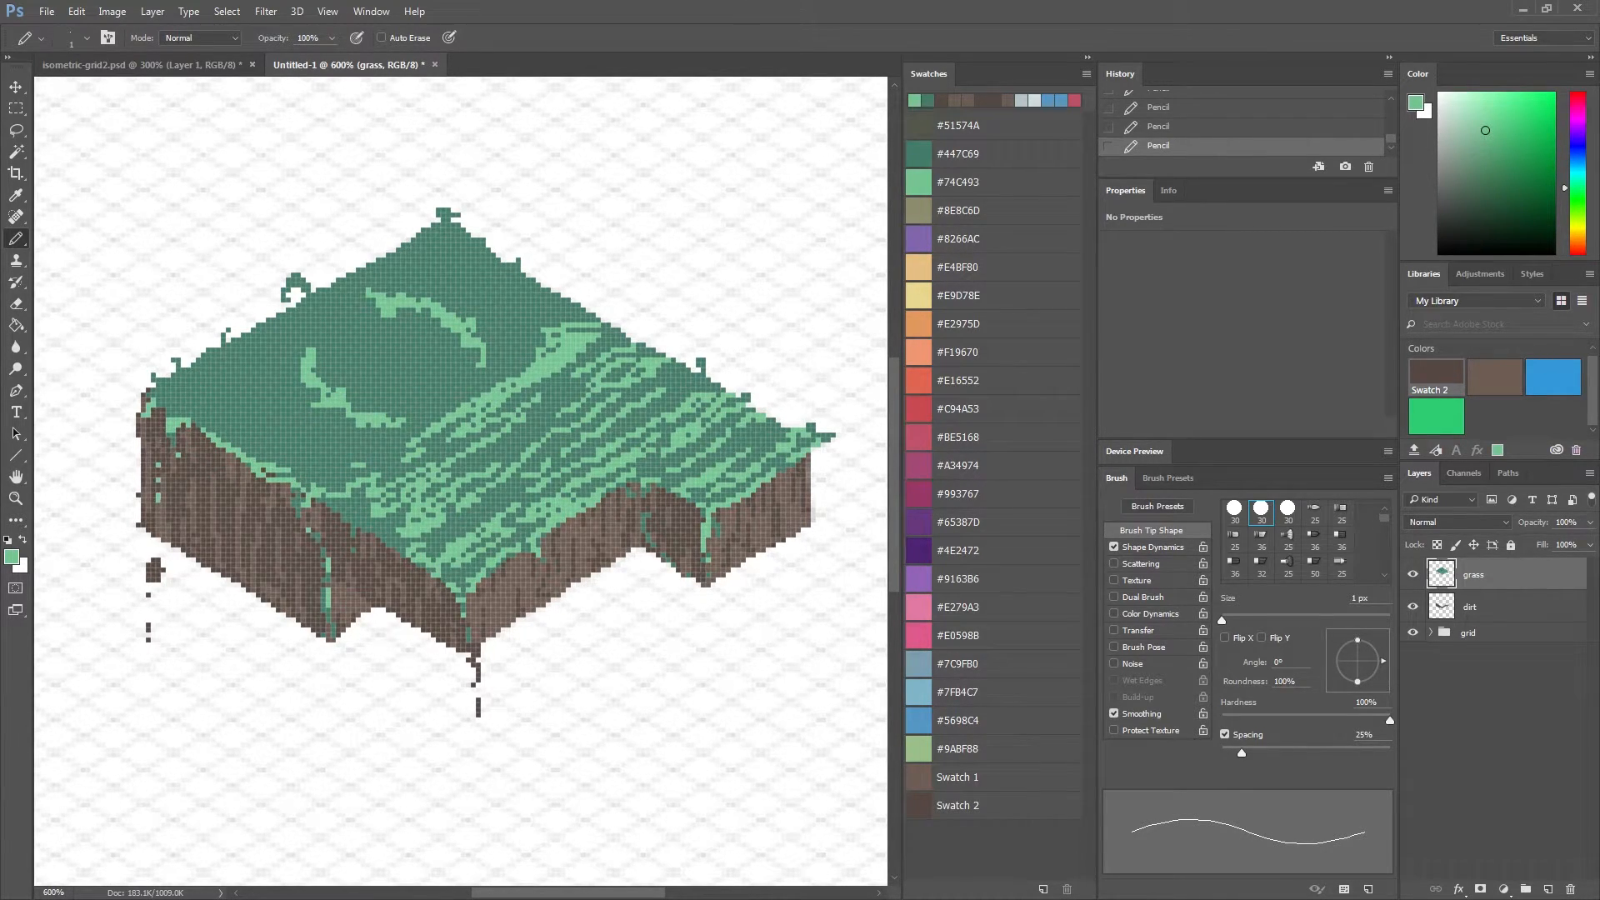
Highlight the left and back-left edges and add final light green pixels and a streak on the grass.
click(203, 379)
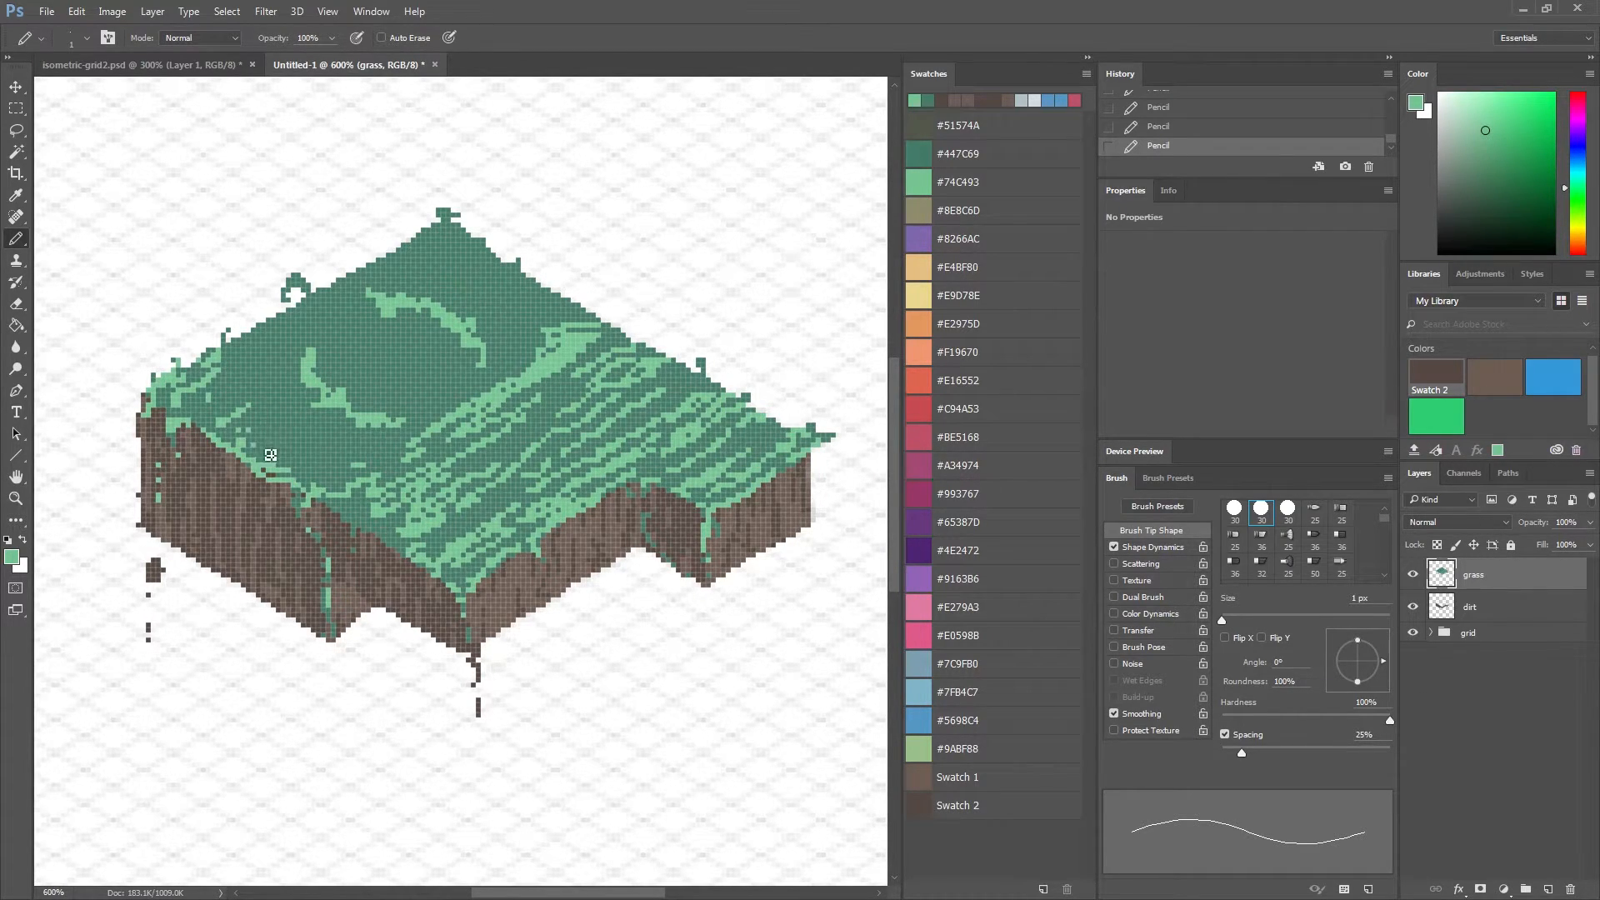
click(275, 453)
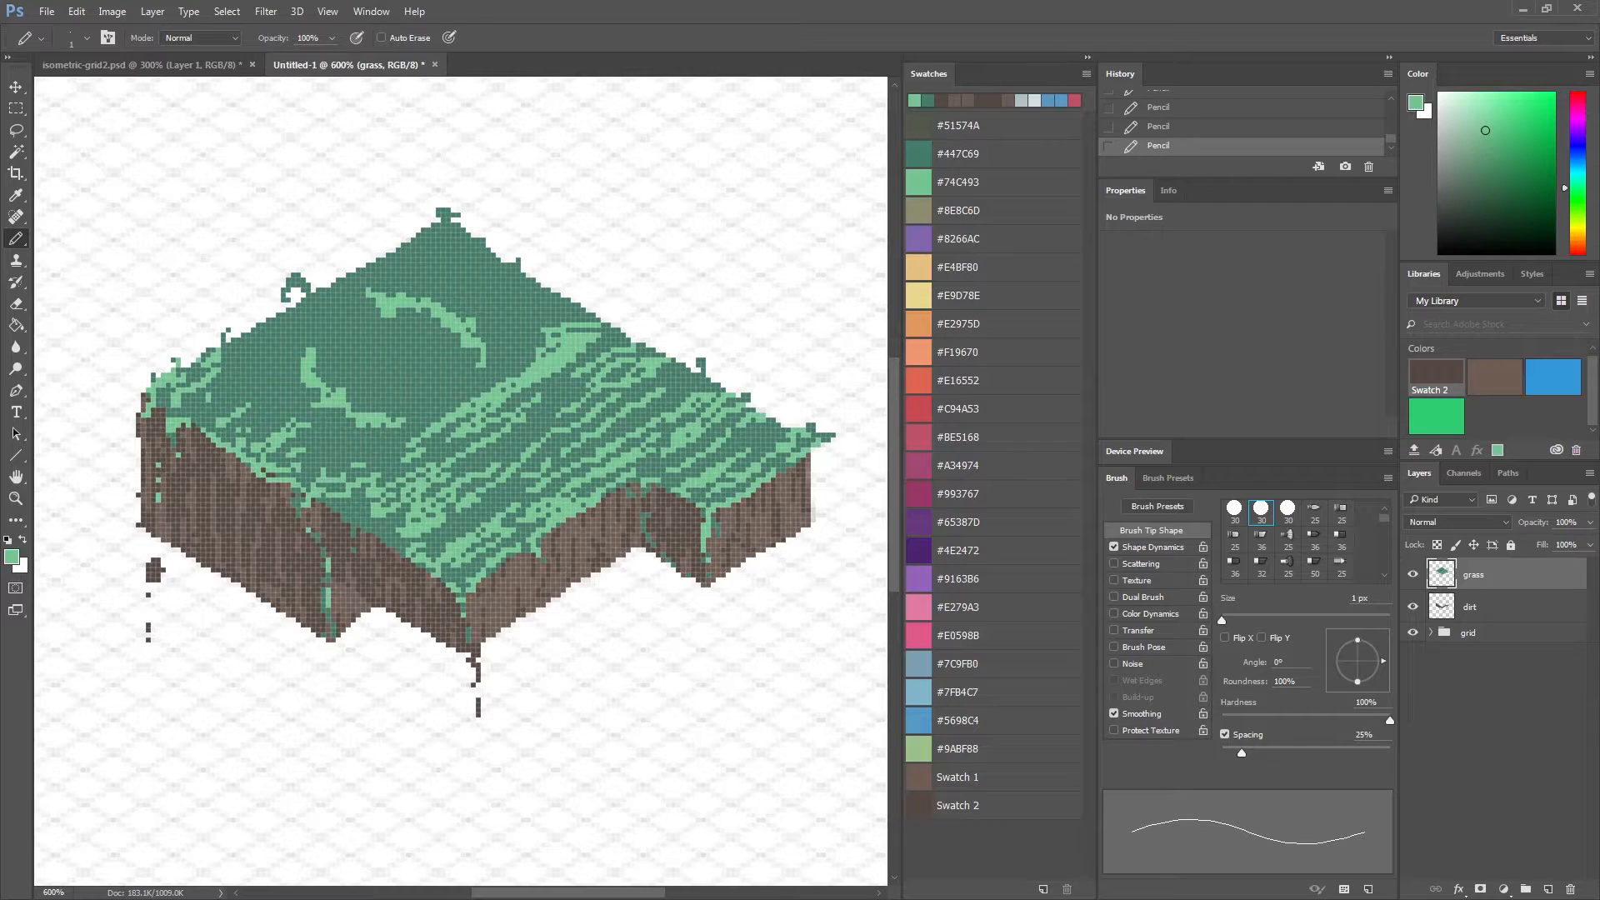
click(530, 355)
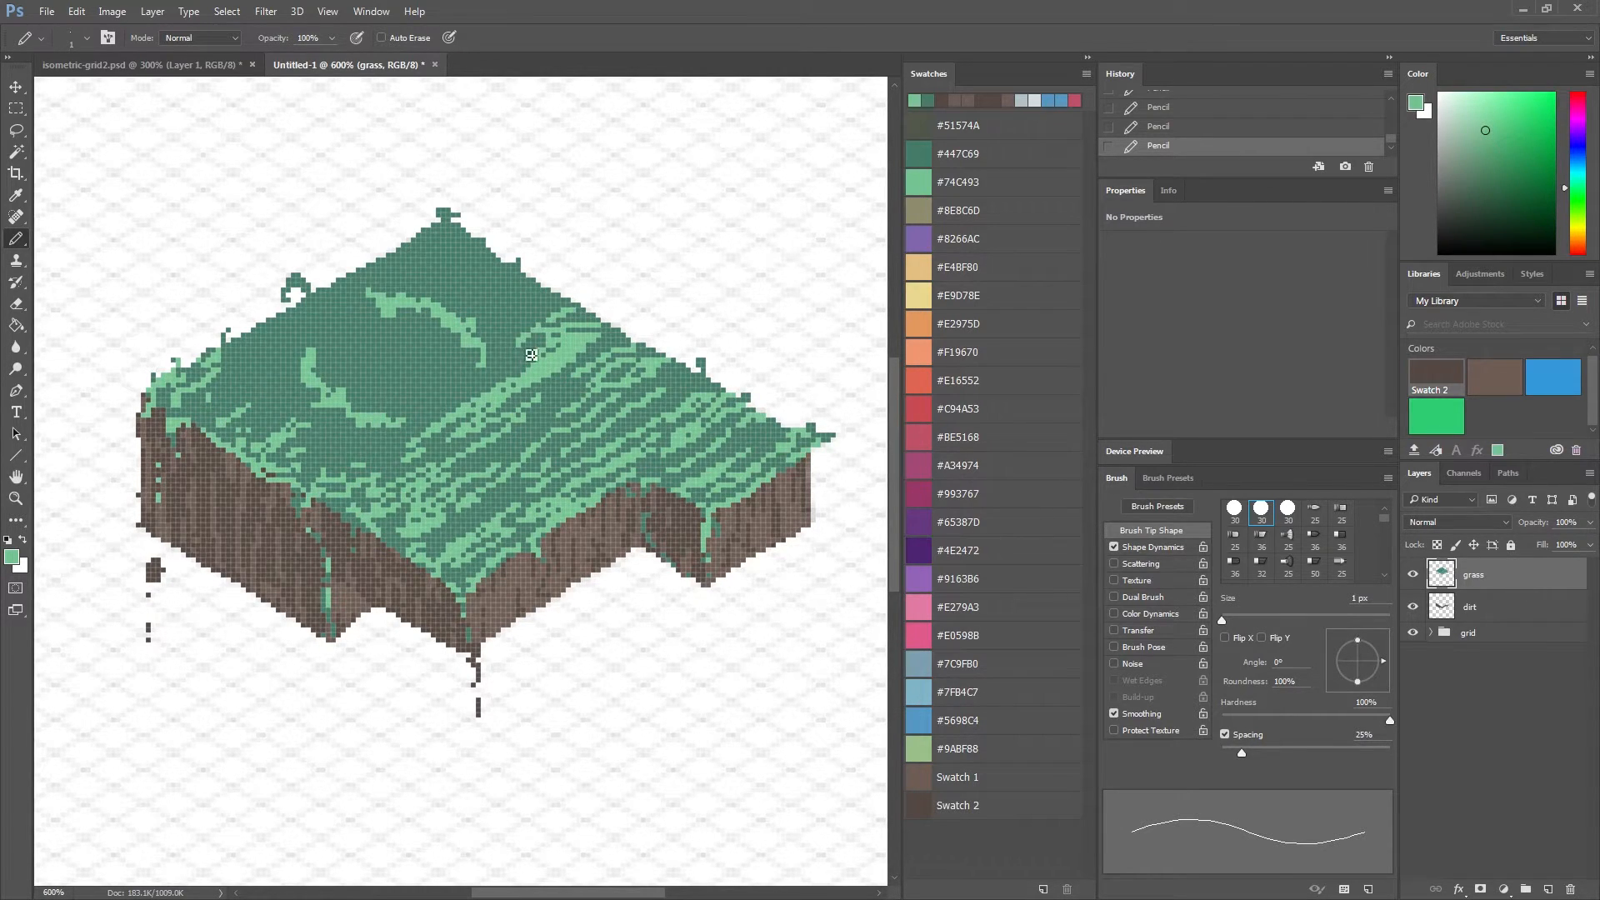
click(520, 351)
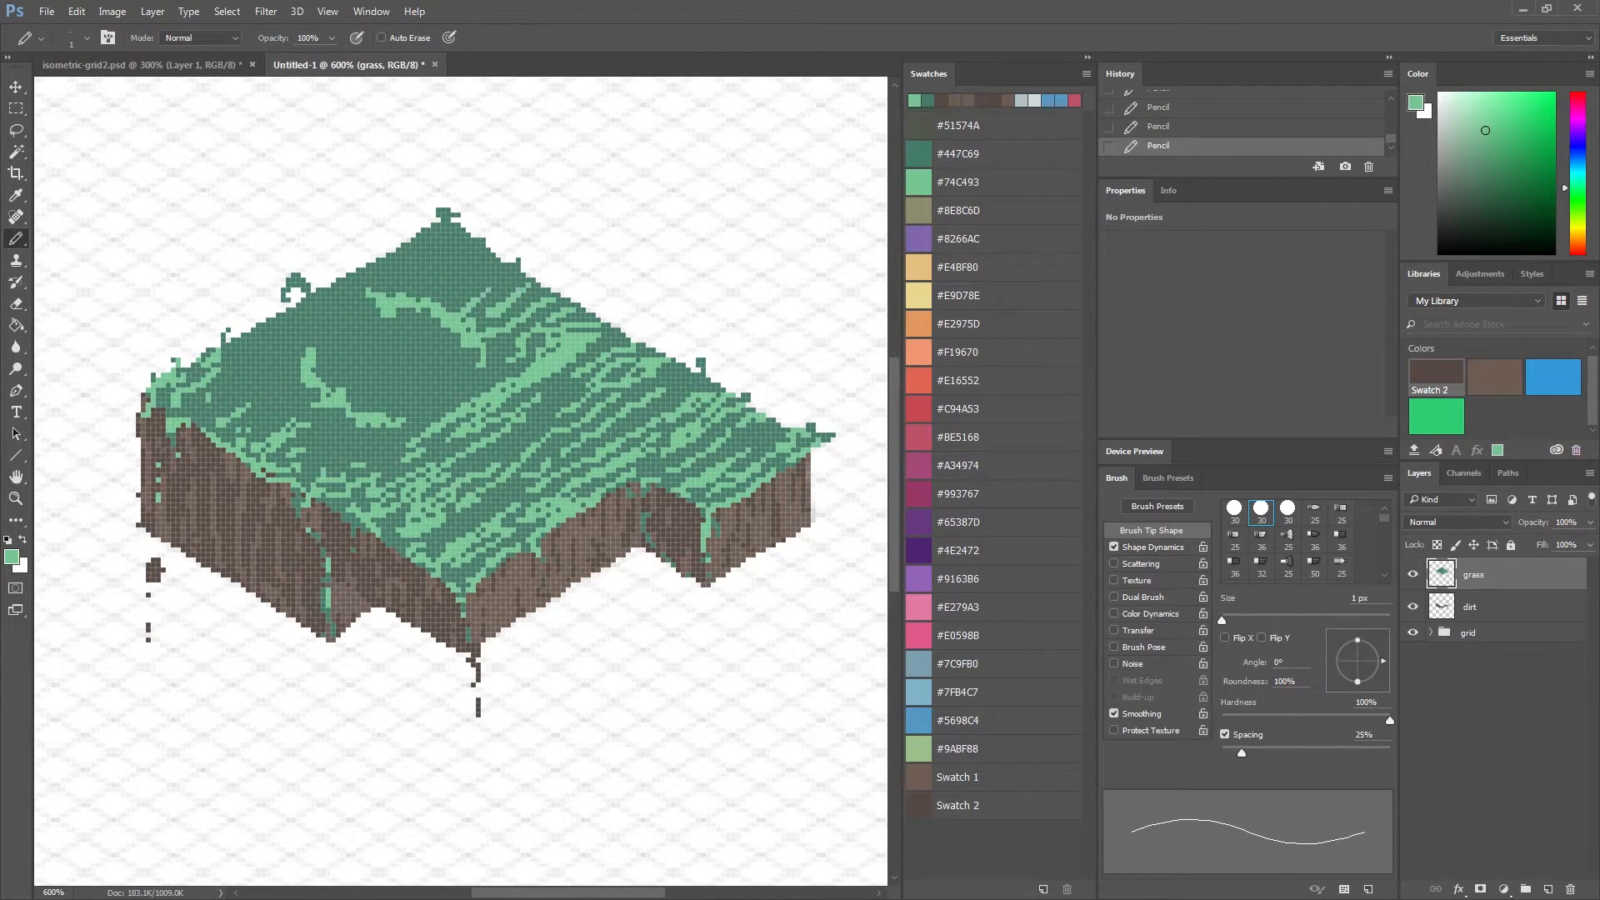
click(428, 308)
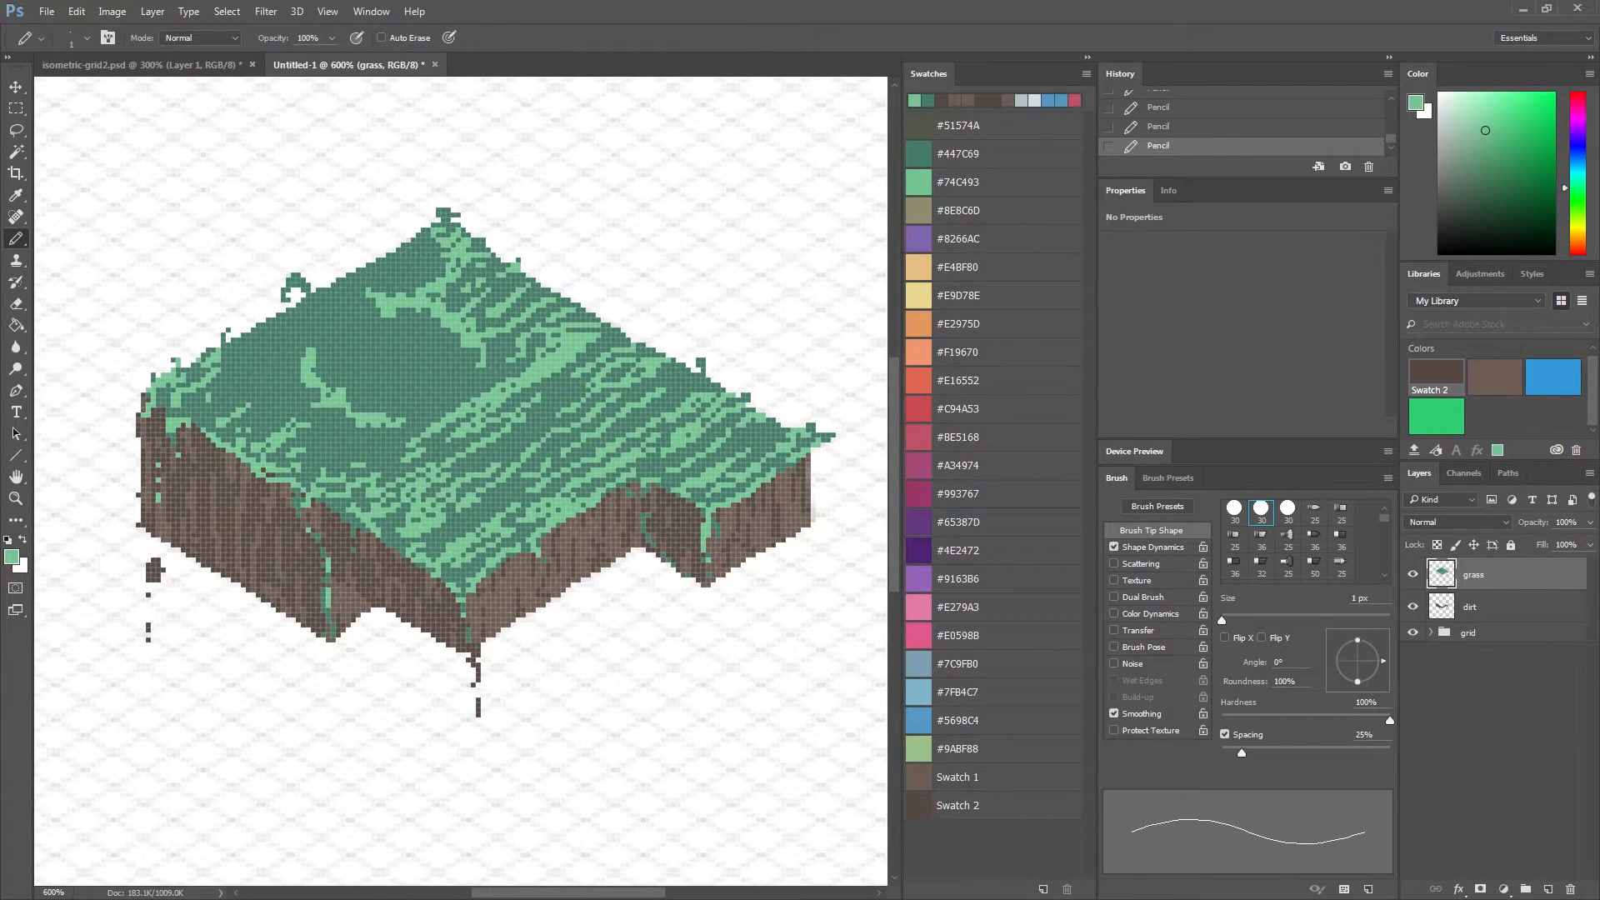
drag(437, 216, 265, 395)
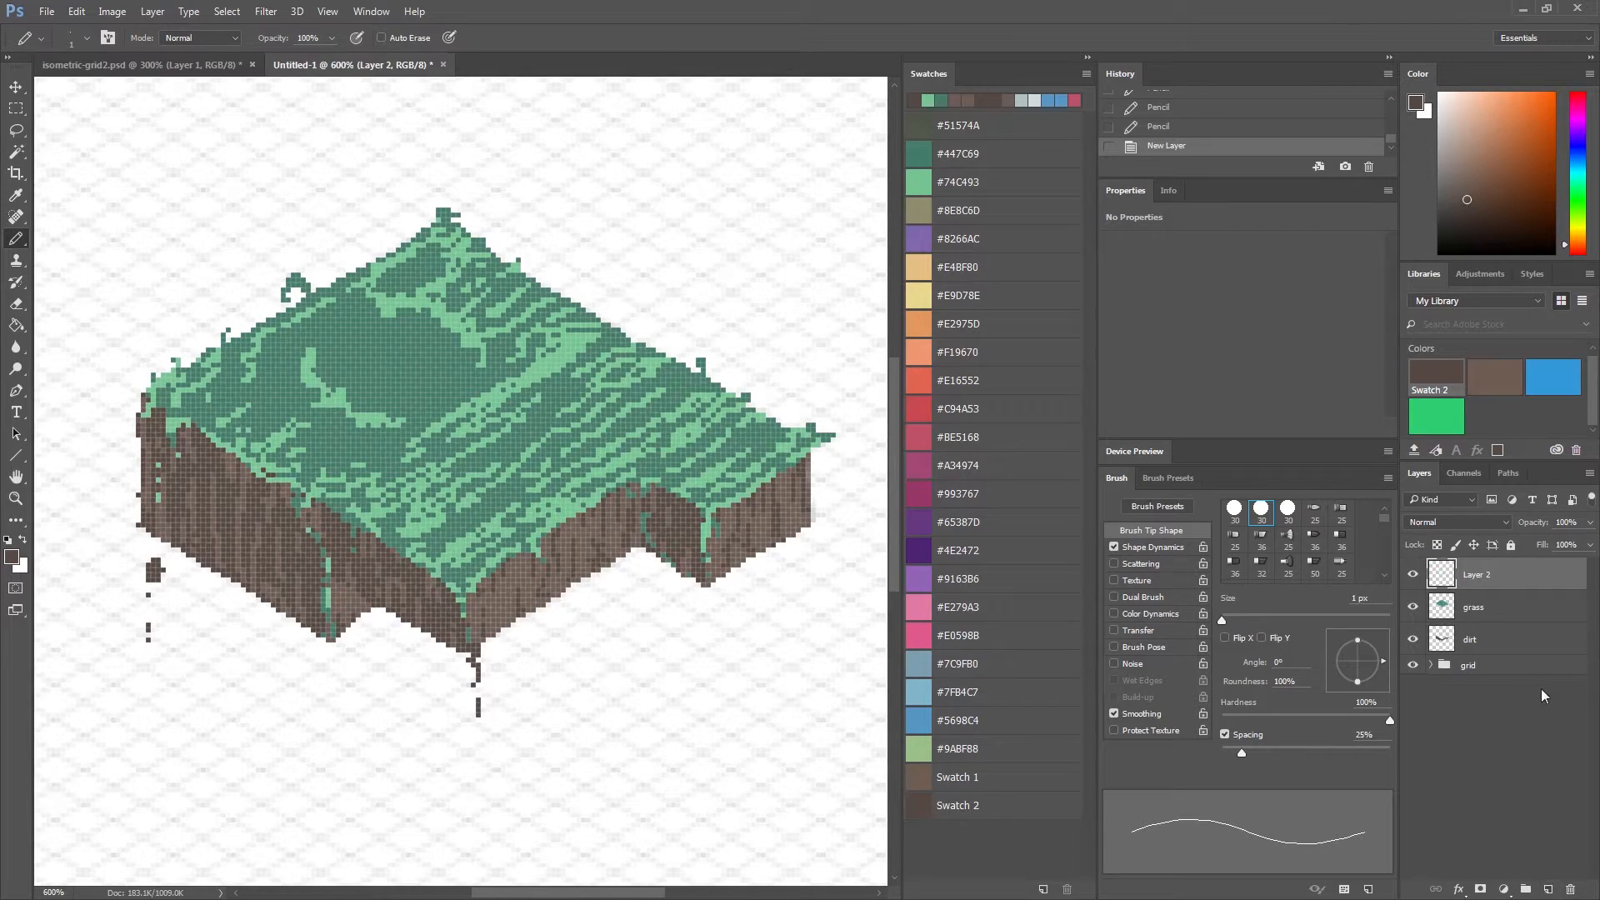
Name the layer dirt2 and outline a curved brown pond bed on the grass.
double_click(1475, 574)
text(dirt2)
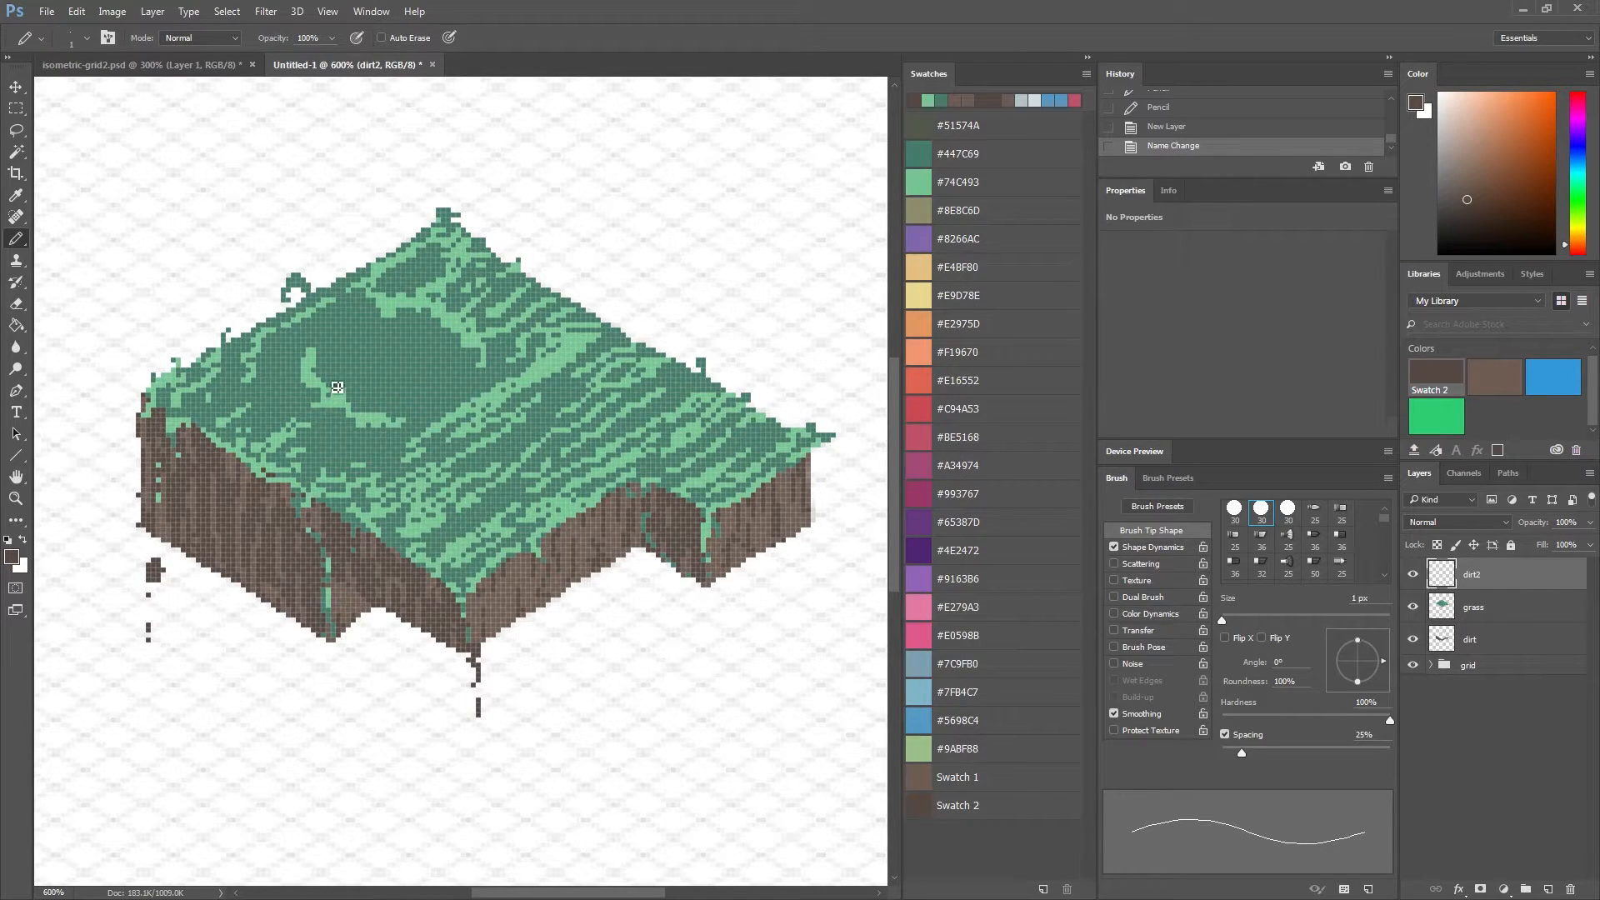
mouse_move(472, 355)
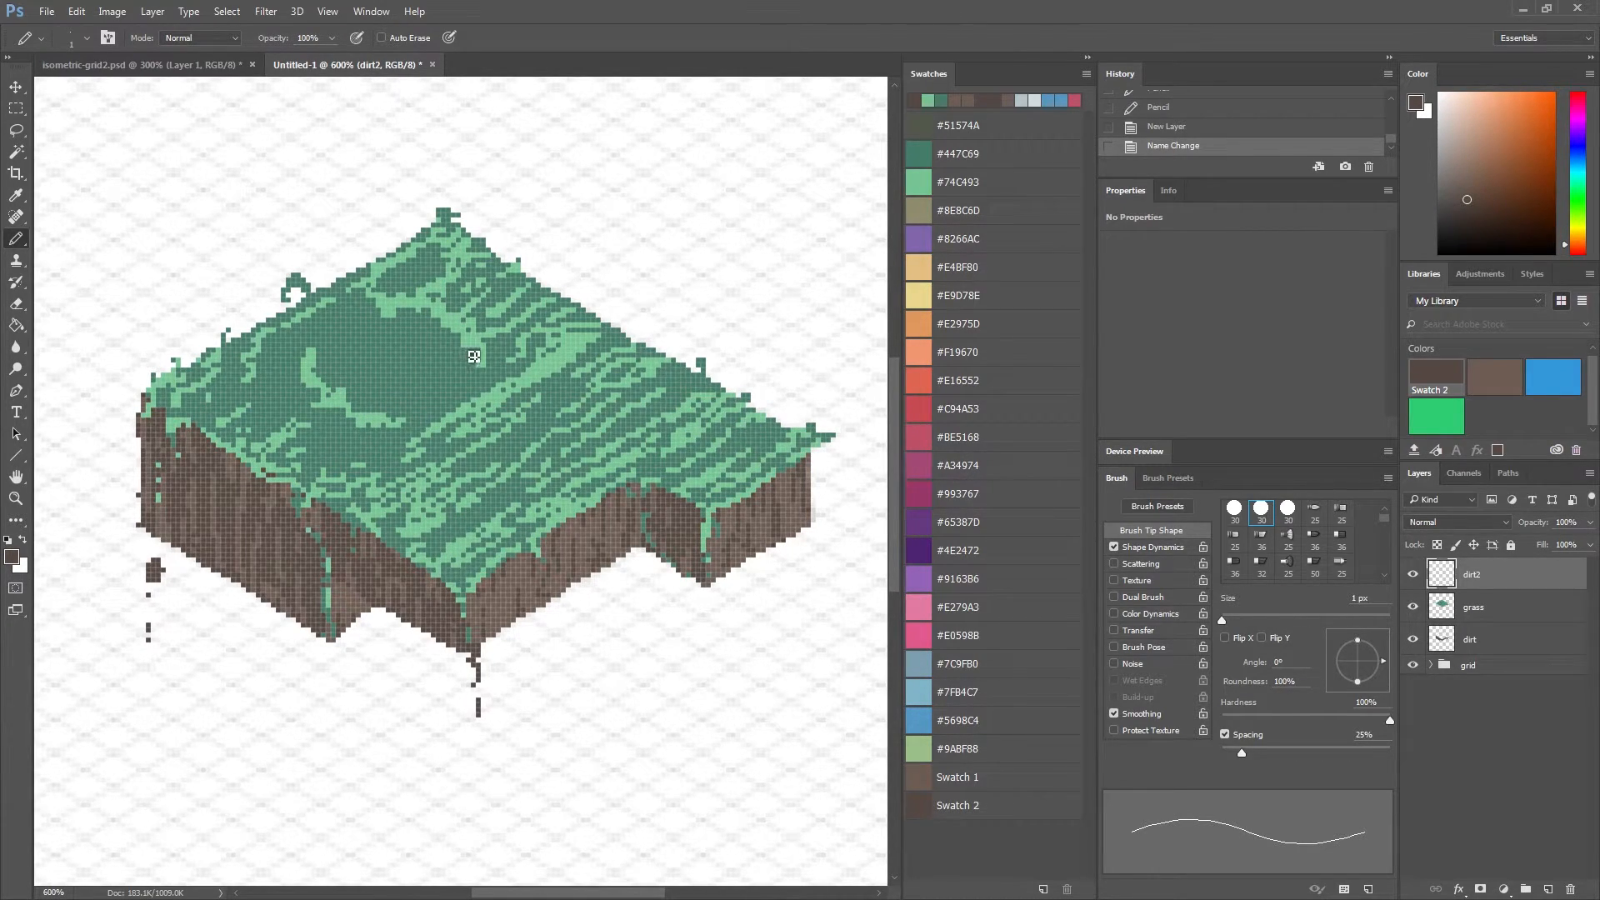
drag(472, 355, 325, 365)
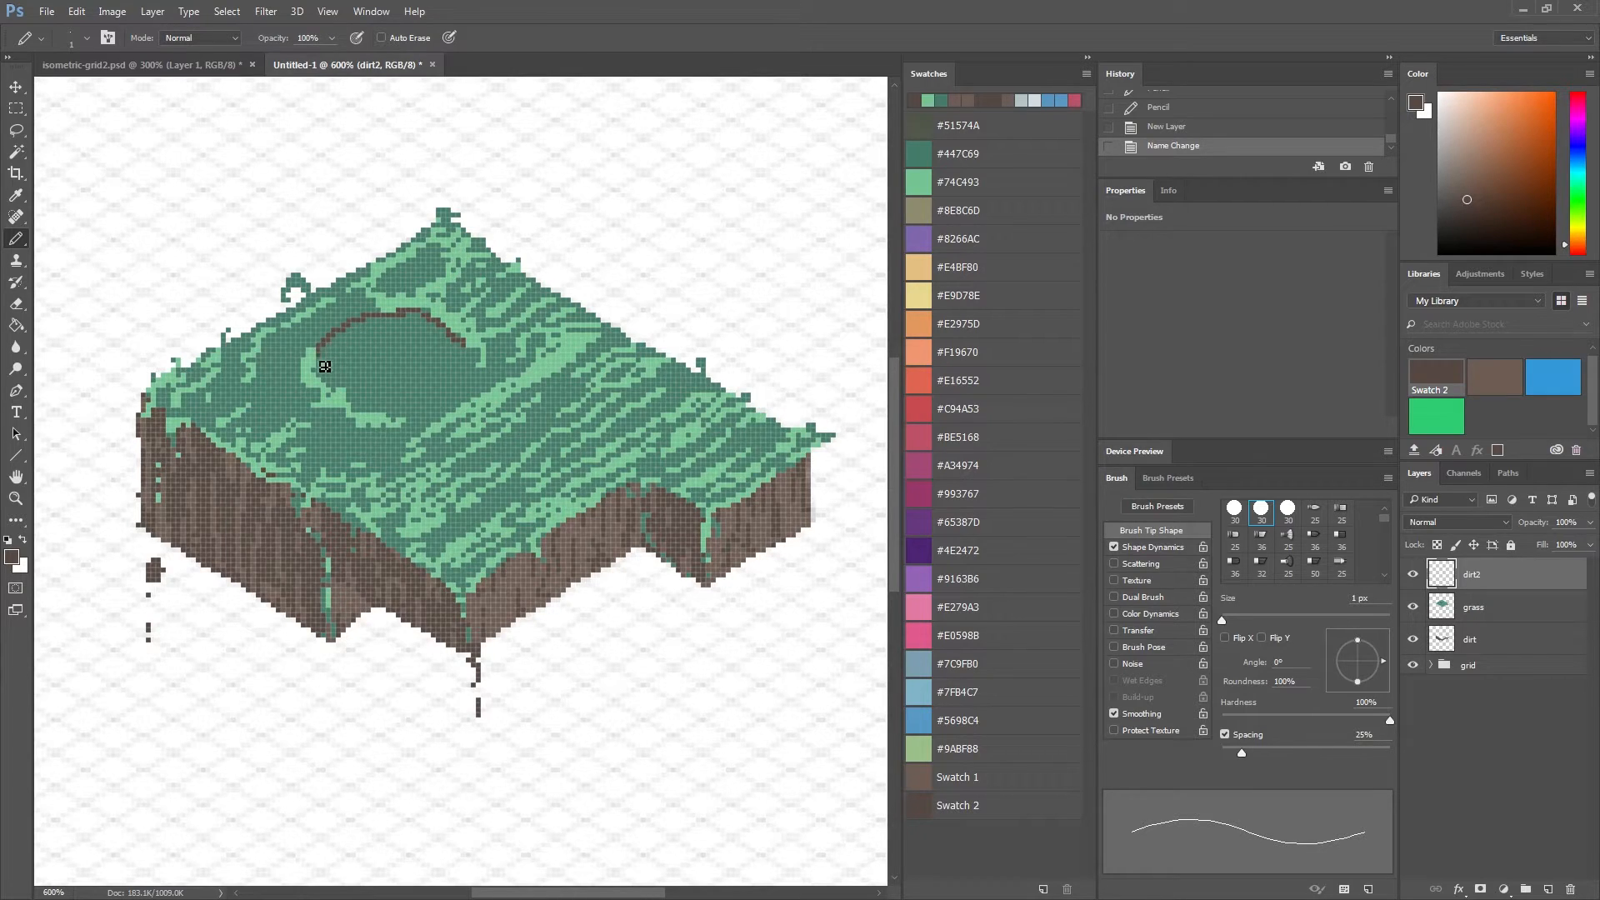
drag(325, 365, 417, 423)
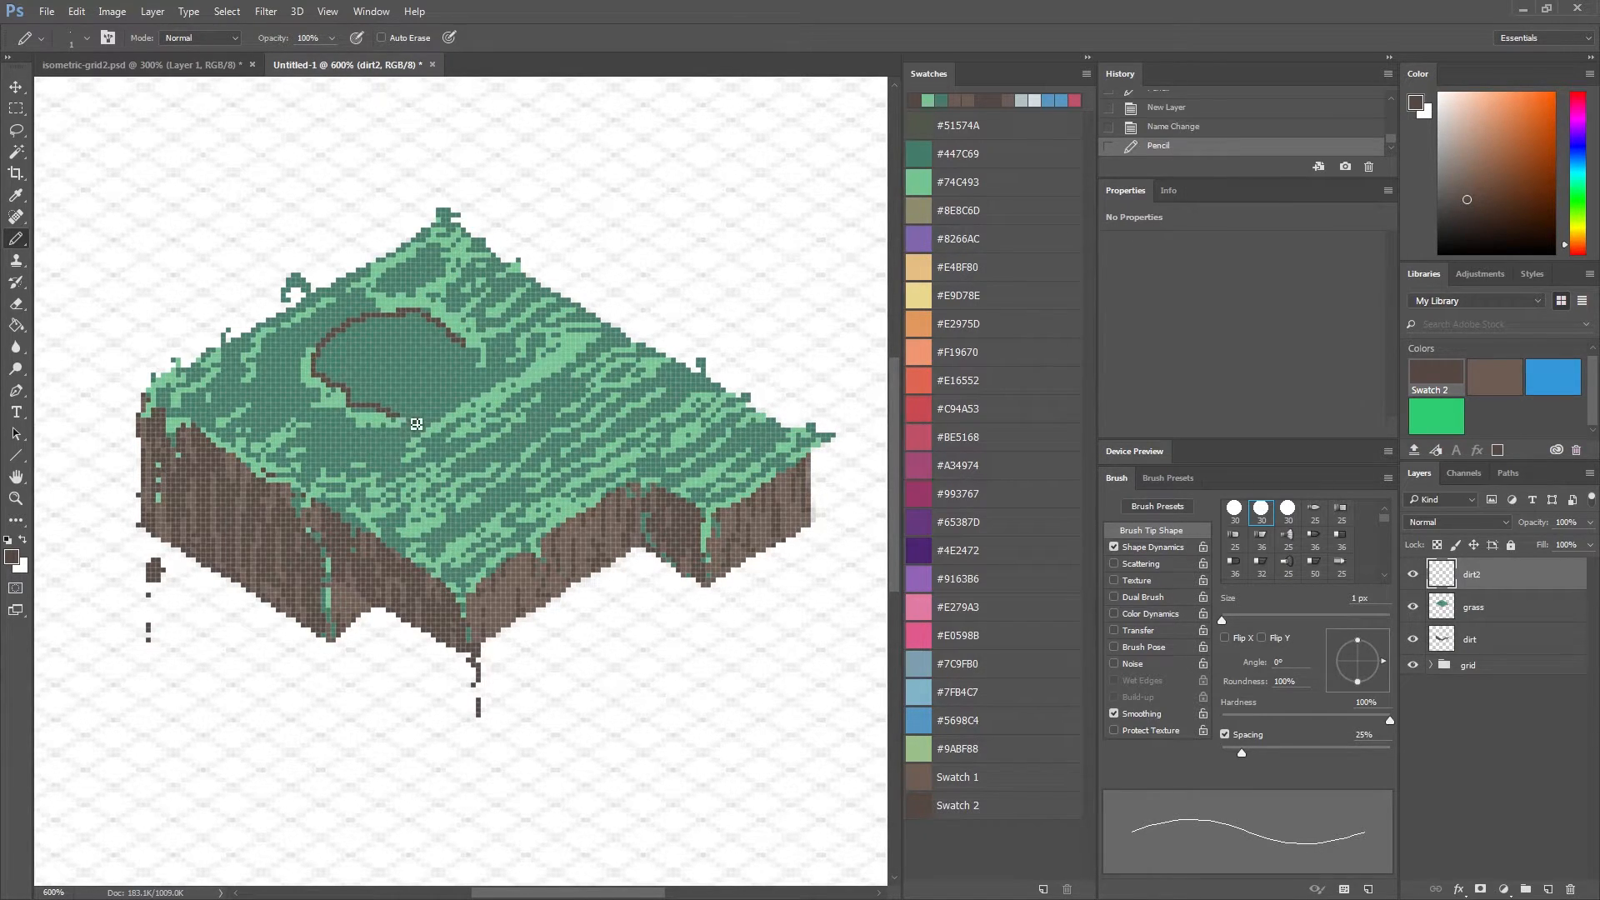
click(417, 411)
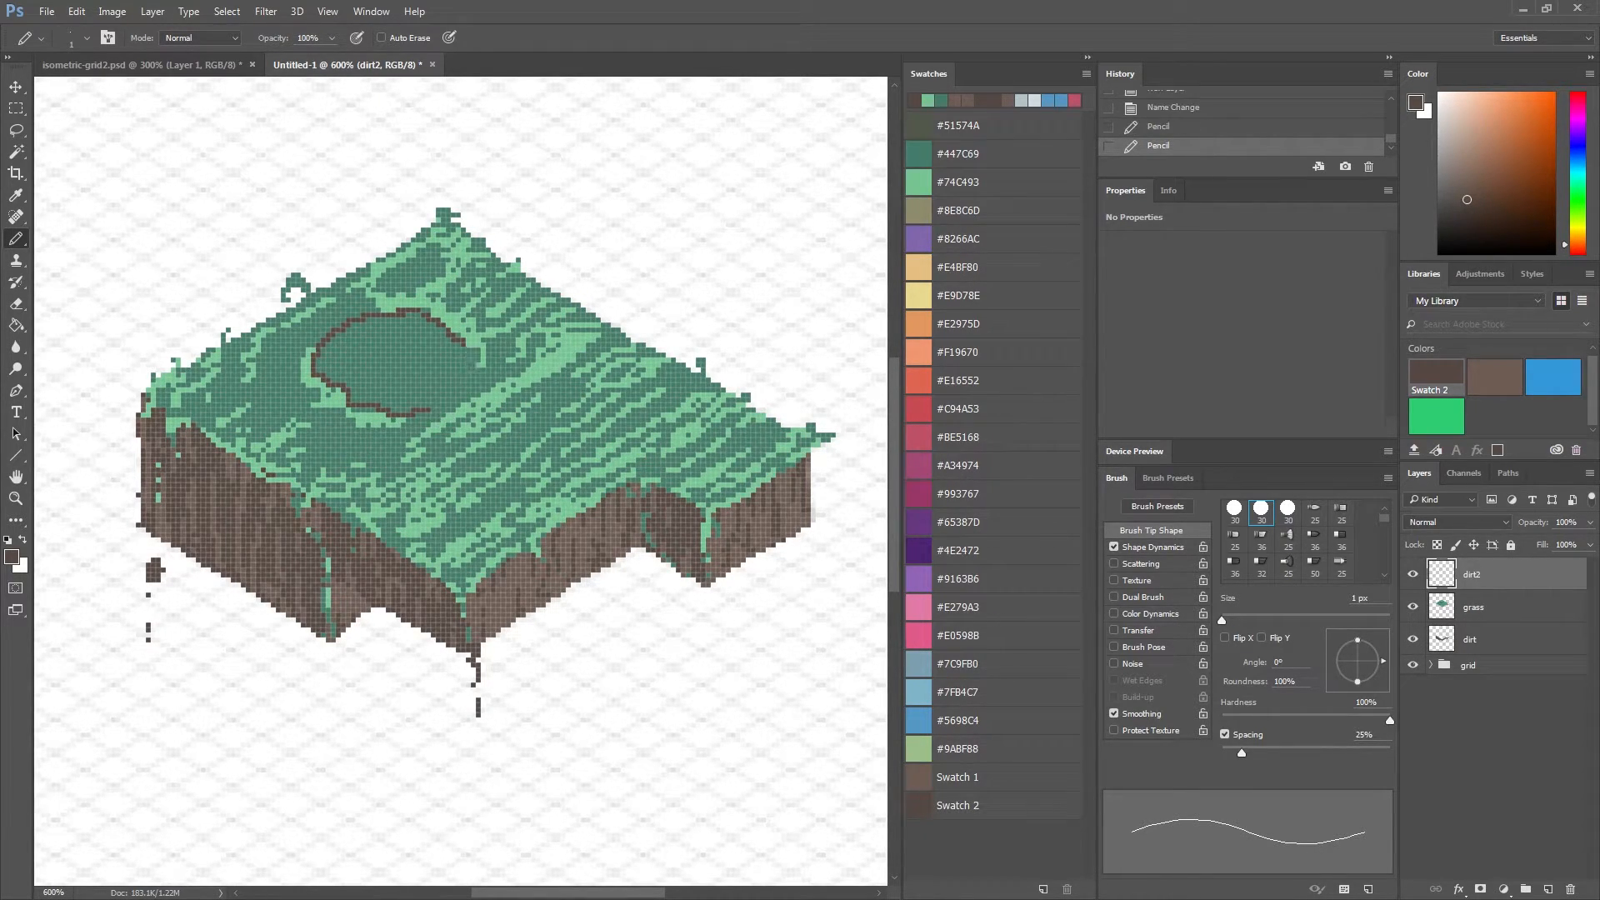
click(424, 362)
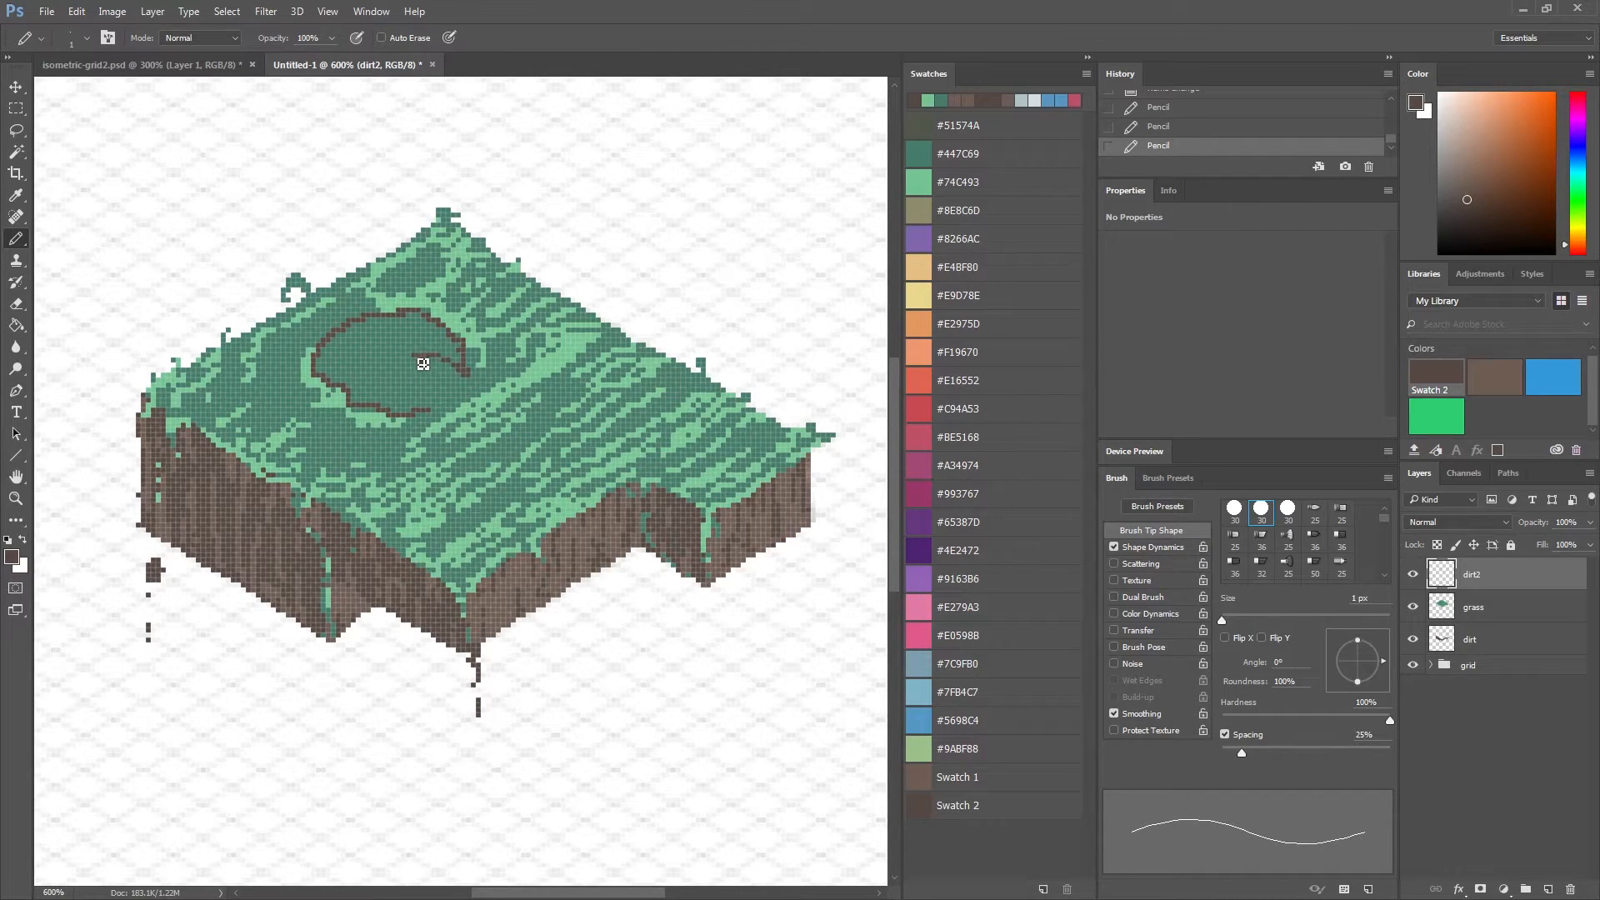
drag(422, 363, 430, 417)
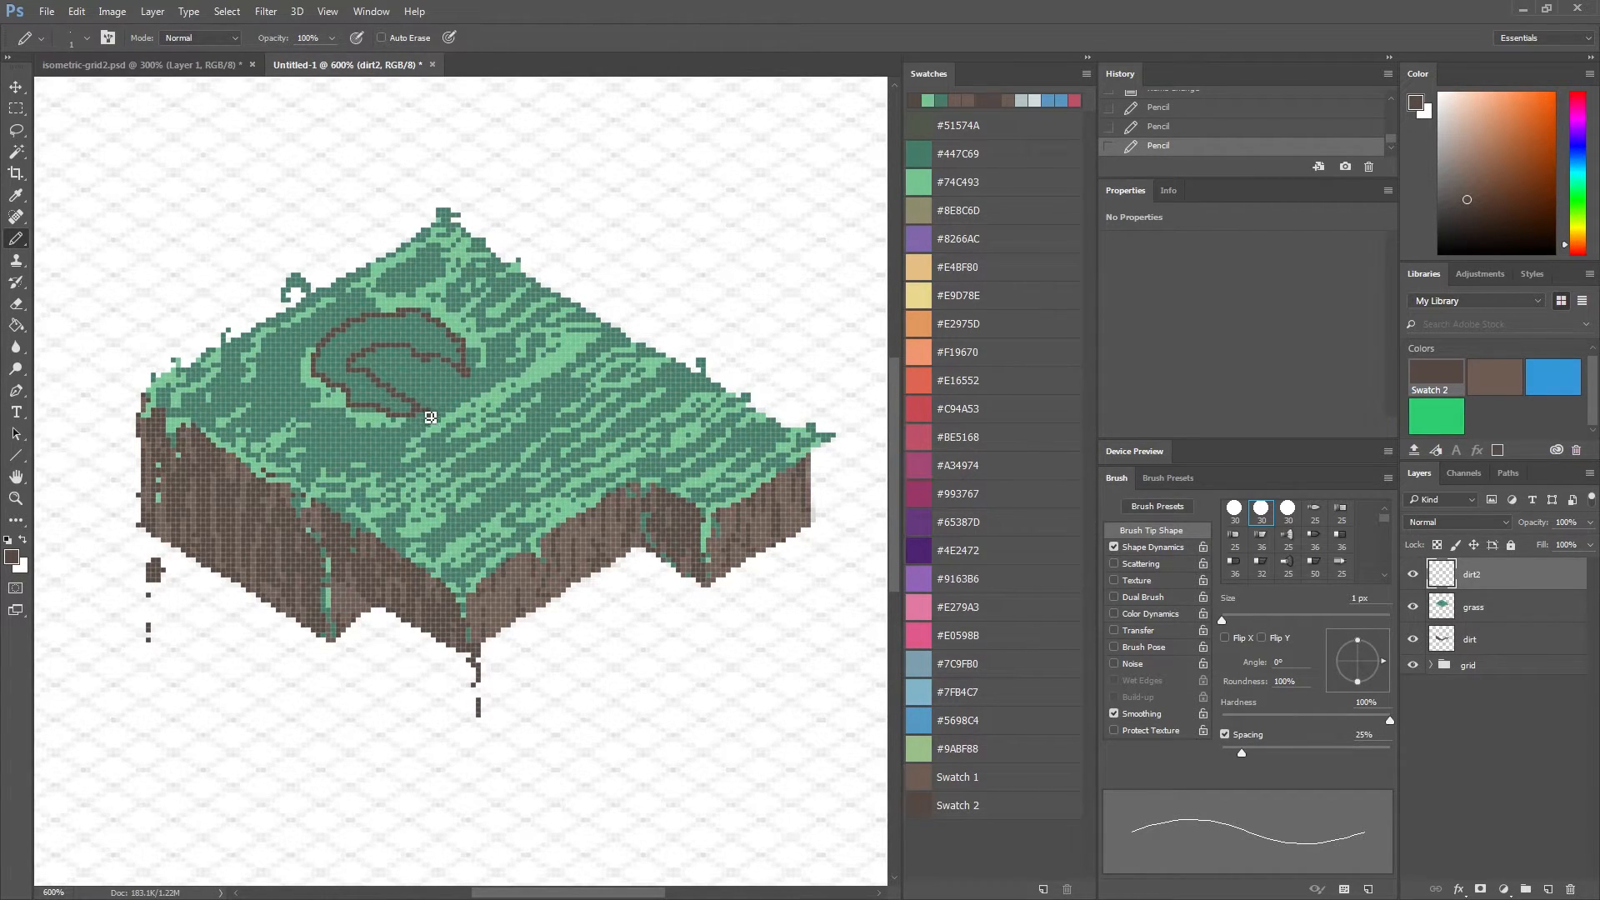
click(367, 400)
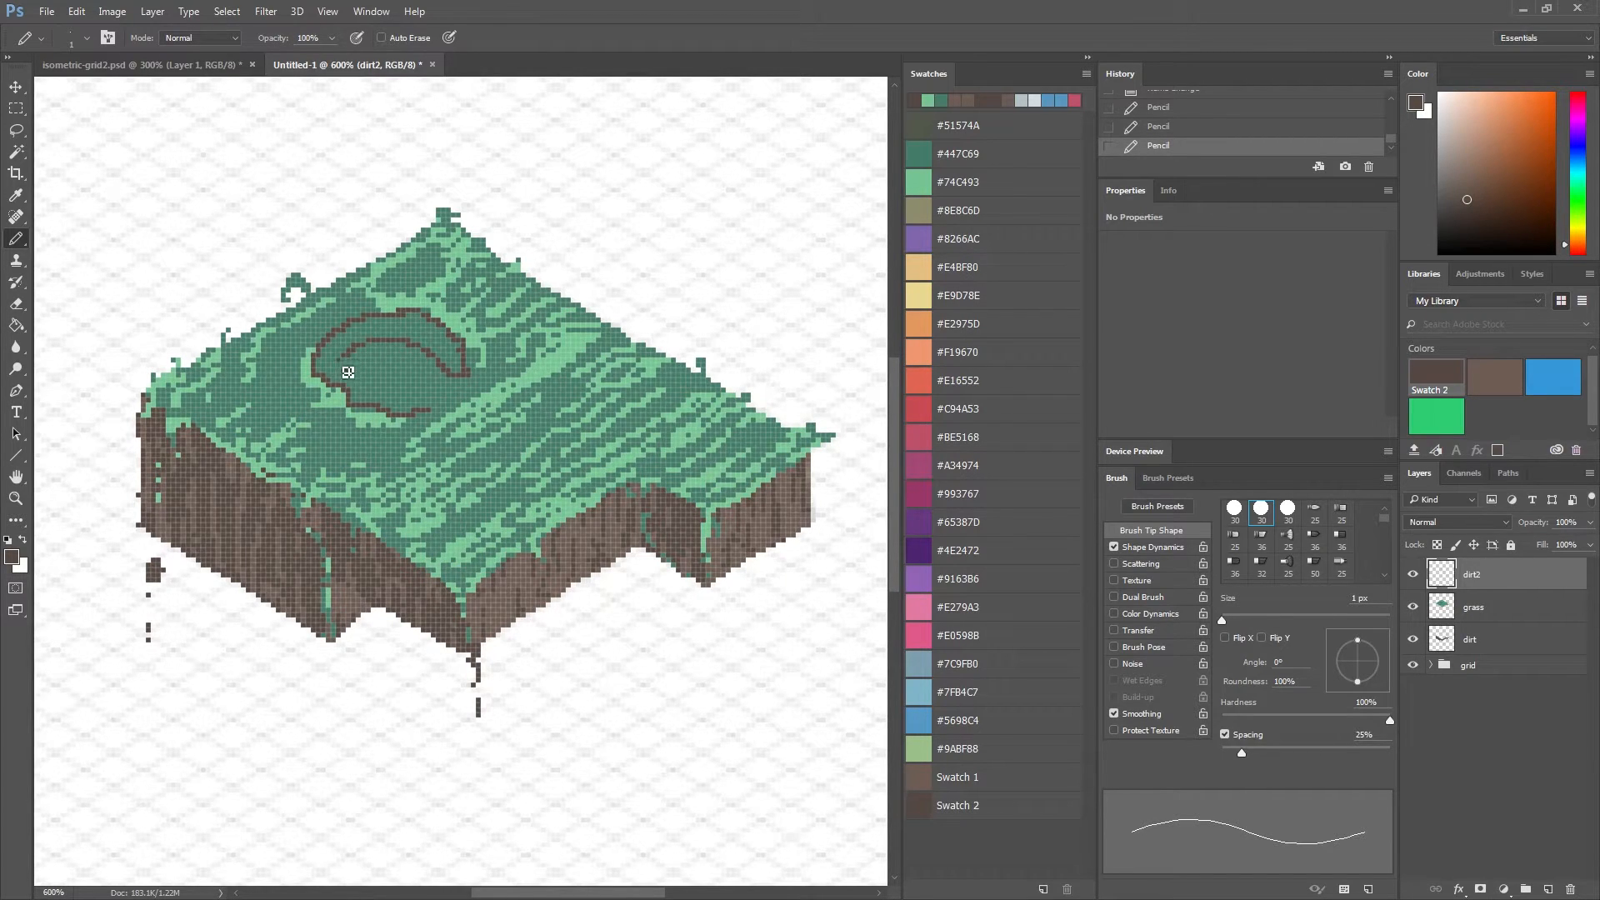
Refine the pond bed's inner edge and fill it solid brown.
drag(346, 372, 408, 423)
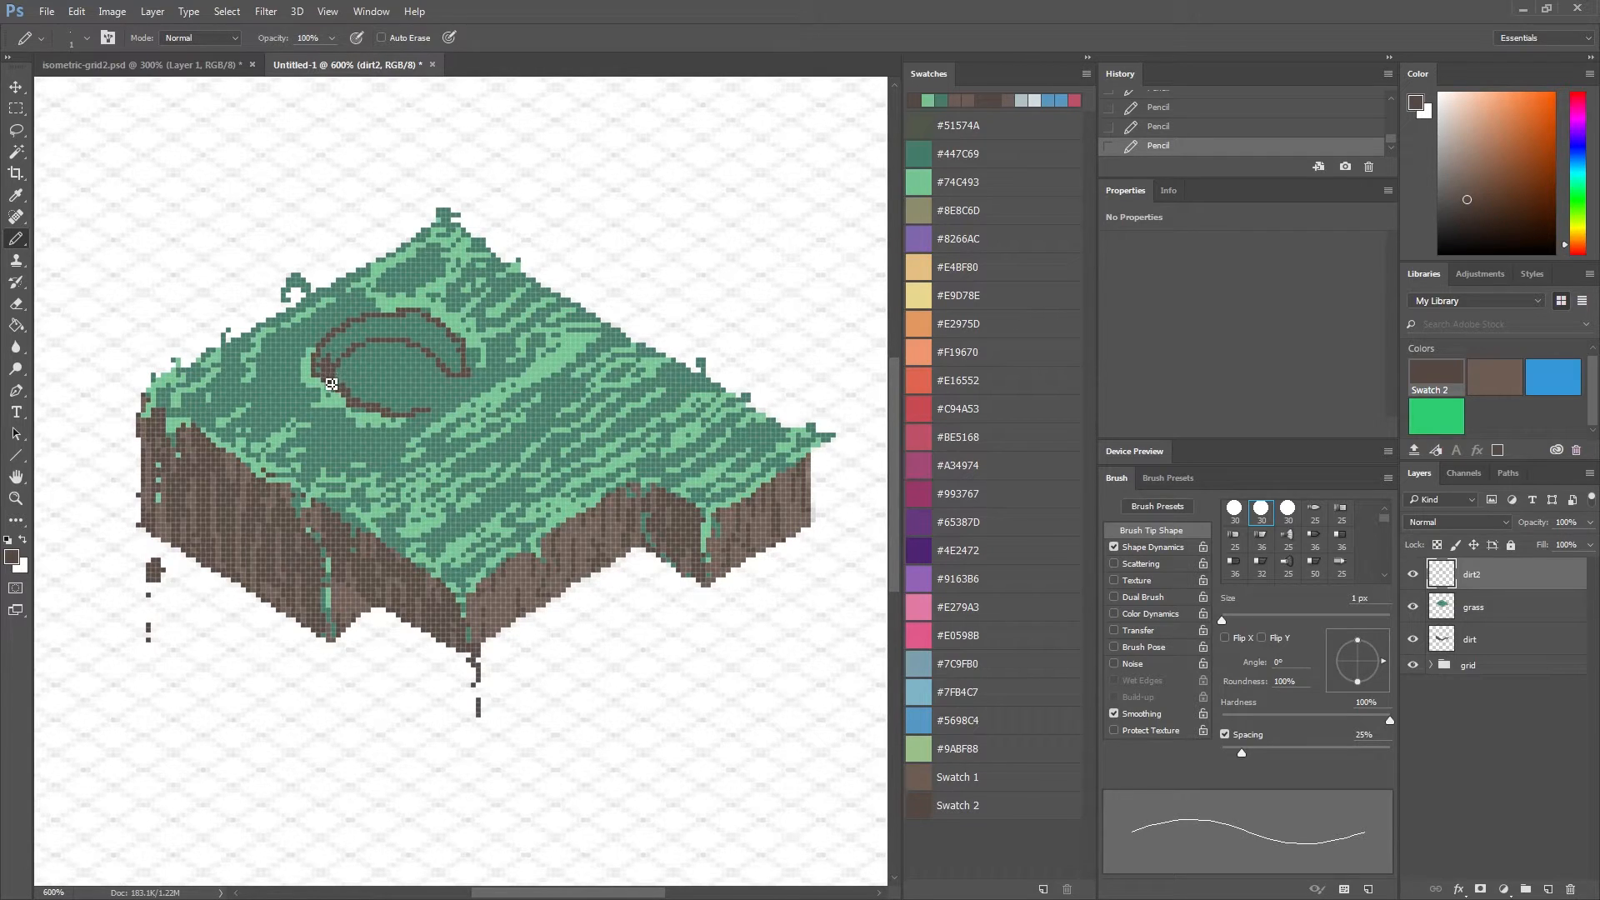
click(403, 462)
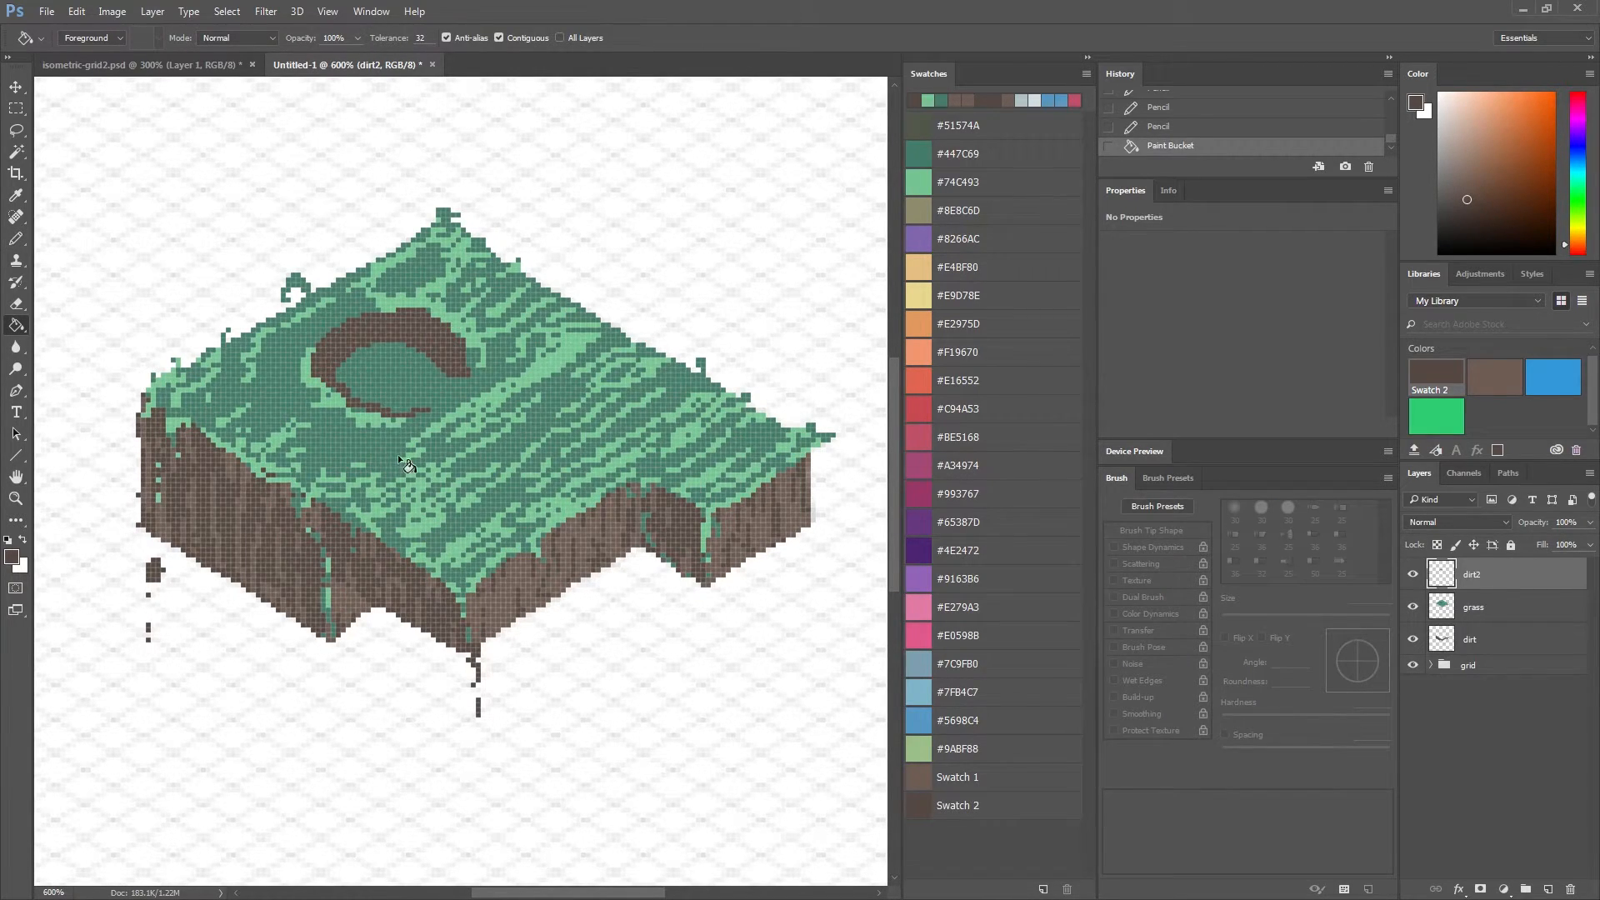
mouse_move(414, 514)
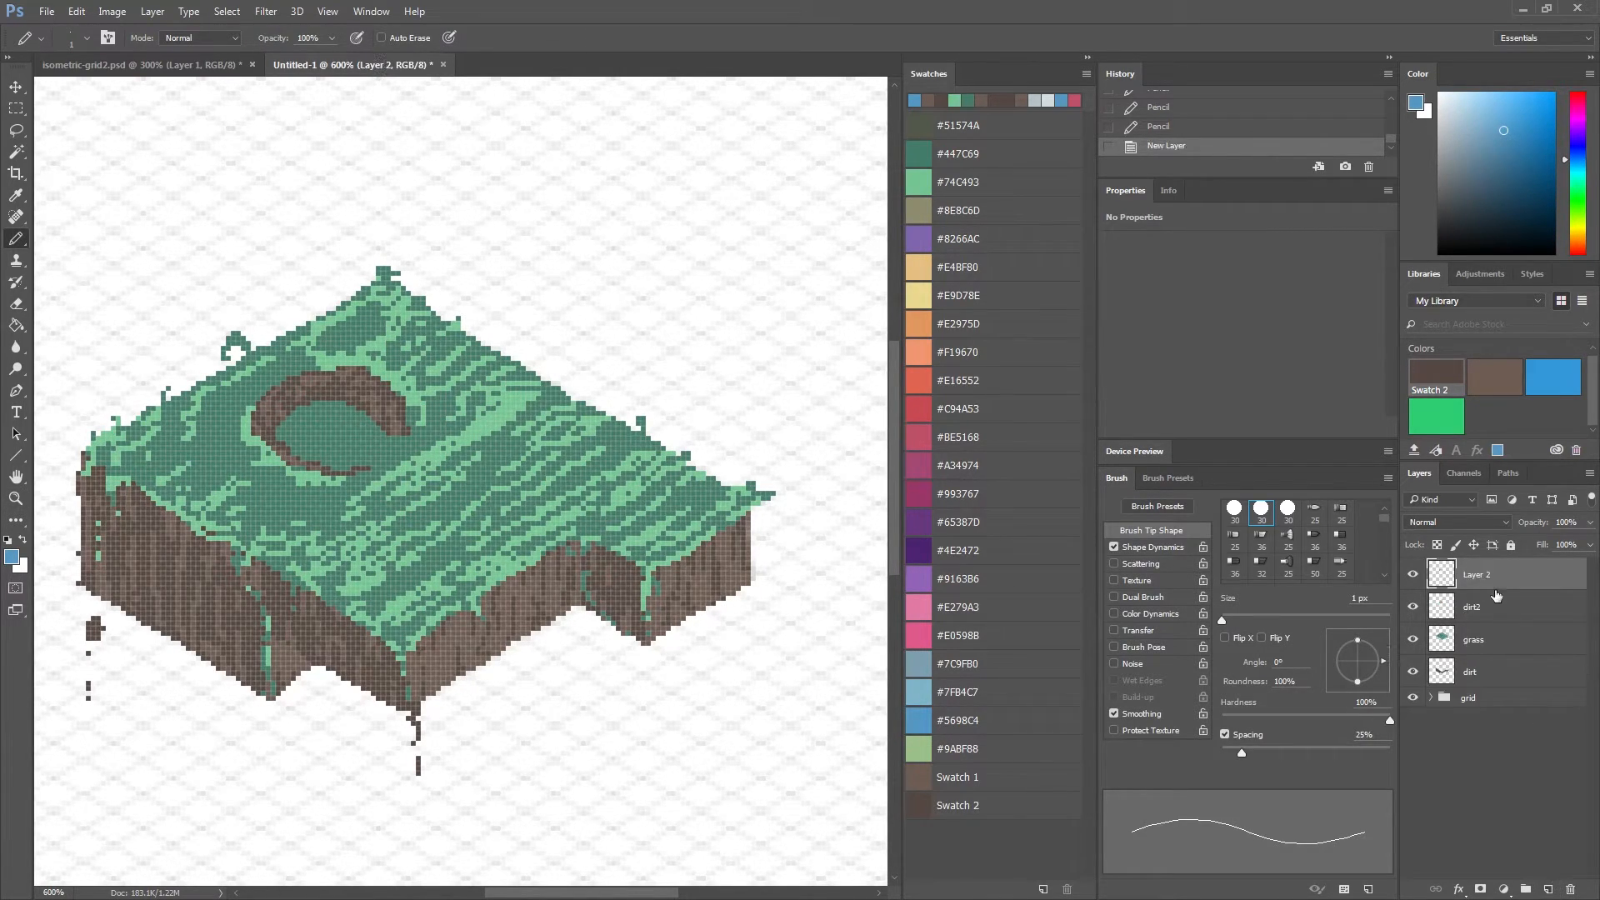
Name the new layer water and begin the blue river outline from the pond.
double_click(1478, 573)
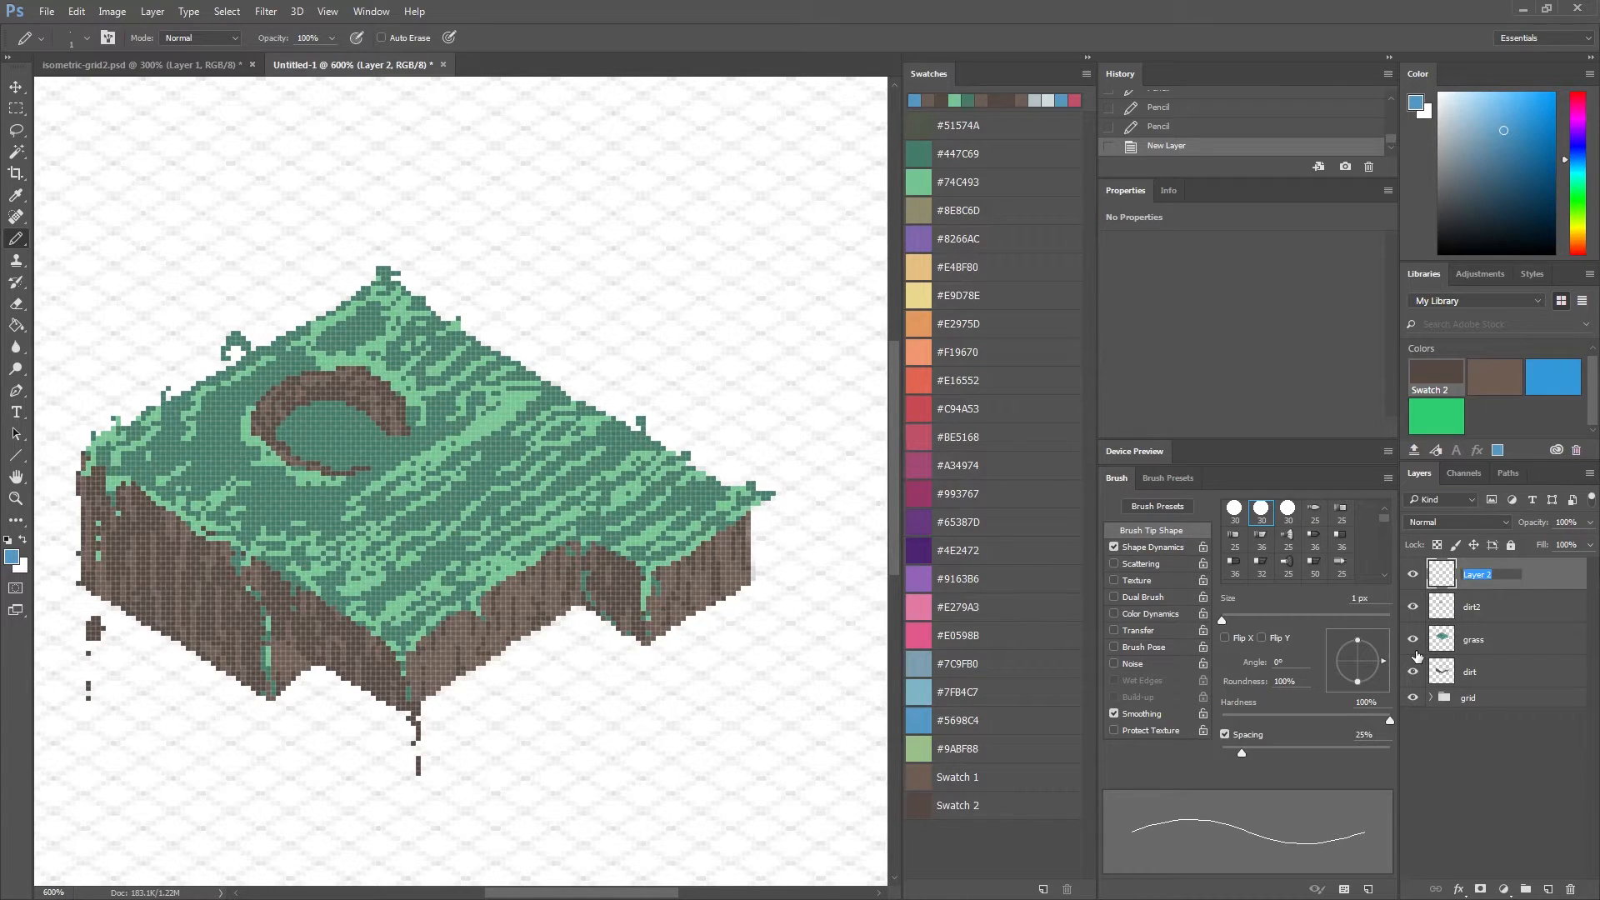
text(water)
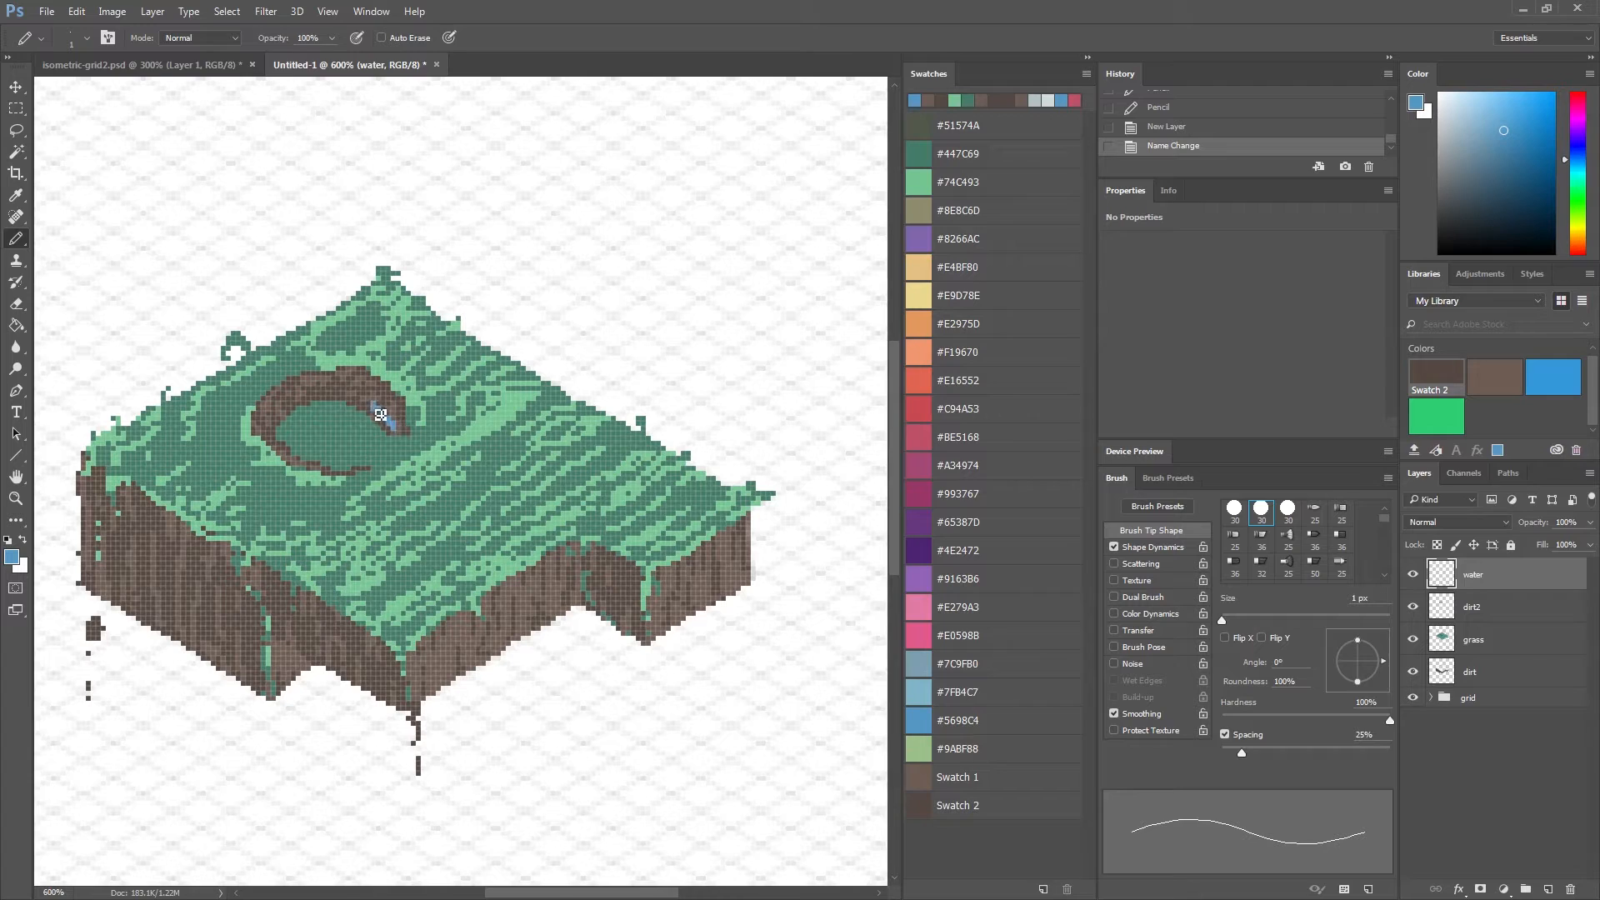
drag(378, 414, 299, 456)
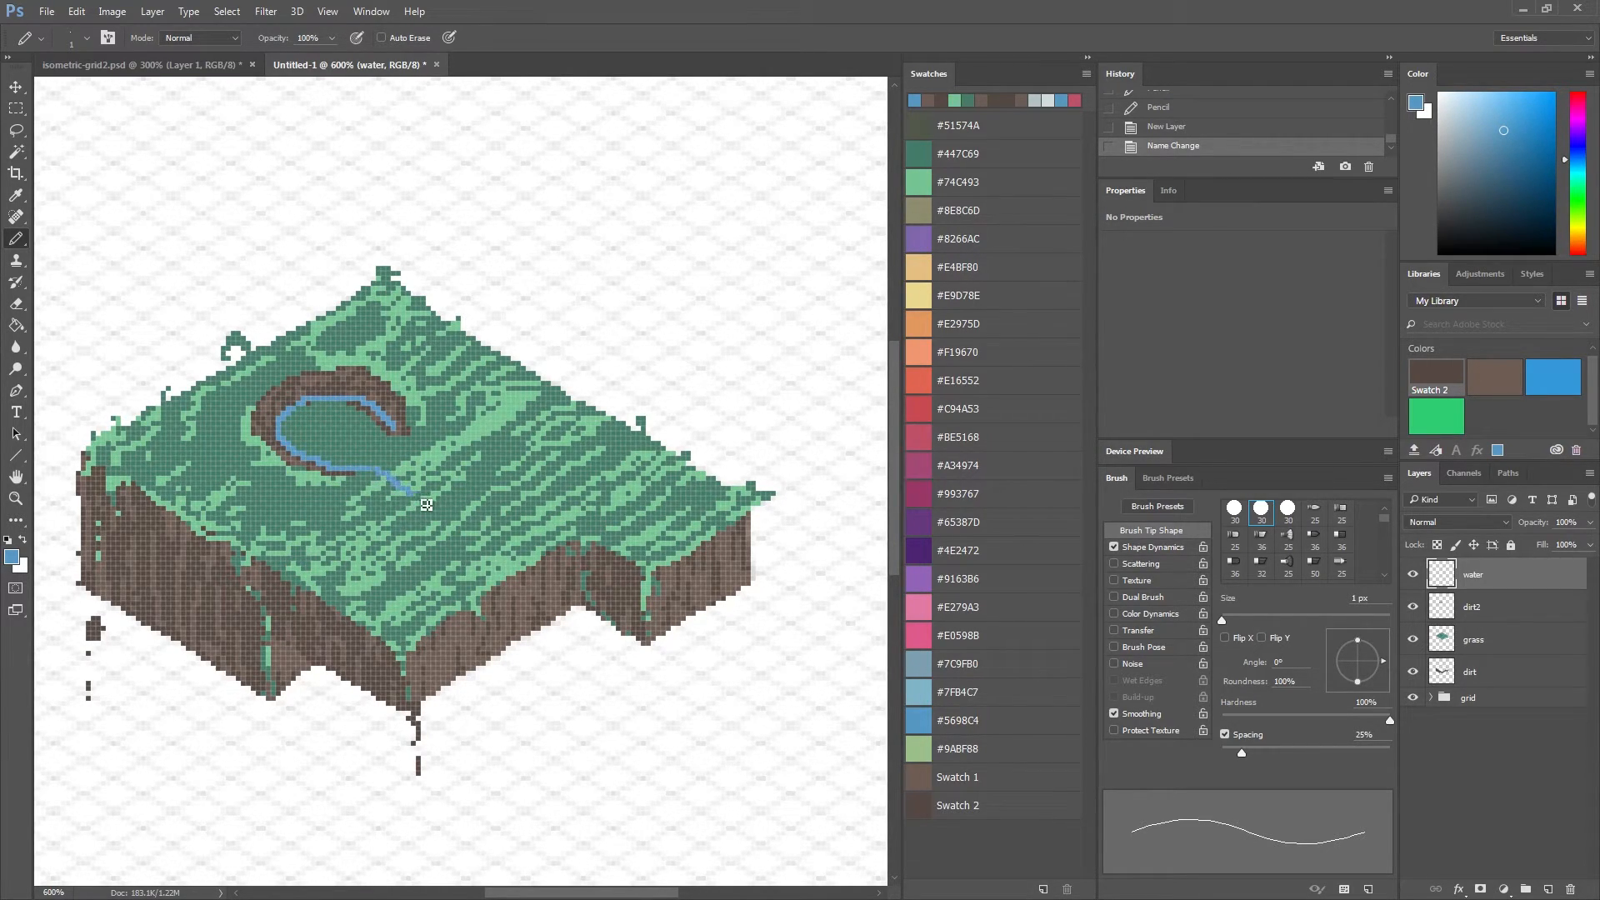
drag(418, 480, 510, 562)
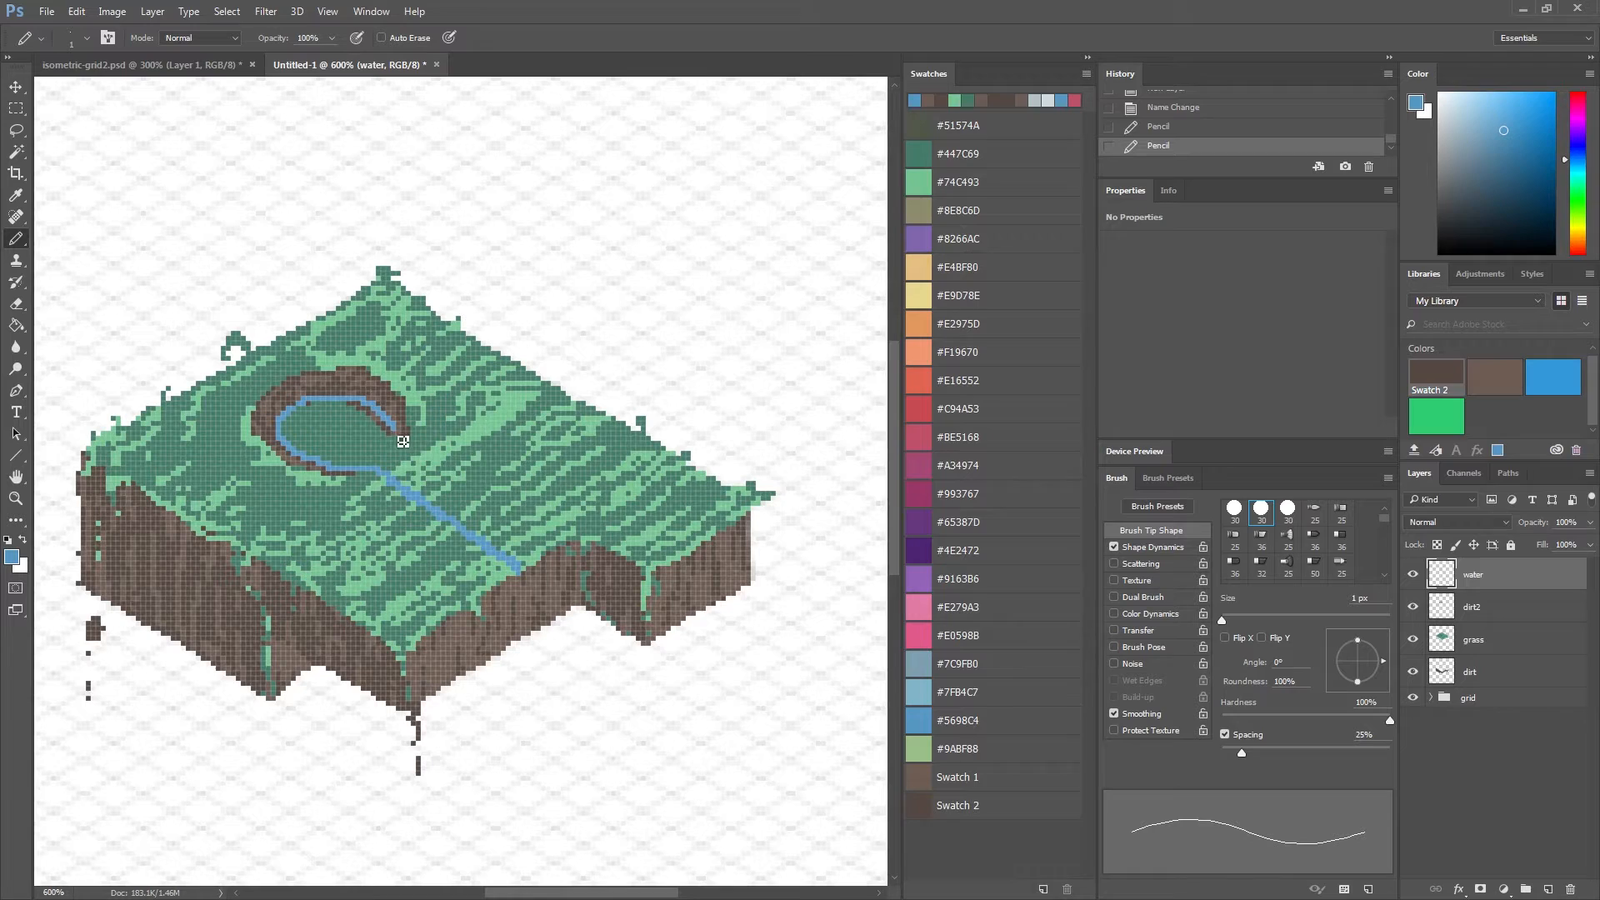
Extend both river banks in blue out to the island edge where the waterfall drops.
drag(403, 440, 562, 562)
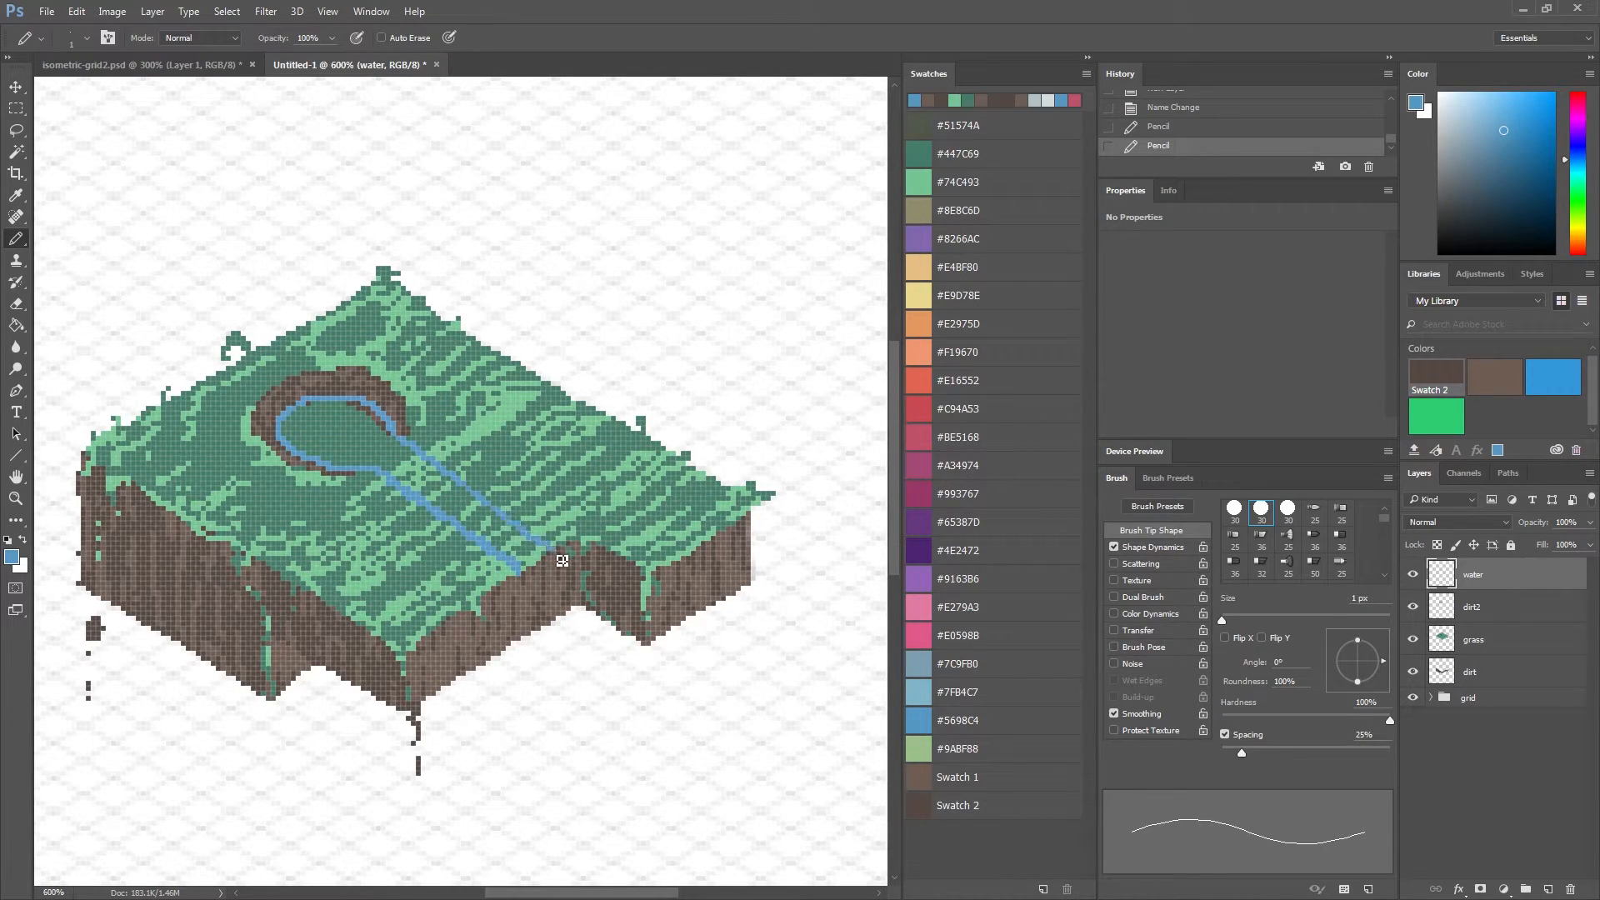
drag(562, 560, 530, 582)
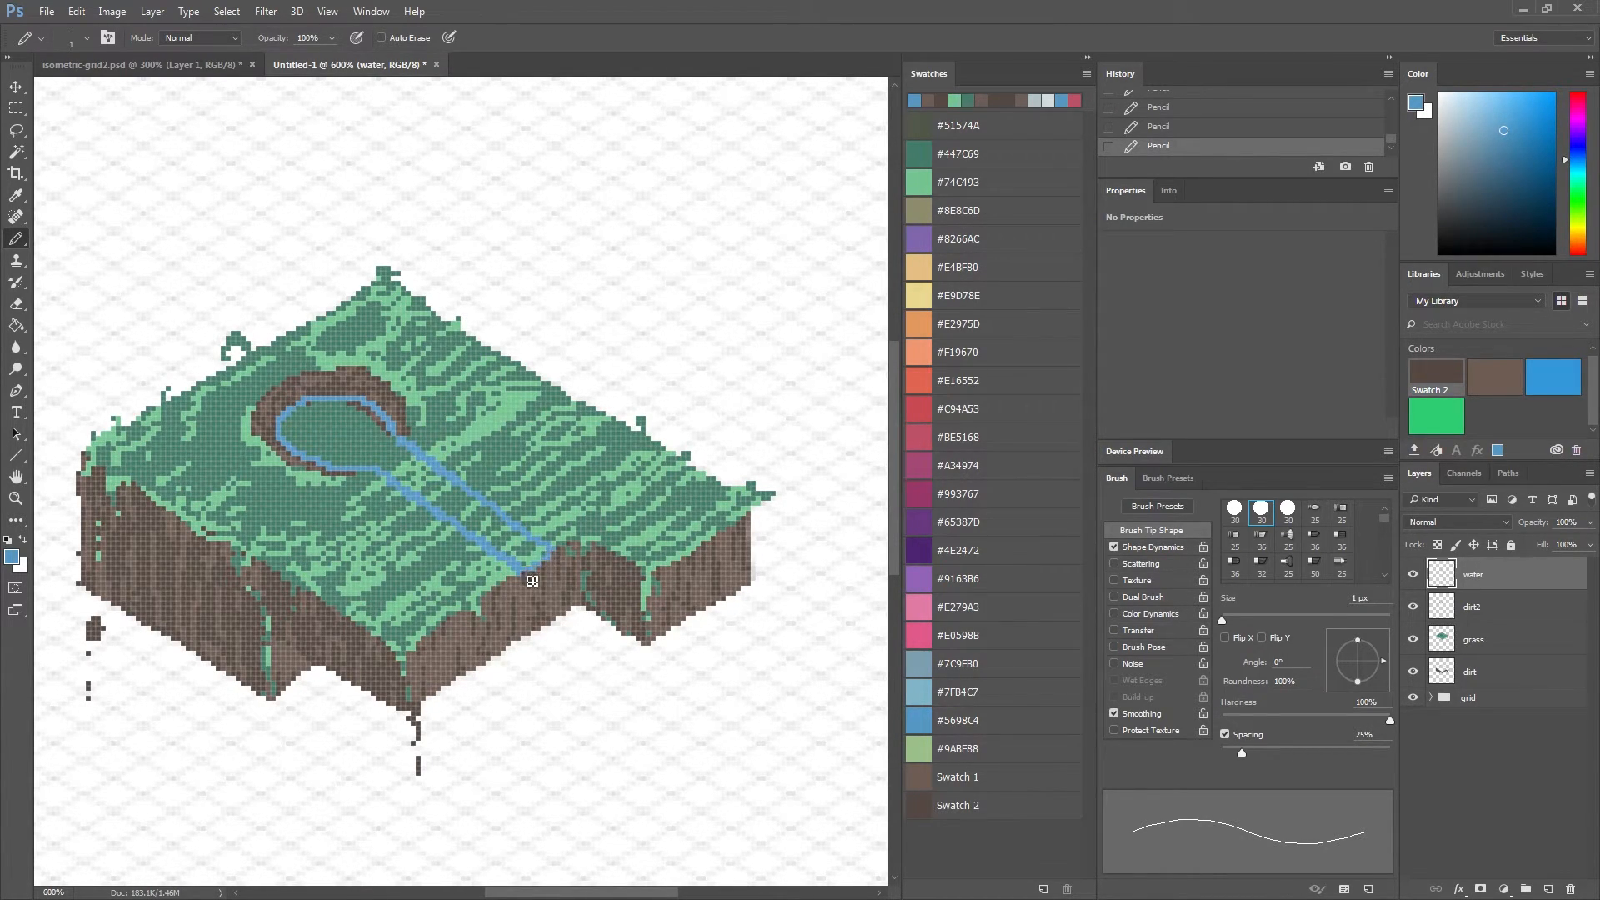
drag(553, 567, 562, 654)
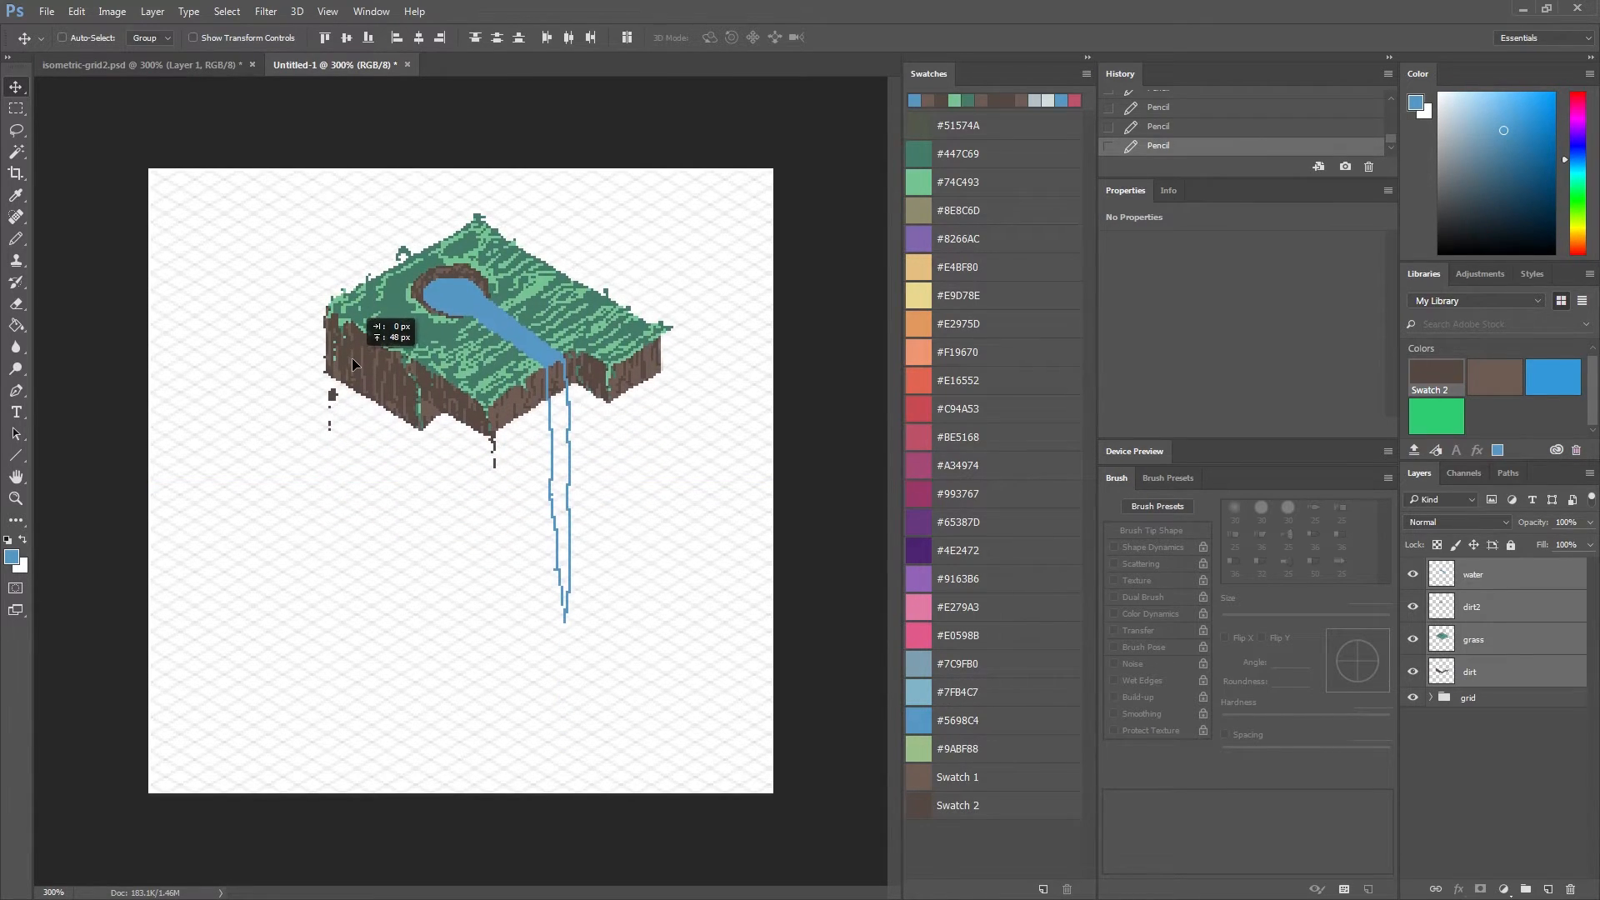
Reposition the island, close the waterfall's bottom outline and fill river and waterfall solid blue.
drag(357, 356, 528, 401)
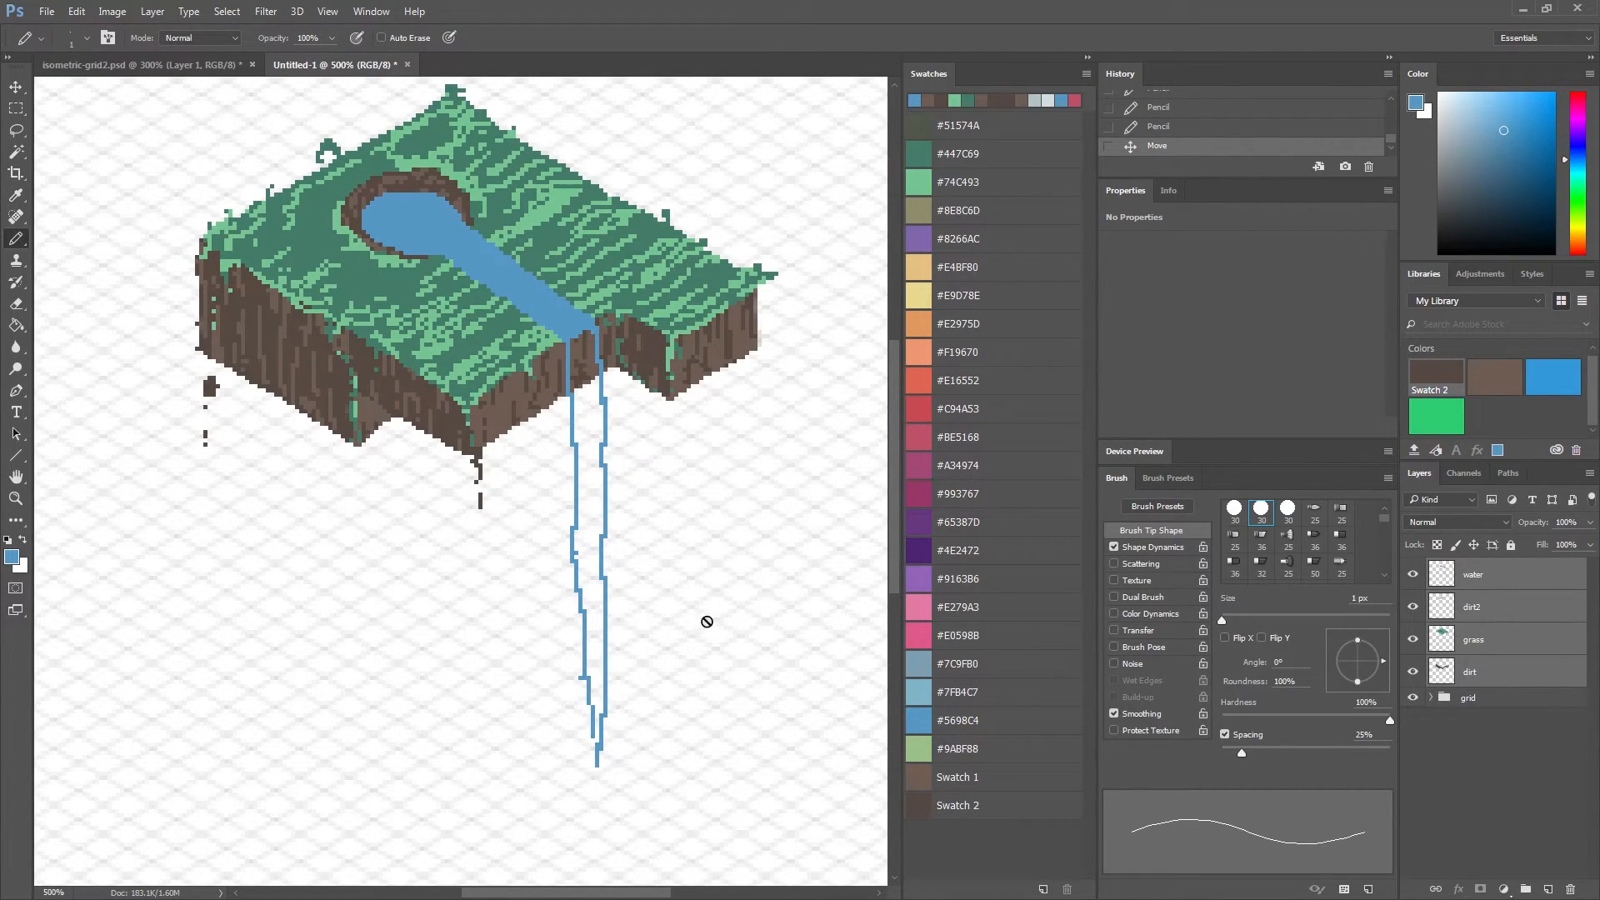
click(600, 751)
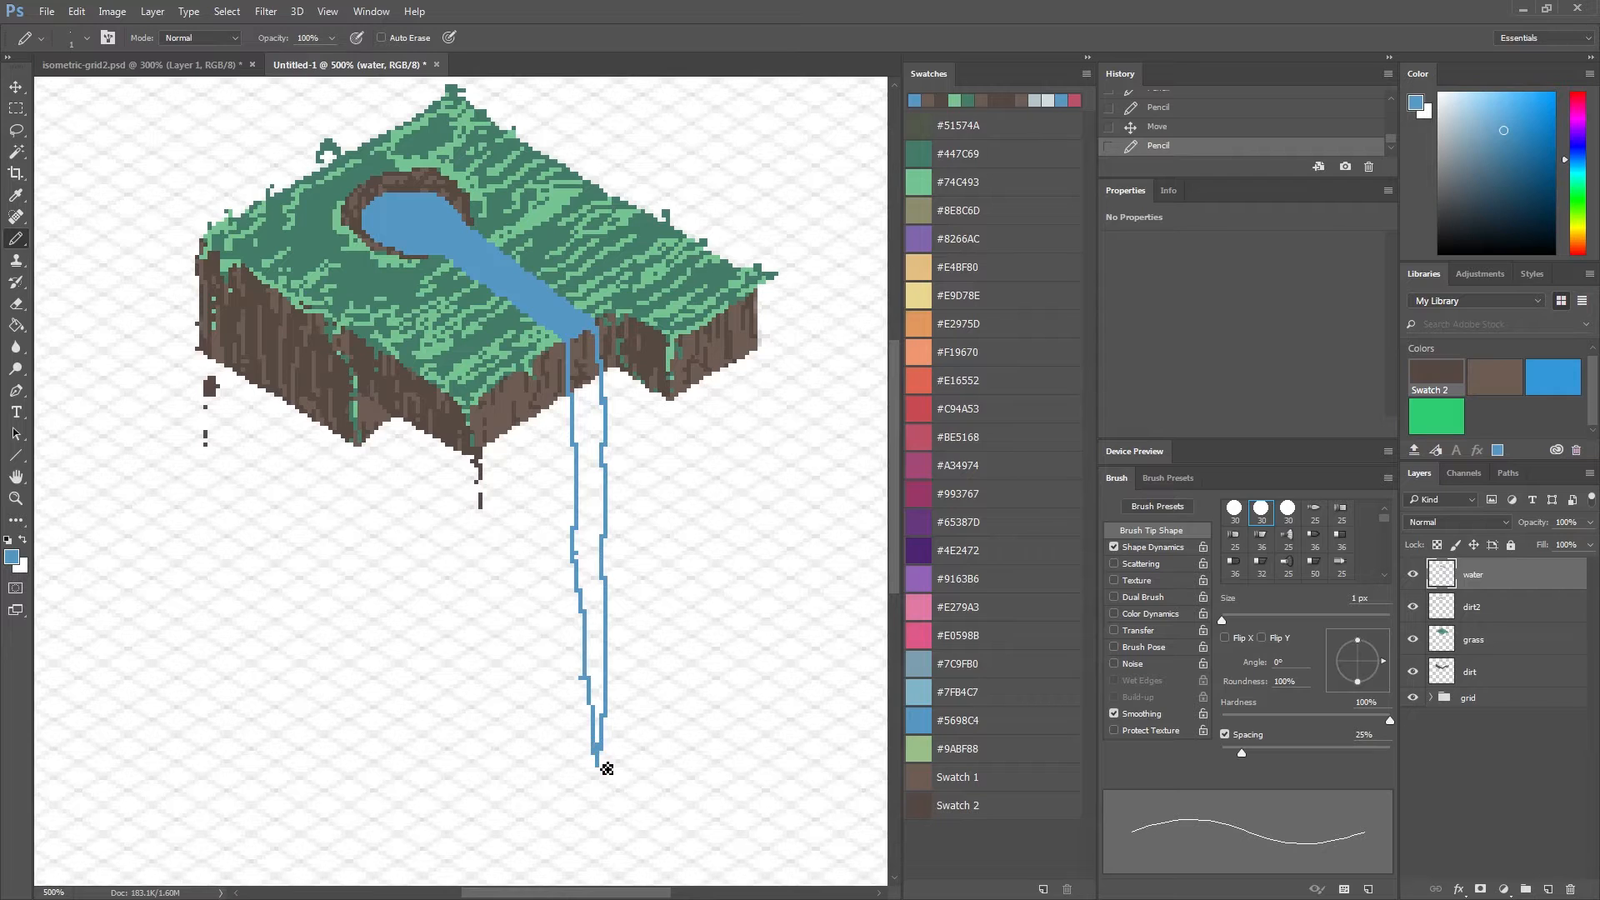
scroll(down, 3)
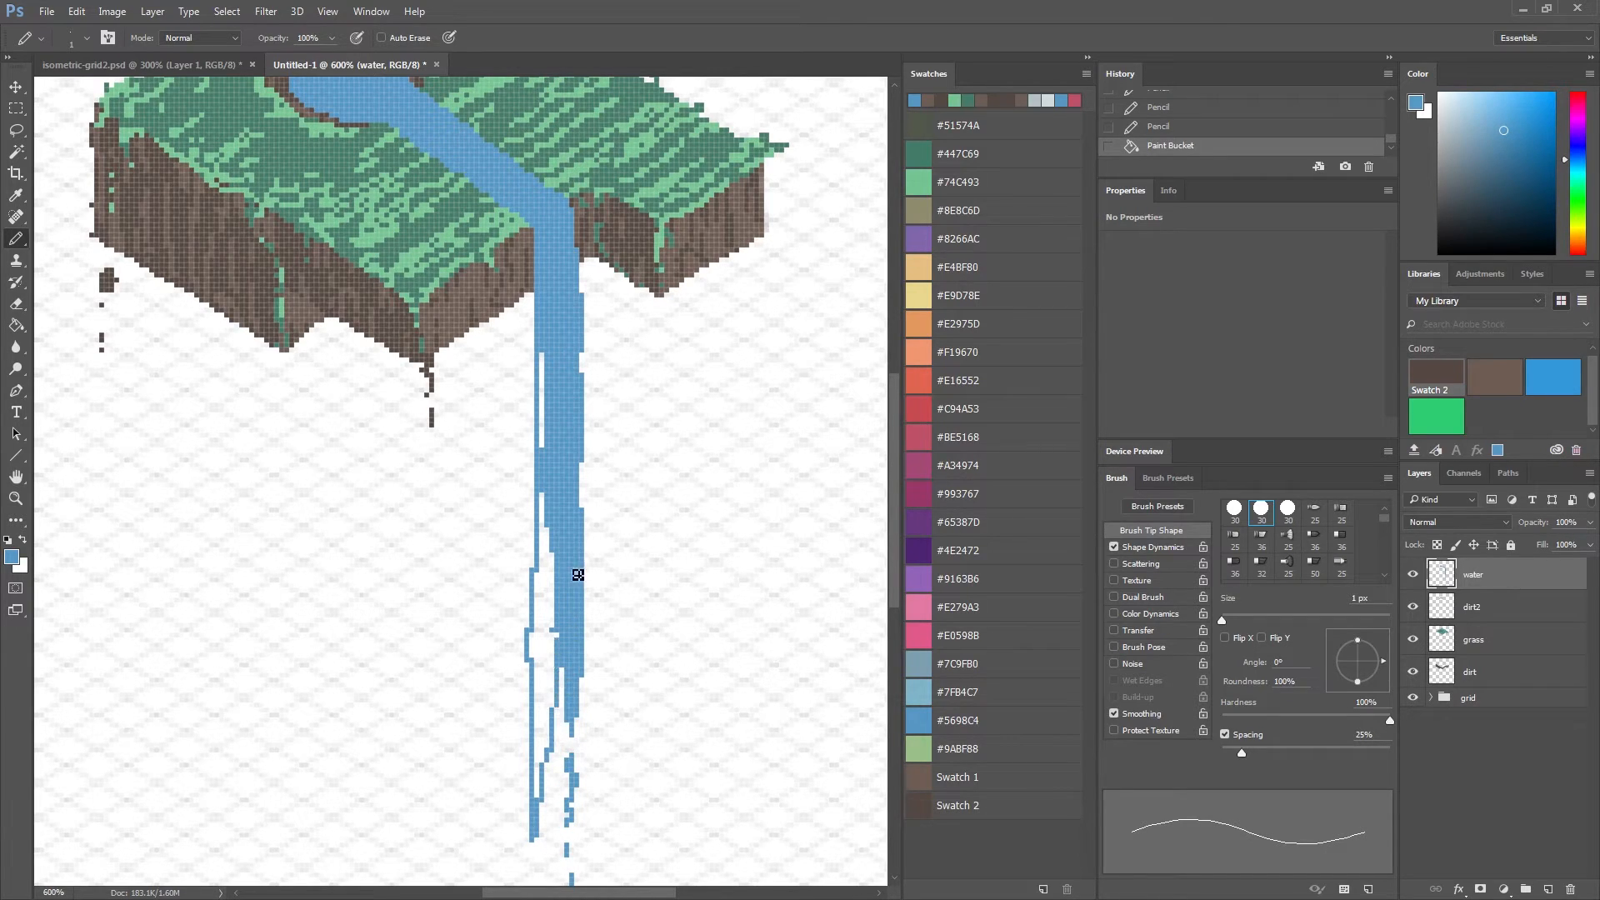
click(576, 574)
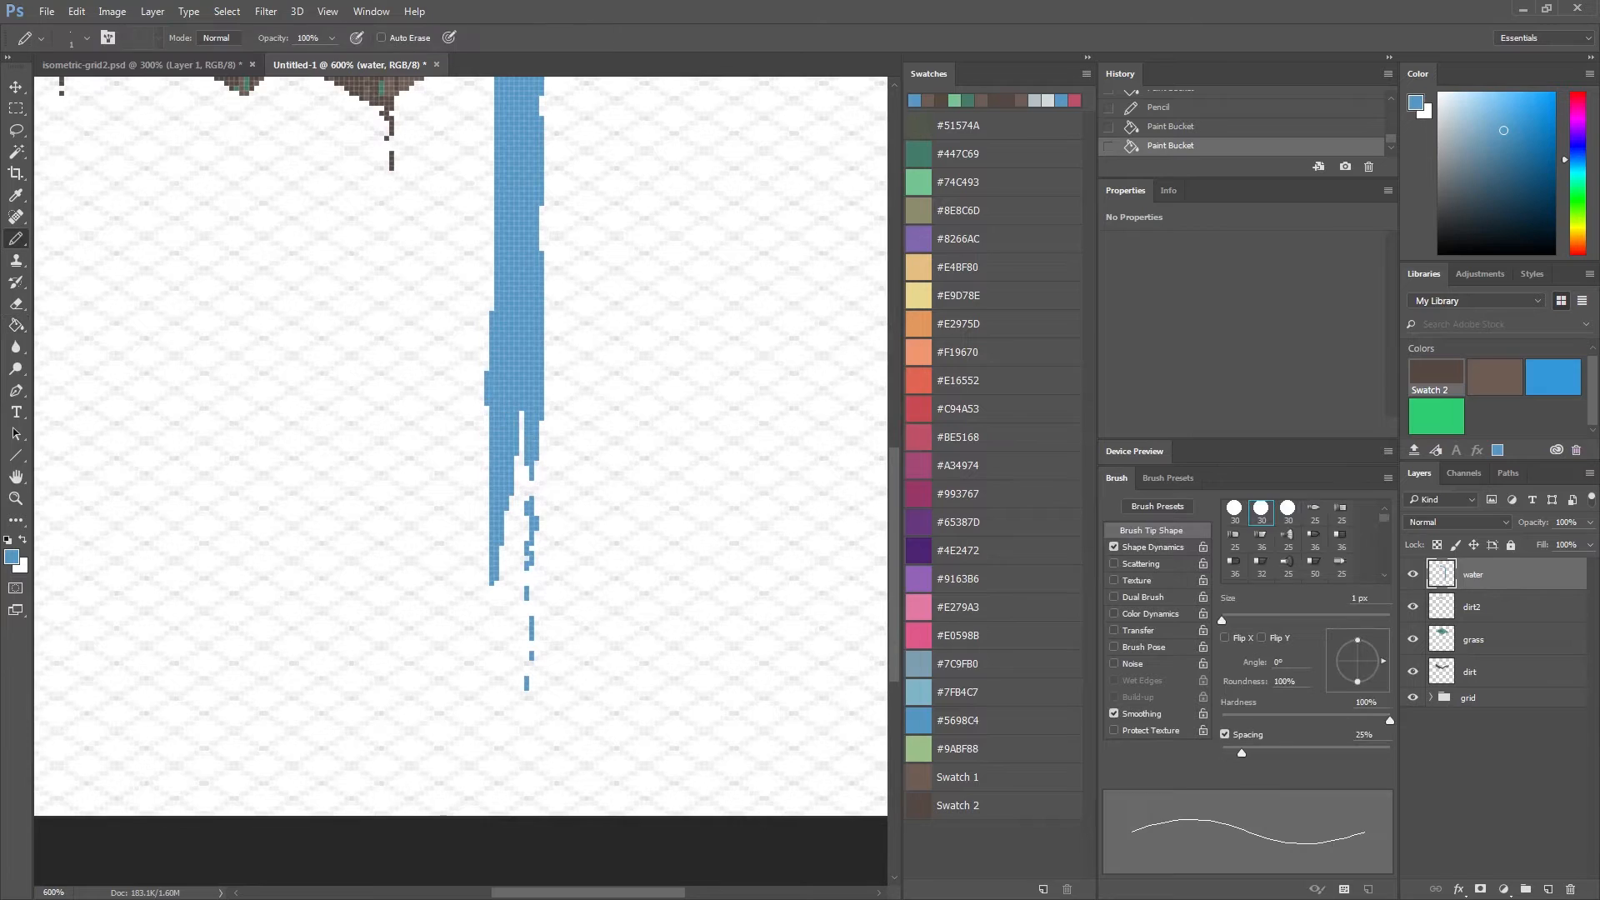
click(500, 572)
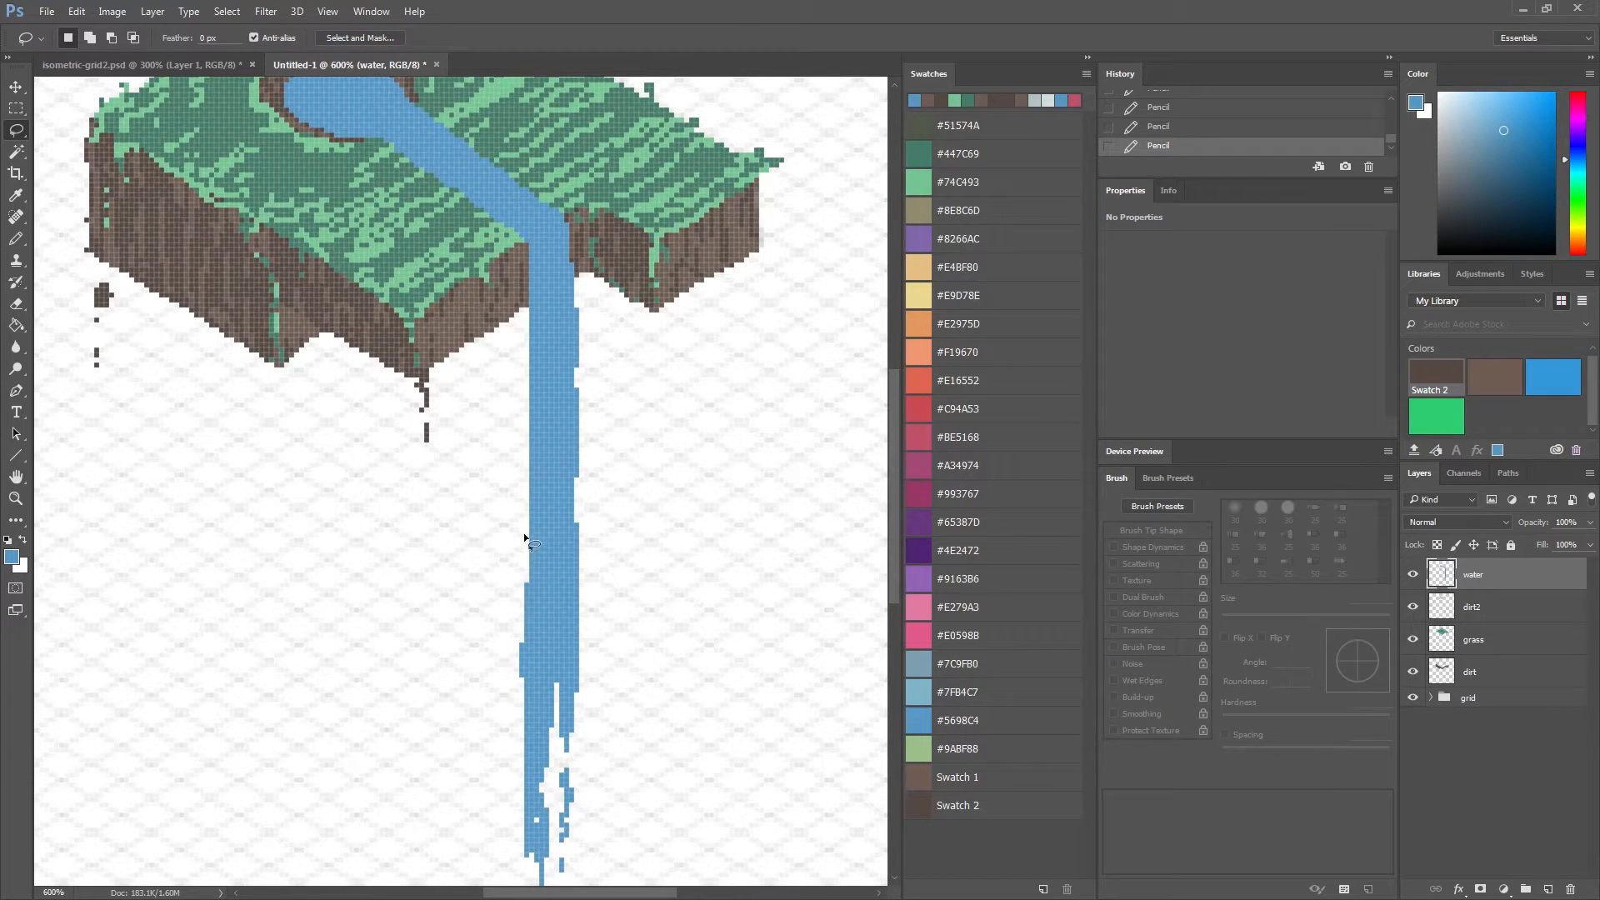
Add dripping pixels below the cliff edge, touch up the pond, and pick pale #dddfdf.
drag(525, 499, 535, 827)
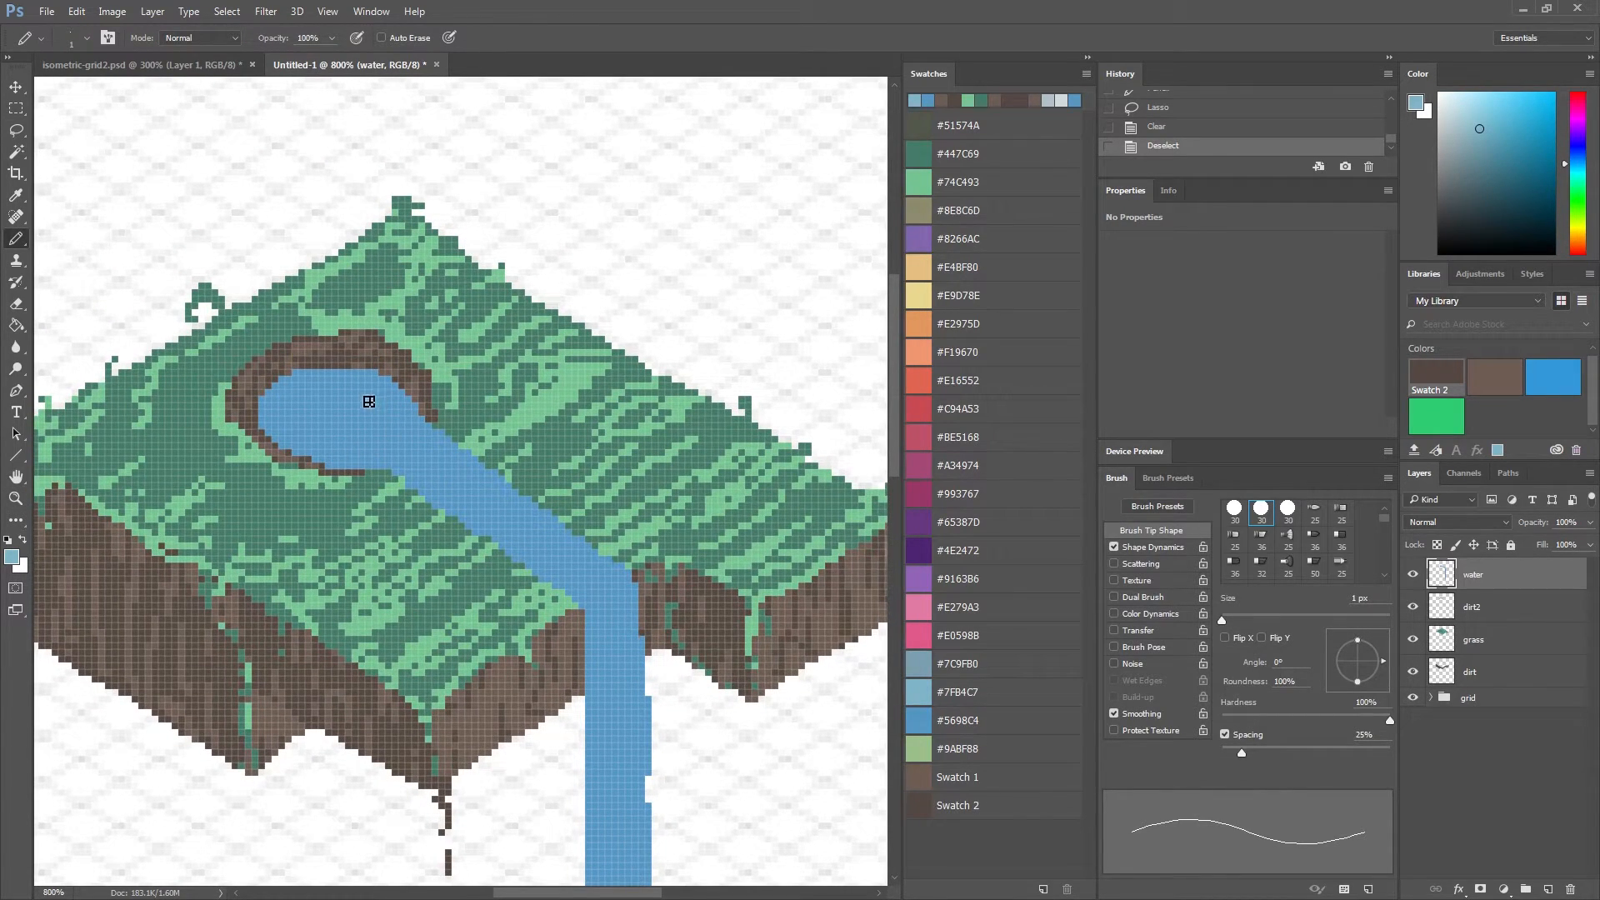
click(368, 402)
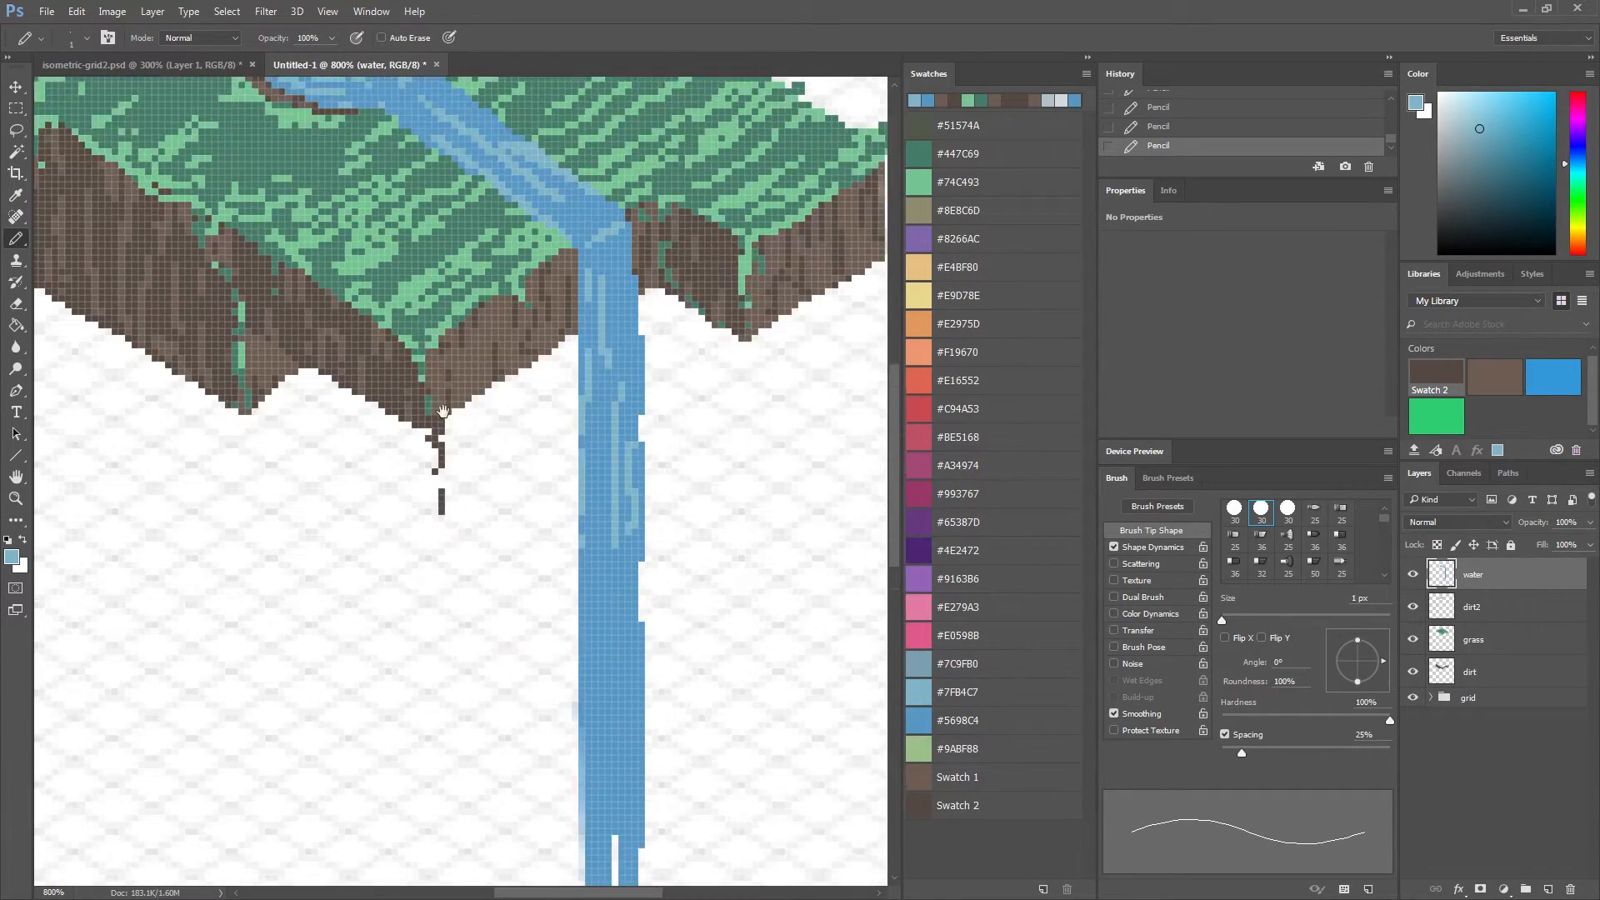
scroll(down, 3)
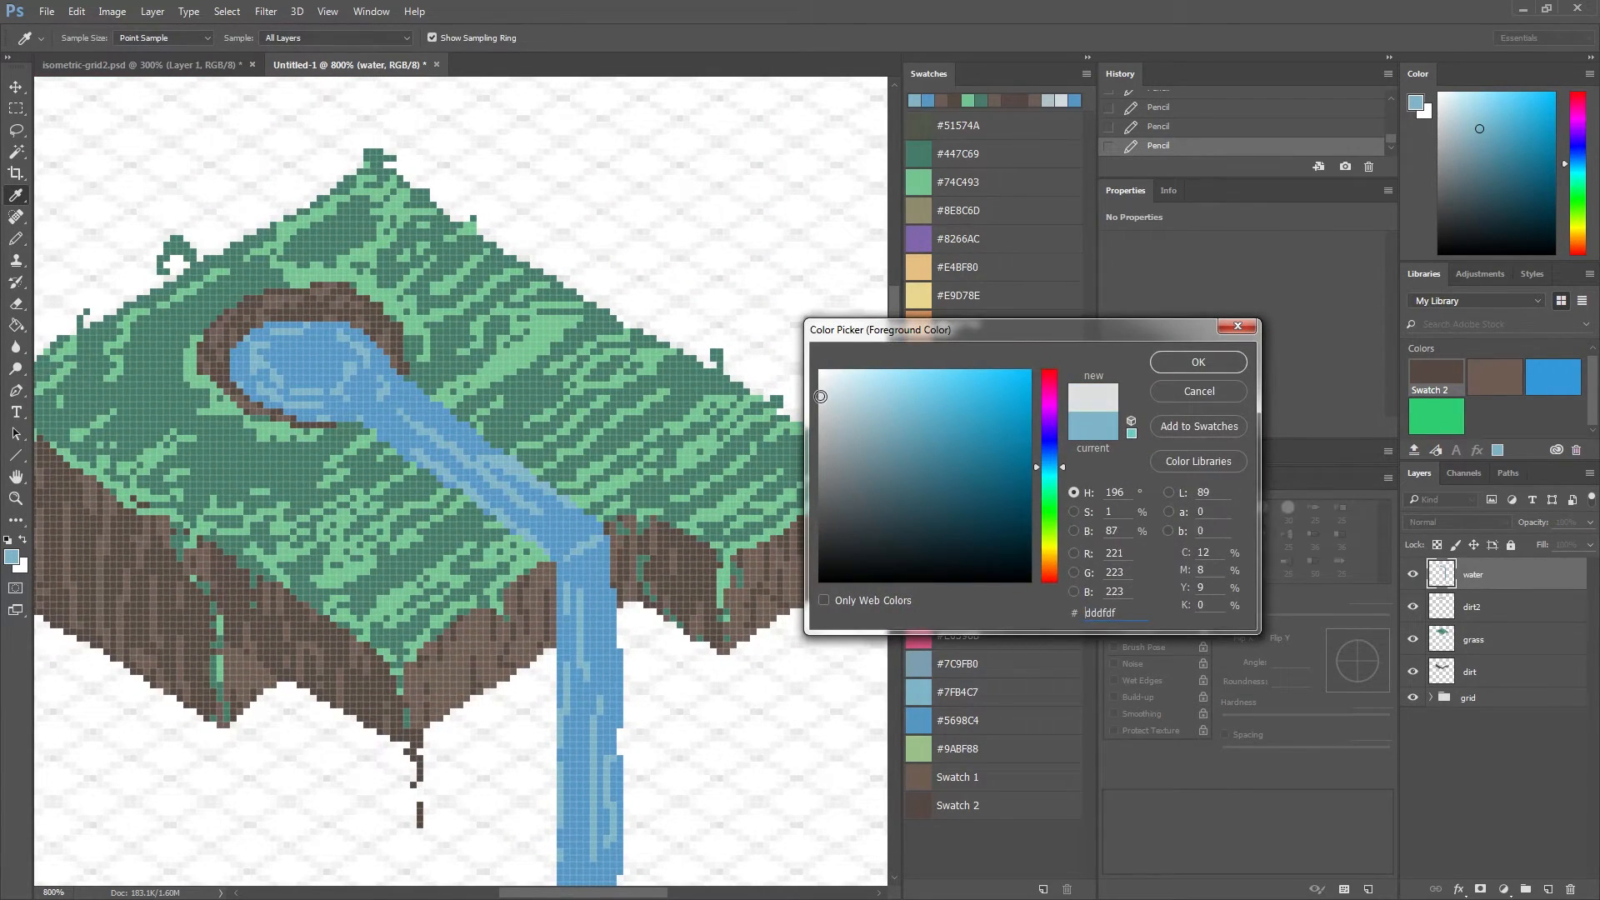
Confirm the pale colour and draw near-white highlight streaks across the pond and river.
click(1197, 362)
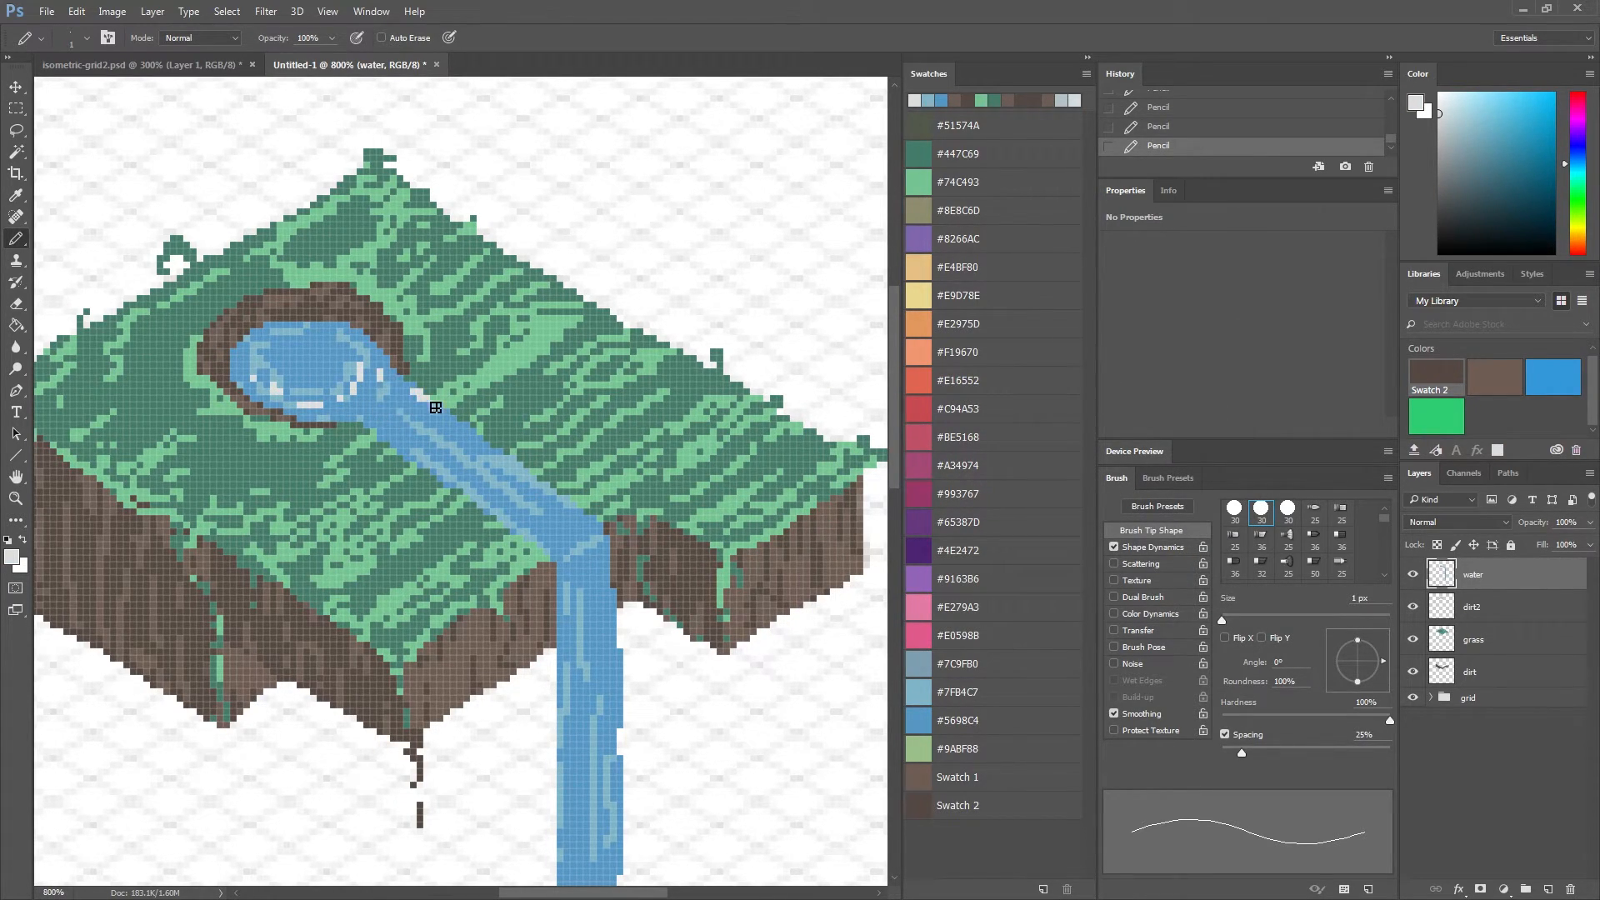
drag(433, 409, 515, 518)
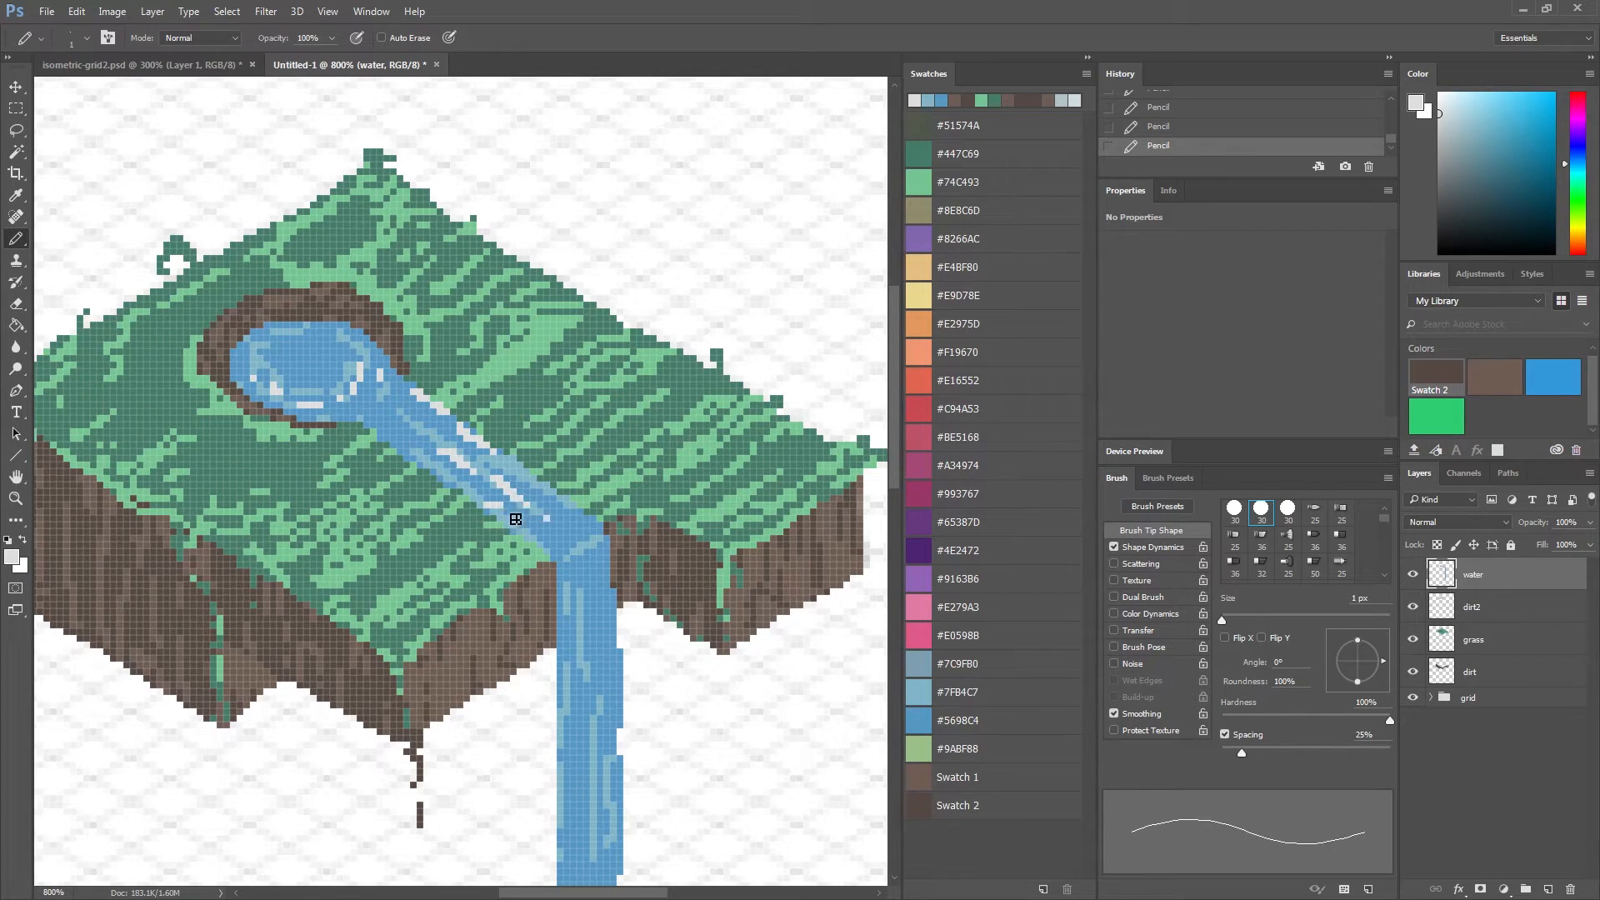
scroll(down, 3)
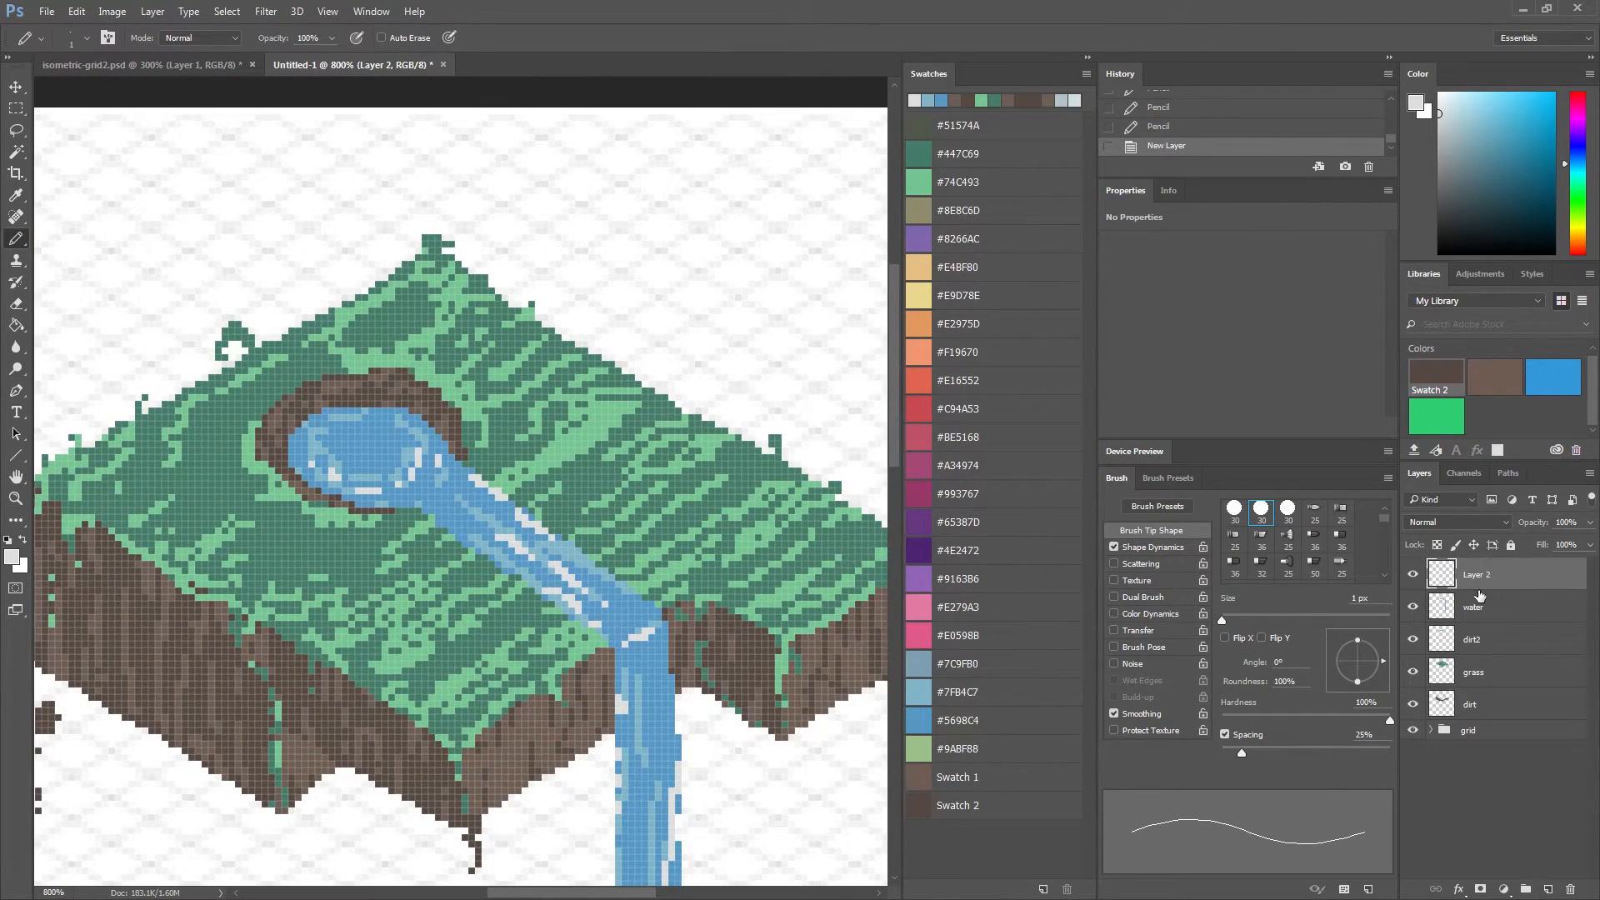
Name the new layer statue and fade the island layers to about 50% opacity and lower.
double_click(1472, 573)
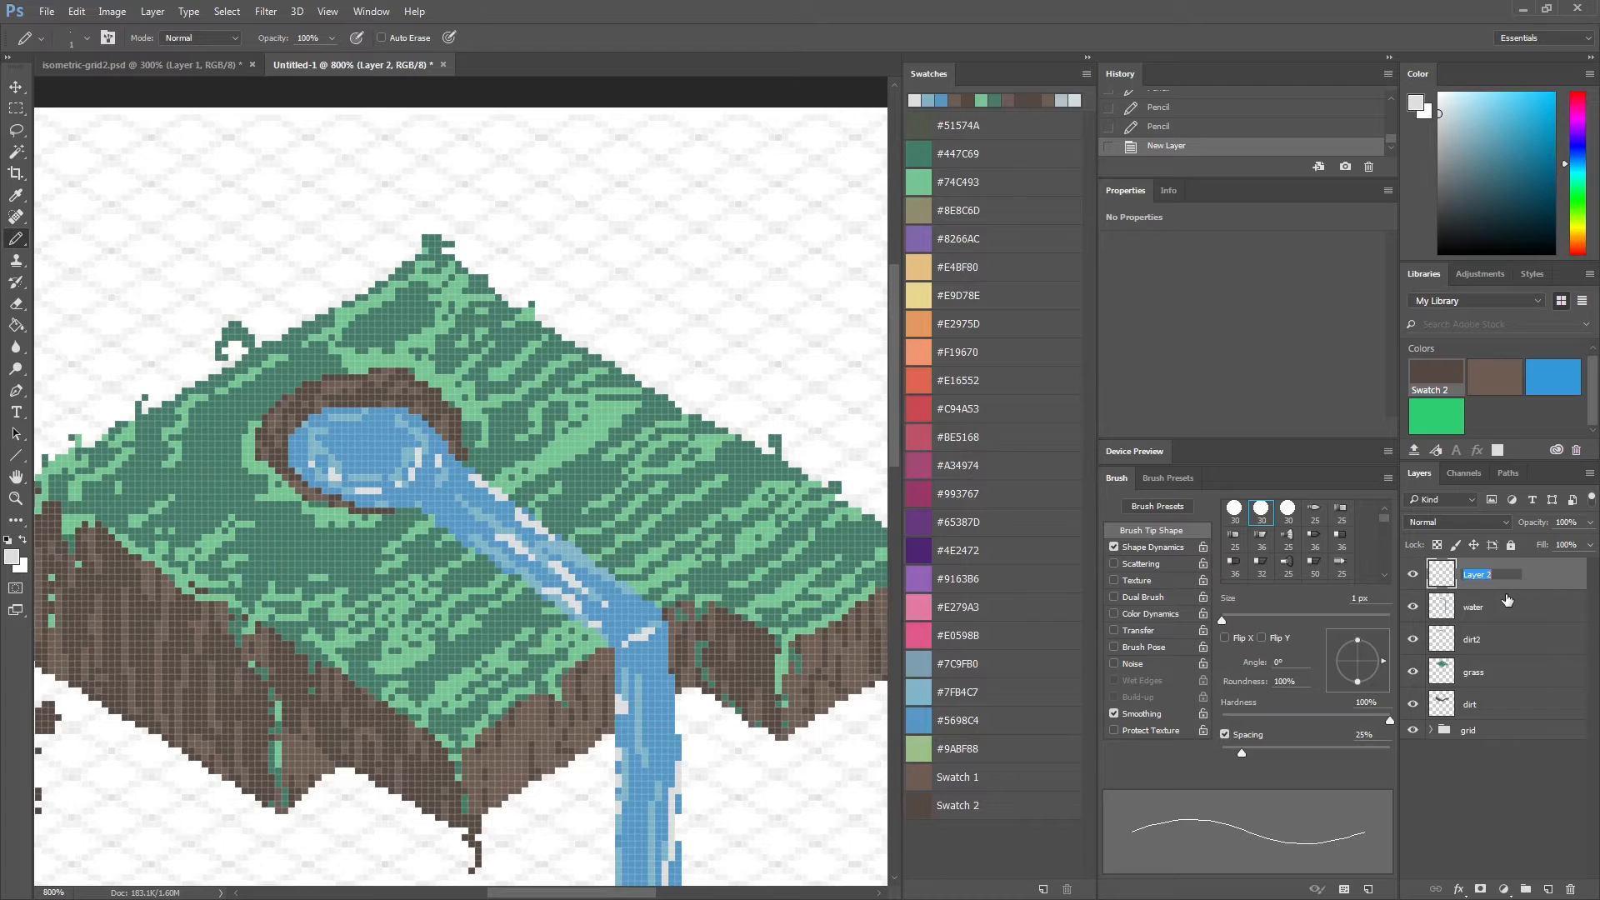
text(statue)
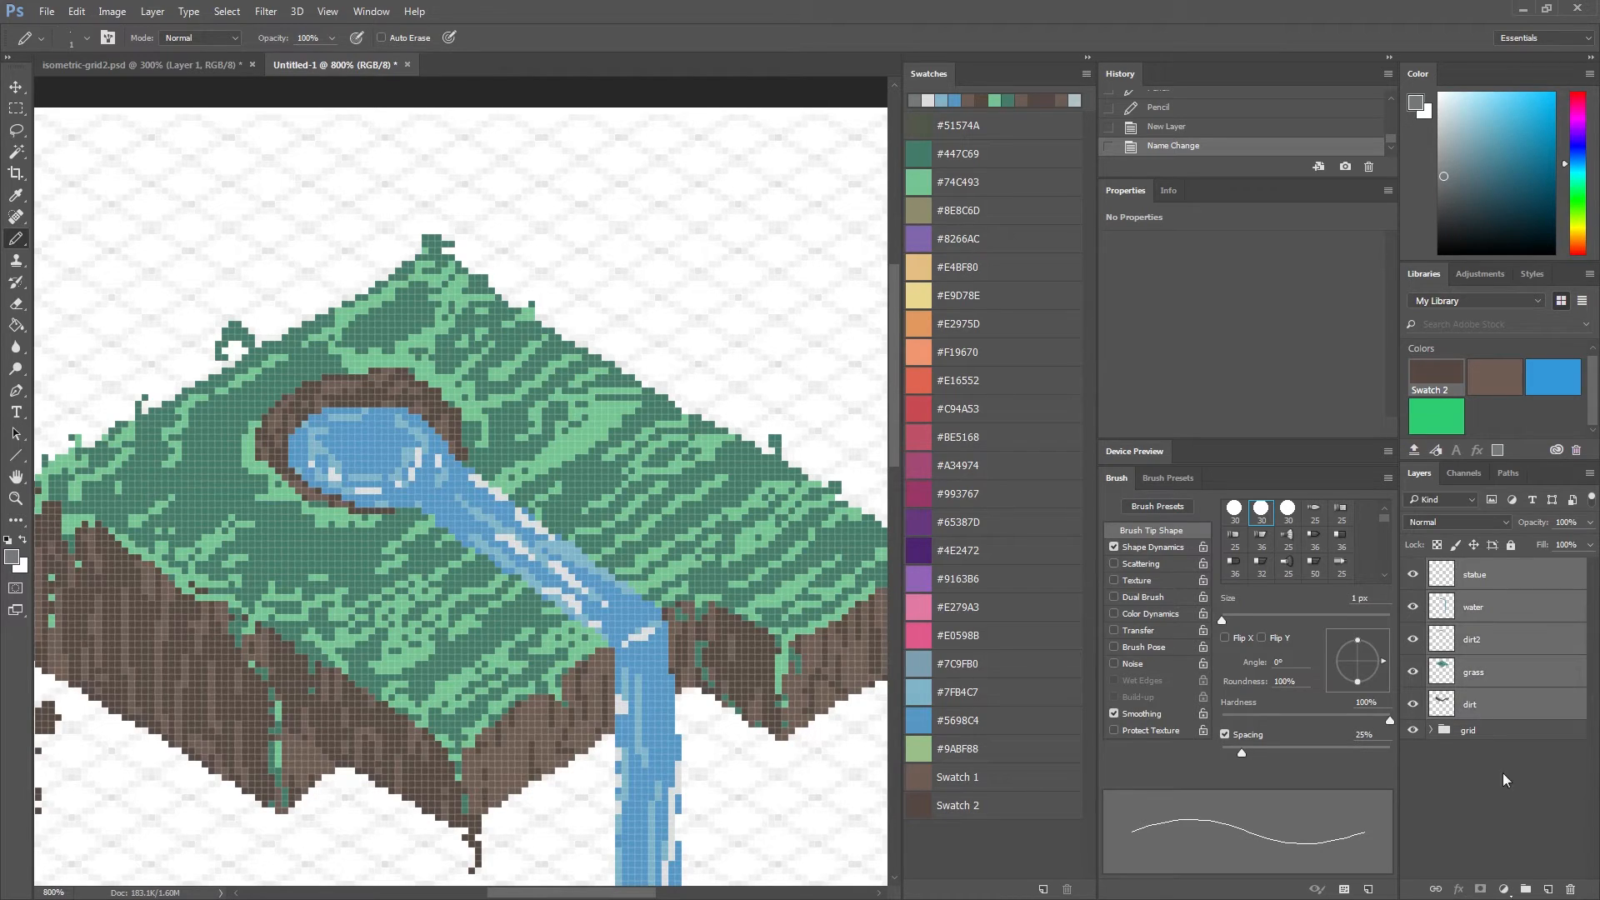
text(50)
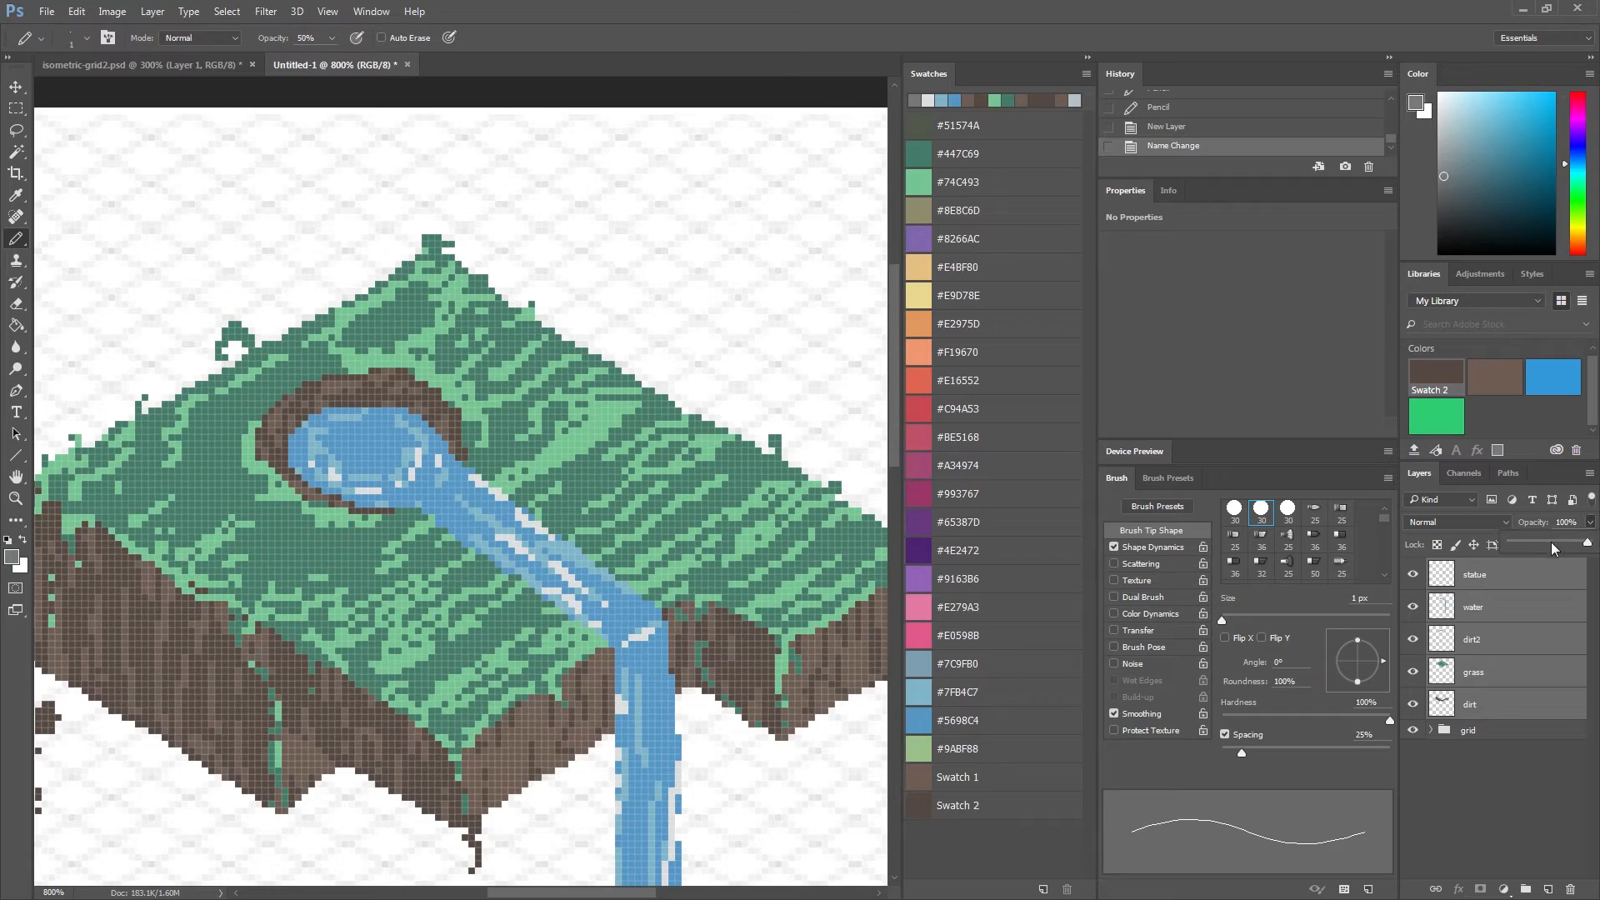
drag(1586, 548, 1516, 548)
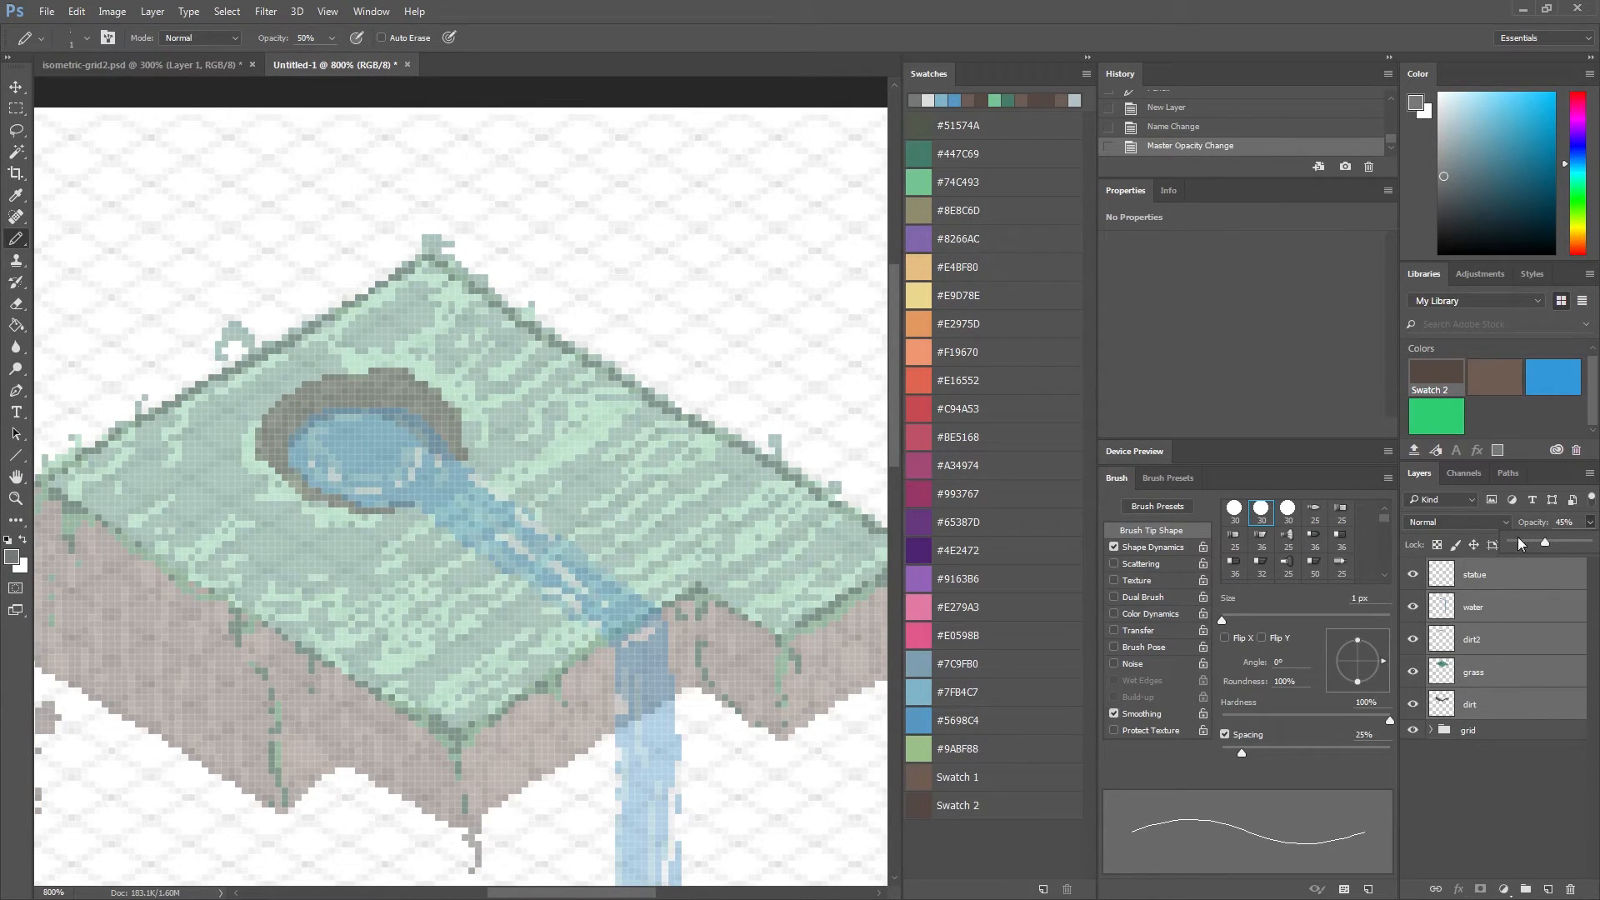
drag(1540, 543, 1520, 543)
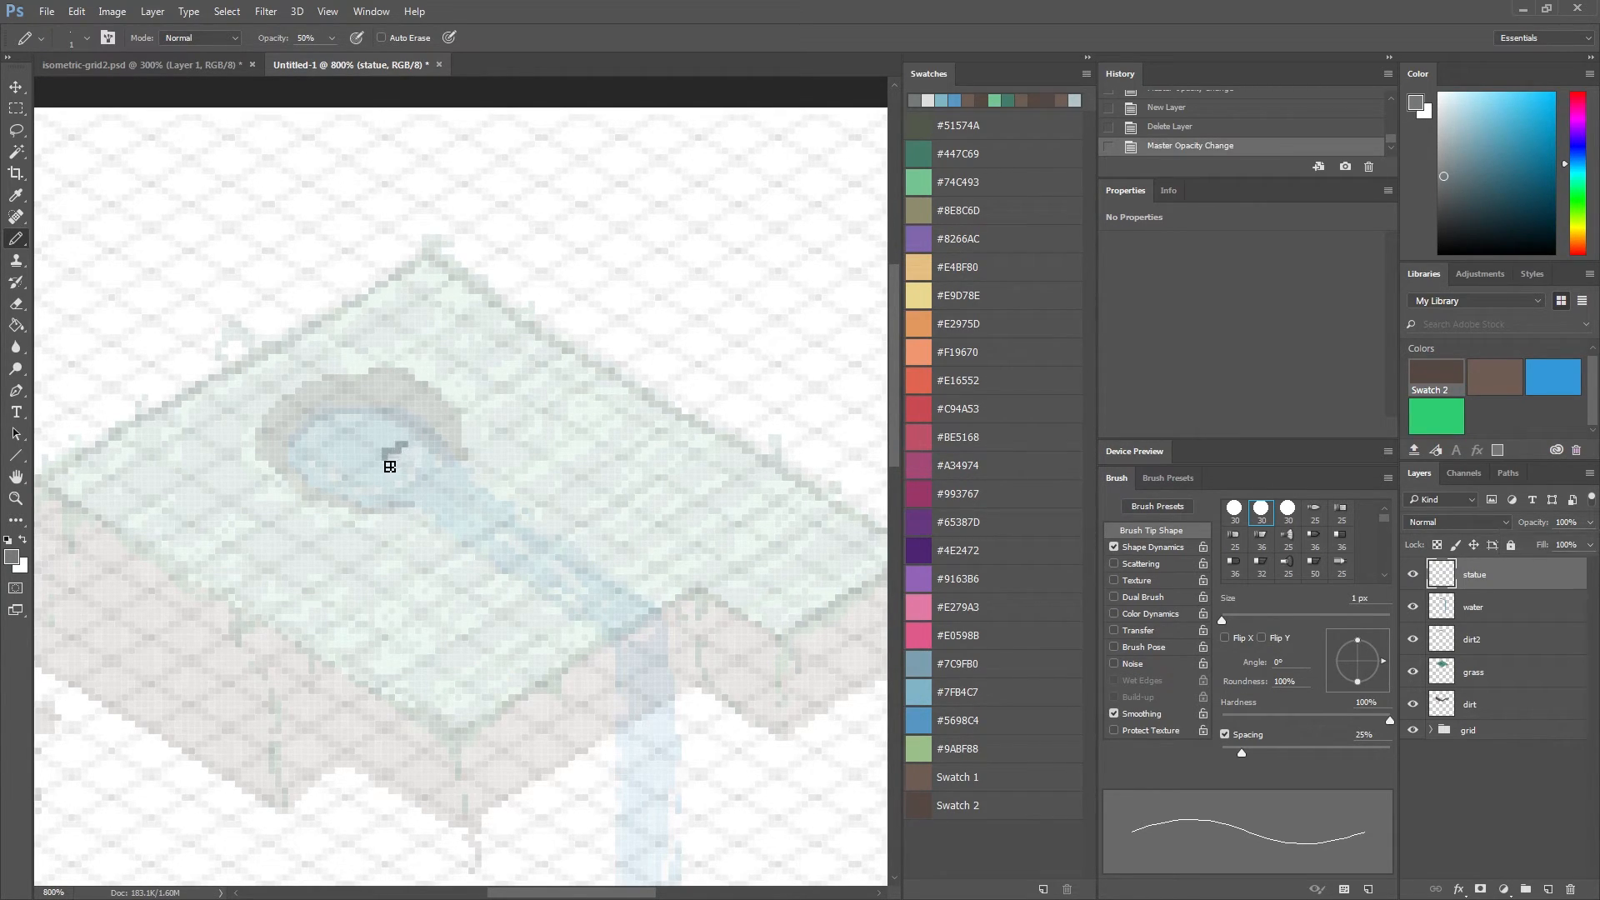
Sketch the gray statue's base rising from the pond on the statue layer.
click(388, 460)
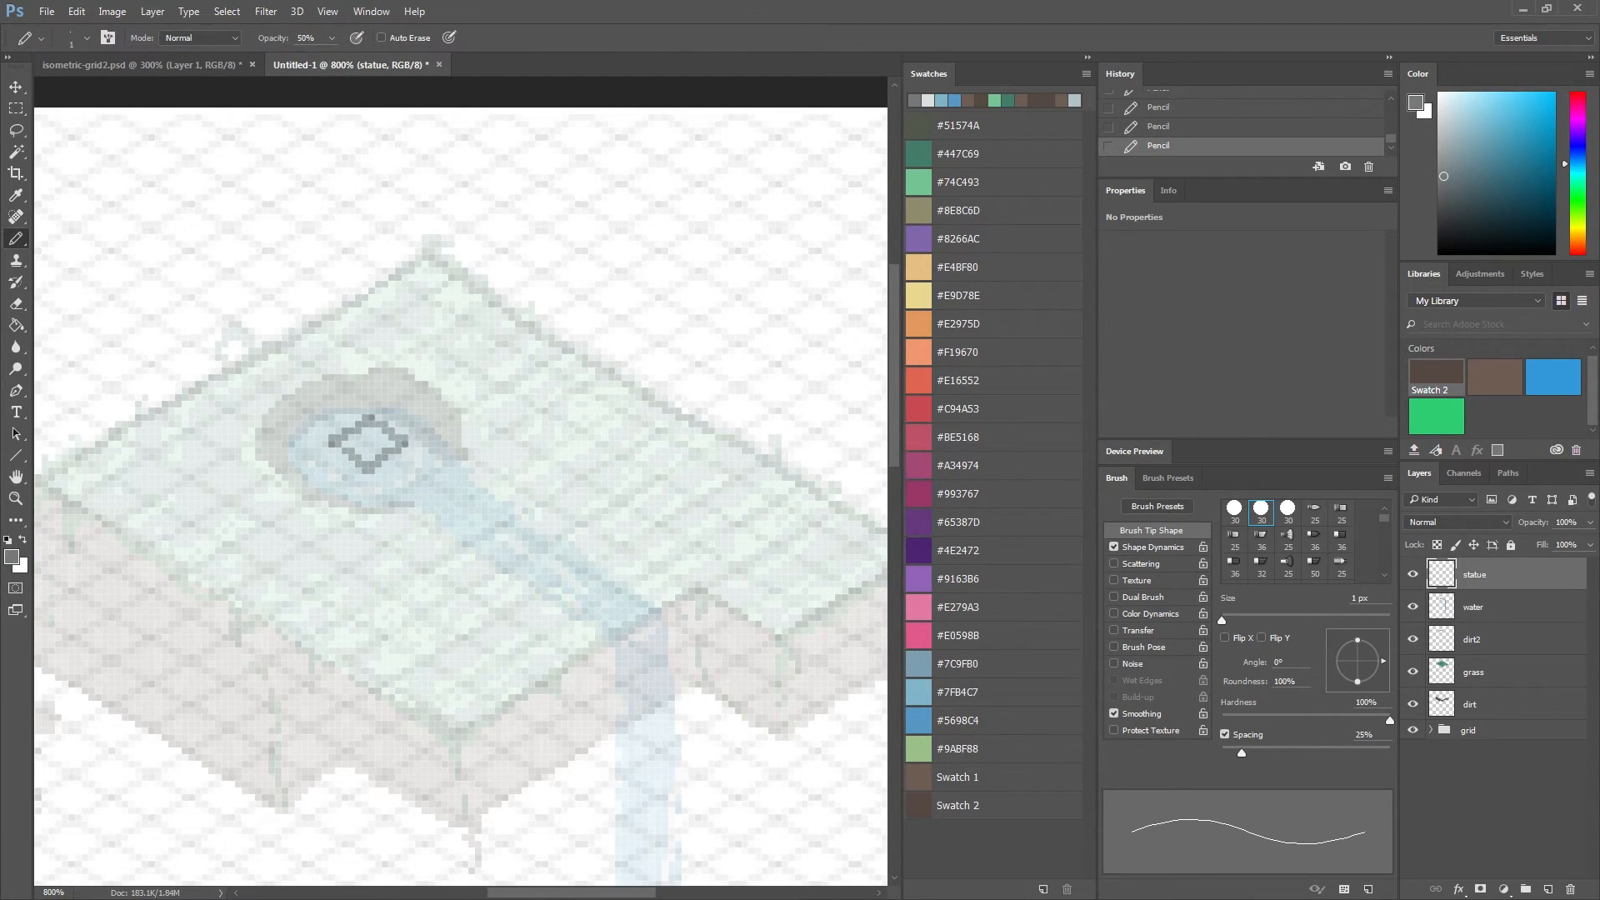
click(389, 436)
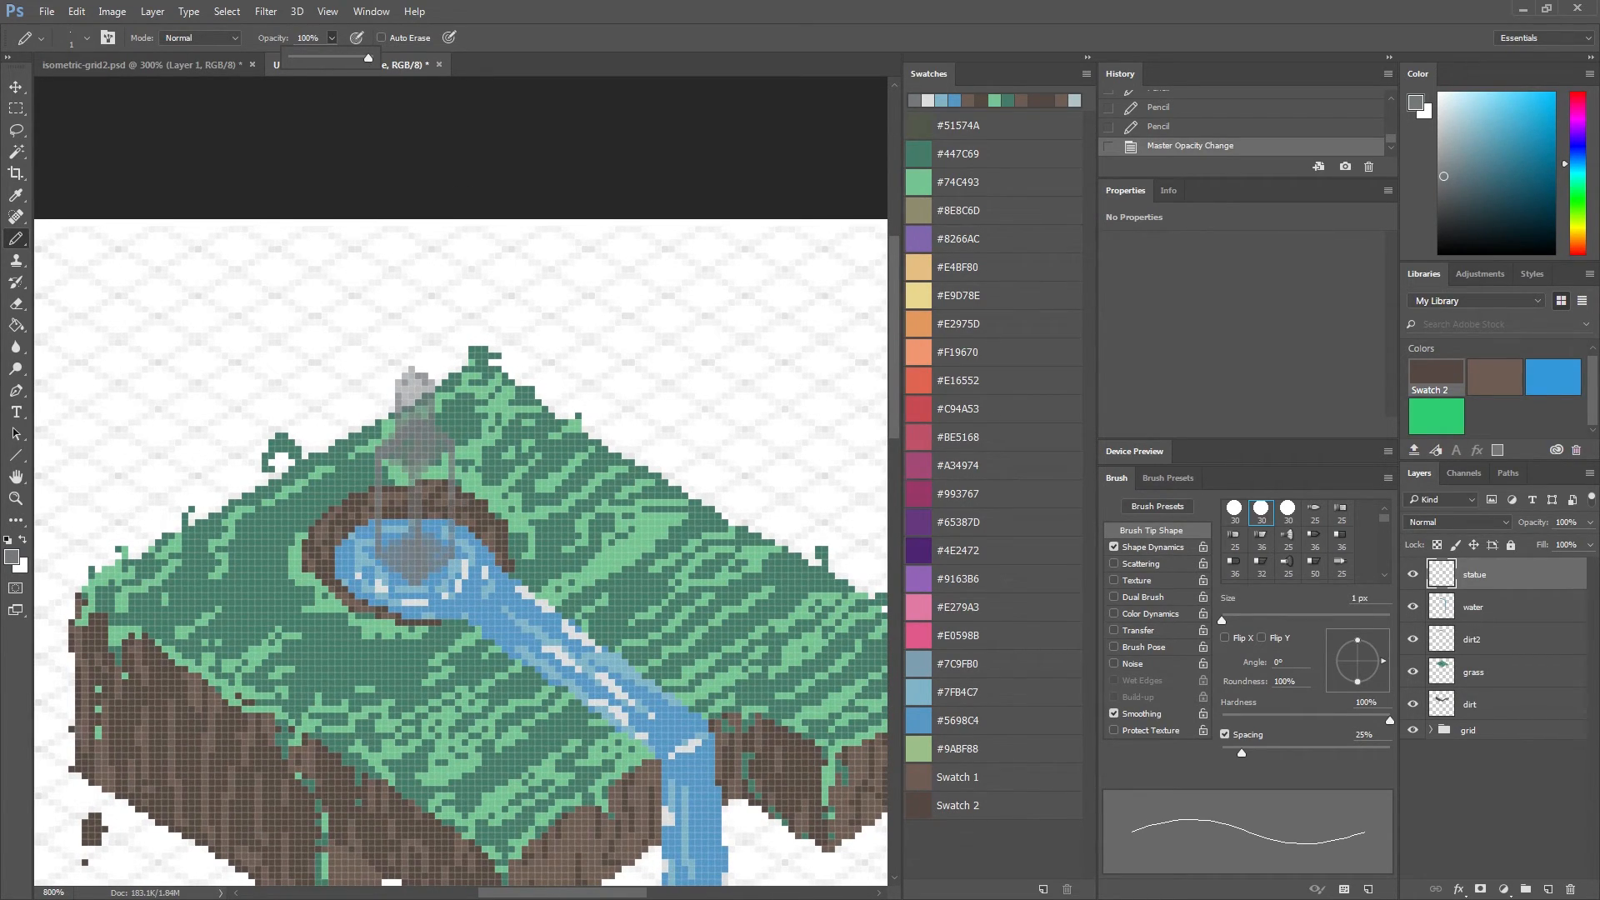
Fill the statue gray, shade it with lighter gray #a1a6a8, then pick pink #E279A3.
click(415, 583)
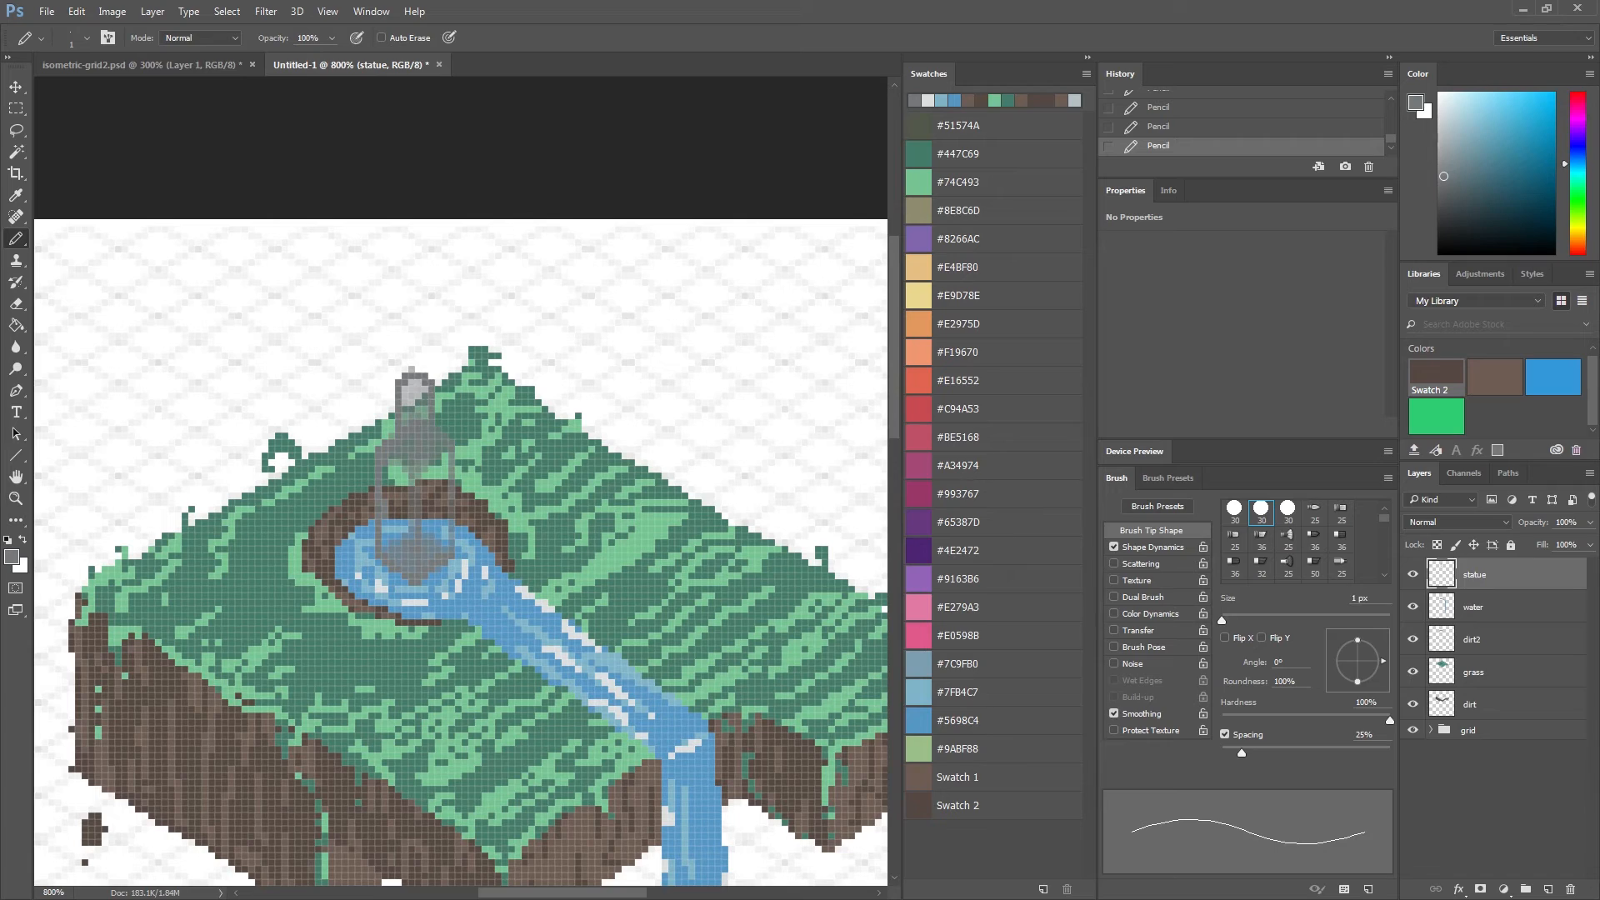
click(451, 472)
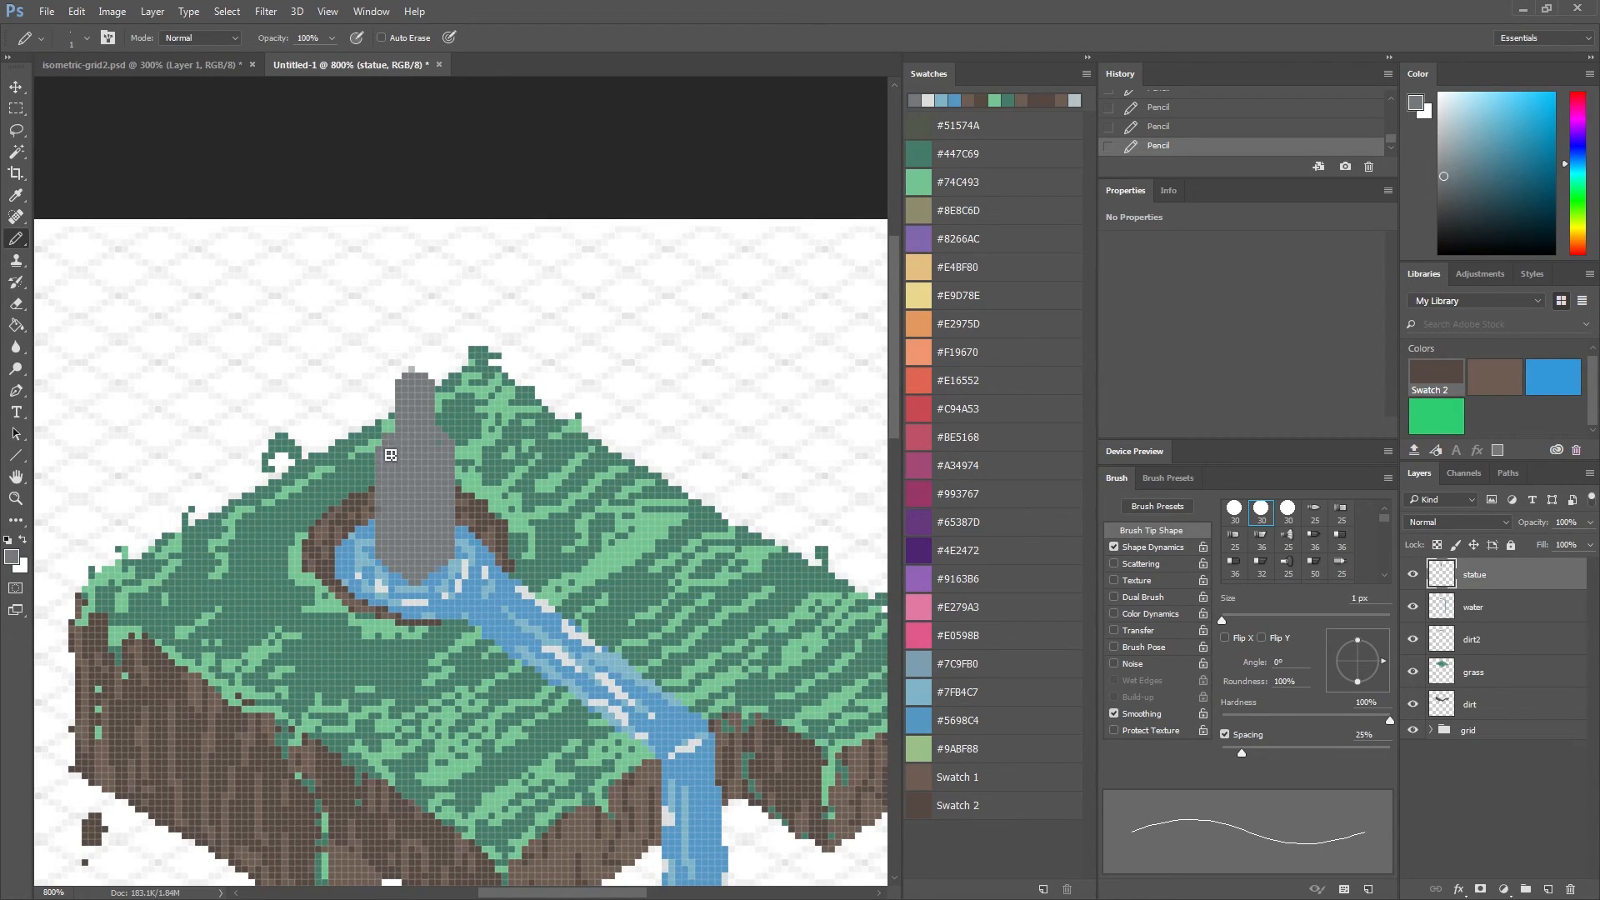
click(15, 560)
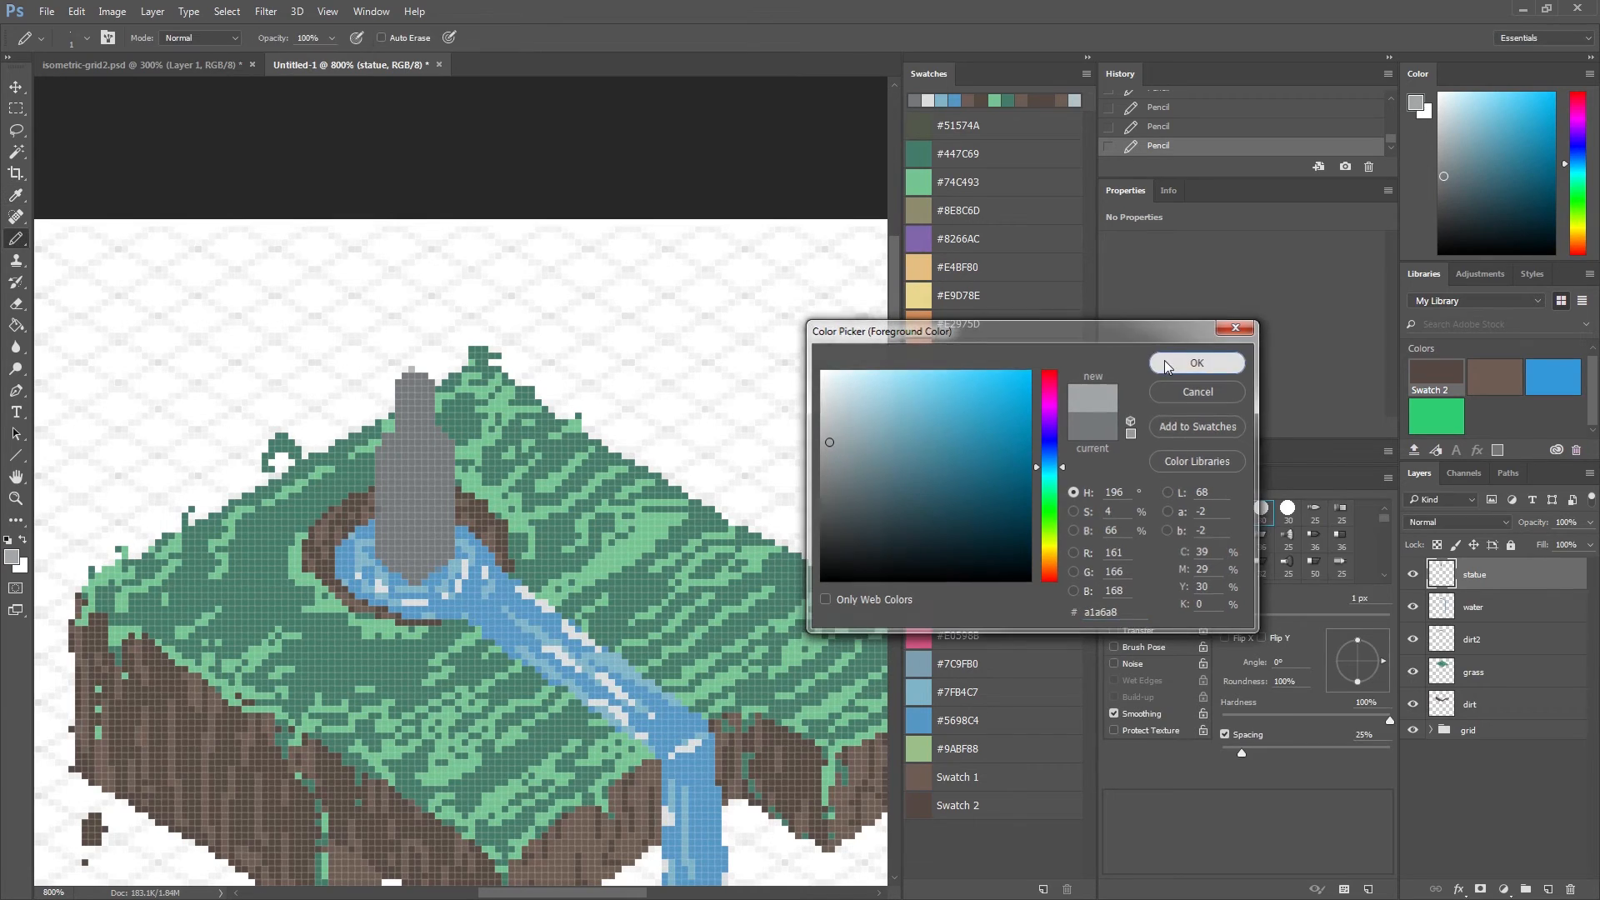
click(1196, 363)
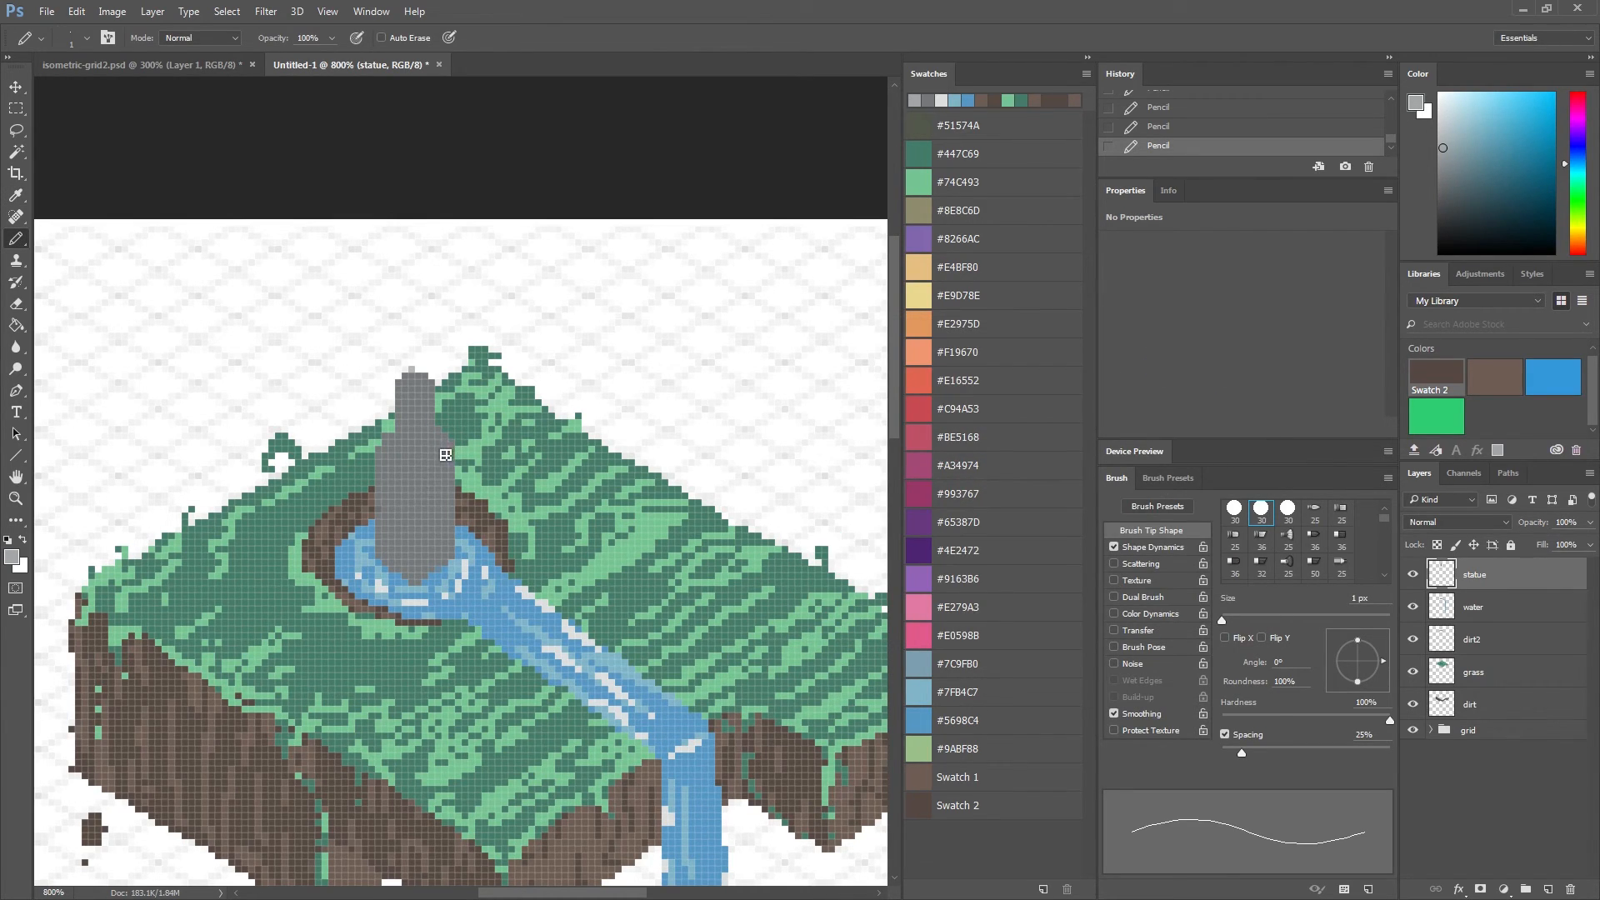
click(429, 449)
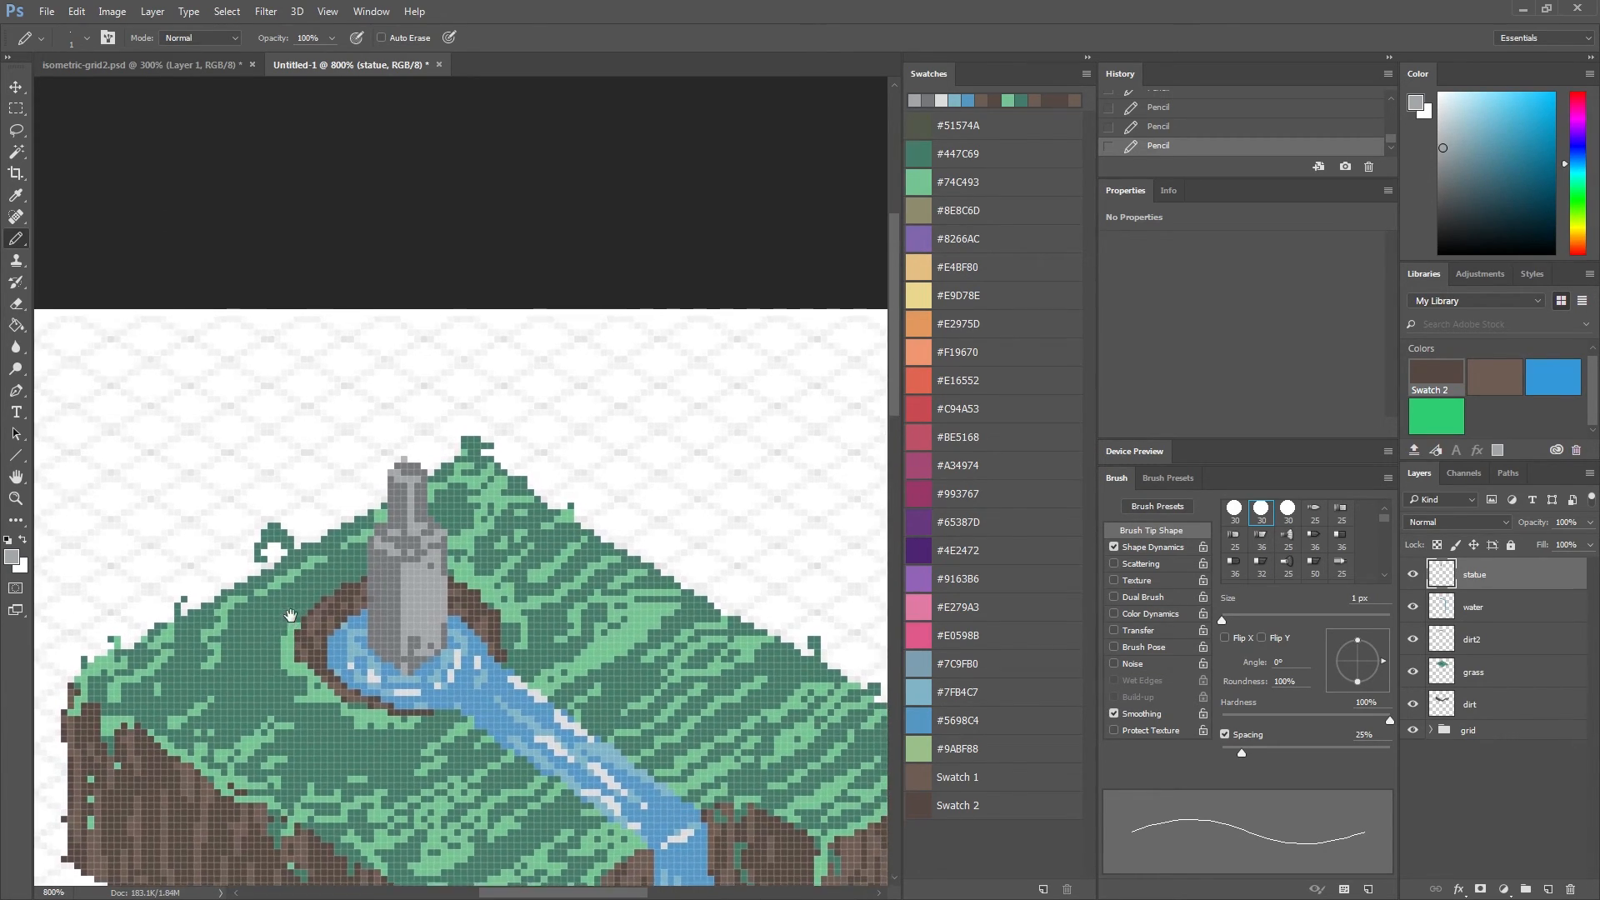
click(1414, 102)
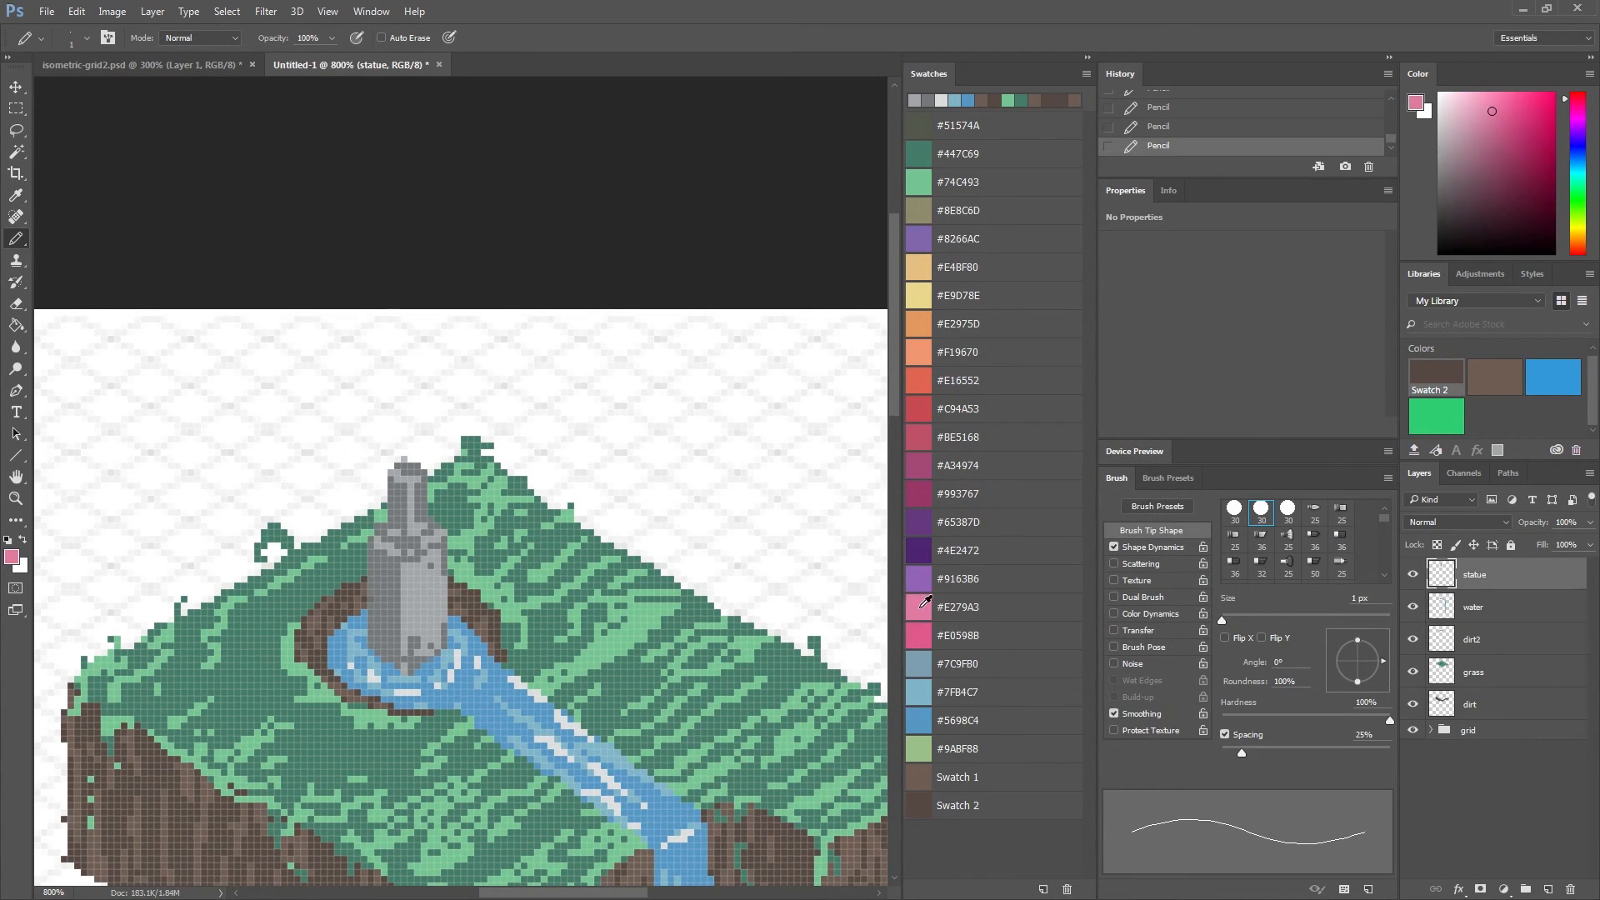
Draw a pink cross-shaped tip and front stripe on the statue, then view the whole island.
click(410, 427)
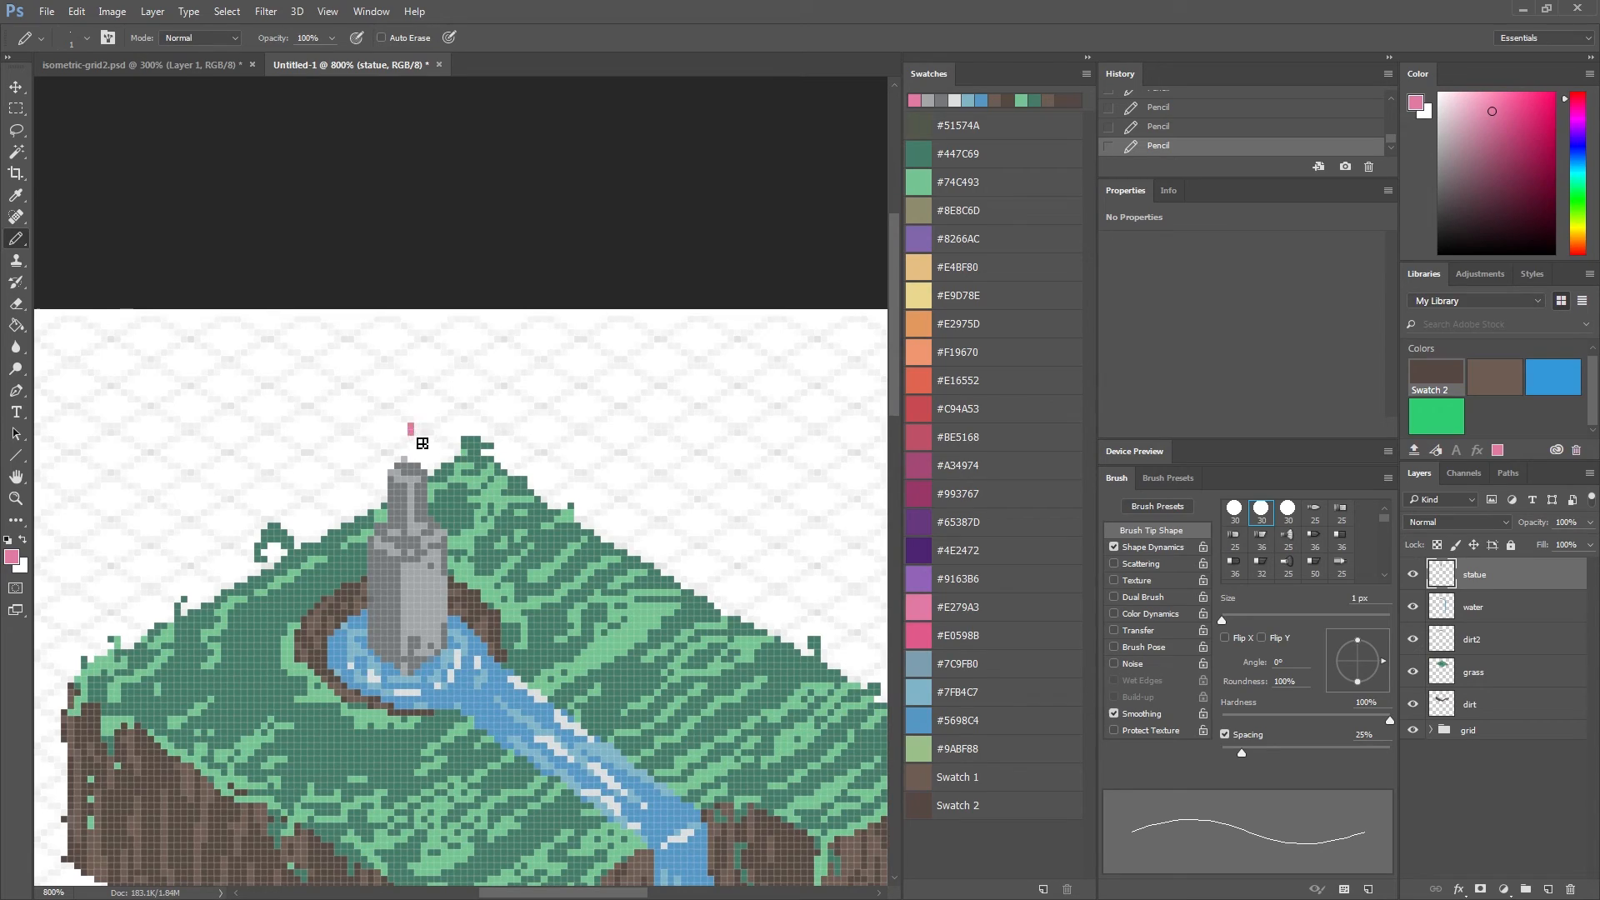
click(409, 443)
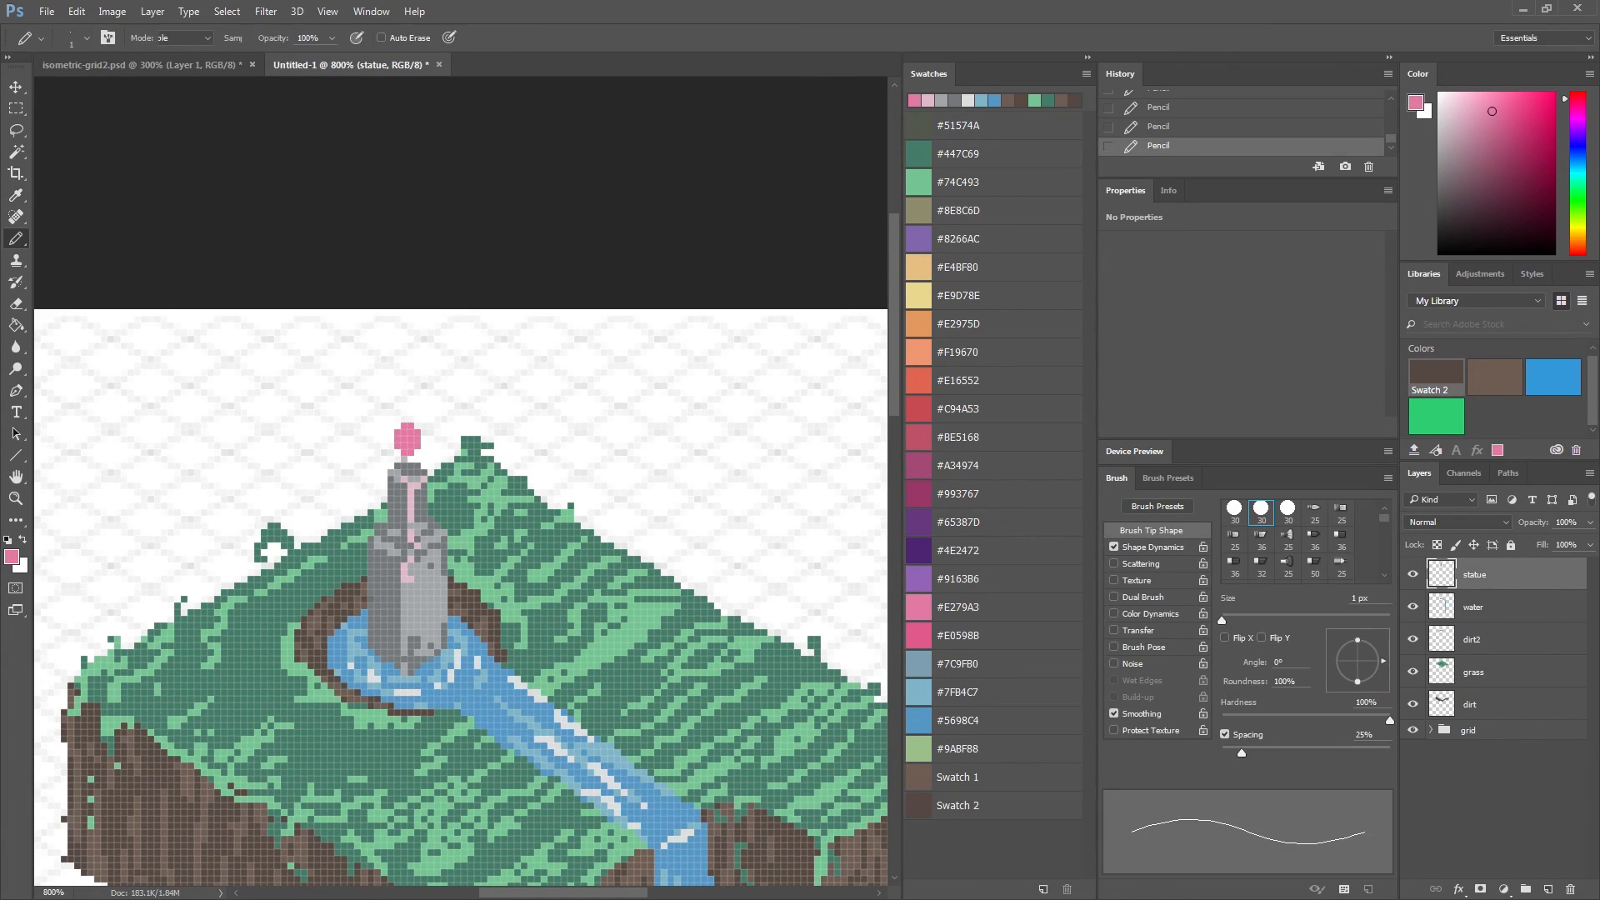
click(404, 408)
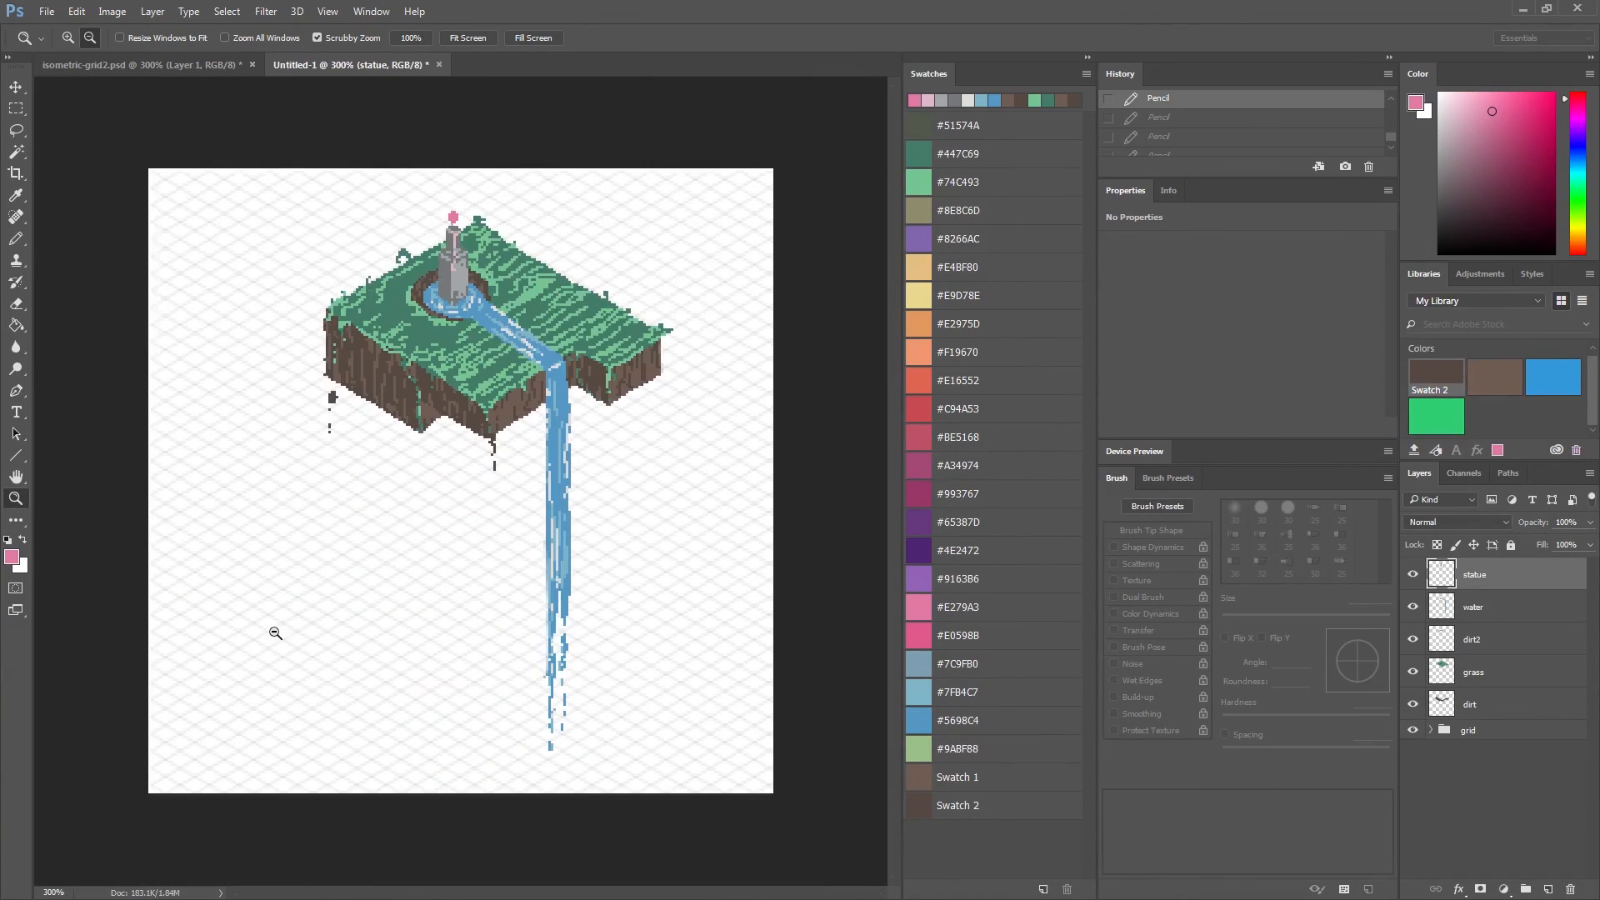
Bring the sky layer from isometric-grid2.psd into Untitled-1 and place it behind the island.
click(140, 64)
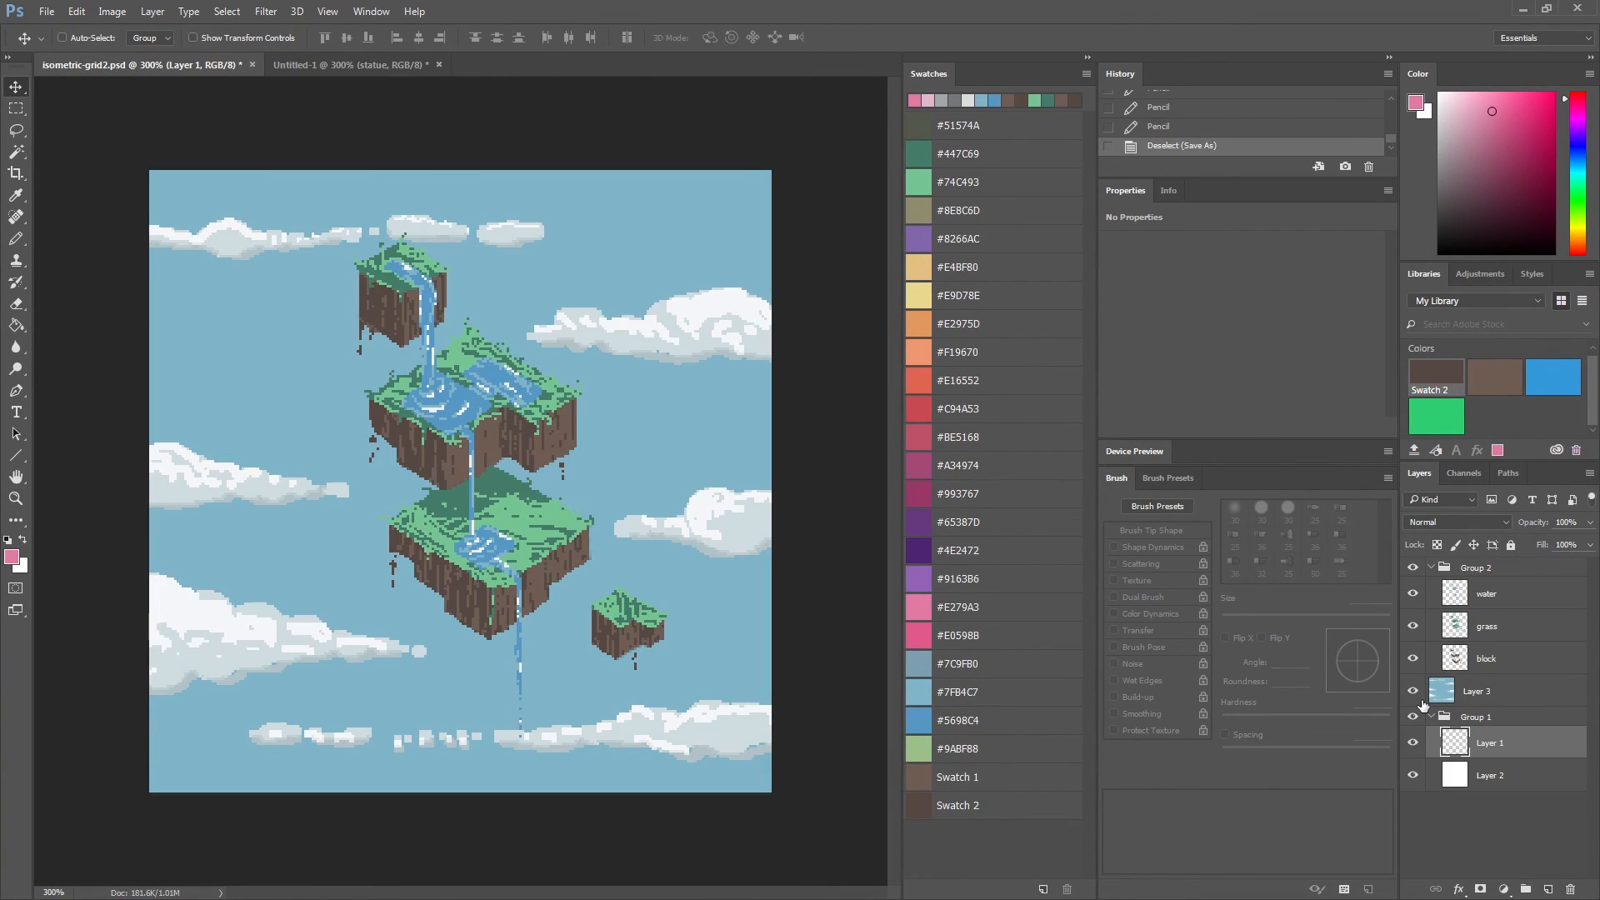
click(352, 65)
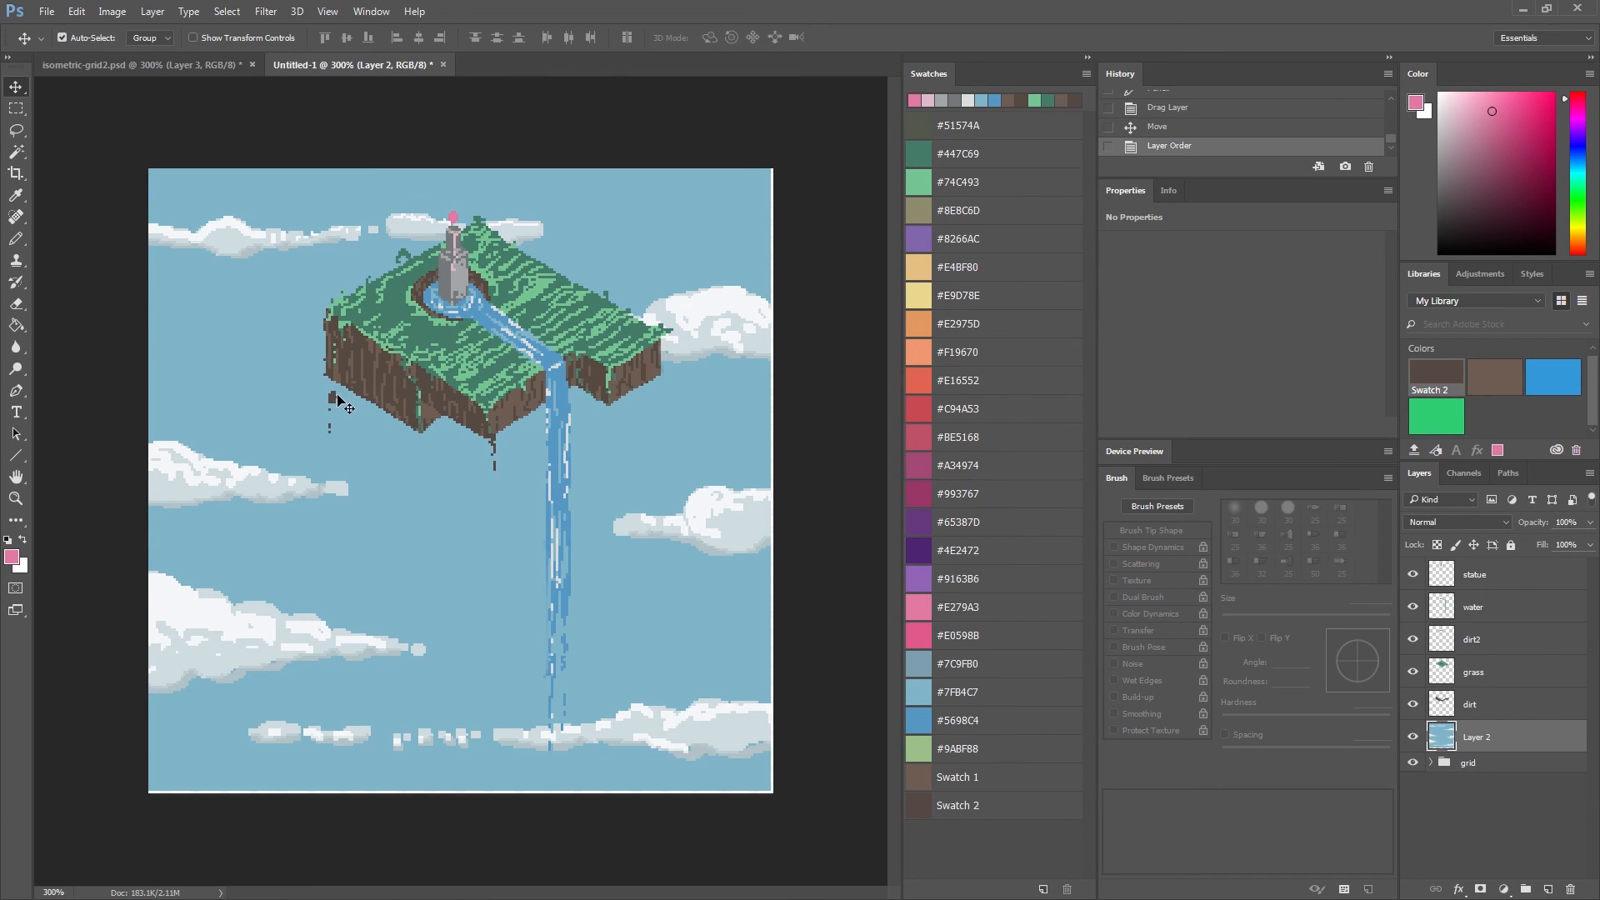
key(ctrl+t)
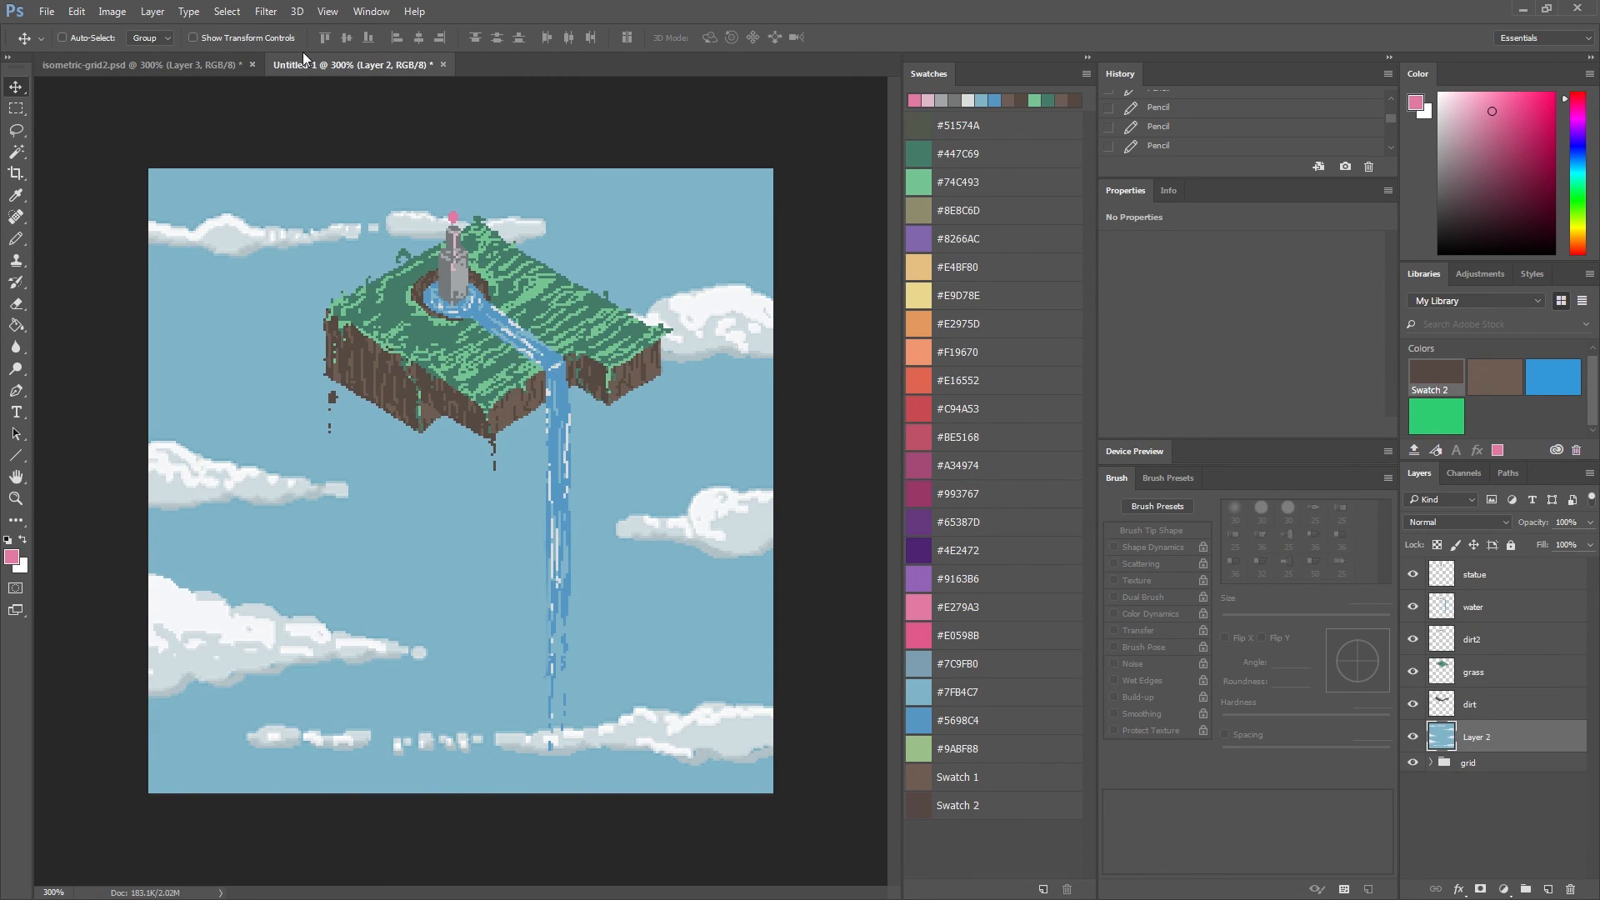
click(1473, 573)
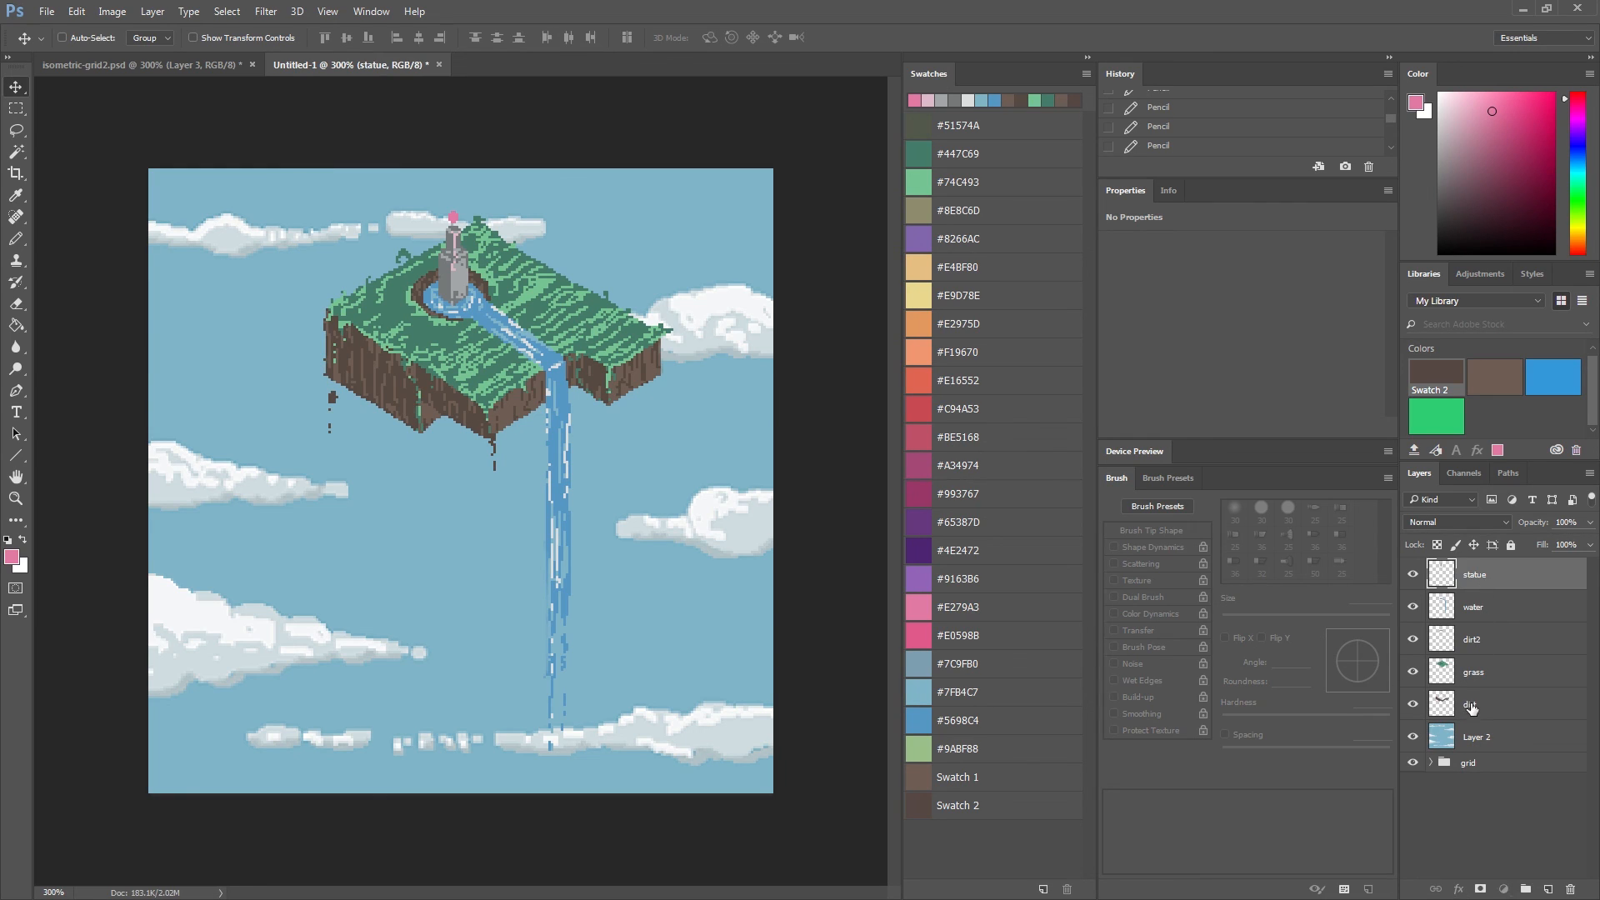